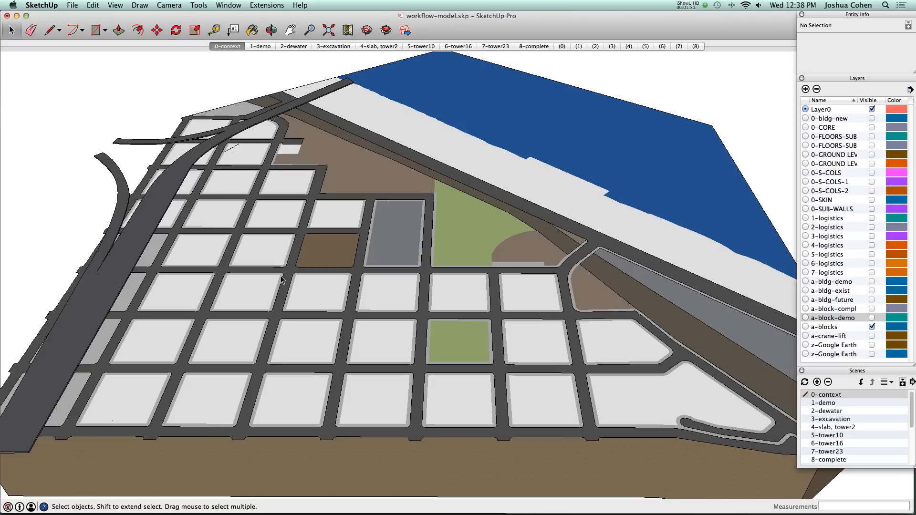
mouse_move(105, 284)
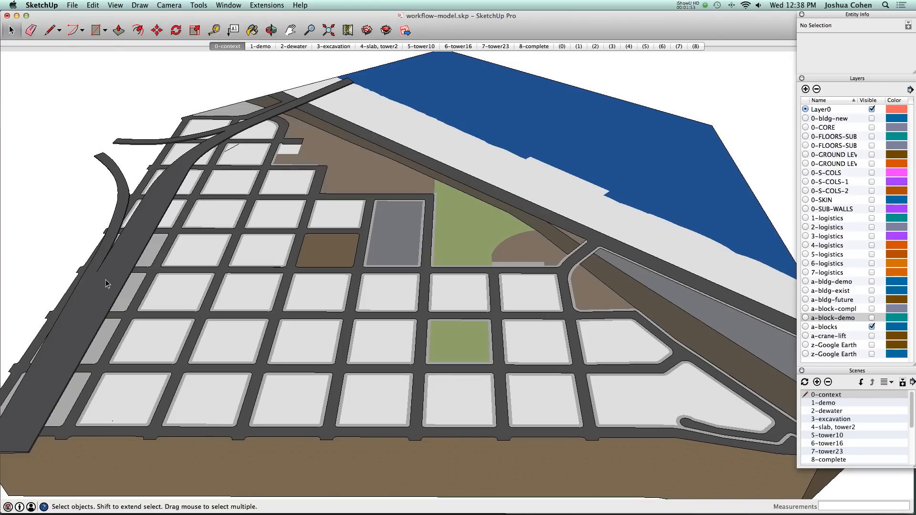
mouse_move(223, 317)
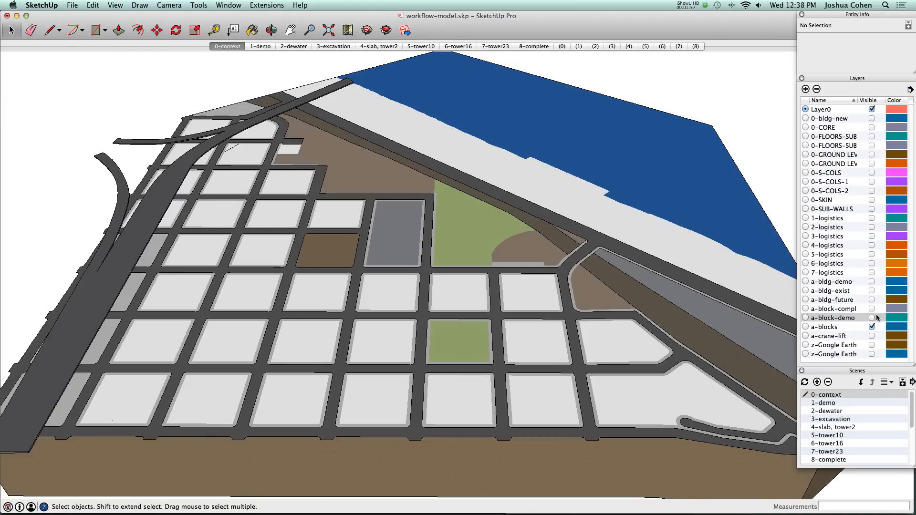
Preview the Google Earth snapshot and terrain imagery layers one at a time, hiding each again.
left_click(873, 346)
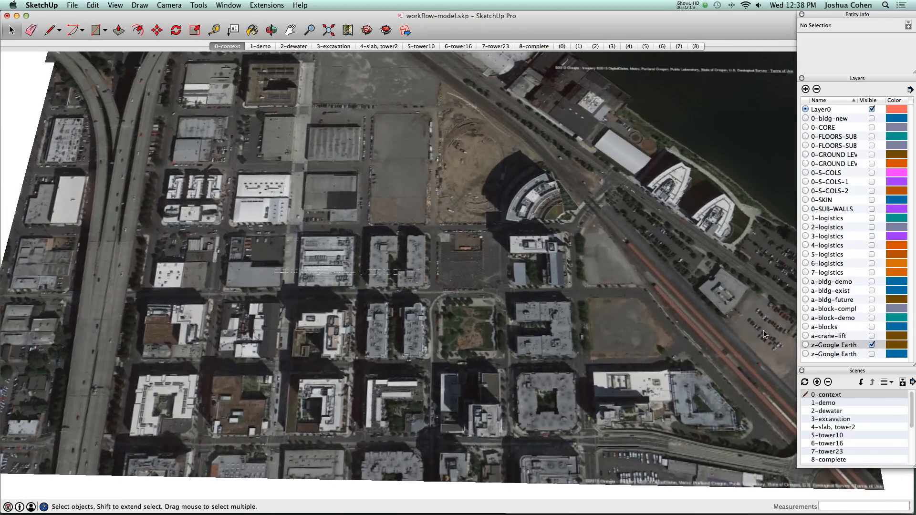
left_click(871, 345)
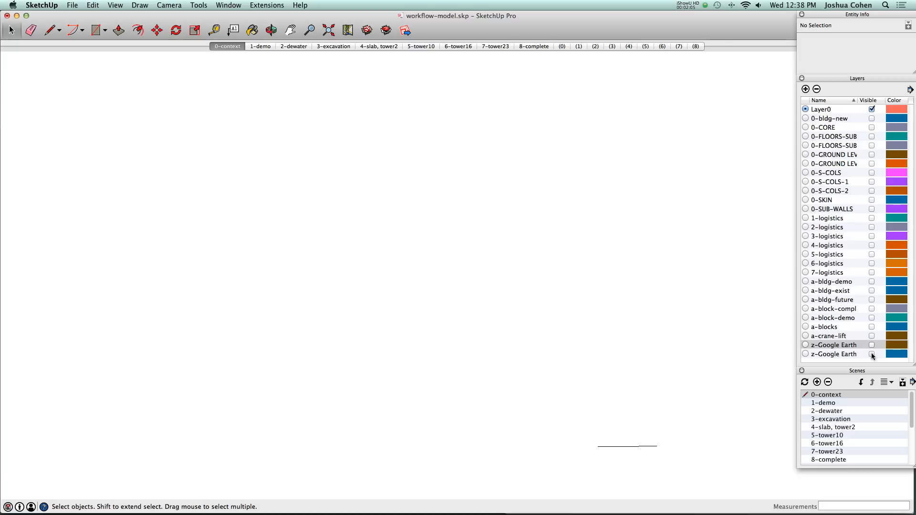
left_click(871, 354)
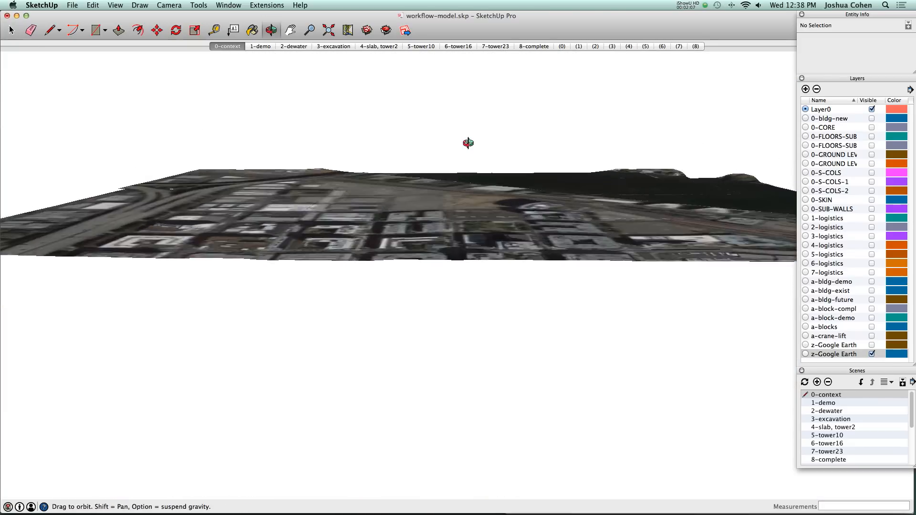
left_click(872, 354)
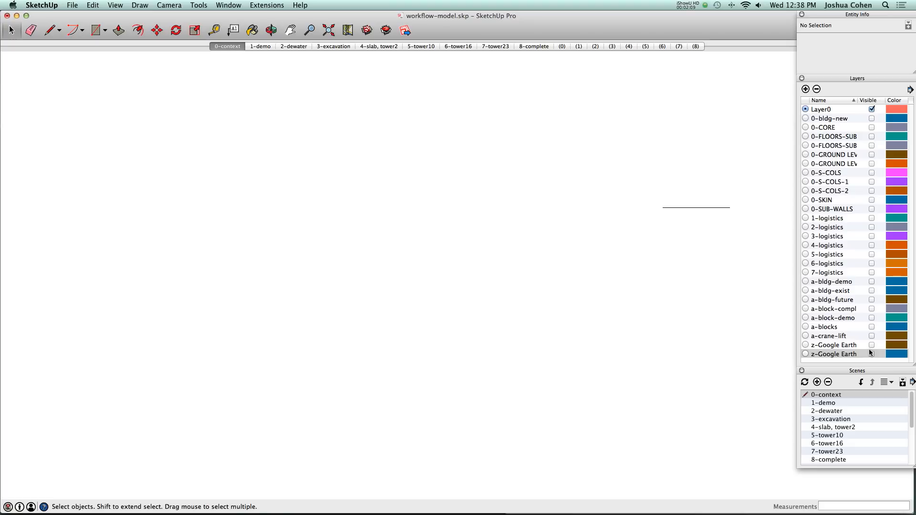
Show snapshot and terrain imagery together for comparison, then hide both imagery layers.
left_click(871, 346)
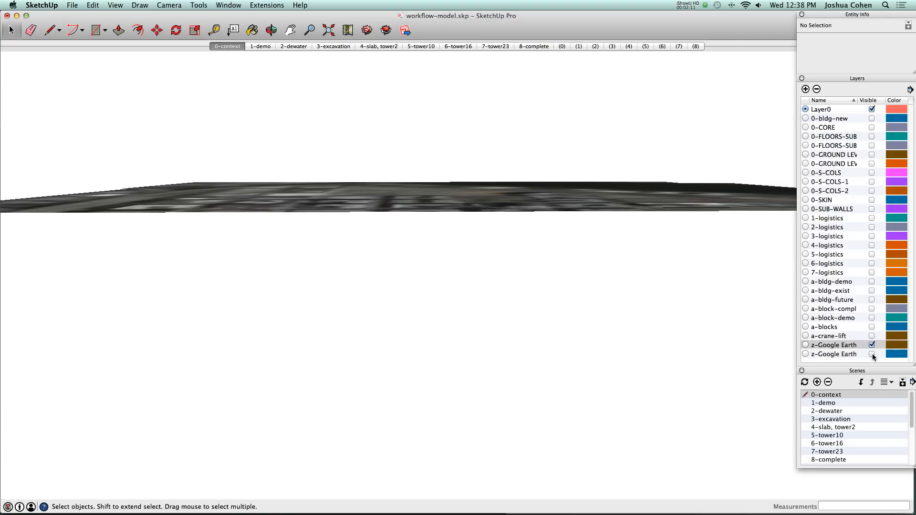
left_click(872, 354)
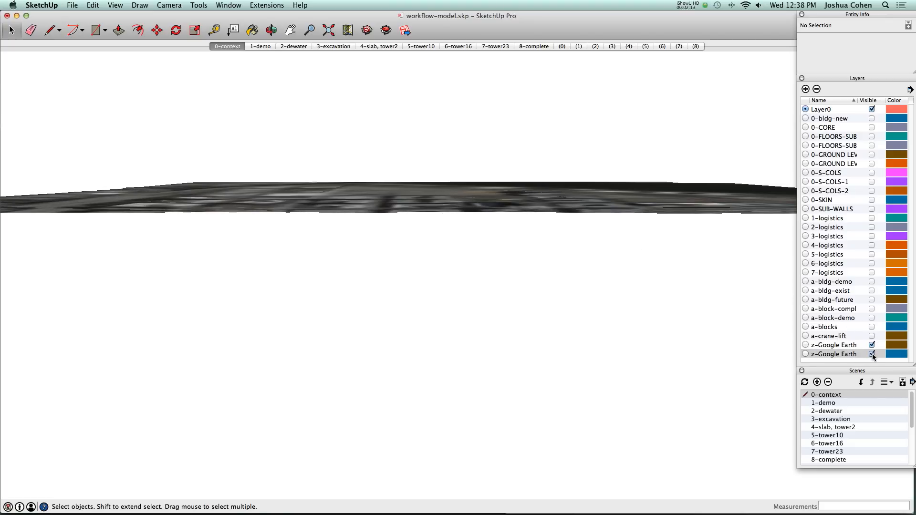
left_click(872, 354)
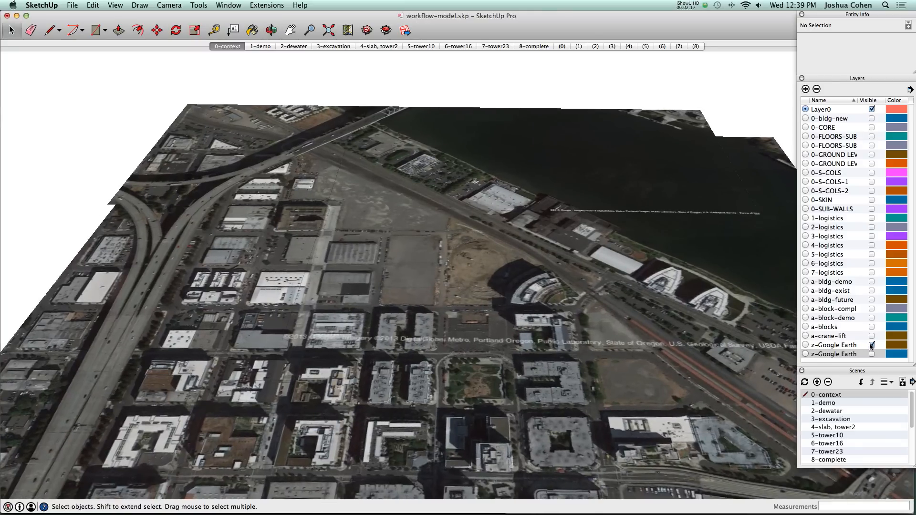
left_click(871, 345)
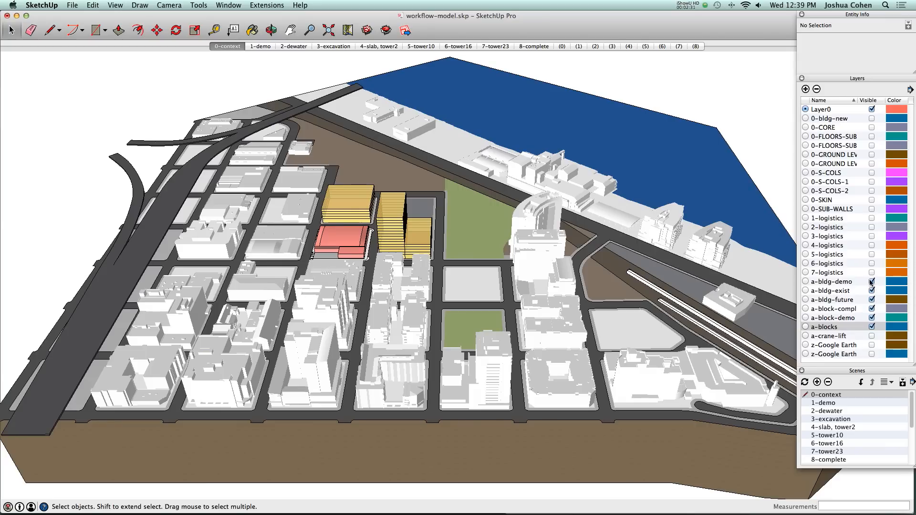
Hide the building layers, then show only a-blocks and the existing buildings layer a-bldg-exist.
left_click(872, 290)
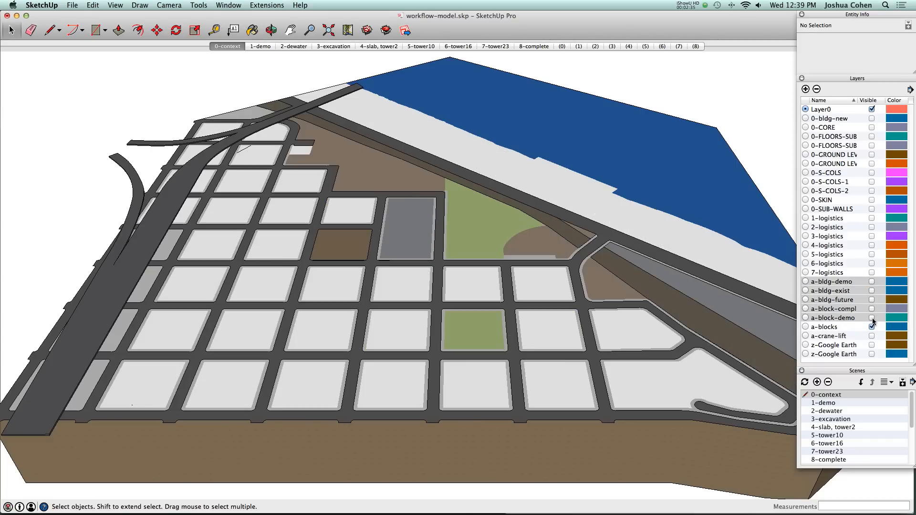
left_click(871, 327)
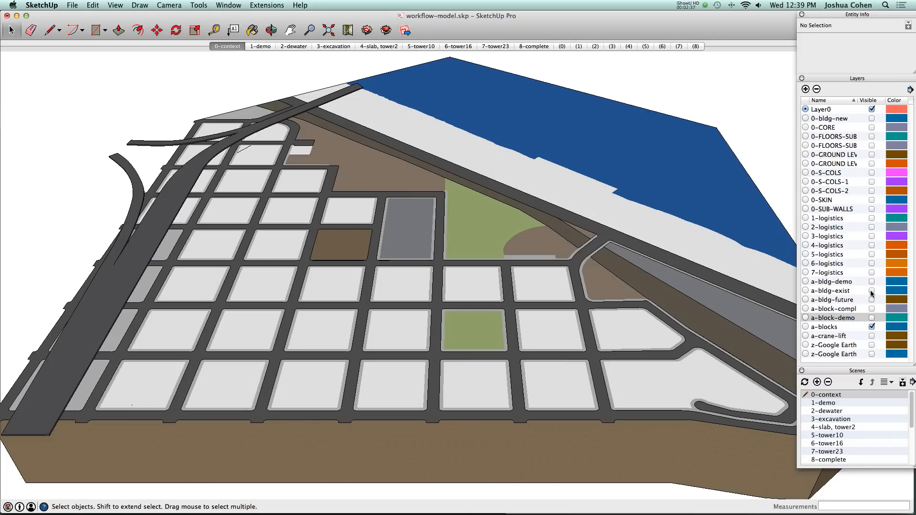
left_click(872, 290)
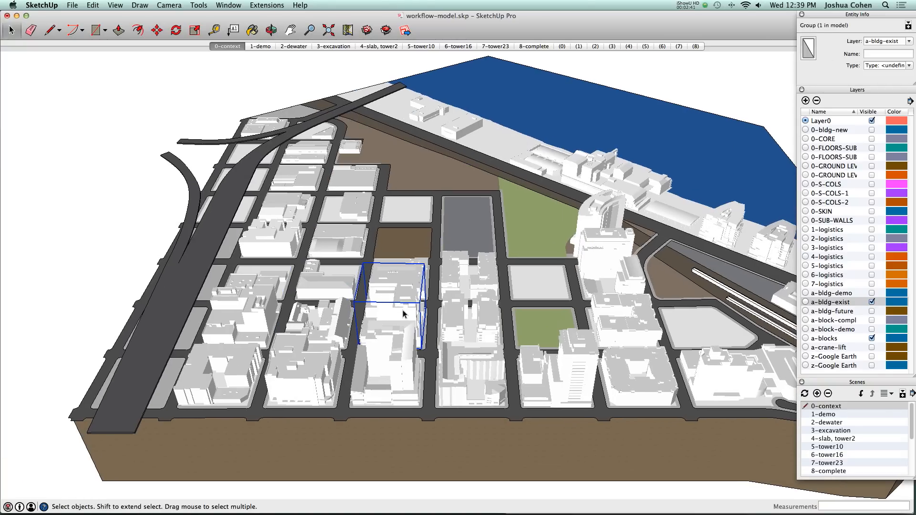
mouse_move(296, 377)
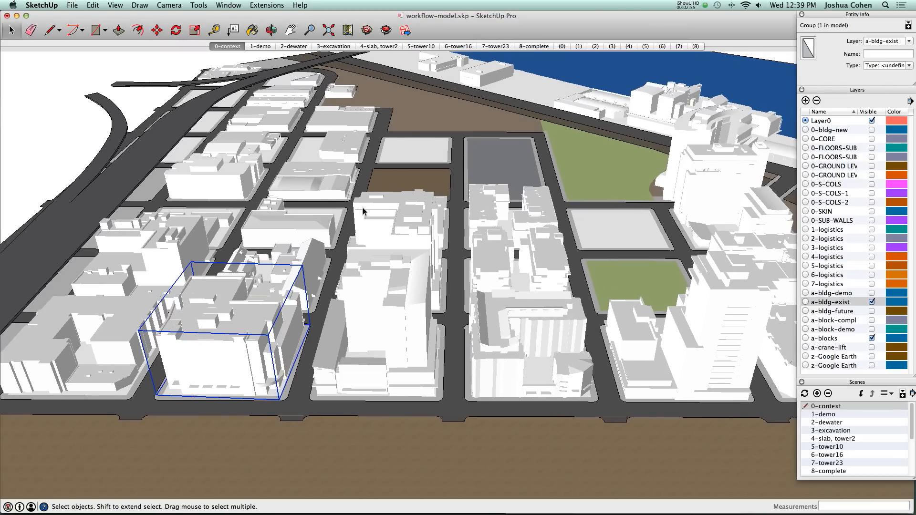
mouse_move(322, 207)
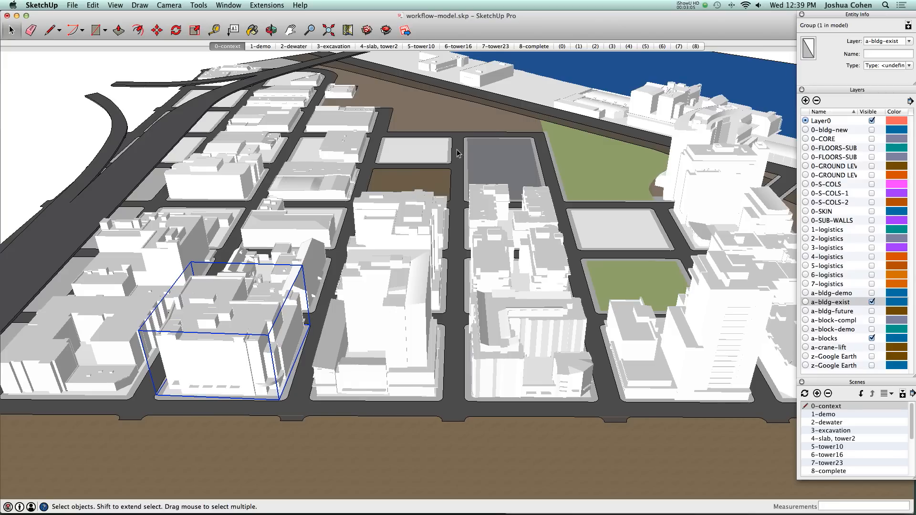
mouse_move(340, 204)
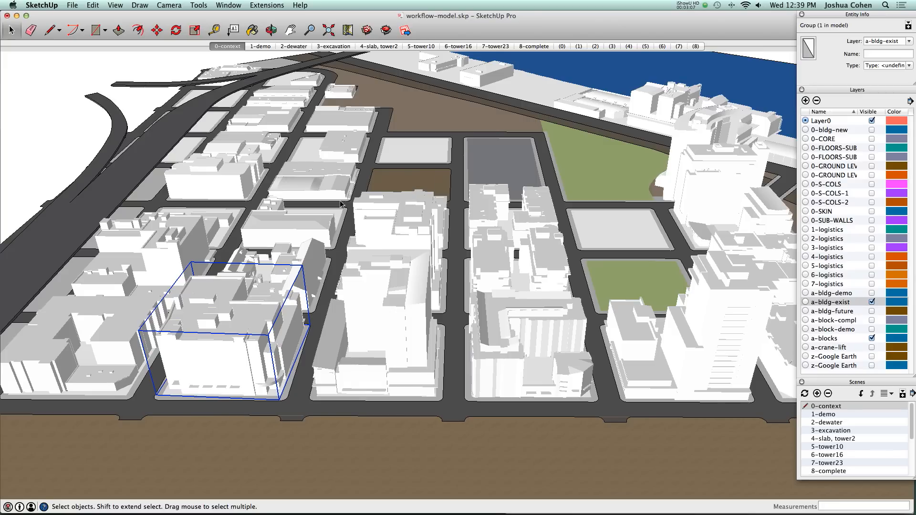
mouse_move(353, 209)
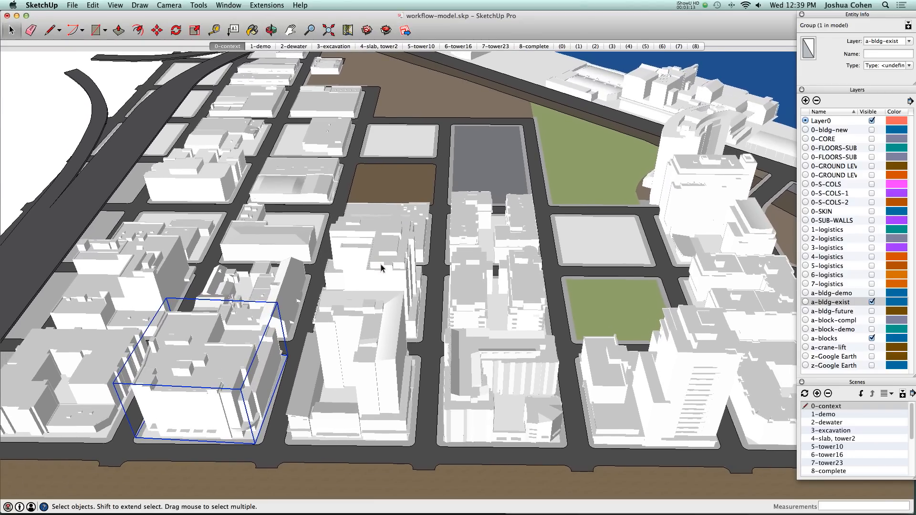
mouse_move(843, 241)
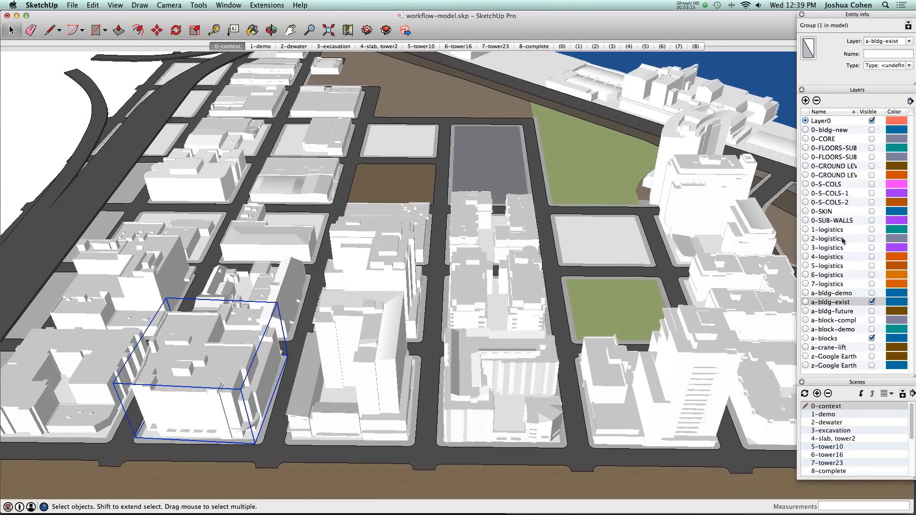
Show the a-bldg-future layer so the future towers appear beside the existing buildings.
left_click(871, 312)
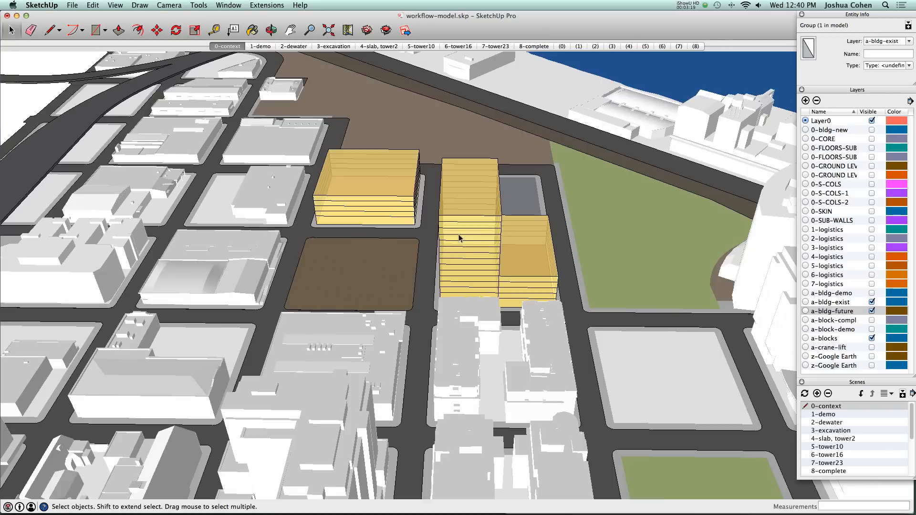
mouse_move(374, 218)
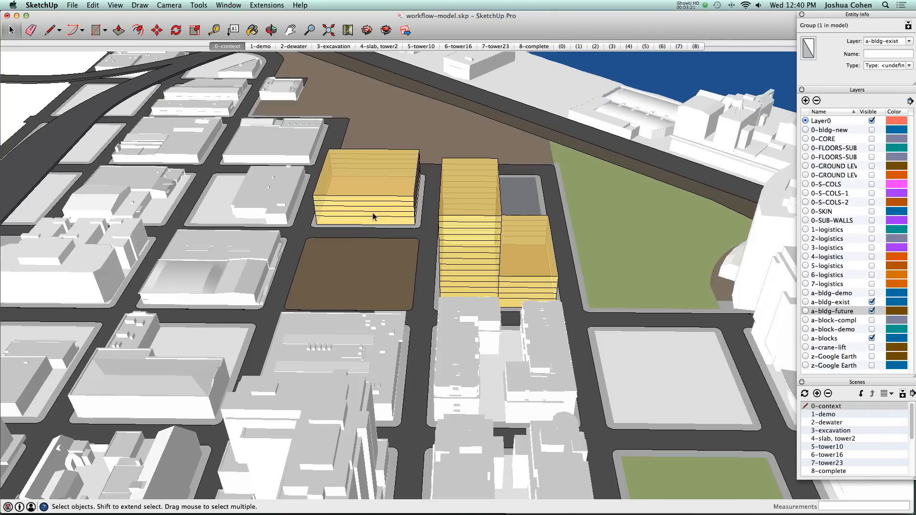
mouse_move(479, 227)
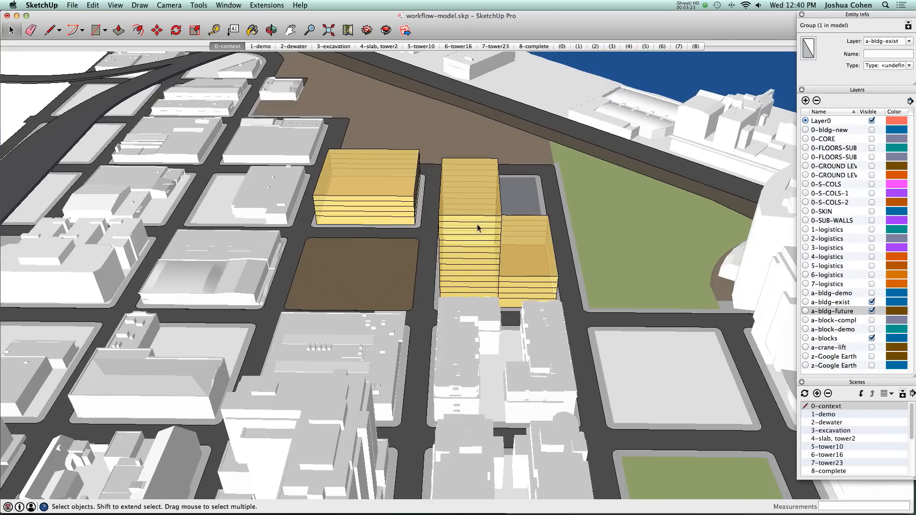
mouse_move(371, 223)
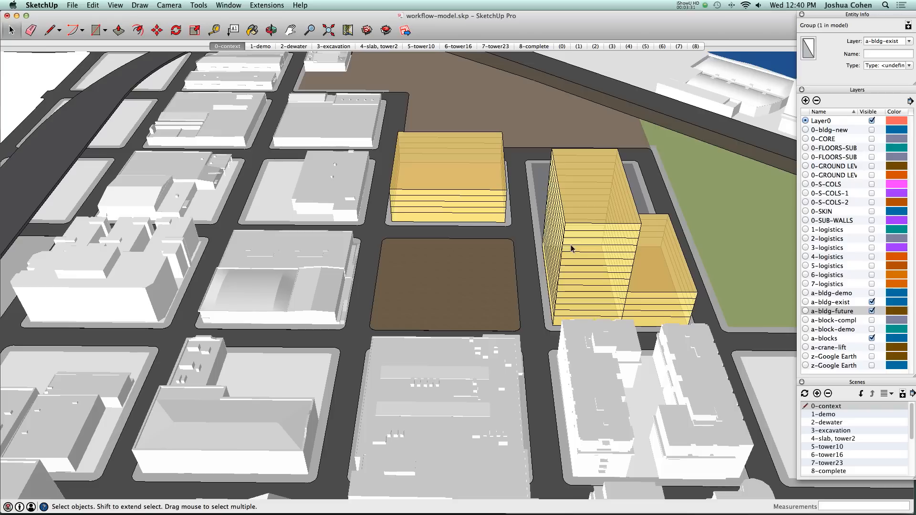
mouse_move(894, 332)
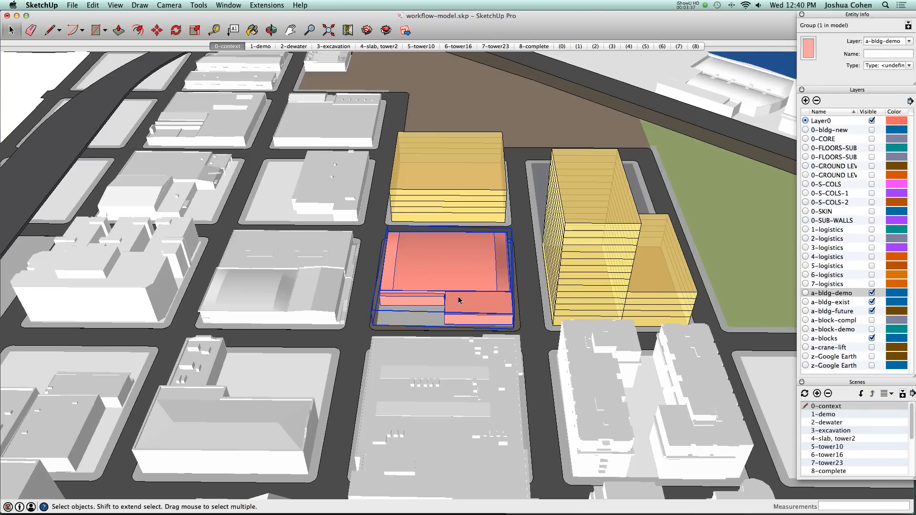
mouse_move(452, 282)
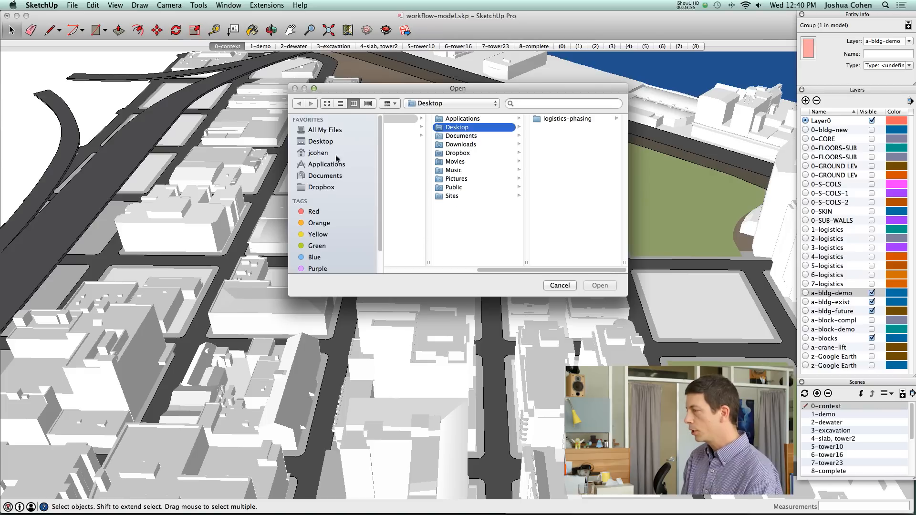
Browse Desktop > logistics-phasing and select ssc2011-example-3D.skp in the Open window.
left_click(321, 142)
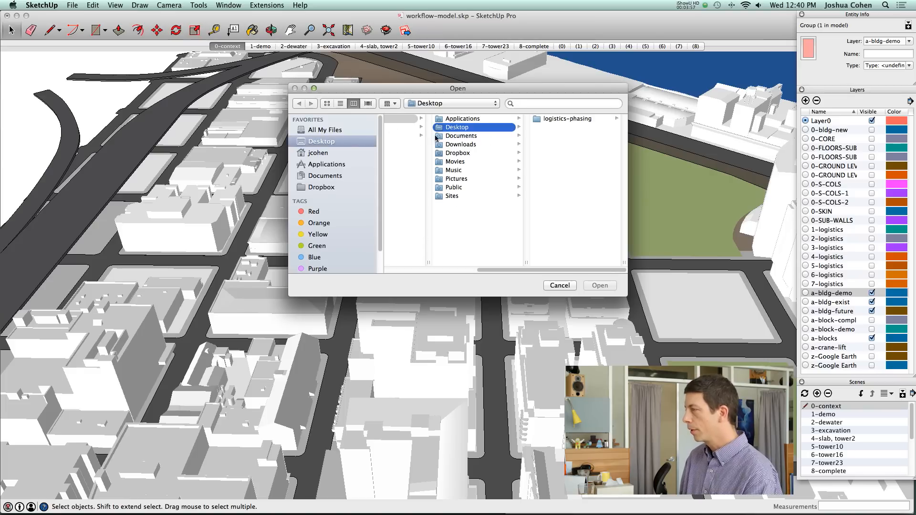
double_click(564, 118)
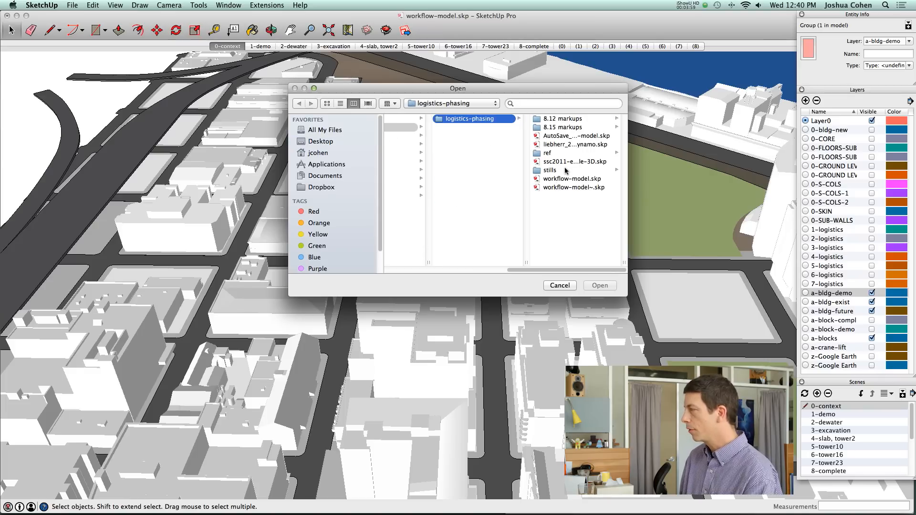
left_click(574, 161)
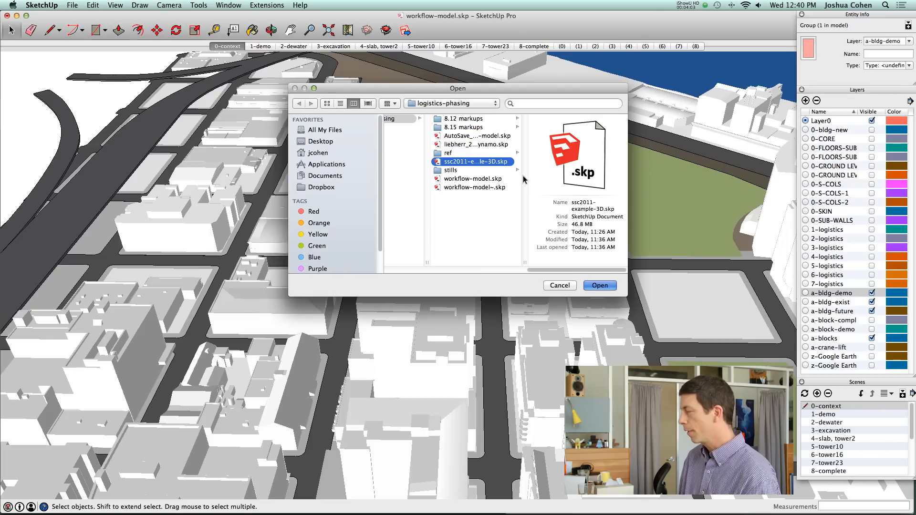
mouse_move(585, 310)
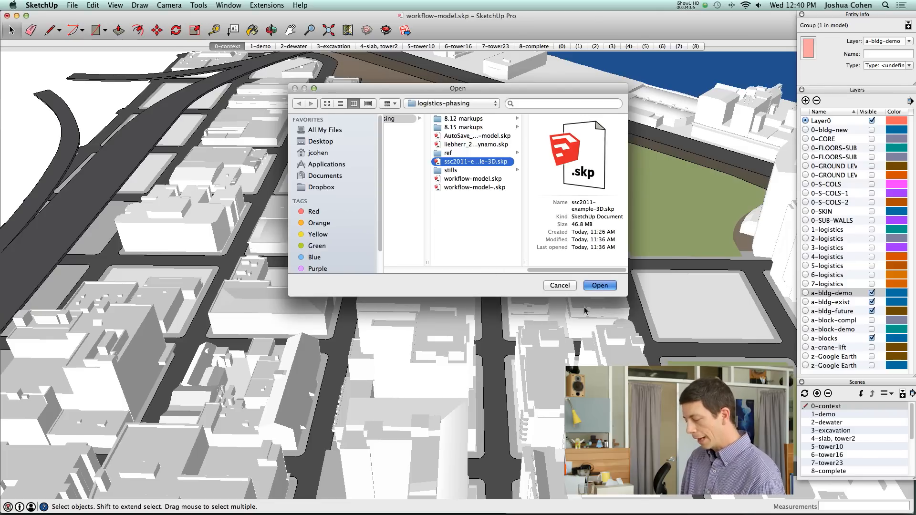
Load the ssc2011-example-3D street model in place of the site model.
left_click(599, 285)
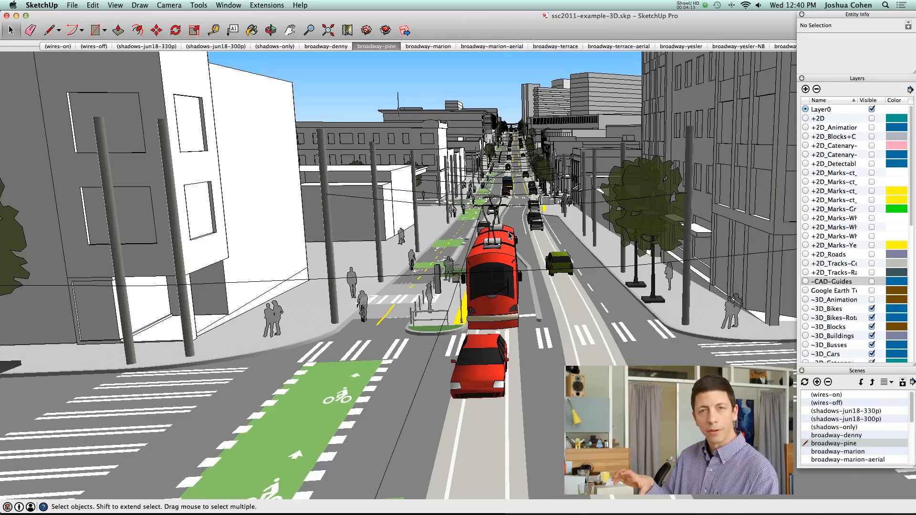
mouse_move(548, 320)
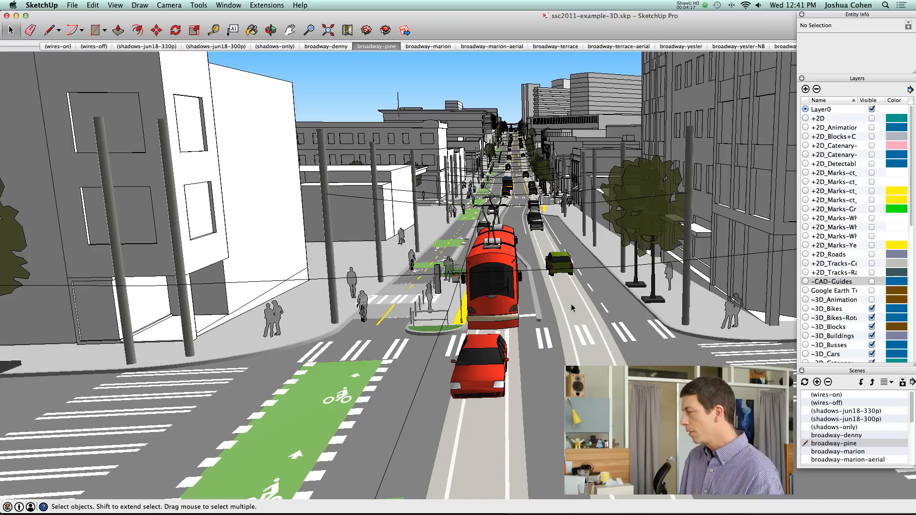
mouse_move(489, 328)
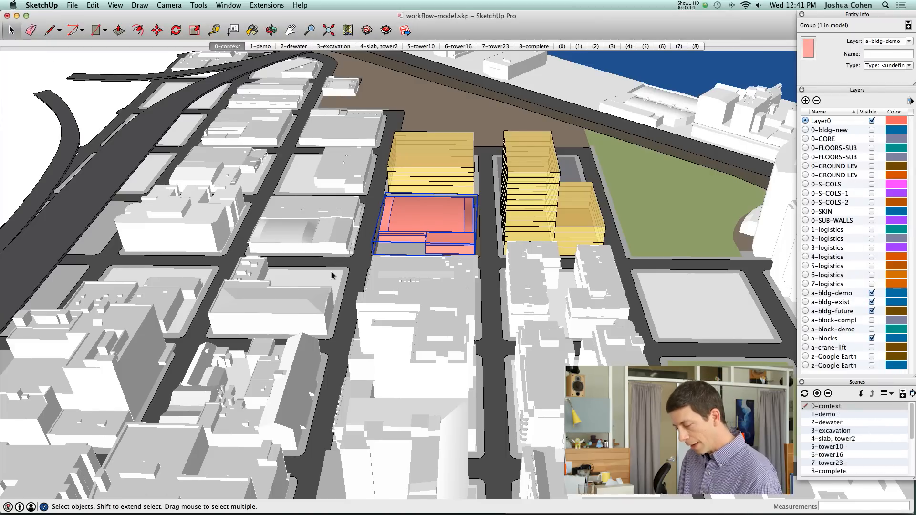
mouse_move(477, 290)
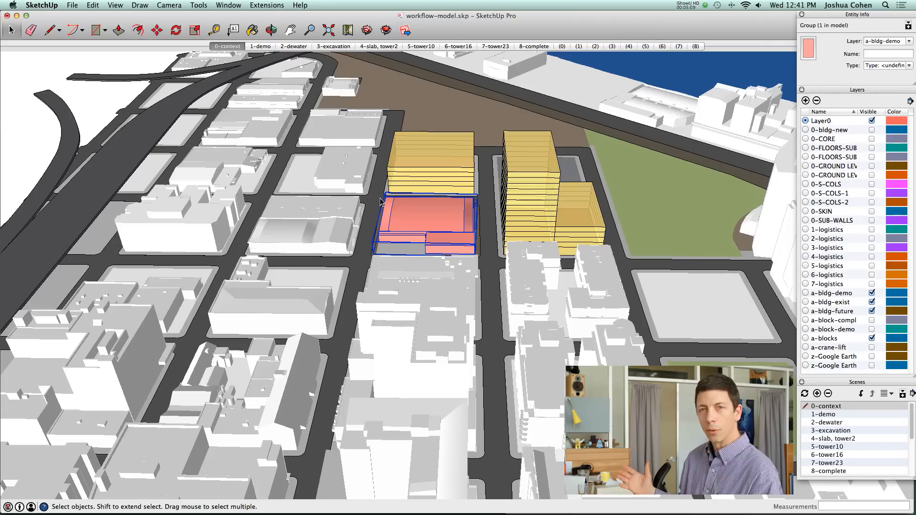
mouse_move(405, 235)
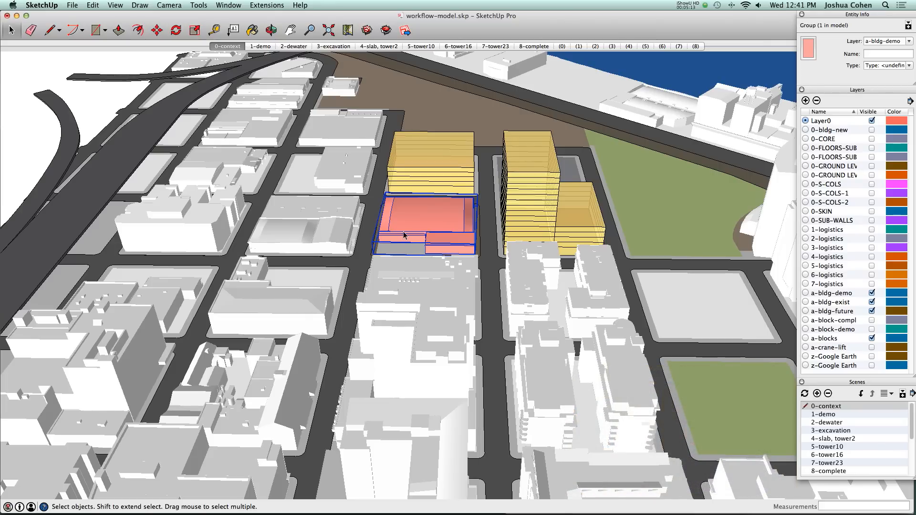
mouse_move(413, 149)
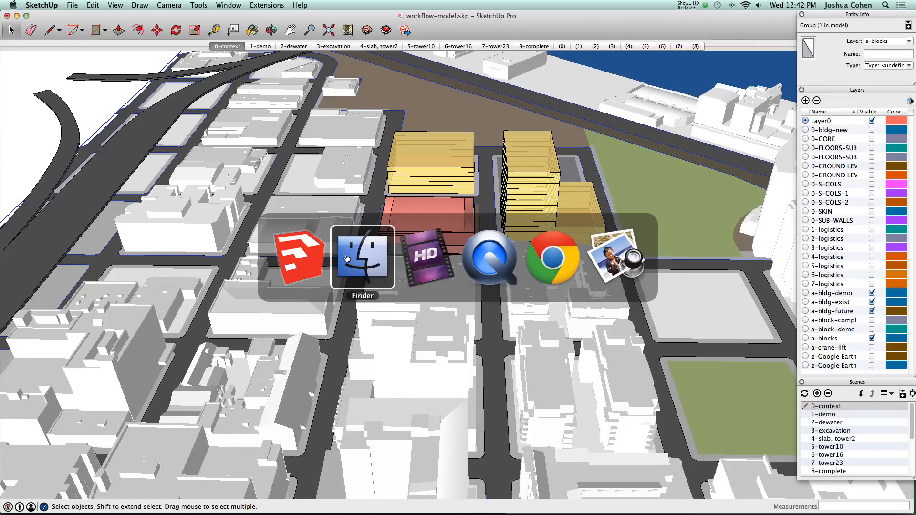
left_click(362, 259)
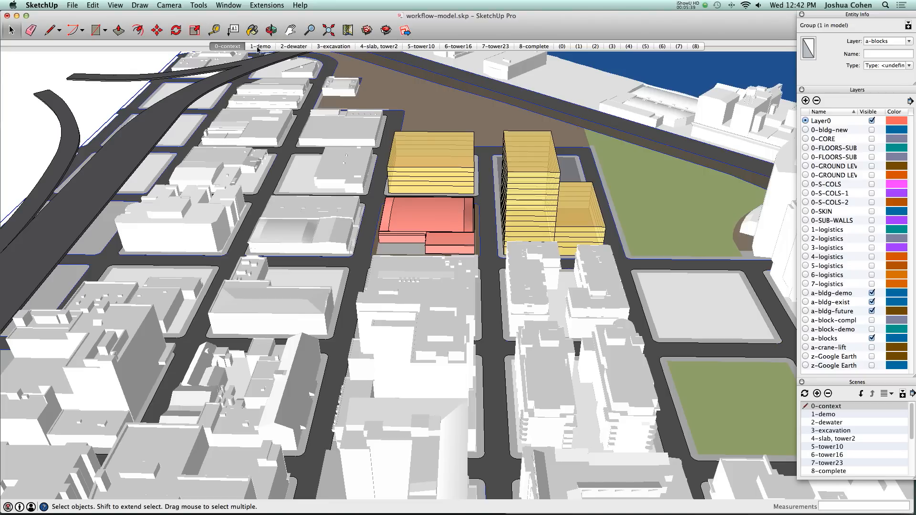
View the 1-demo and 0-context scenes, then numbered scenes (0), (1) and (2) with the old building removed.
left_click(261, 46)
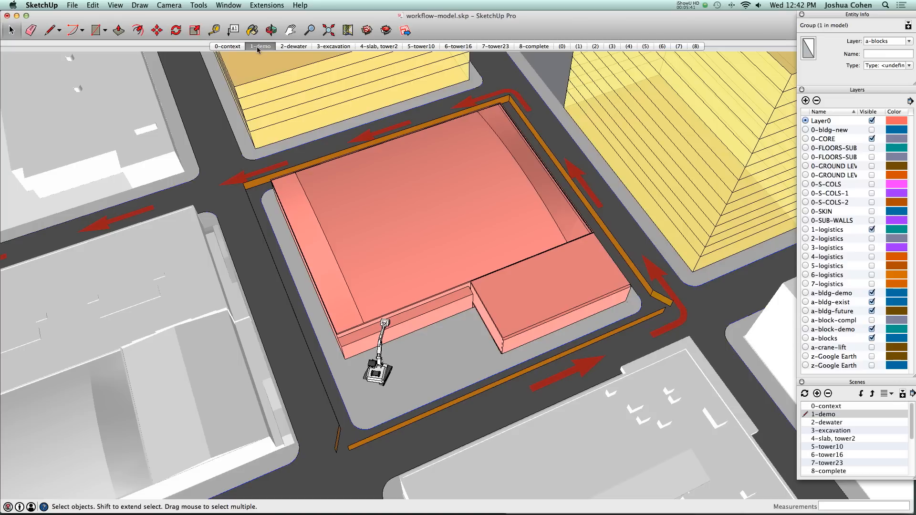
left_click(227, 45)
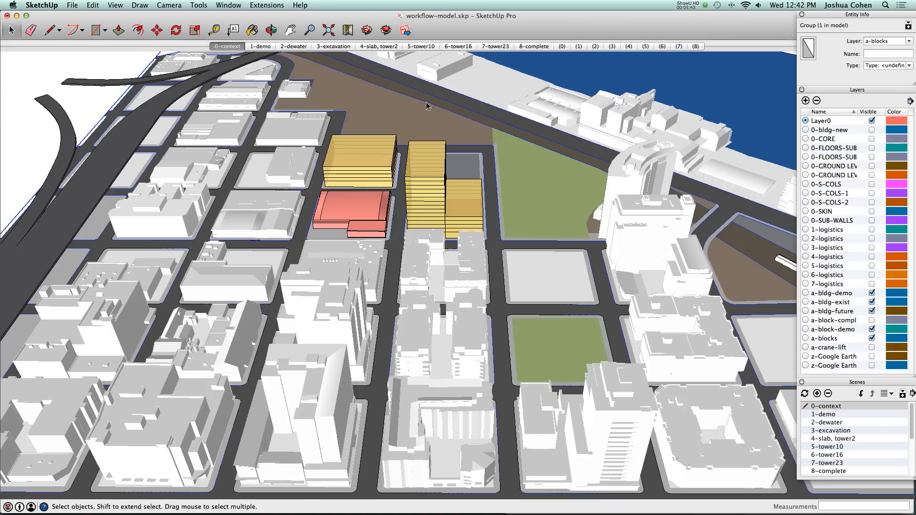
left_click(563, 45)
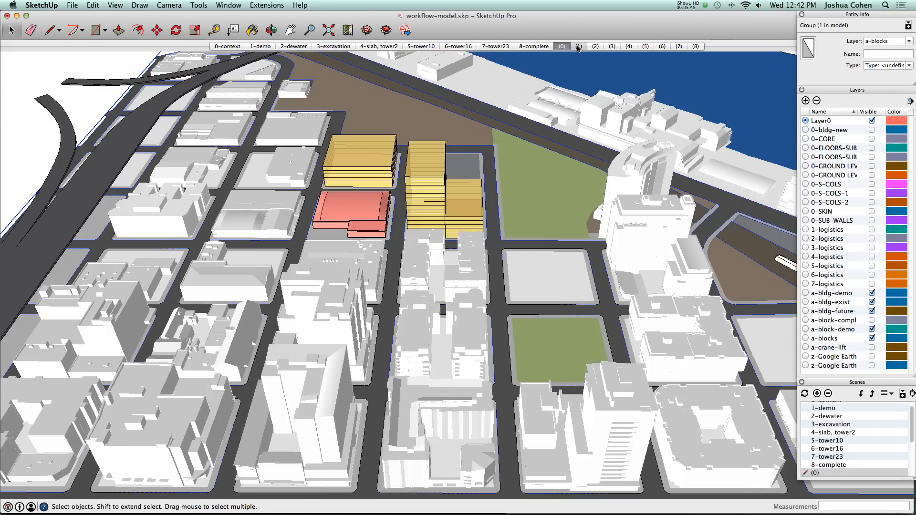
left_click(580, 46)
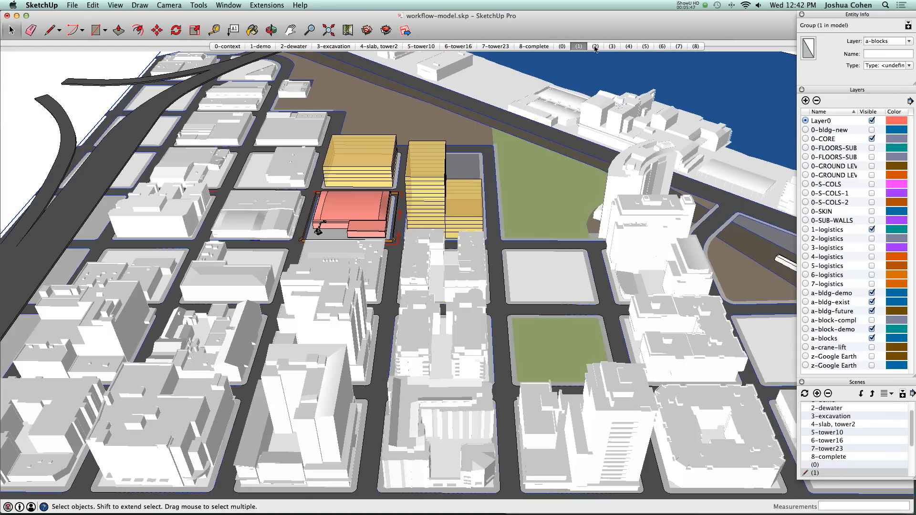
left_click(595, 46)
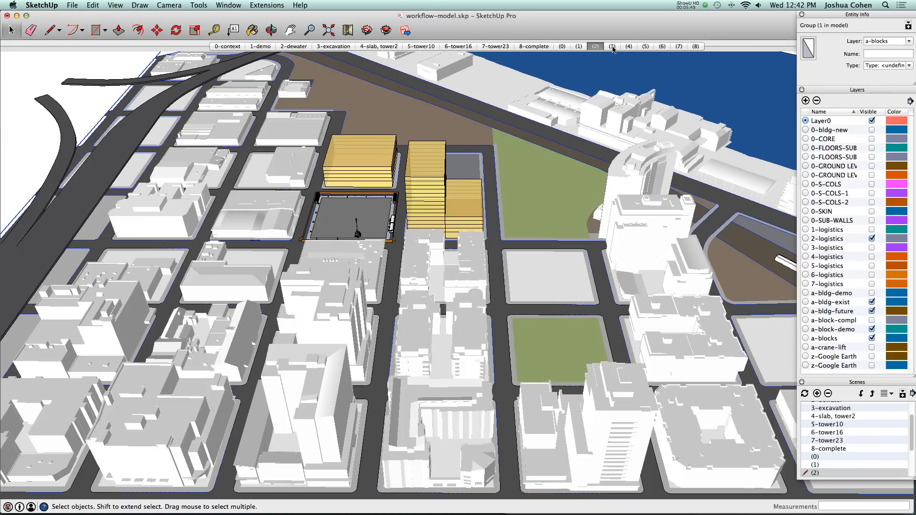
mouse_move(613, 49)
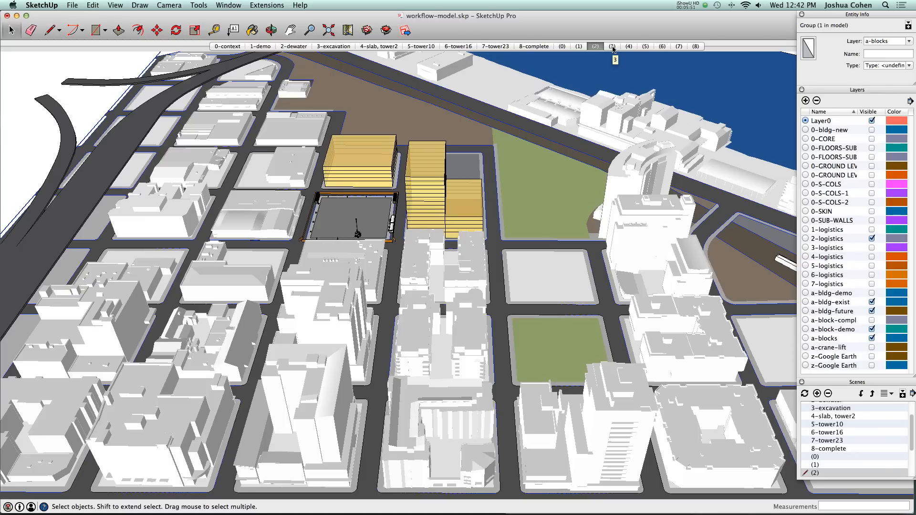
Step through scenes (3) to (8): excavation shoring, crane and slab, tower rising, completed tower.
left_click(613, 46)
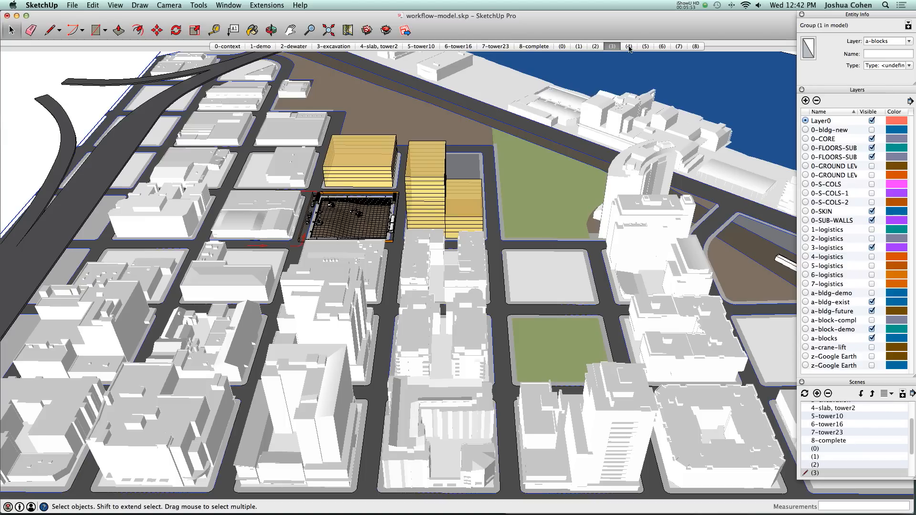
left_click(629, 46)
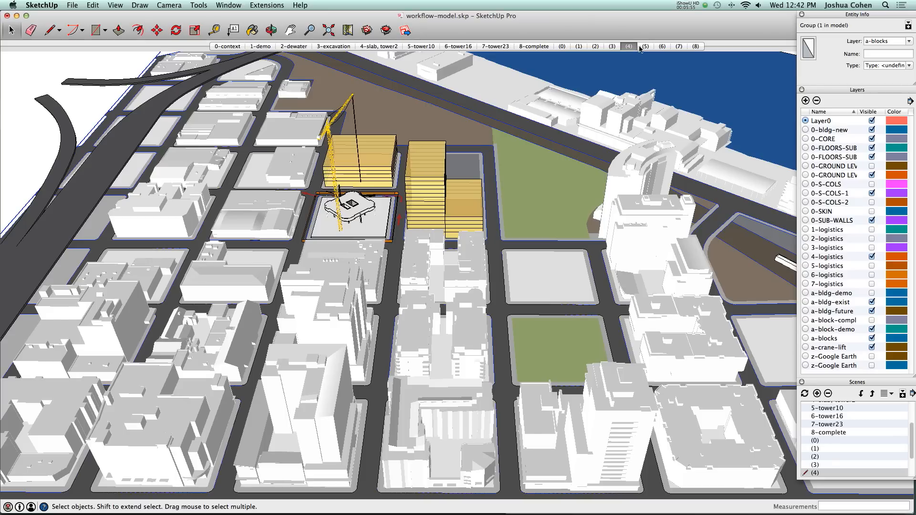
left_click(647, 45)
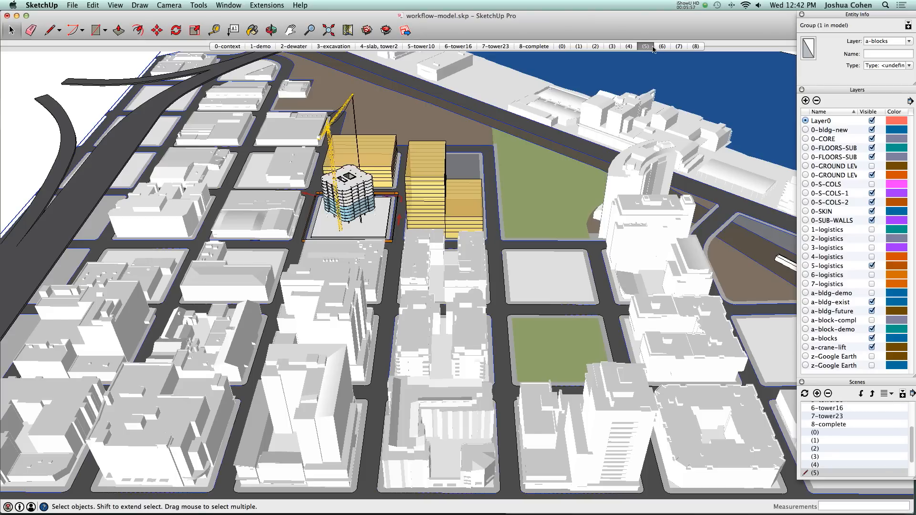
left_click(681, 45)
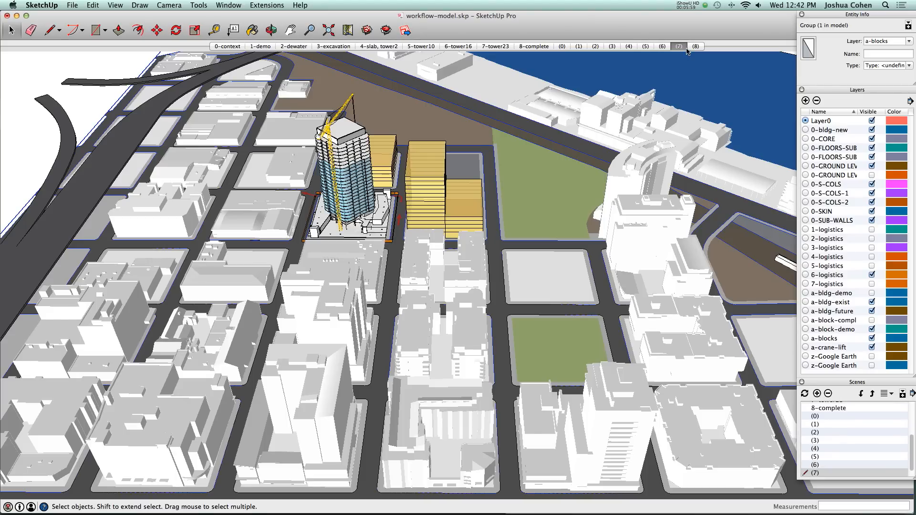
left_click(695, 46)
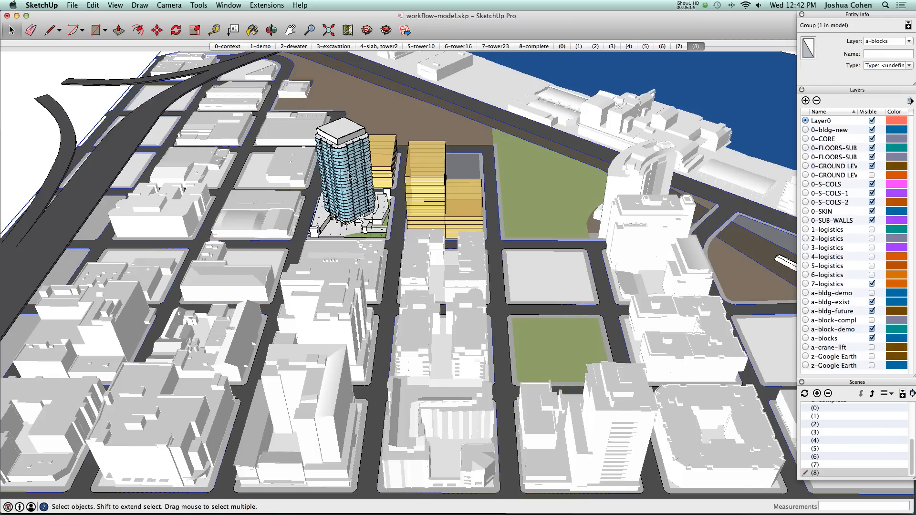
mouse_move(441, 126)
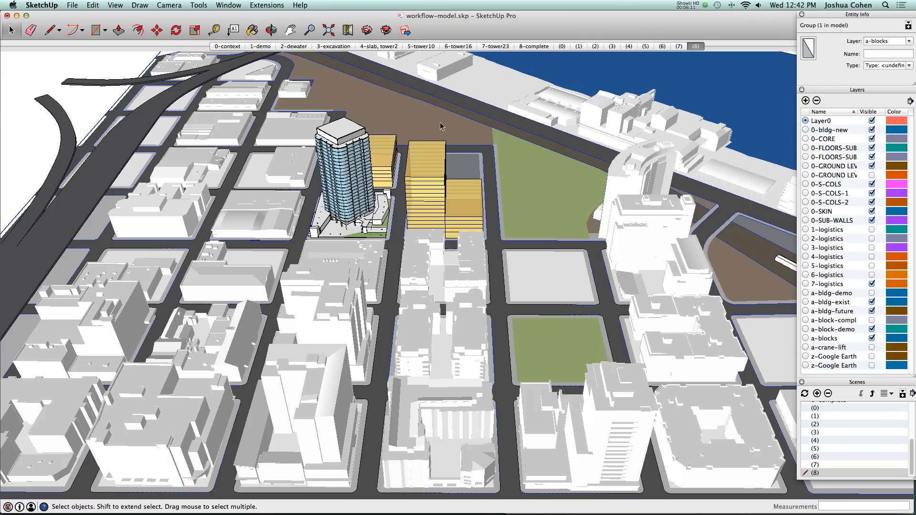
mouse_move(542, 59)
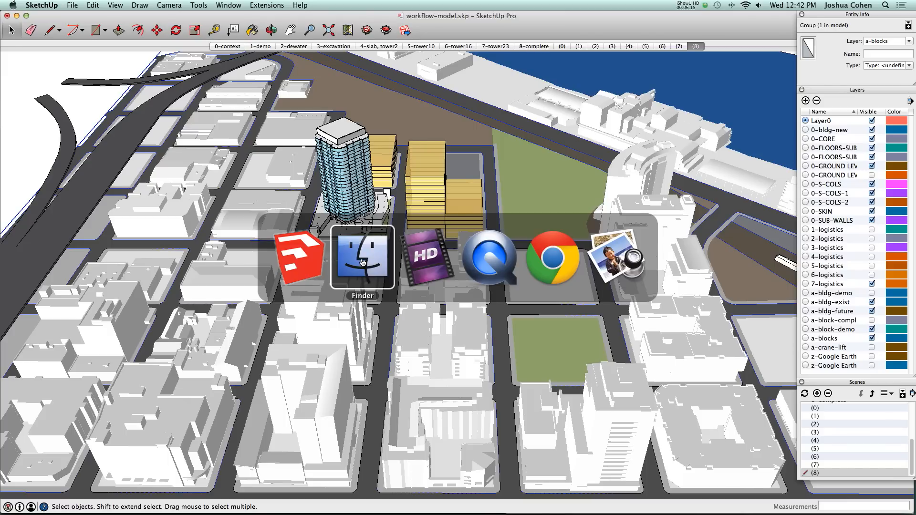
Switch to Preview and review the Dewatering and Excavation Path & Travel plan PDFs.
left_click(362, 260)
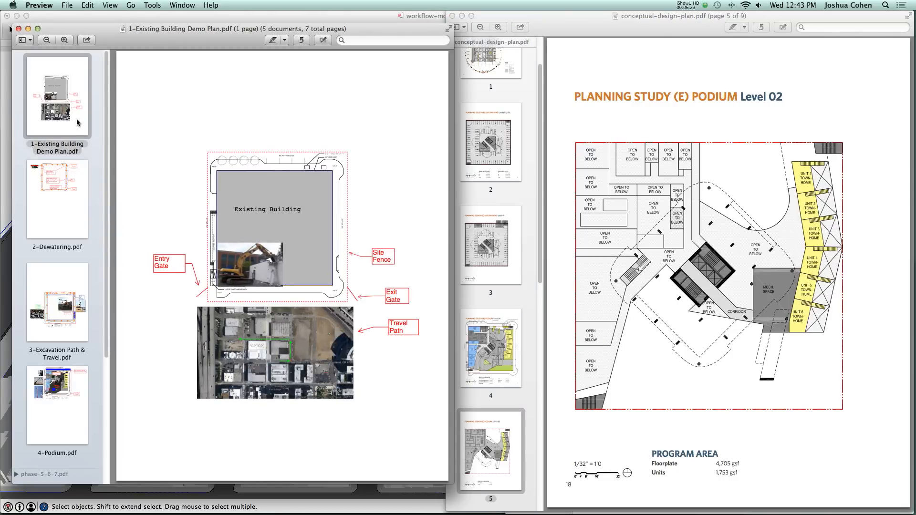
mouse_move(69, 113)
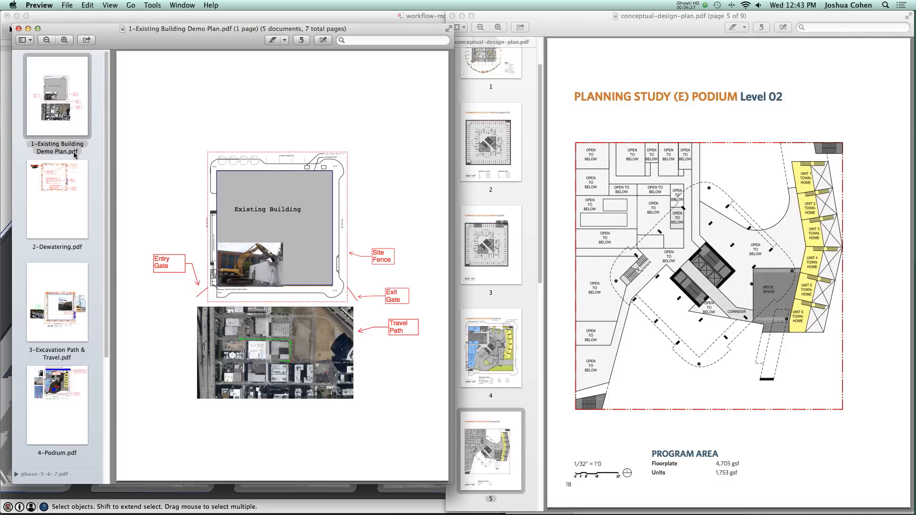
left_click(57, 199)
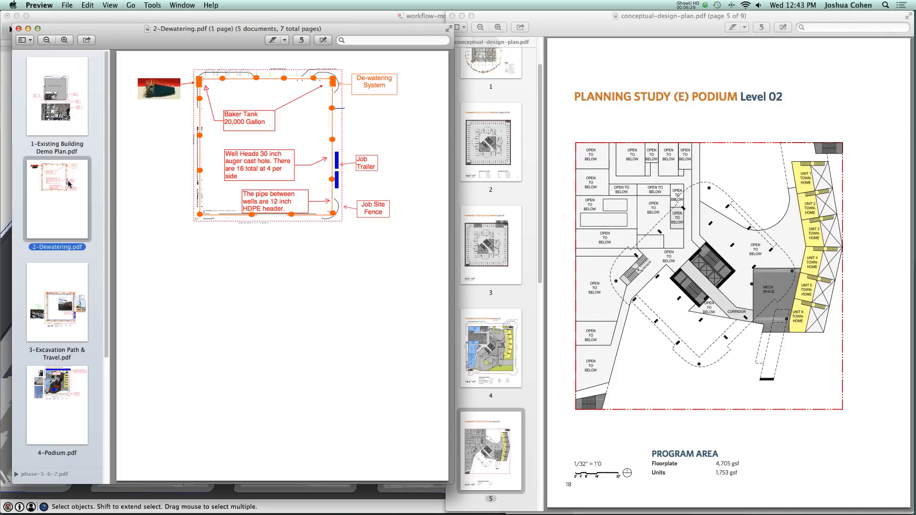
mouse_move(334, 183)
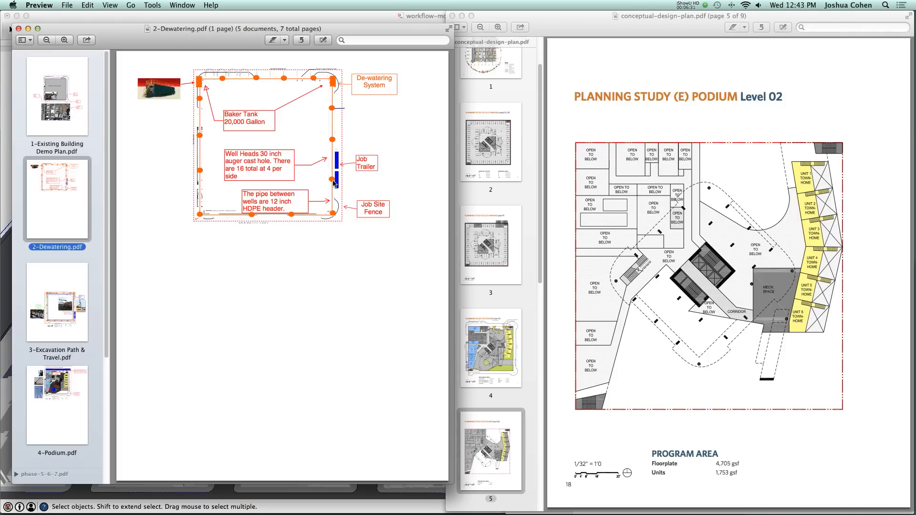
mouse_move(325, 165)
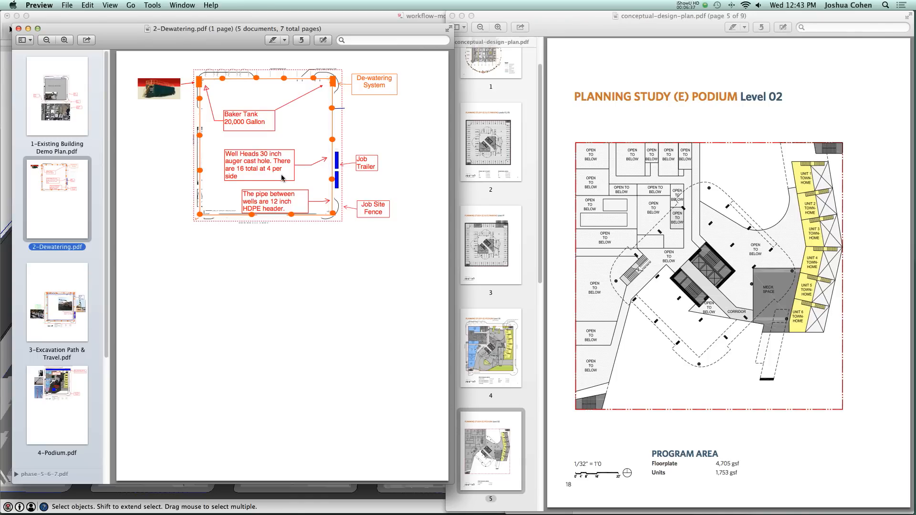
mouse_move(256, 164)
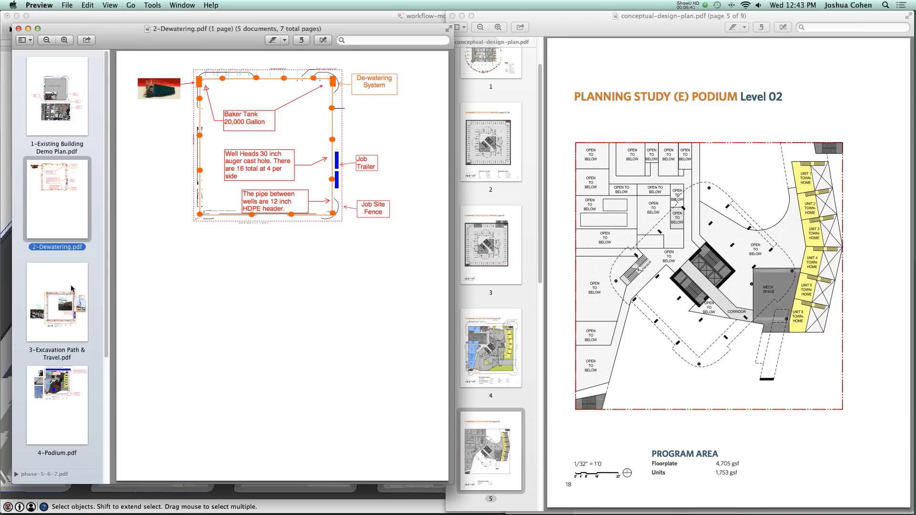
left_click(58, 301)
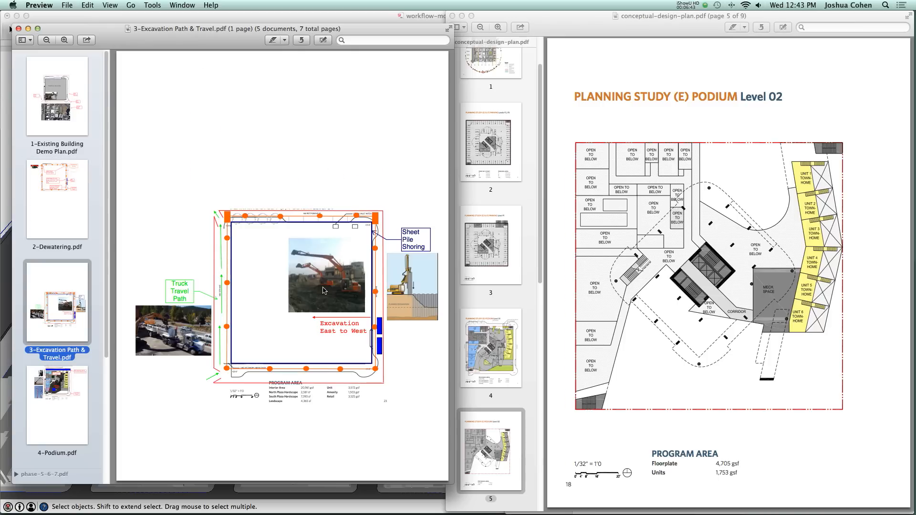
mouse_move(309, 292)
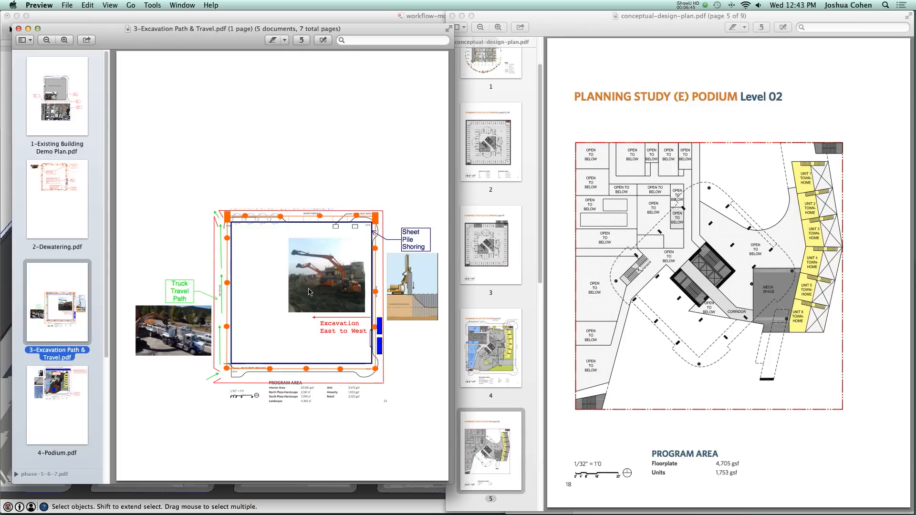
Review the Podium plan pages, then move on to the phase-5-6-7 sketch PDF.
left_click(57, 406)
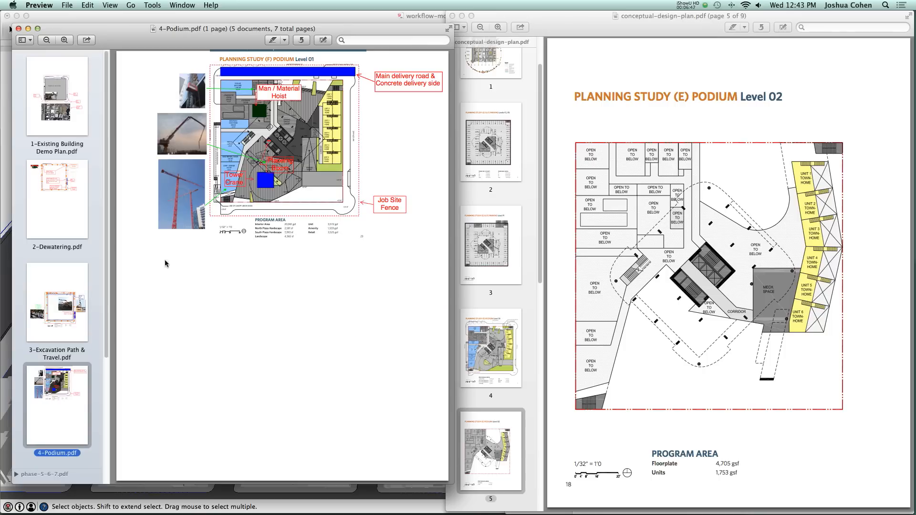
scroll("down", 3)
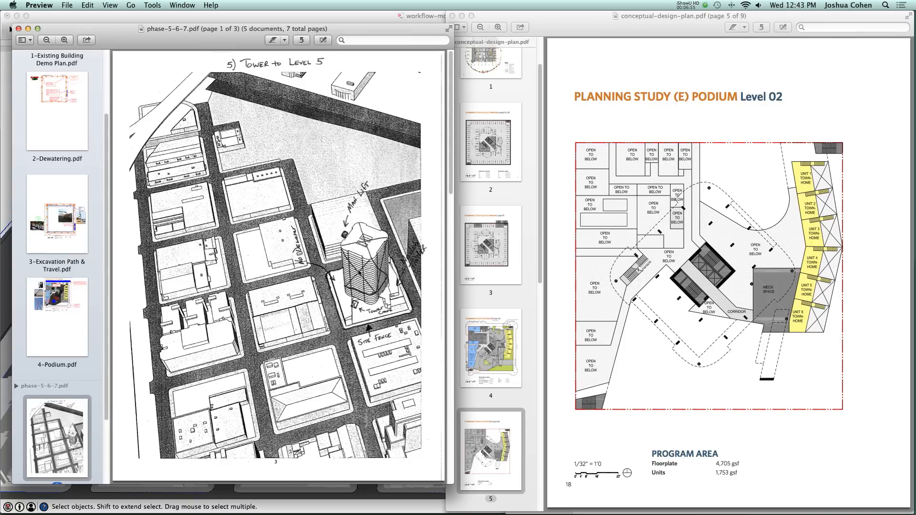
mouse_move(158, 452)
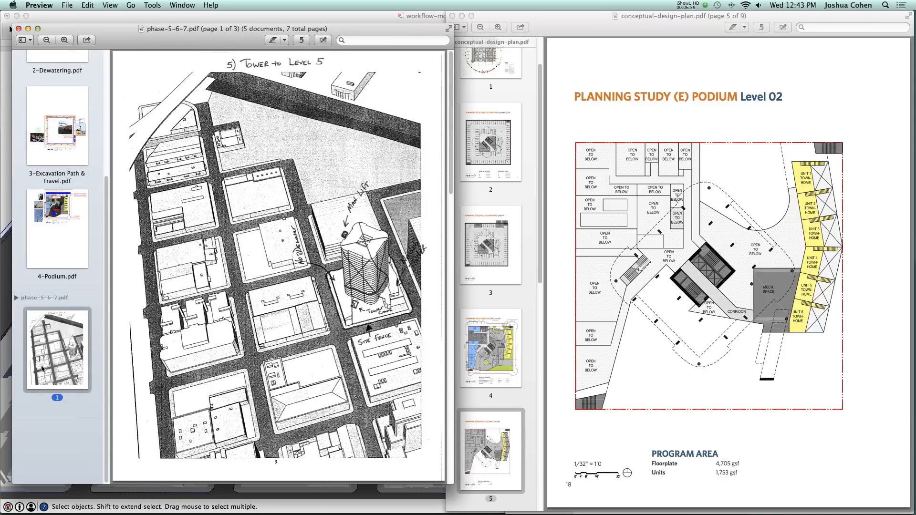
scroll("down", 3)
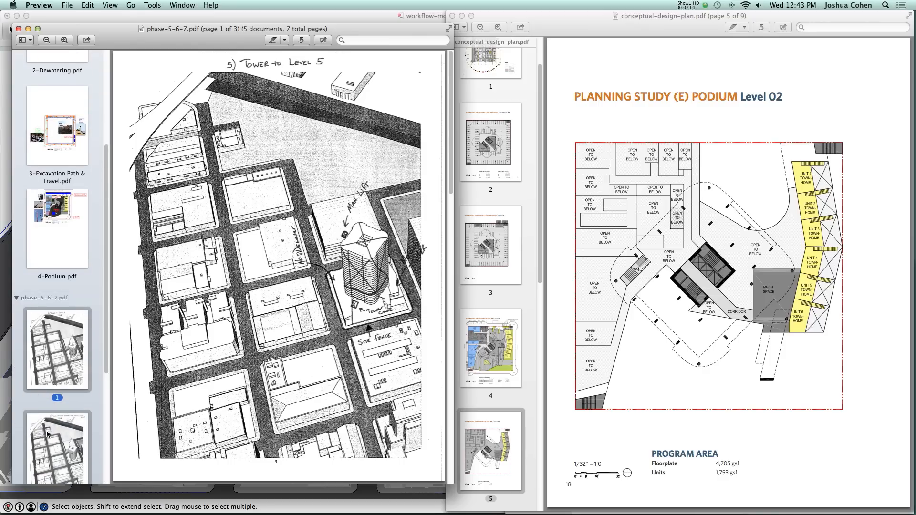
left_click(49, 435)
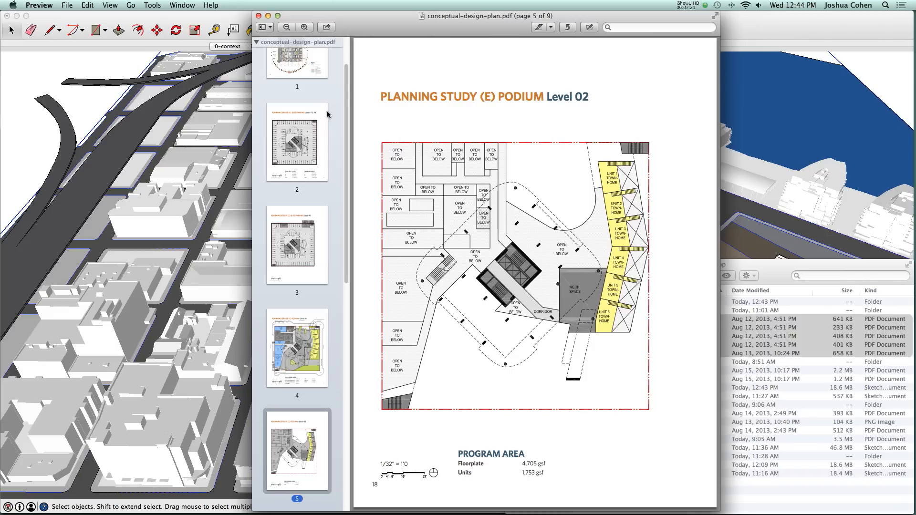
mouse_move(309, 166)
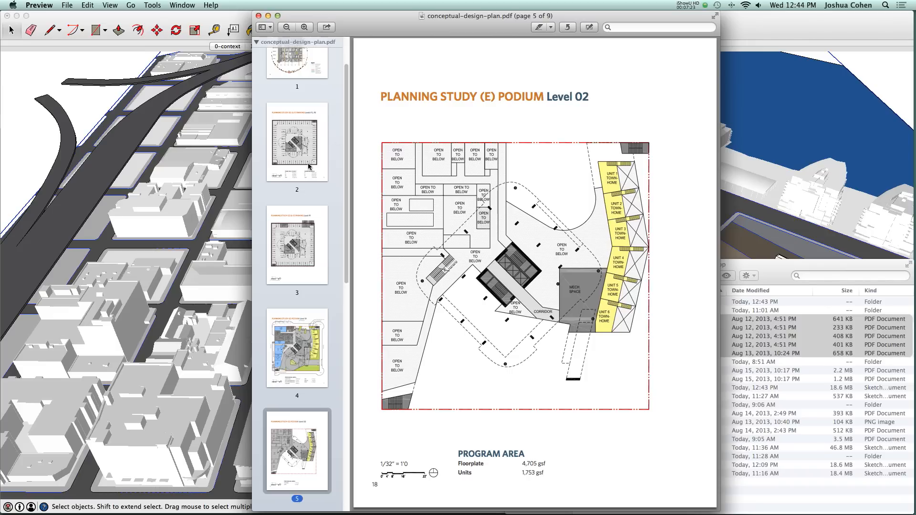
mouse_move(287, 241)
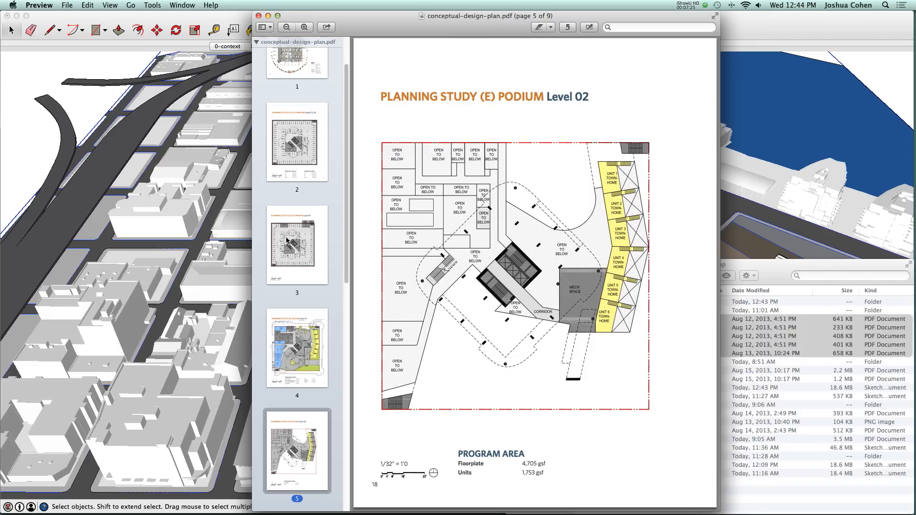
mouse_move(596, 253)
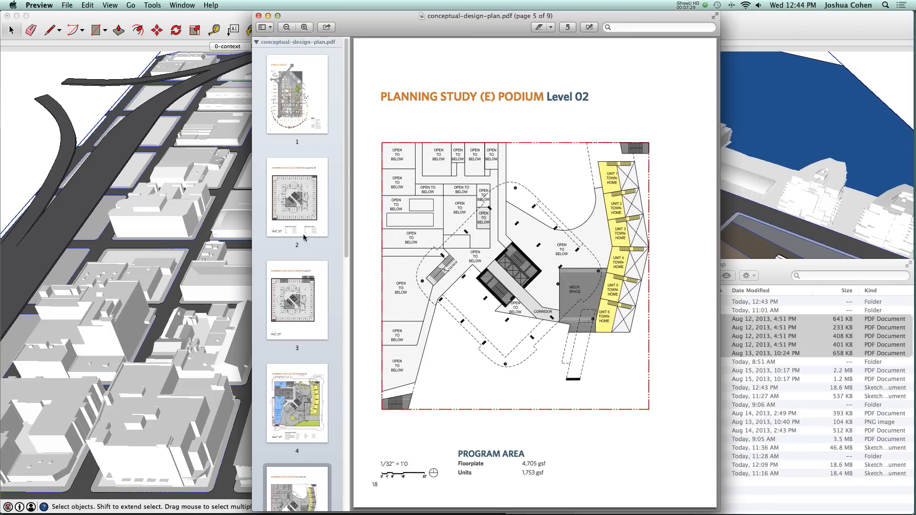
mouse_move(276, 327)
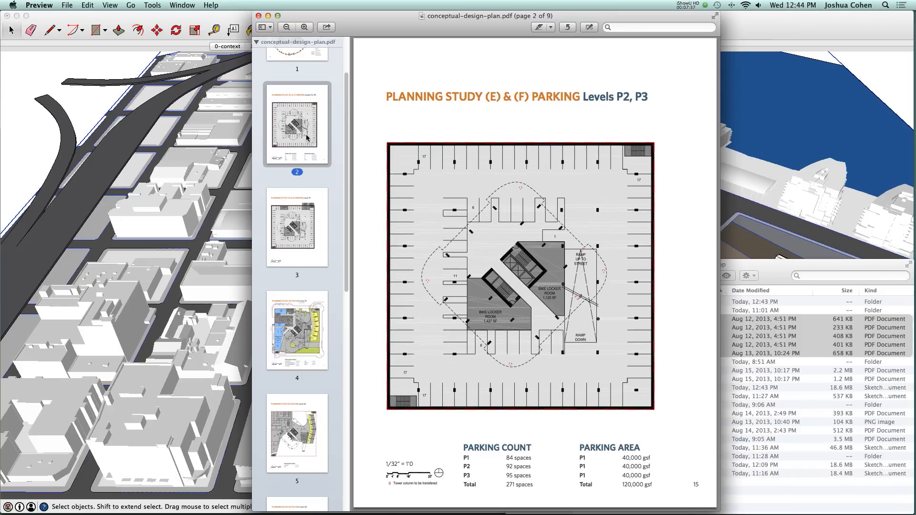
View the Level 4–19, 22–25 podium floor plan page and the following page of the conceptual design plan.
left_click(297, 332)
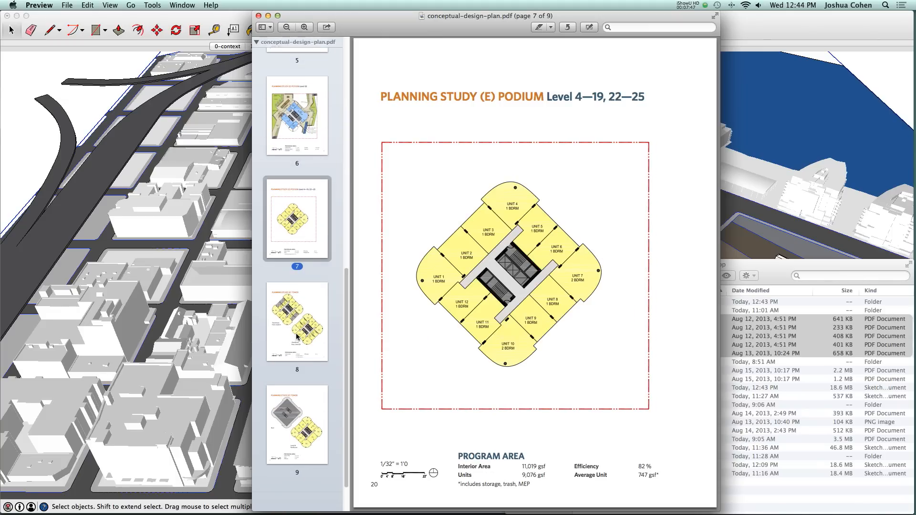
left_click(297, 425)
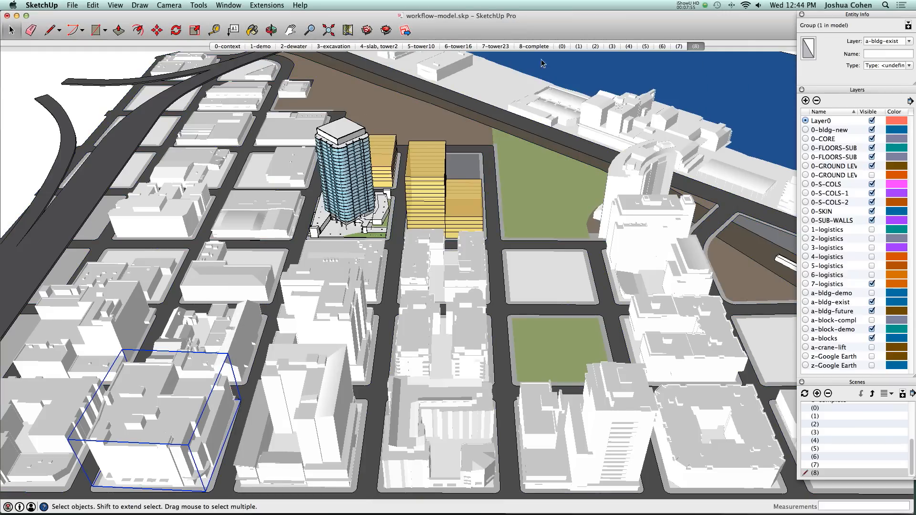
Show phase scenes 6, 5 and 0 before construction, then scene 1, the demolition close-up.
left_click(664, 46)
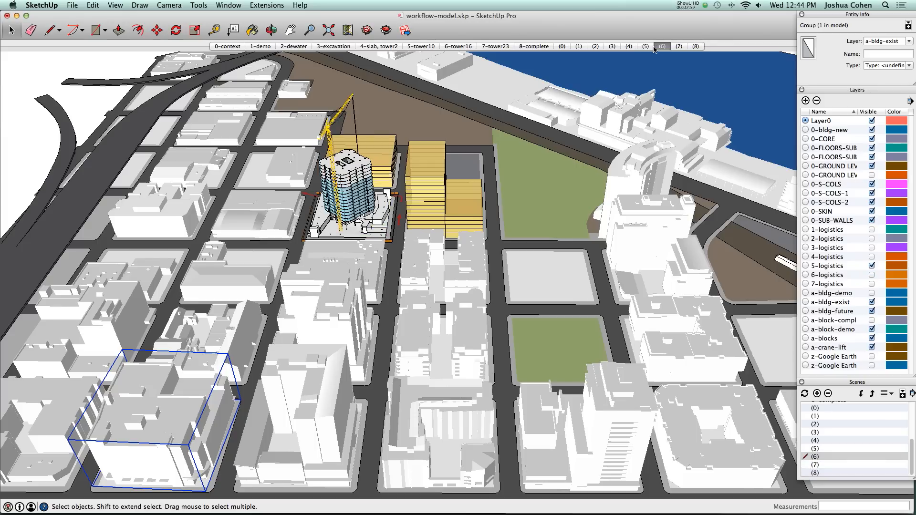
left_click(646, 46)
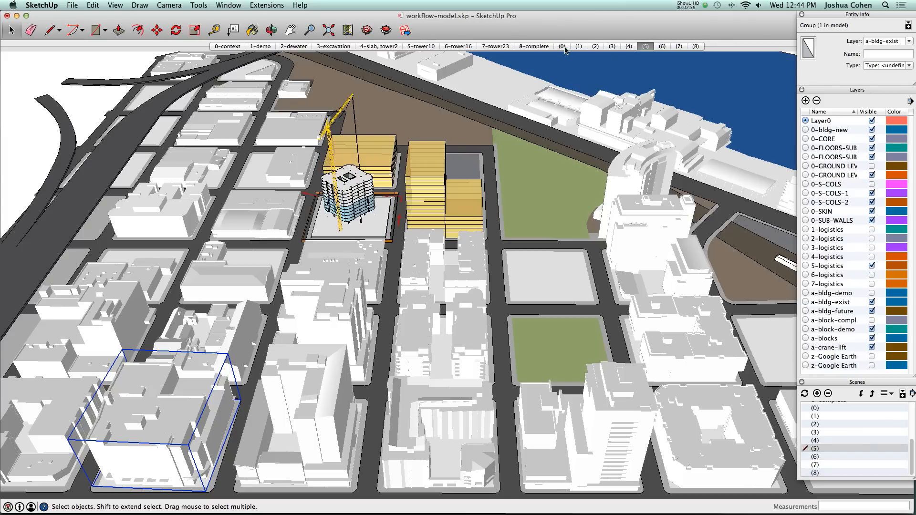
left_click(562, 45)
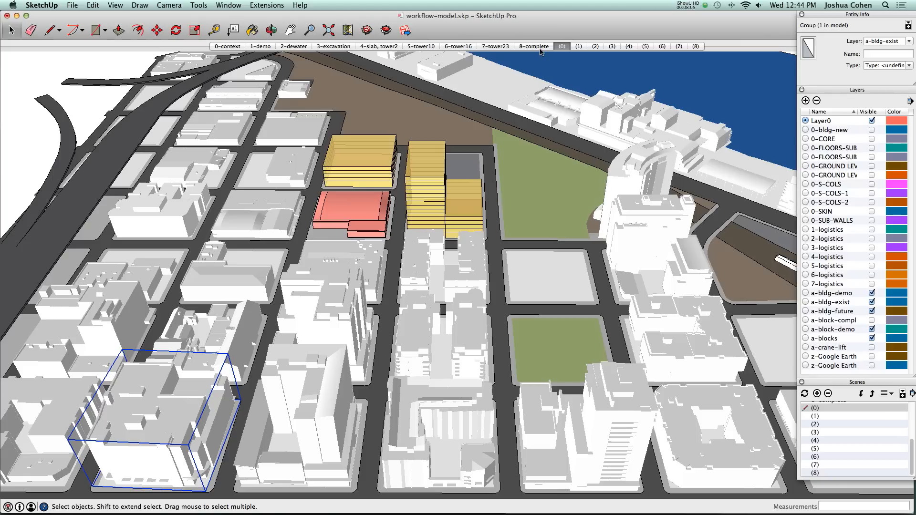
mouse_move(541, 51)
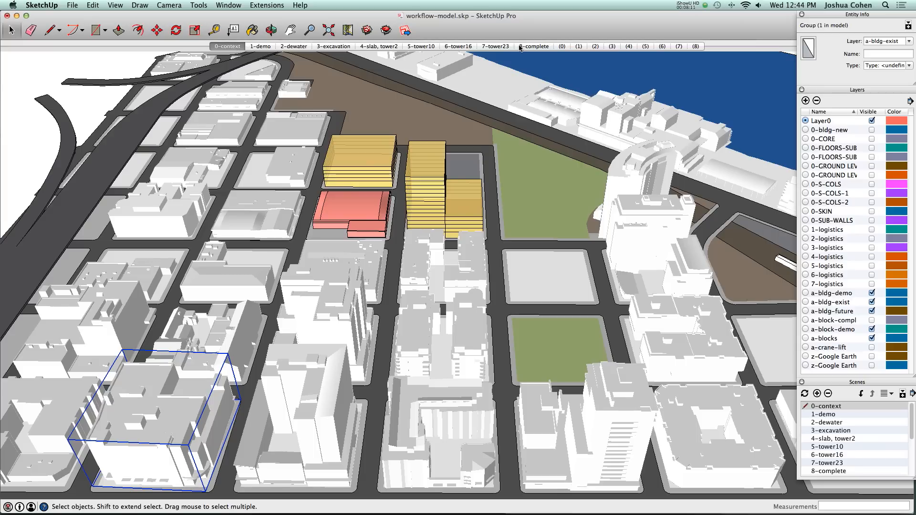
left_click(534, 46)
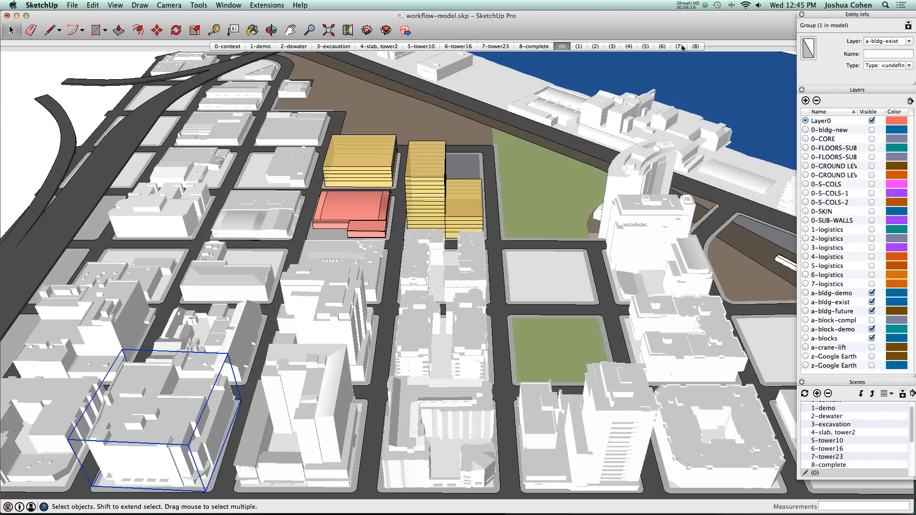
mouse_move(684, 47)
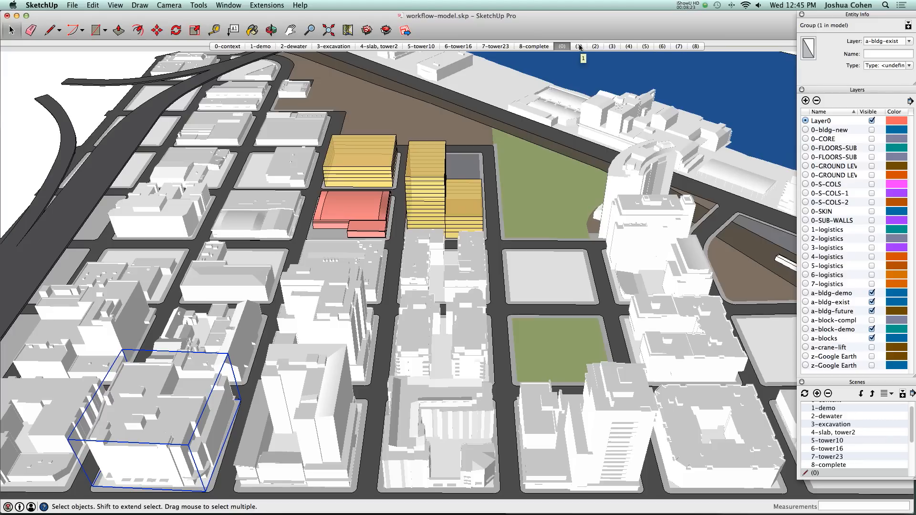
left_click(578, 46)
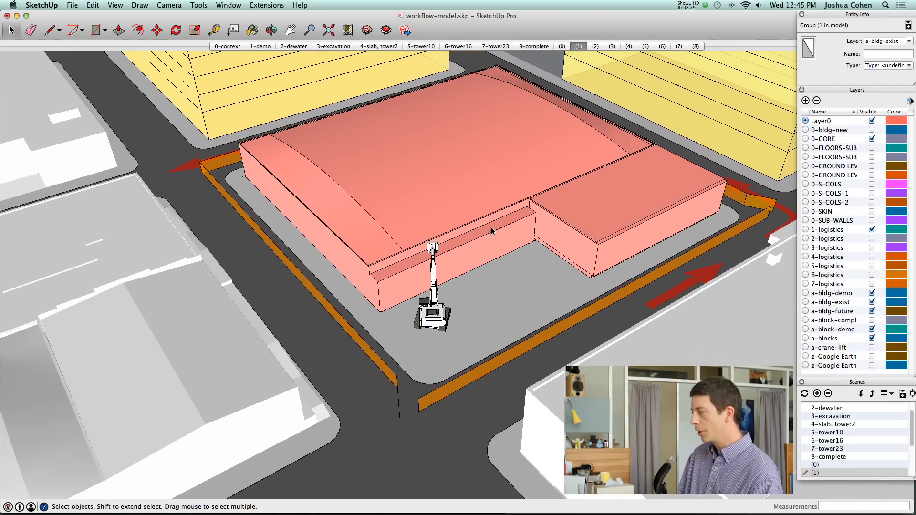
Inspect the fence and red demolition building, then show phase scene 2, the cleared excavation site.
left_click_drag(490, 231, 462, 220)
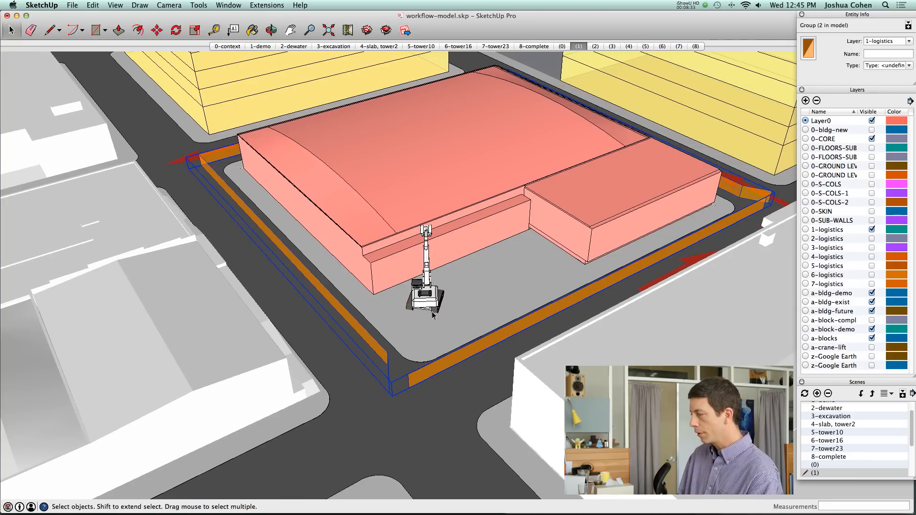
left_click(426, 298)
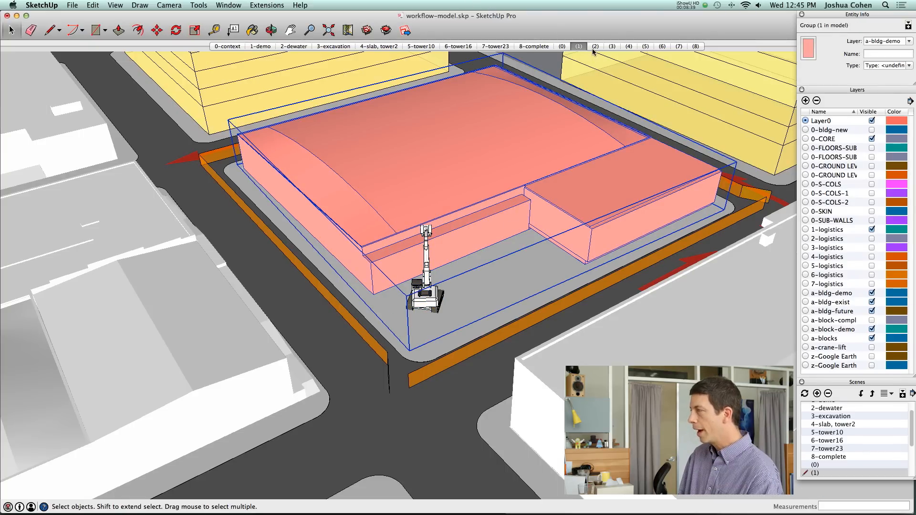
left_click(595, 46)
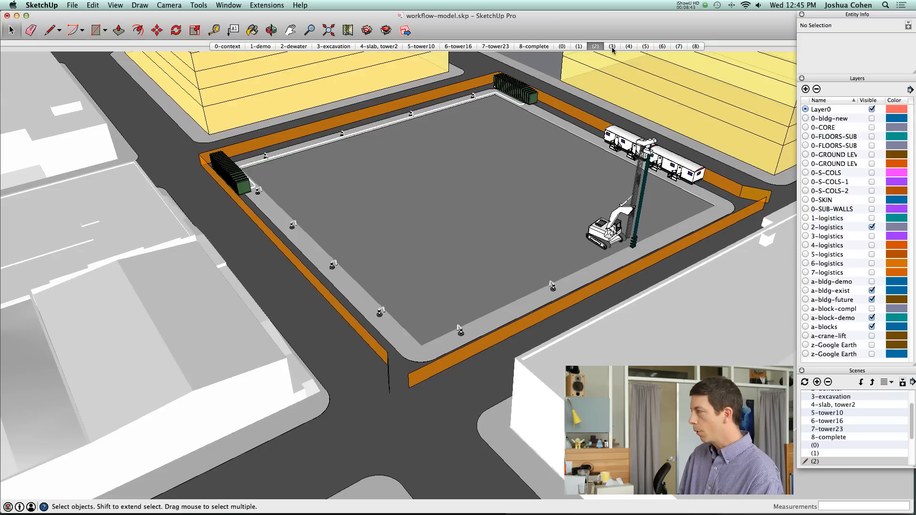
left_click(607, 226)
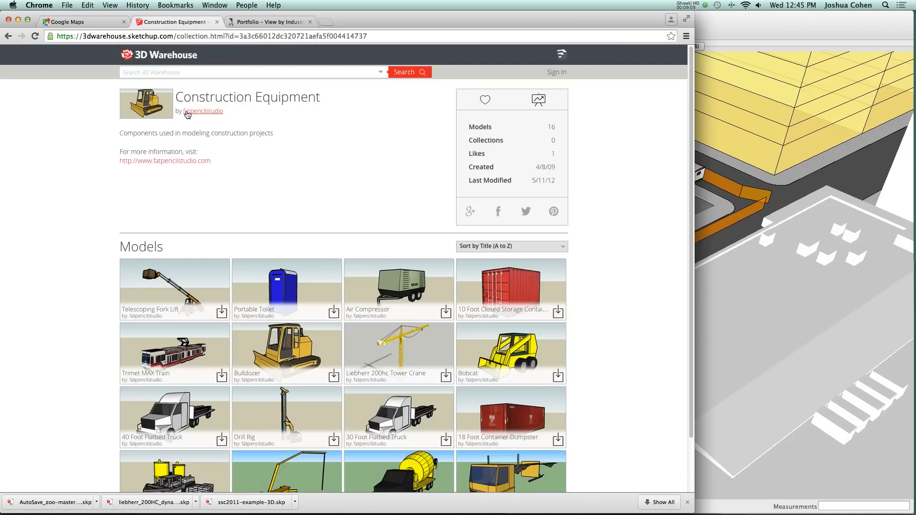
Go to the collection author's profile and list all of their models.
left_click(203, 111)
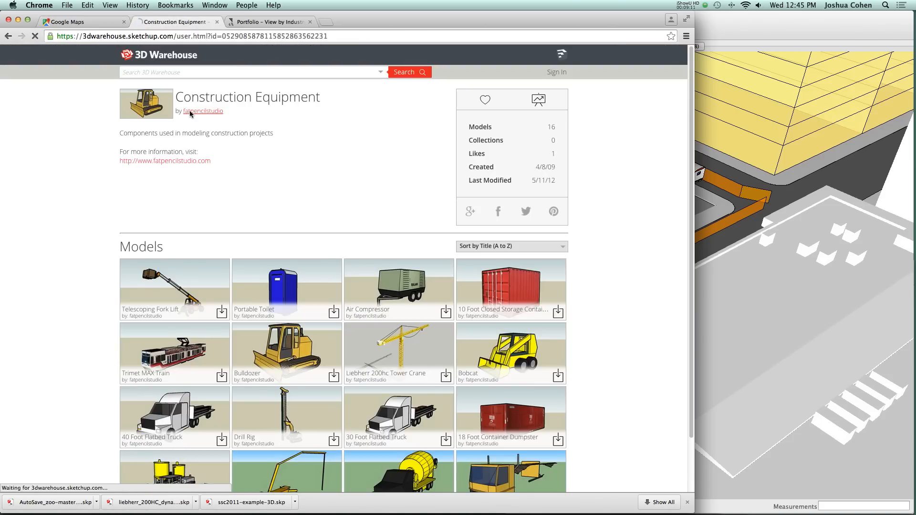
left_click(202, 111)
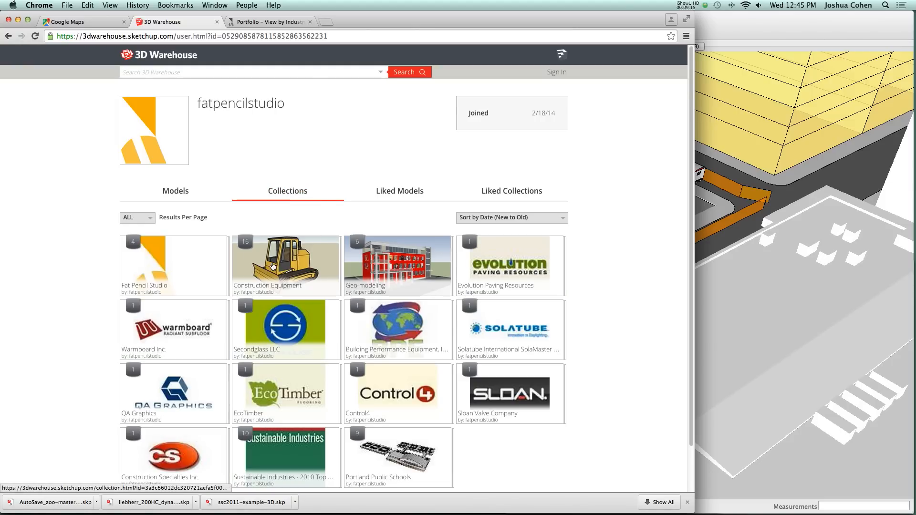
left_click(273, 265)
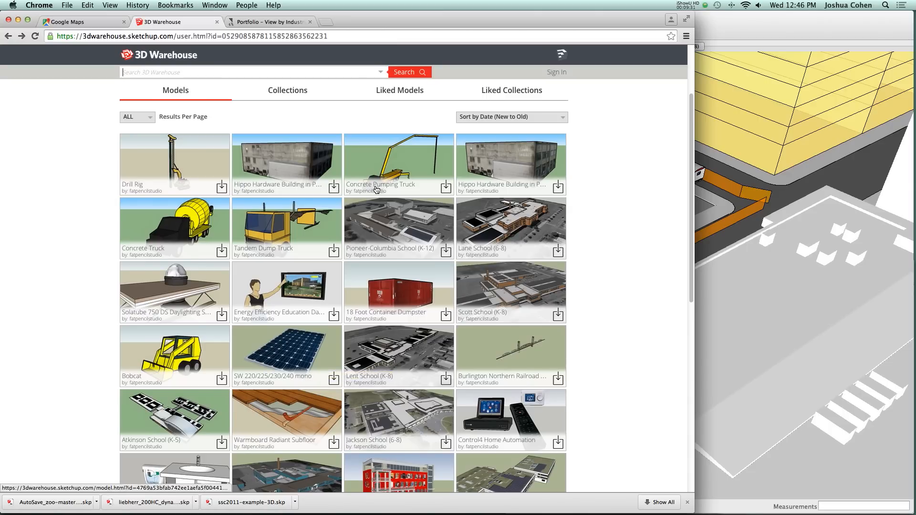
left_click(287, 90)
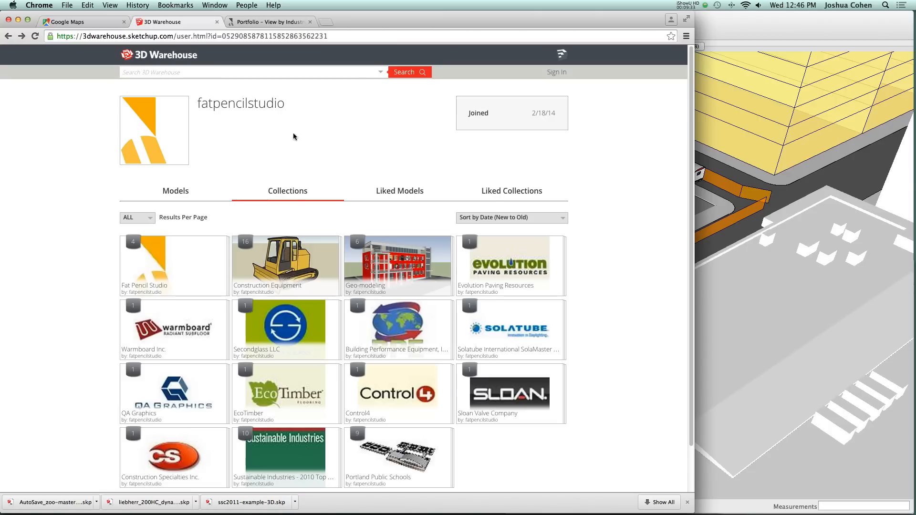
Reach the Liebherr 200hc Tower Crane model page, then switch away from the browser.
scroll("down", 3)
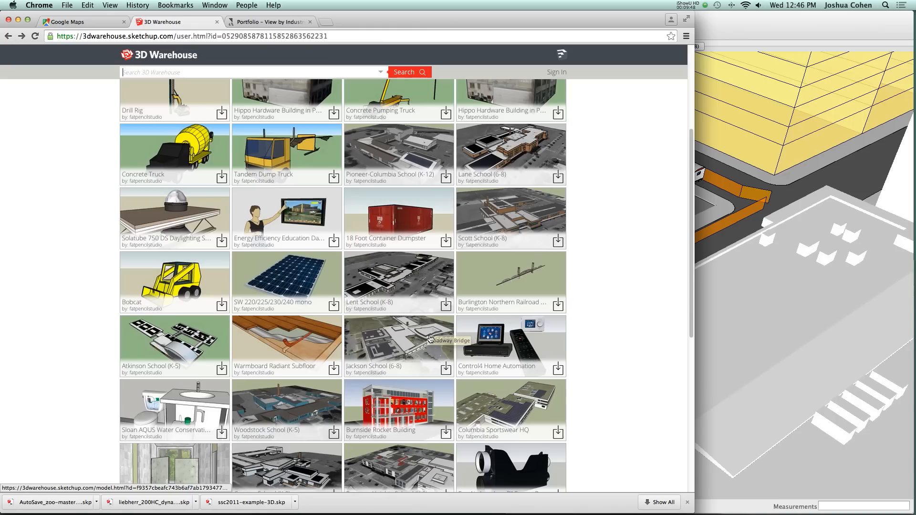
scroll("down", 3)
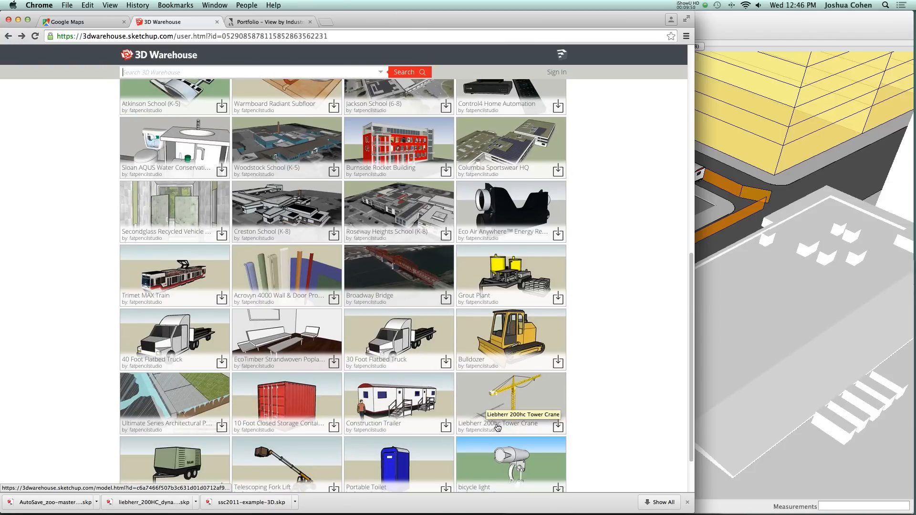
left_click(510, 402)
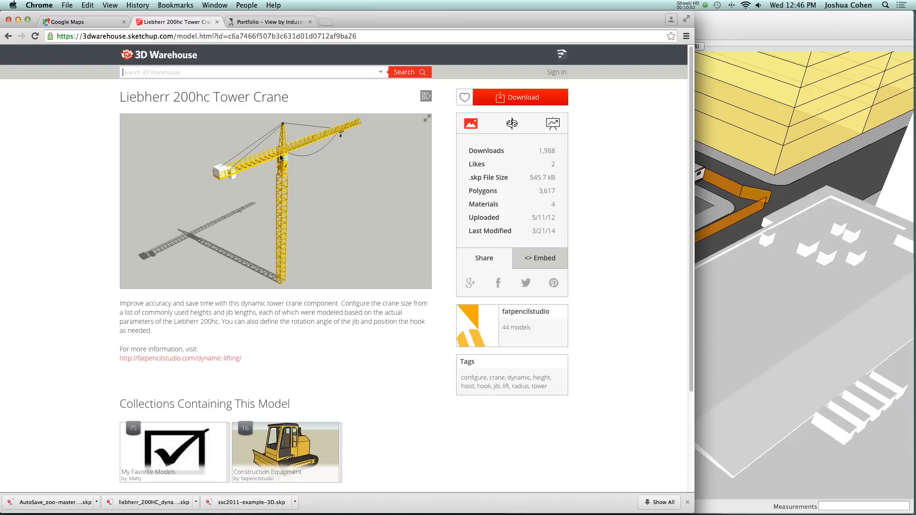
key("cmd+tab")
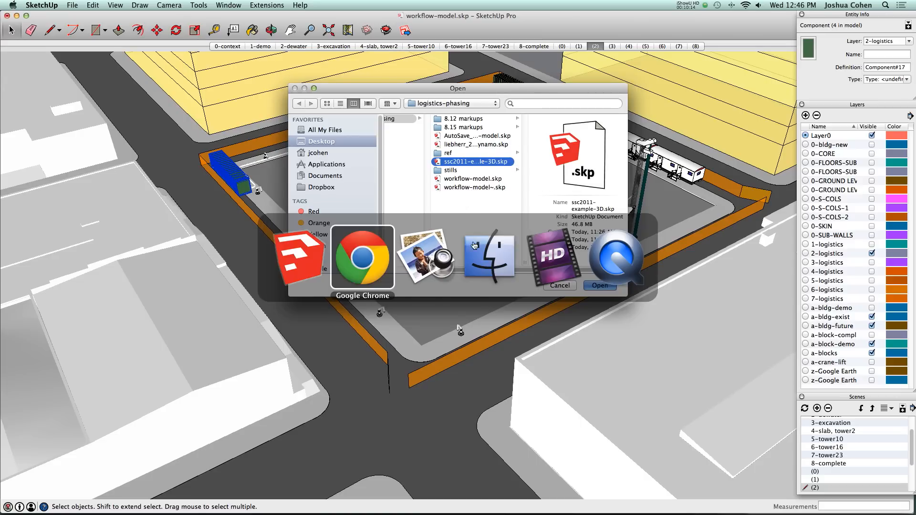
Load liebherr_200HC_dynamo.skp from the Finder Desktop listing into SketchUp.
left_click(599, 285)
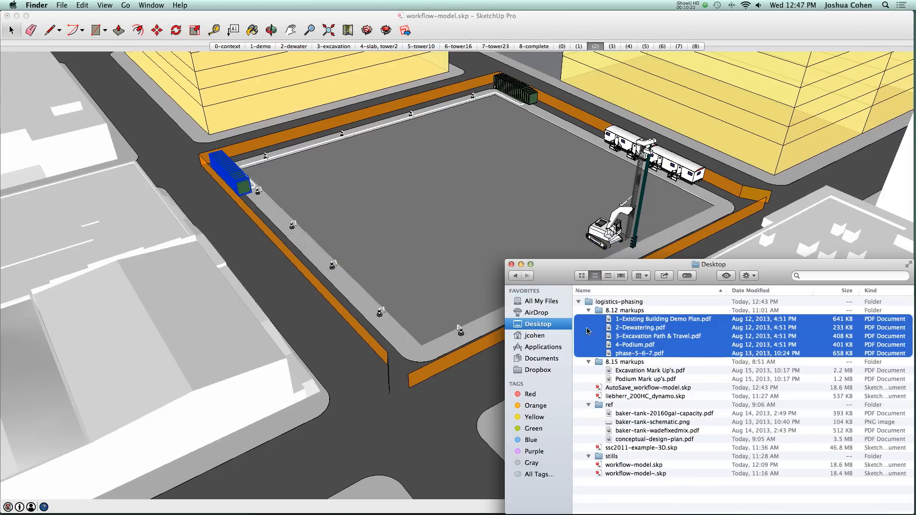
left_click(646, 388)
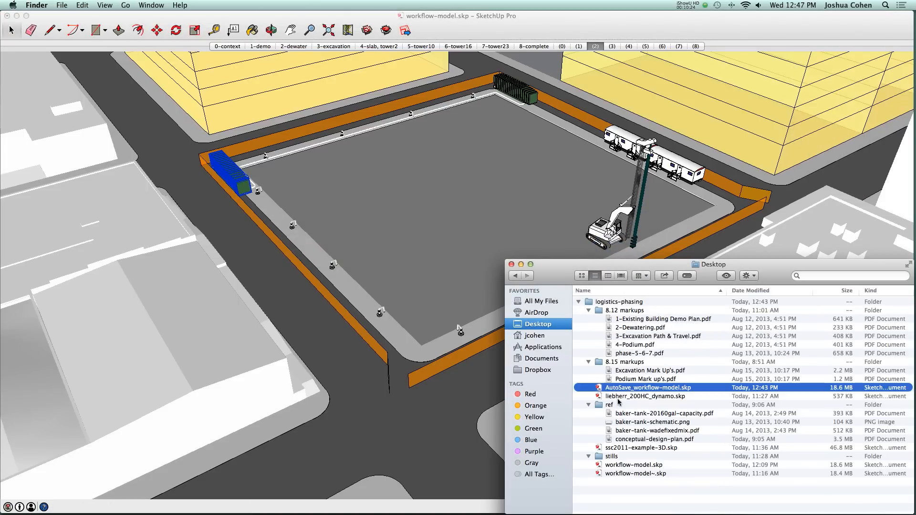
double_click(644, 396)
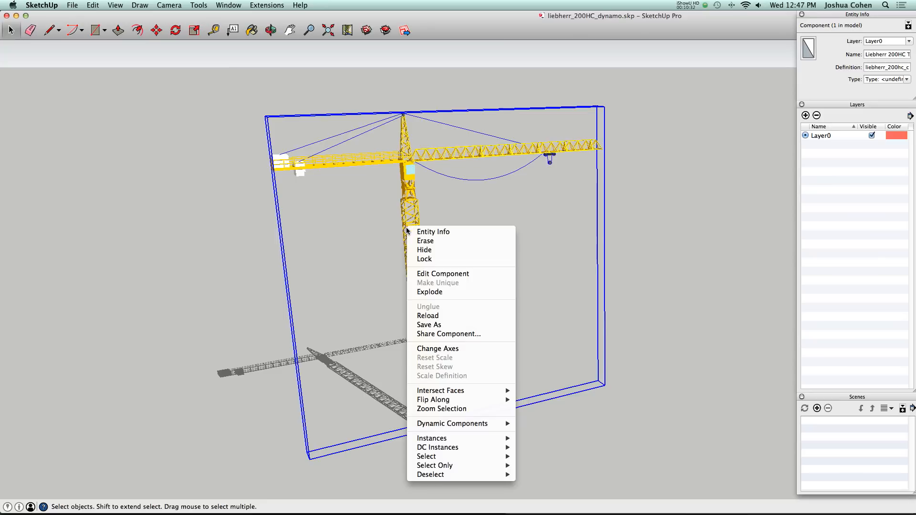
mouse_move(435, 432)
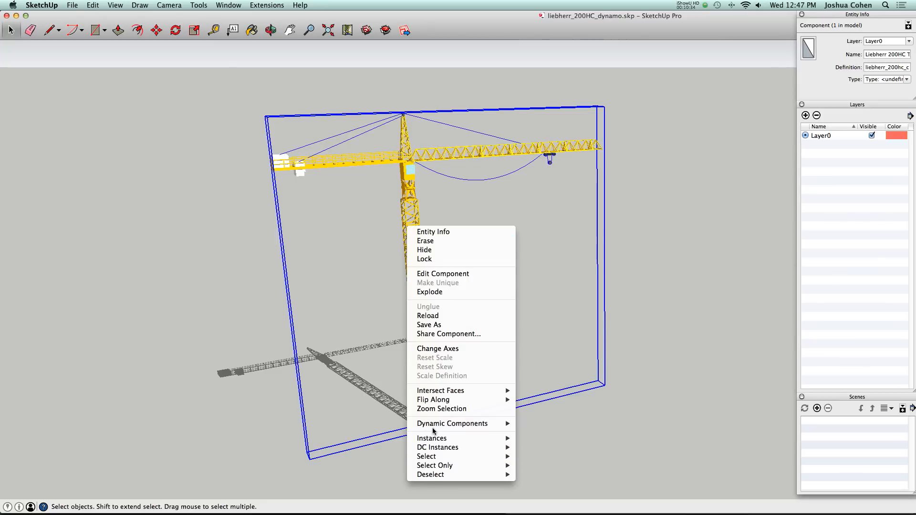
mouse_move(452, 424)
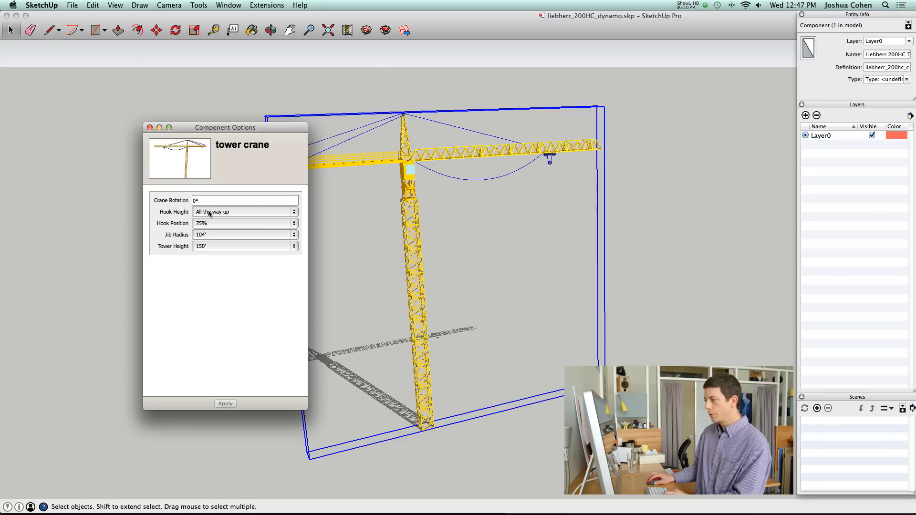
Set the crane hook height Down low and apply a 158' jib radius.
left_click(244, 212)
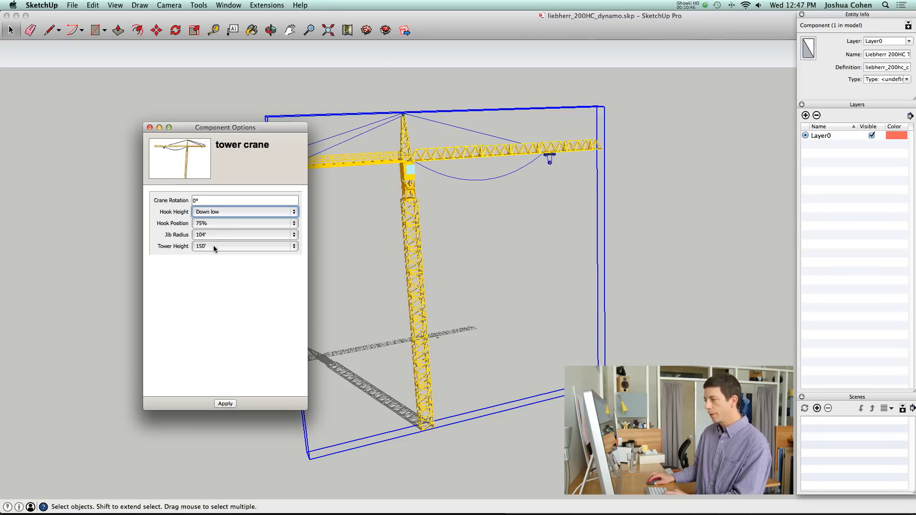
left_click(225, 404)
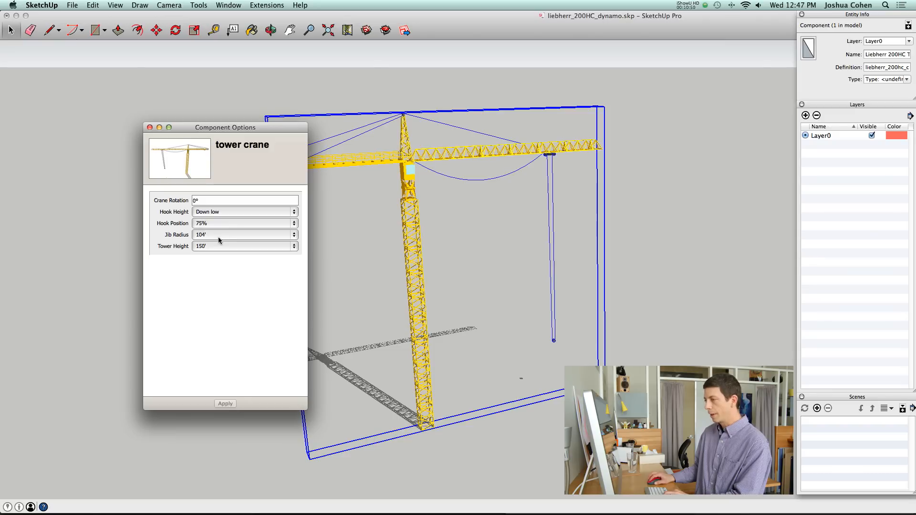
left_click(293, 235)
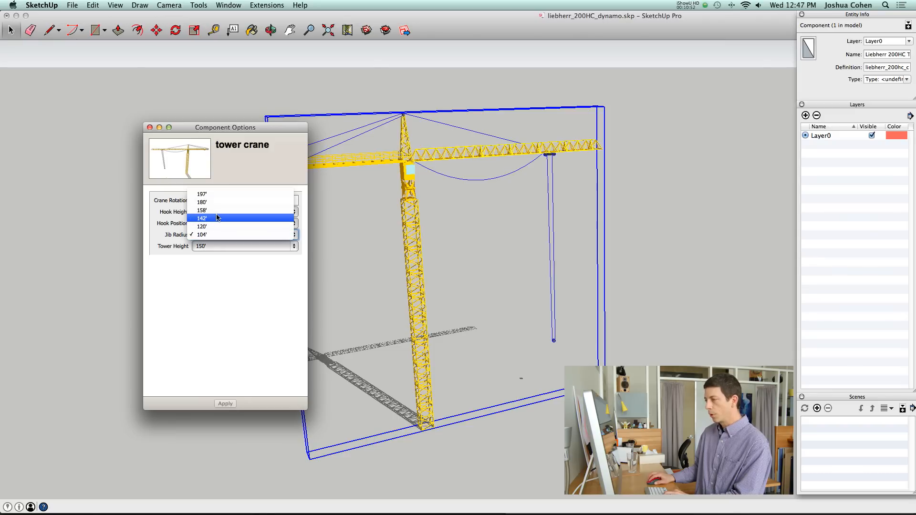
left_click(202, 210)
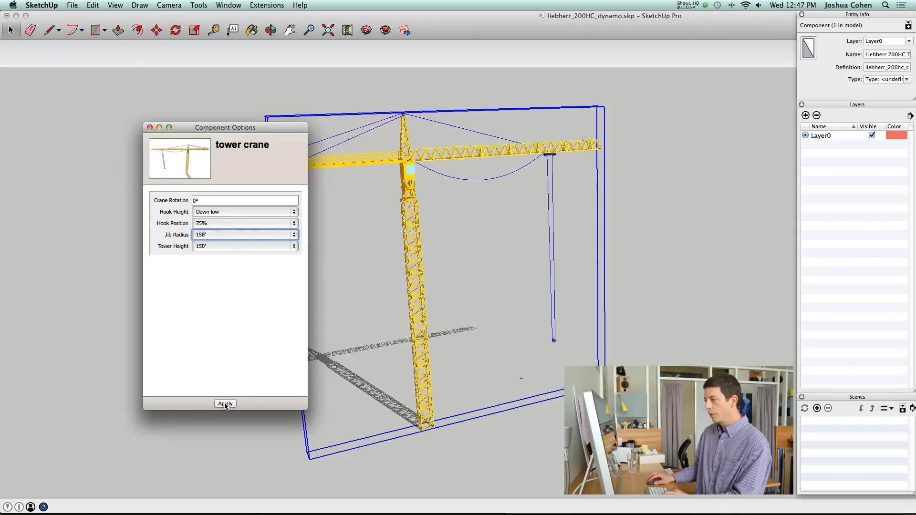
left_click(225, 404)
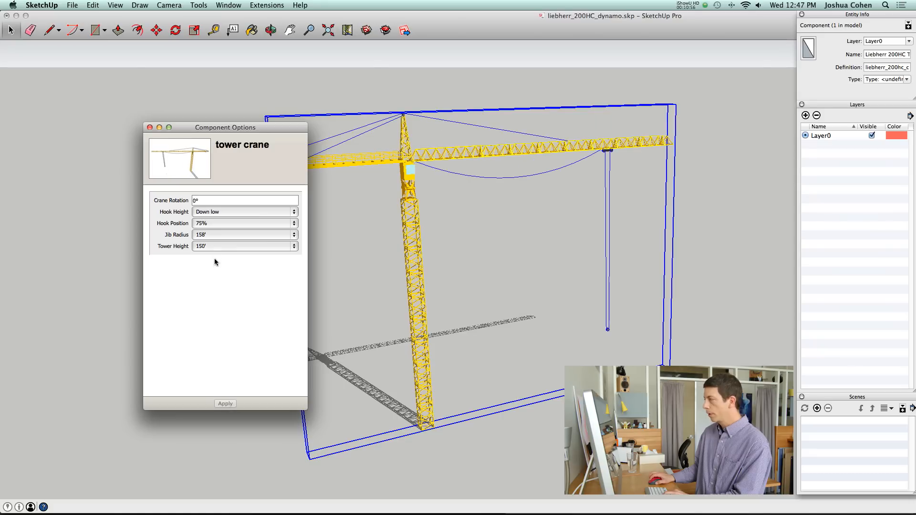
Apply a 109' tower height, set crane rotation to 90° and dismiss Component Options.
left_click(294, 246)
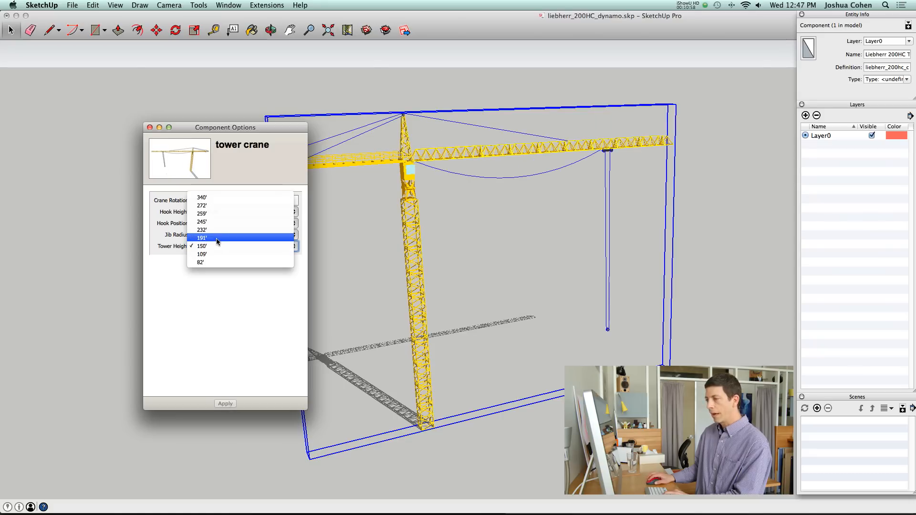
left_click(201, 254)
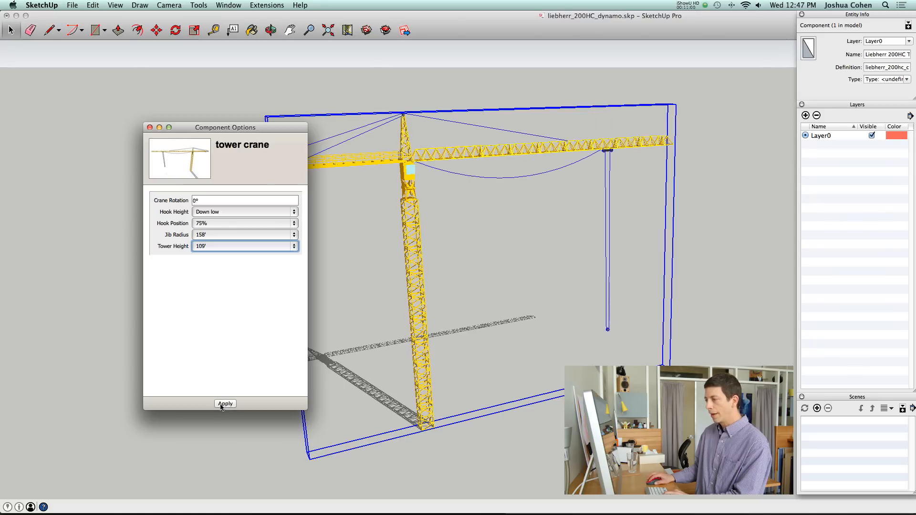
left_click(225, 404)
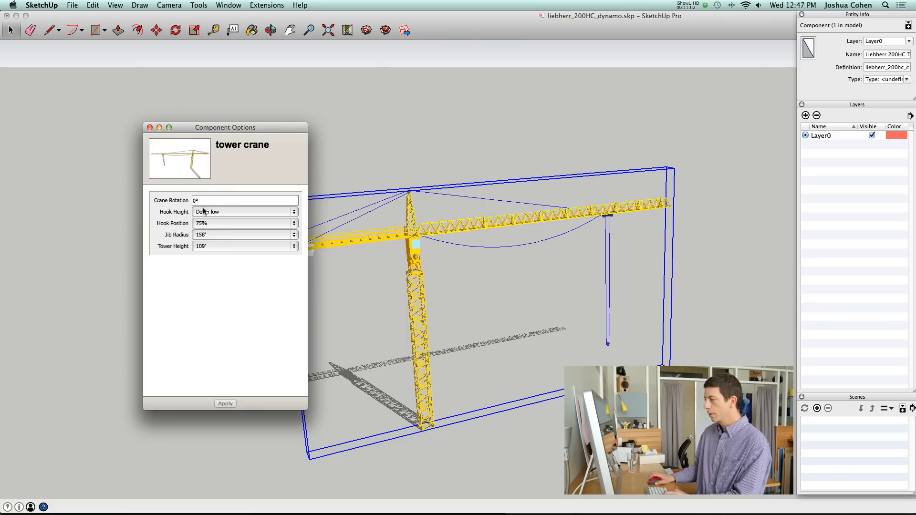
left_click(244, 201)
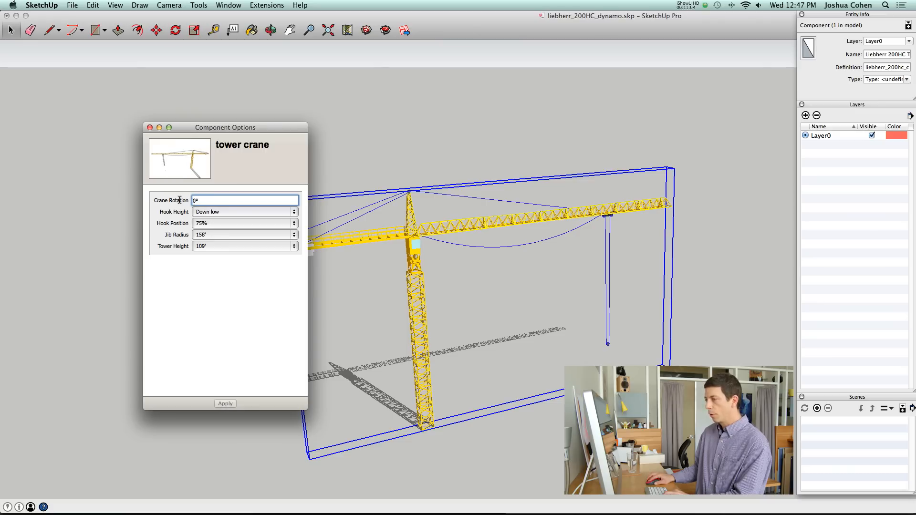
type("90")
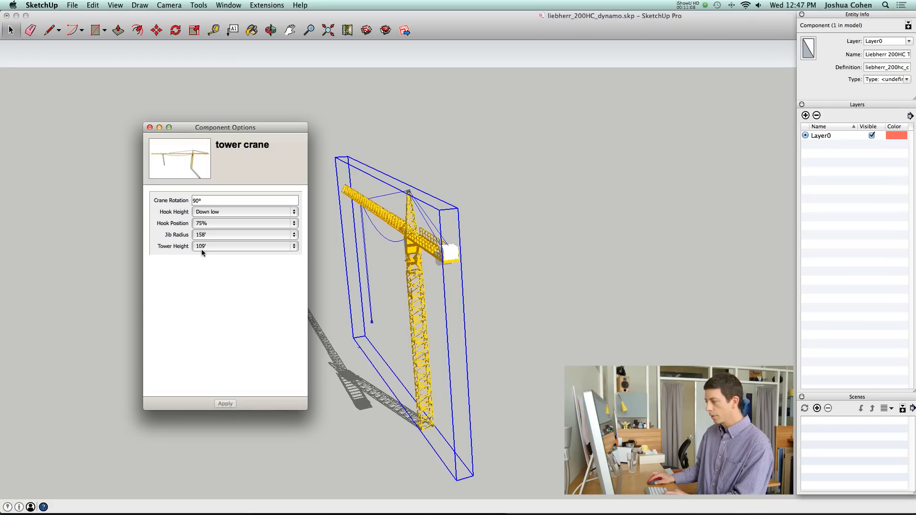
left_click(149, 128)
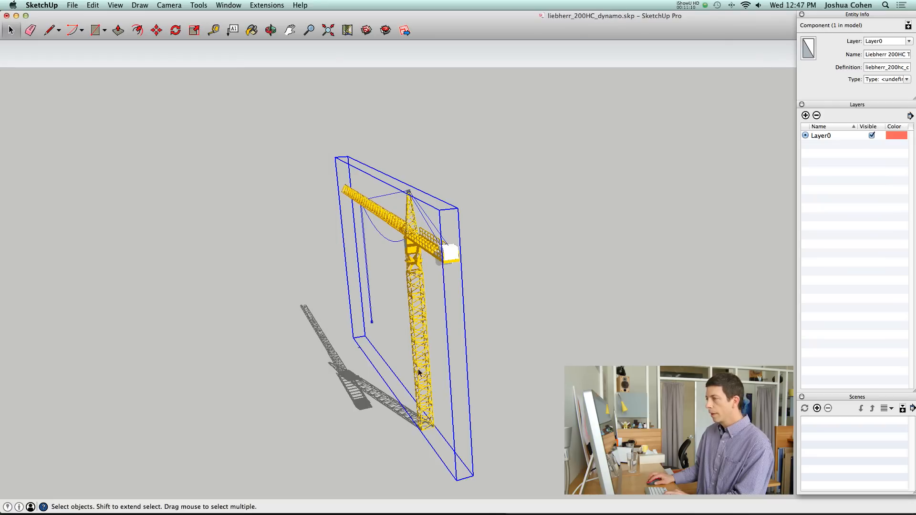
mouse_move(418, 380)
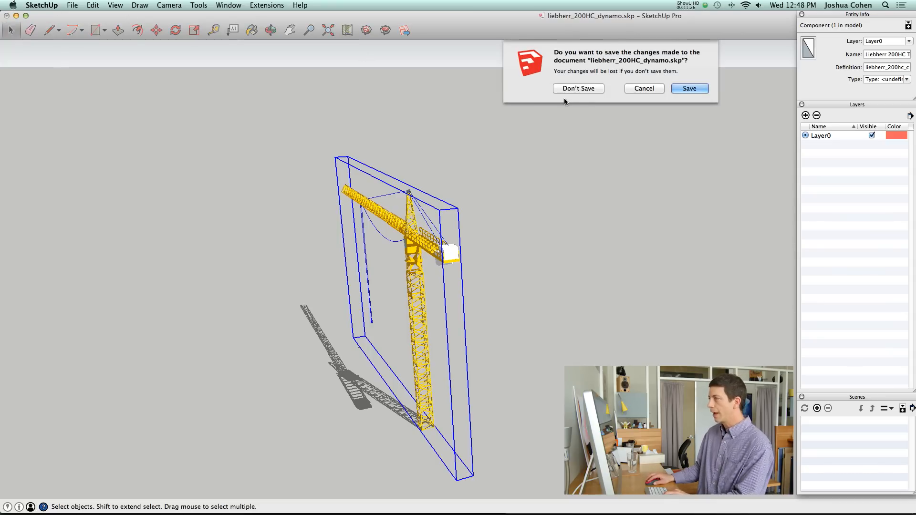
Discard the crane edits with Don't Save and land back on workflow-model scene (2).
left_click(579, 88)
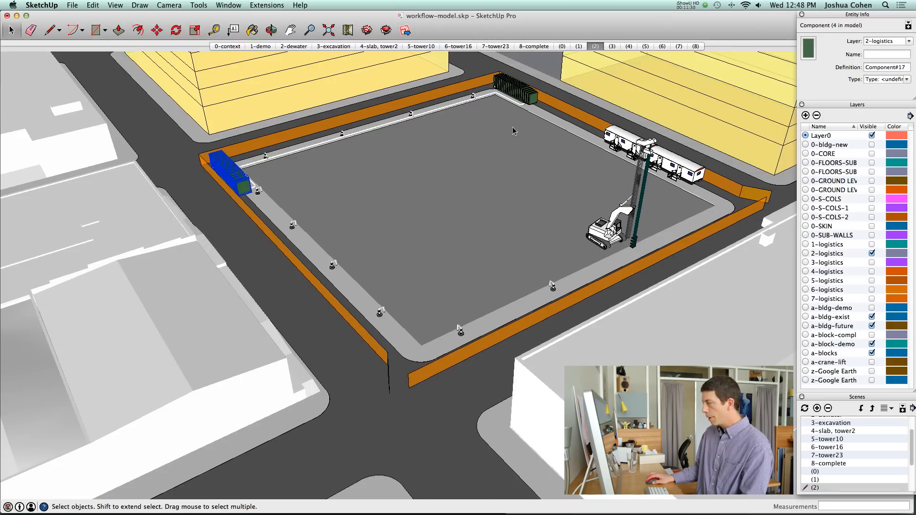
mouse_move(436, 139)
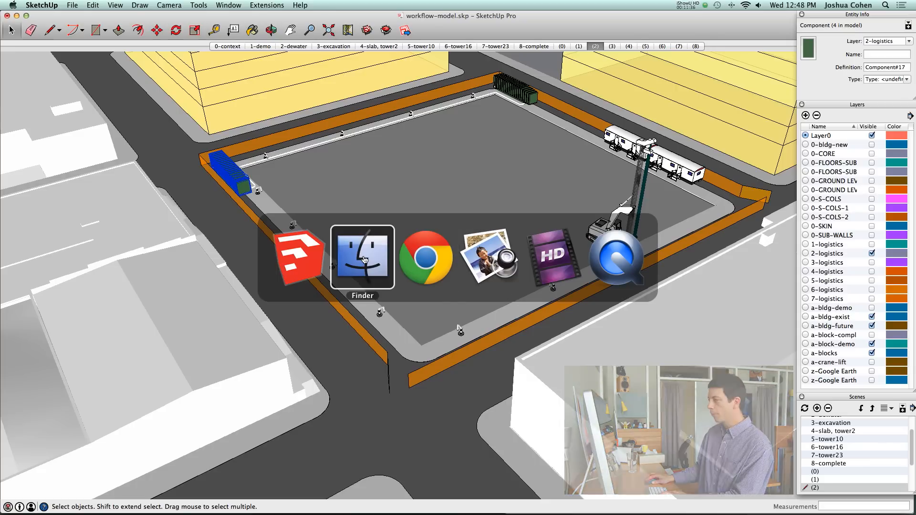
left_click(363, 258)
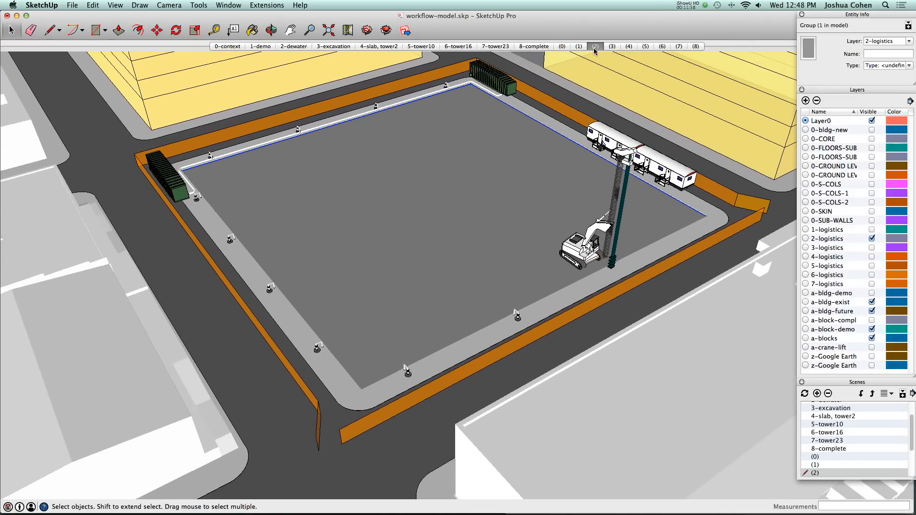
Switch to scene (3) showing the shored excavation pit with excavators and trucks.
left_click(612, 45)
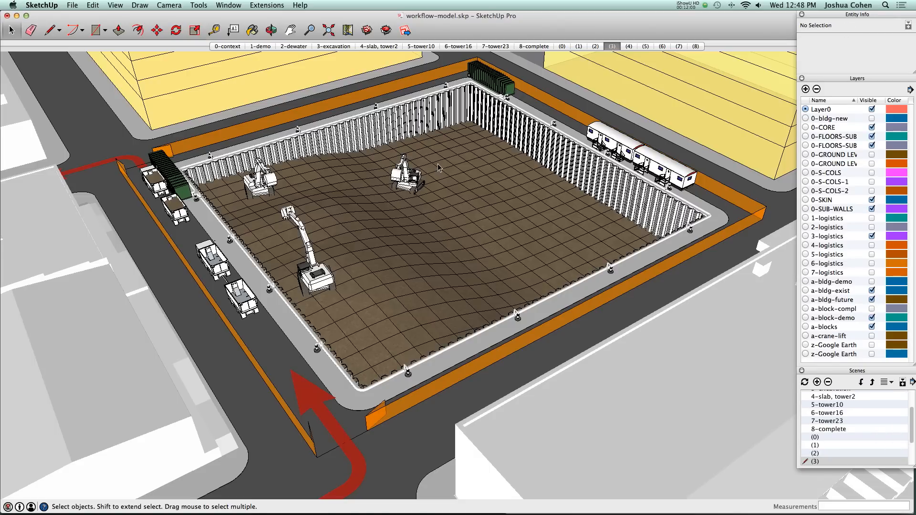
mouse_move(423, 230)
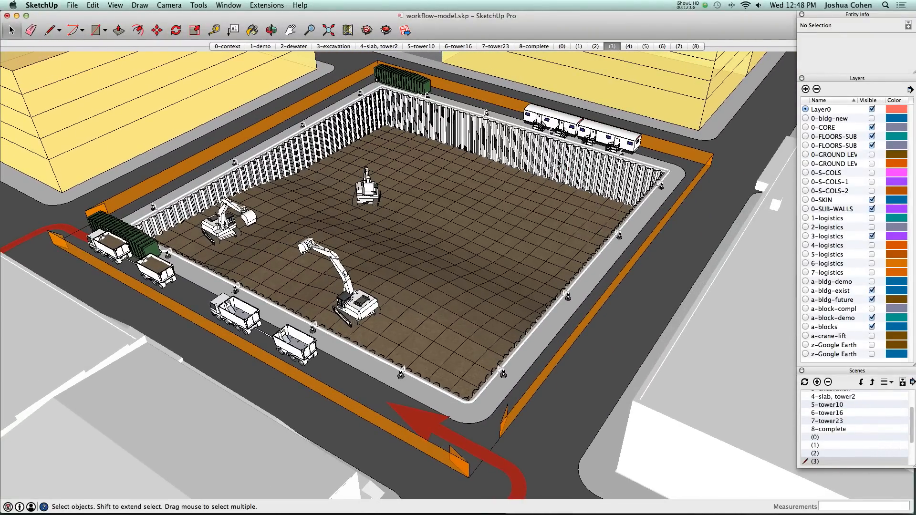
mouse_move(384, 251)
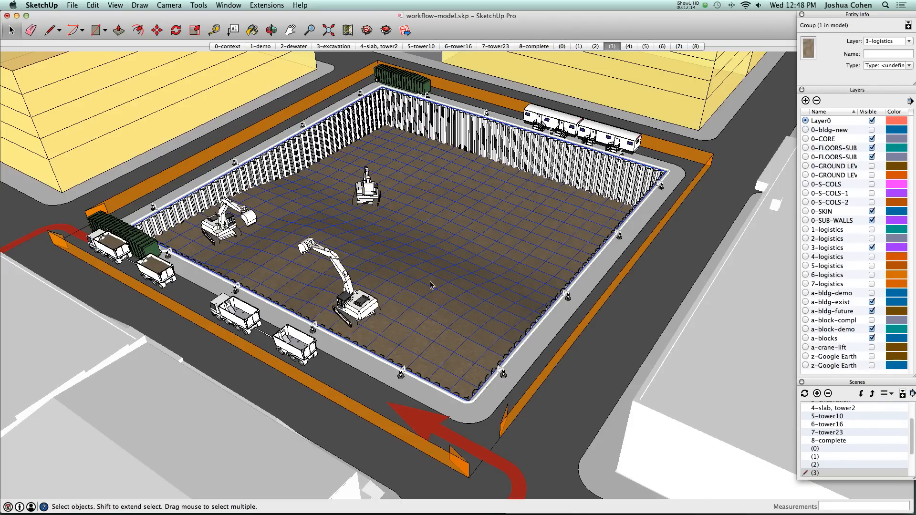
mouse_move(430, 289)
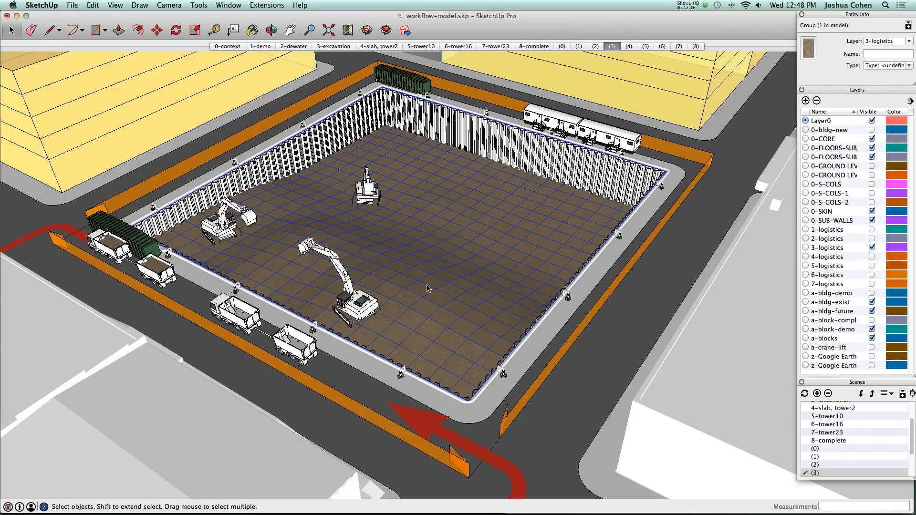
mouse_move(412, 172)
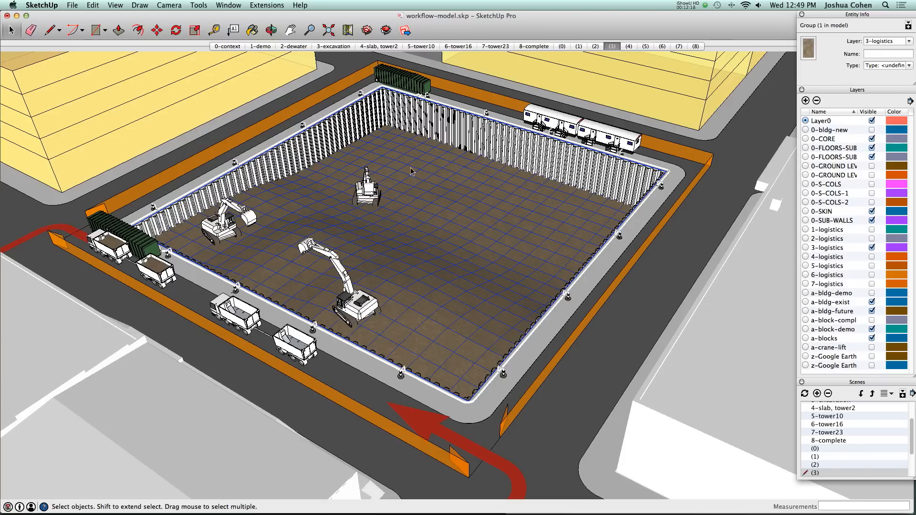
Start a Sandbox From Scratch terrain grid with 10' square spacing.
left_click(198, 5)
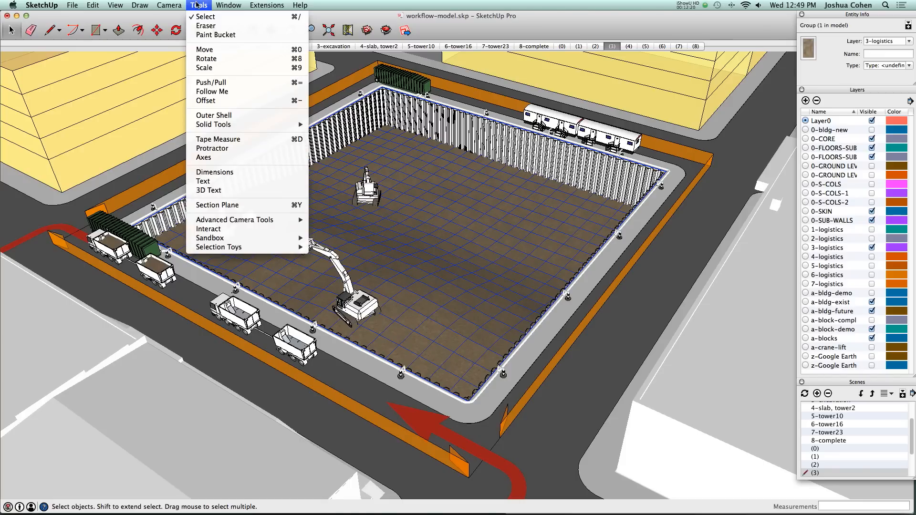
mouse_move(218, 139)
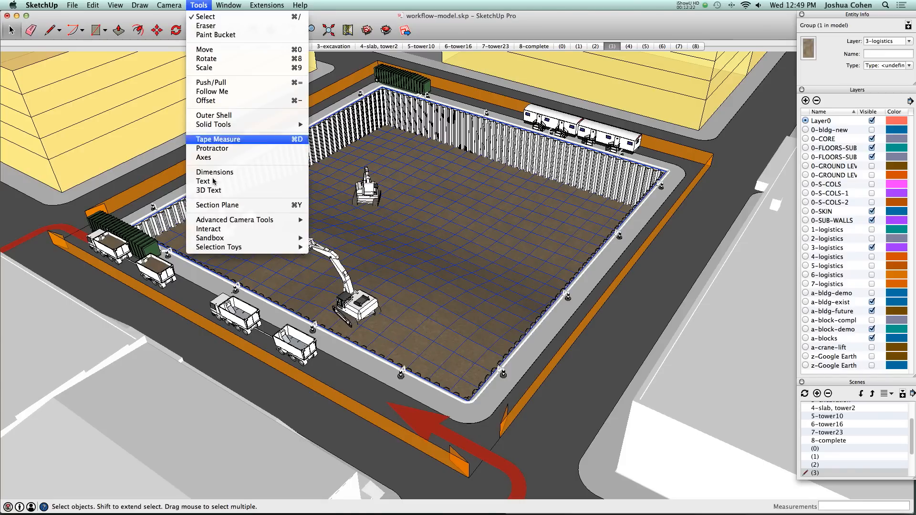
mouse_move(216, 239)
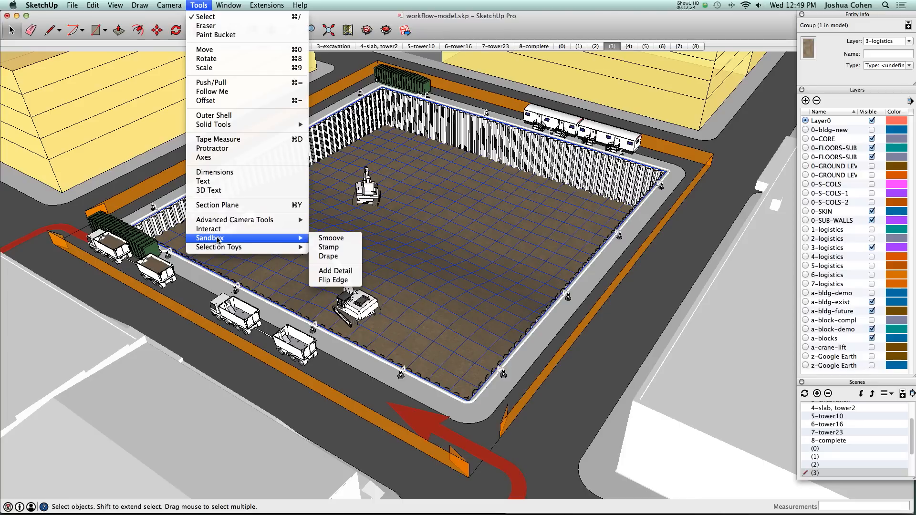
left_click(141, 5)
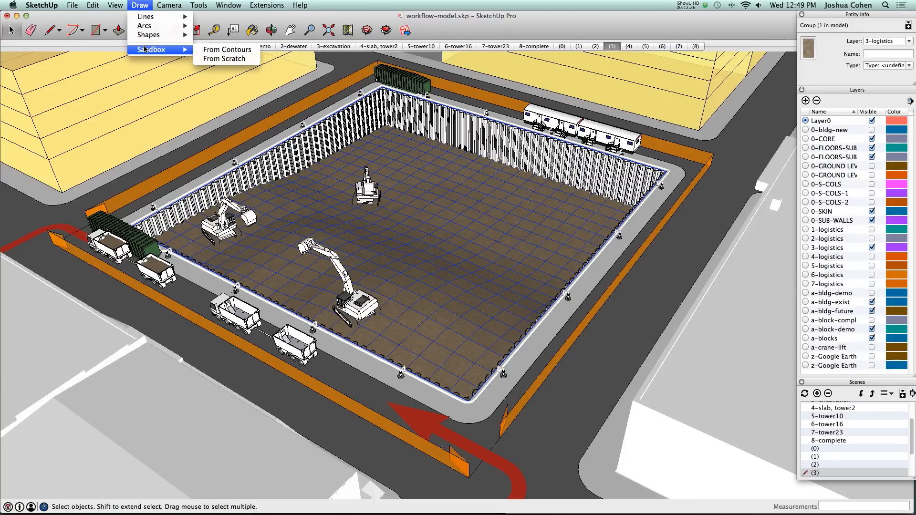
mouse_move(224, 58)
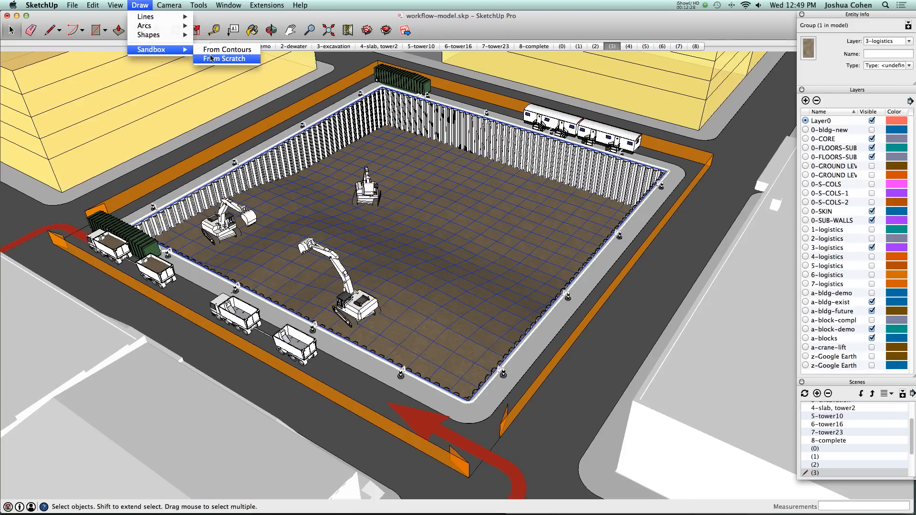
left_click(223, 58)
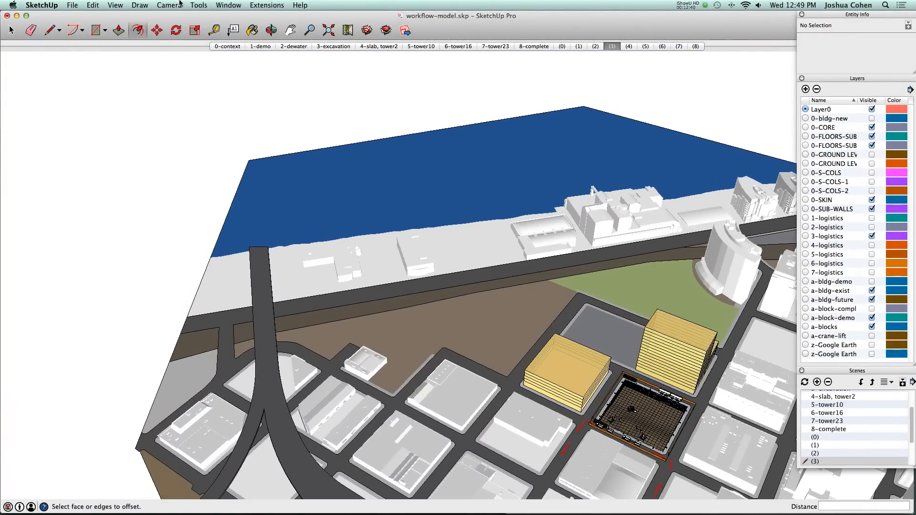
left_click(140, 4)
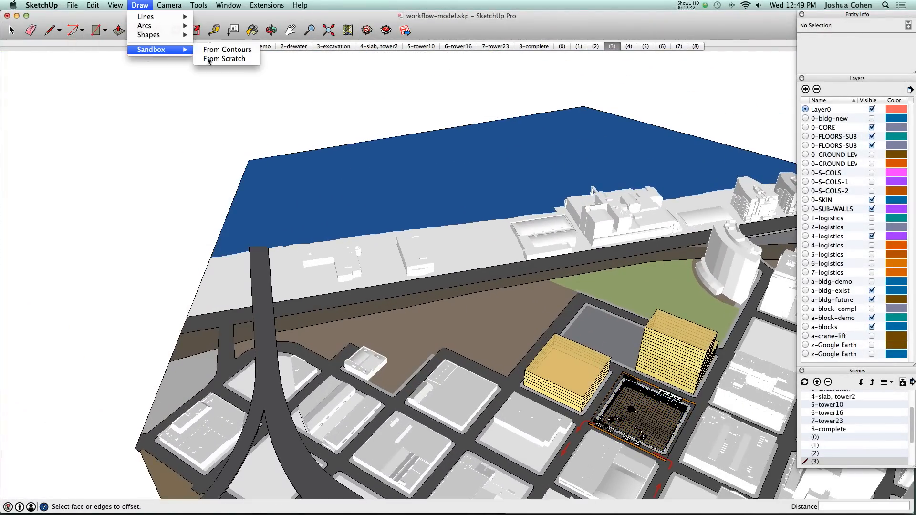
left_click(224, 59)
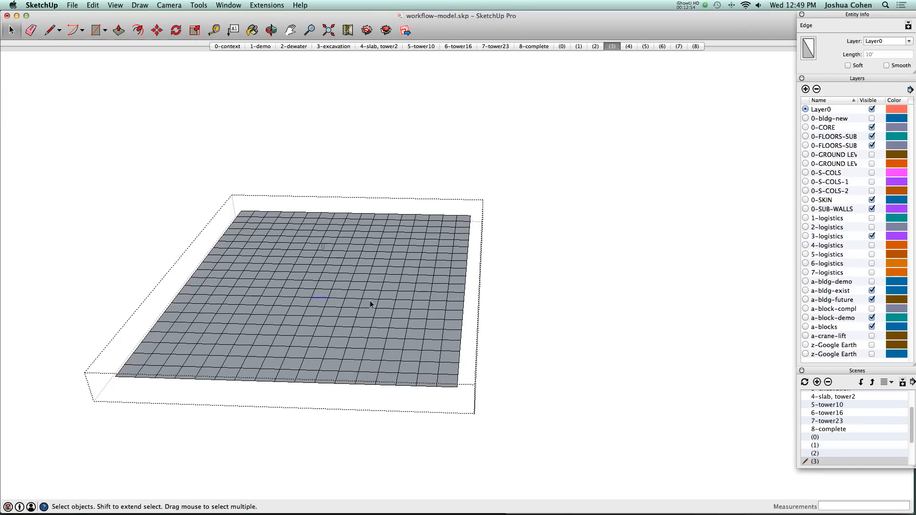
Select the middle grid squares and raise them into a mound with Smoove.
left_click_drag(333, 245, 435, 316)
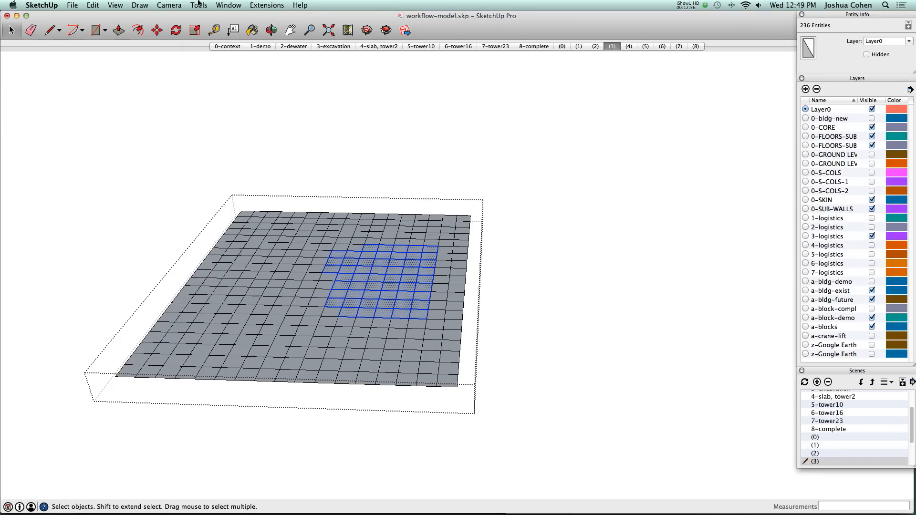
left_click(200, 5)
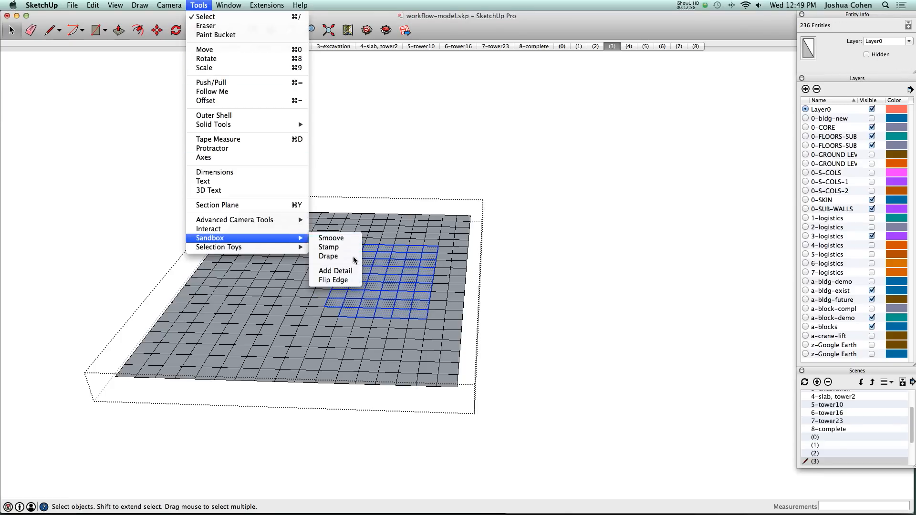
left_click(331, 238)
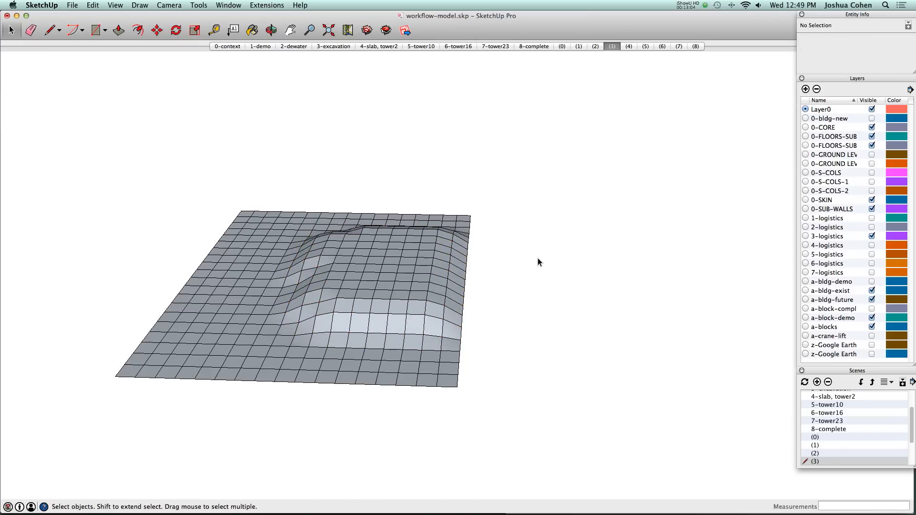
mouse_move(405, 260)
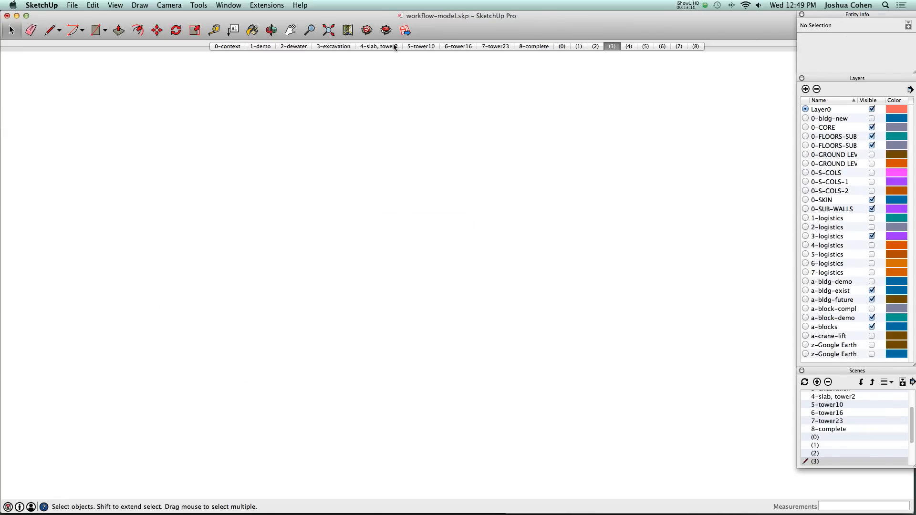
Go to the 3-excavation scene and read an excavator's layer (3-logistics) in Entity Info.
left_click(378, 46)
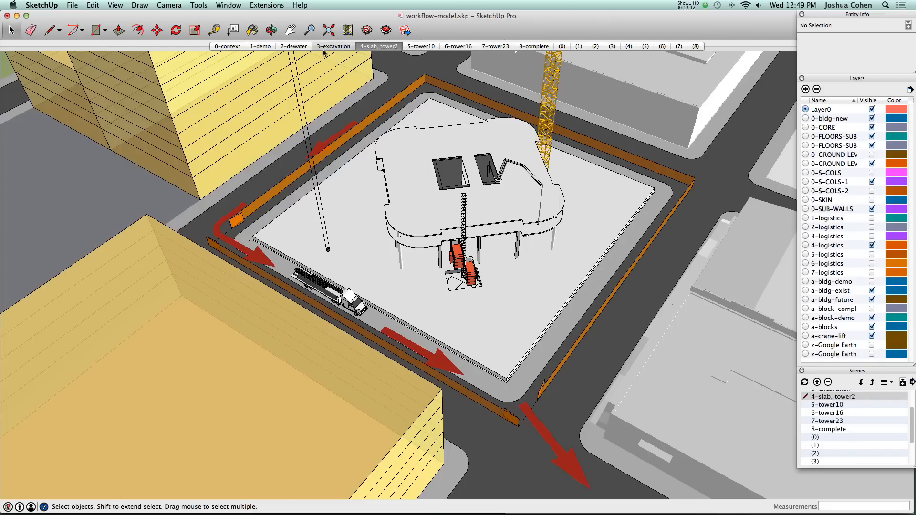
left_click(332, 46)
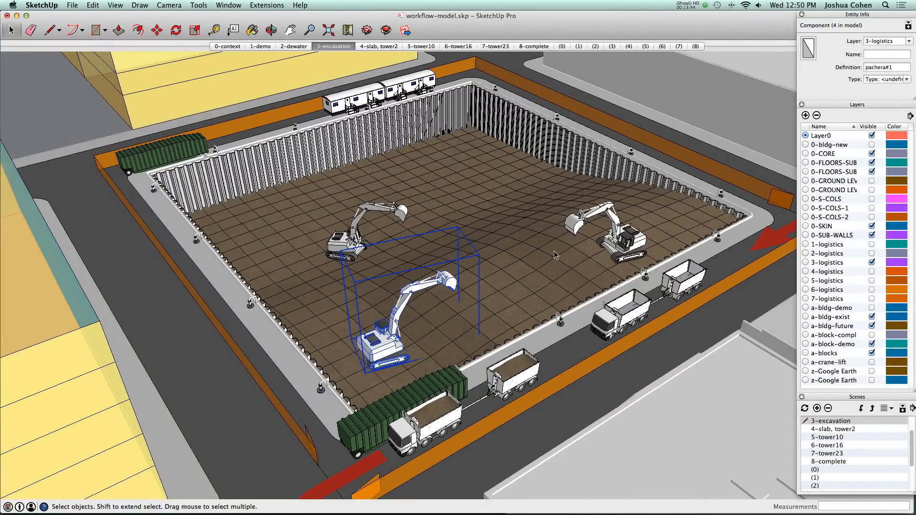
mouse_move(556, 246)
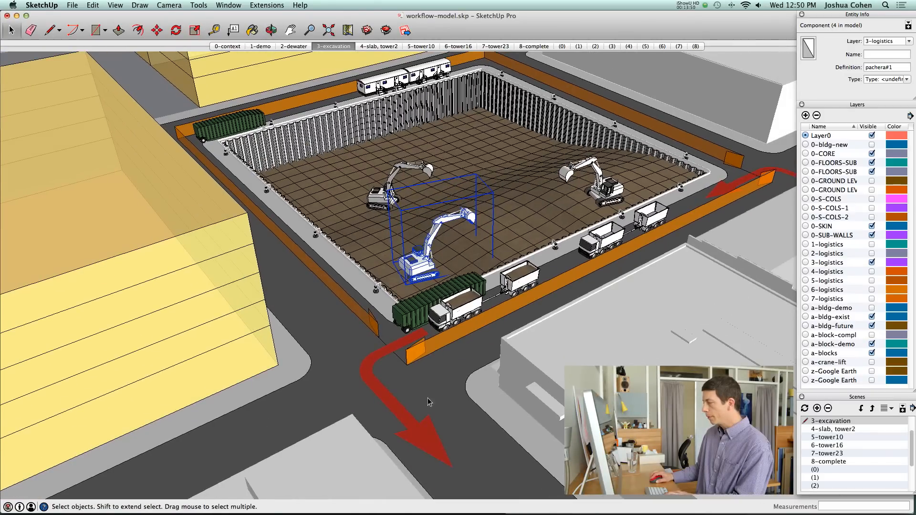
mouse_move(424, 444)
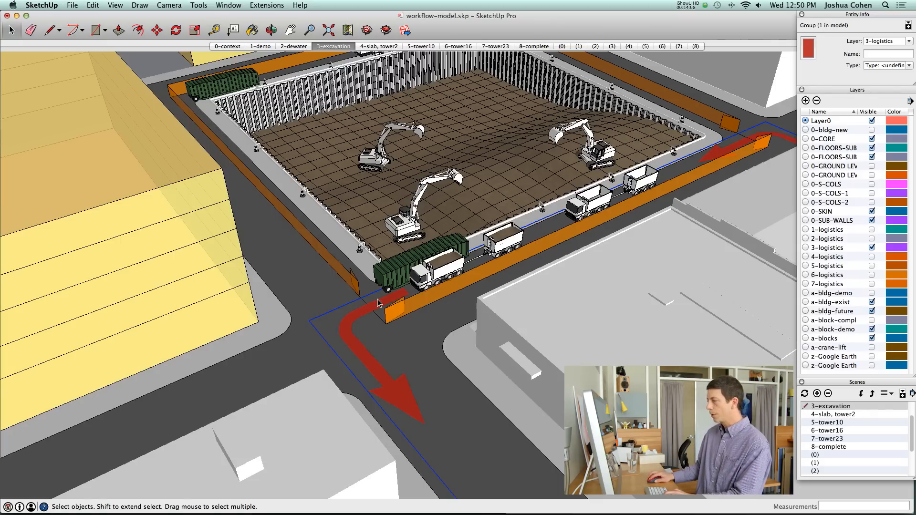
mouse_move(396, 300)
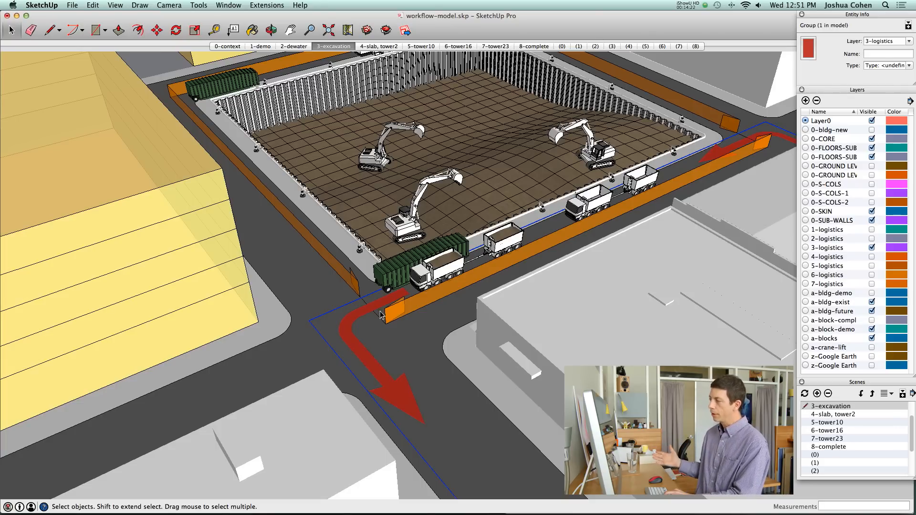
left_click_drag(380, 316, 416, 339)
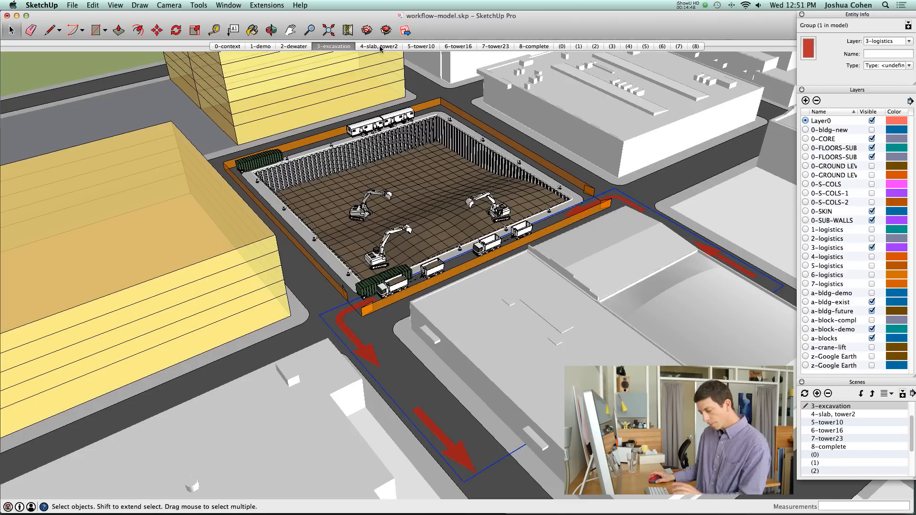
Step through 4-slab, tower2 and 5-tower10, then numbered scenes (3) and (4).
left_click(380, 45)
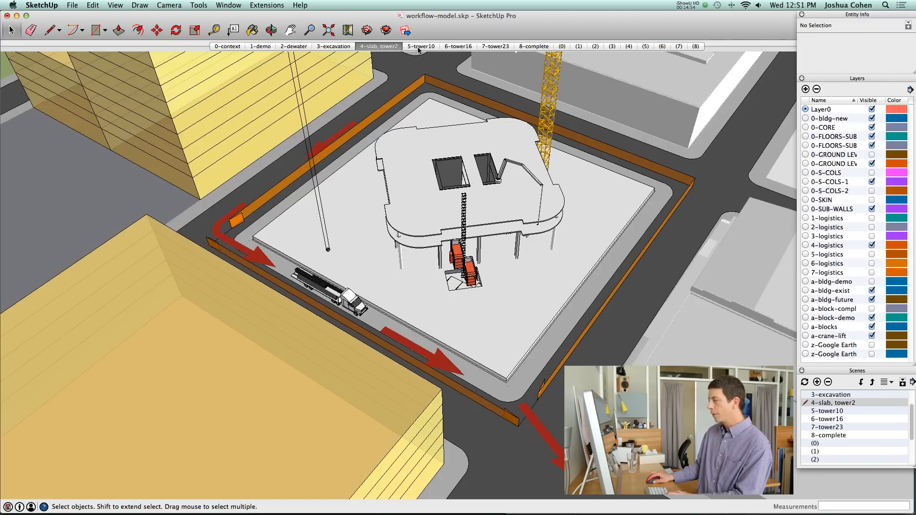
left_click(421, 45)
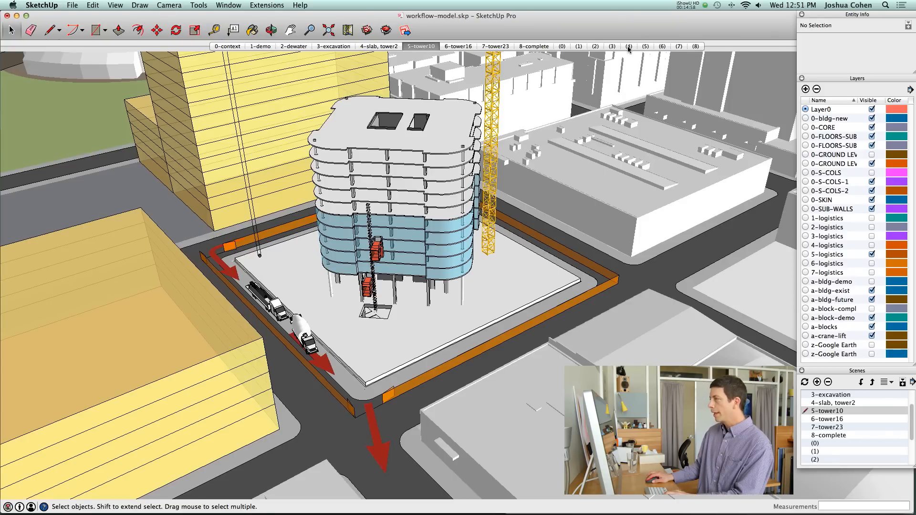
left_click(612, 46)
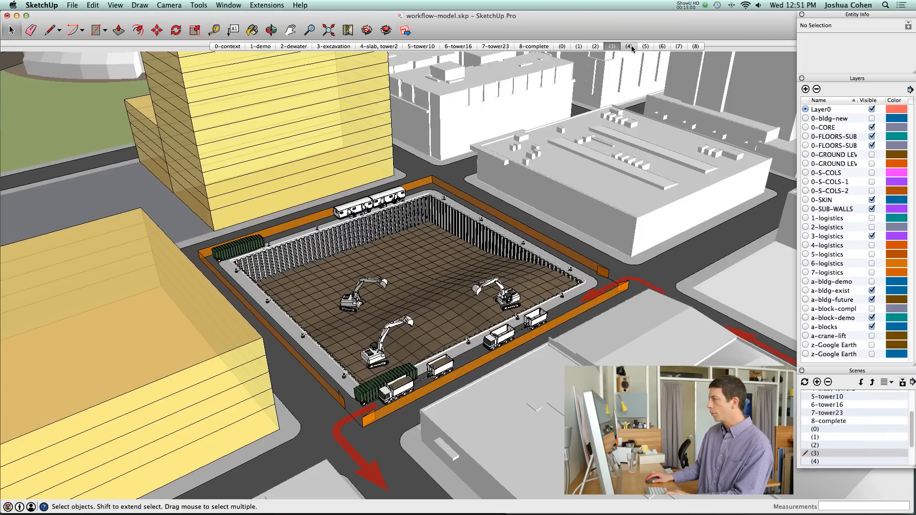
left_click(629, 46)
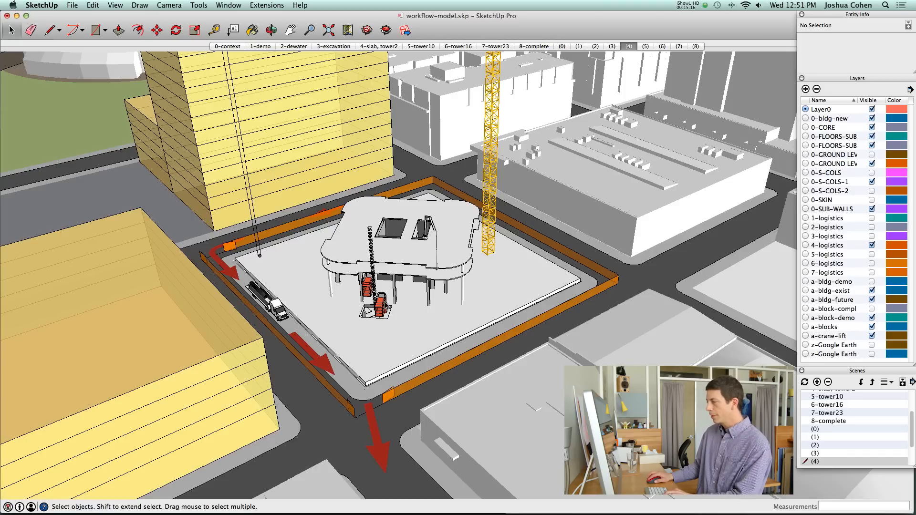
mouse_move(774, 269)
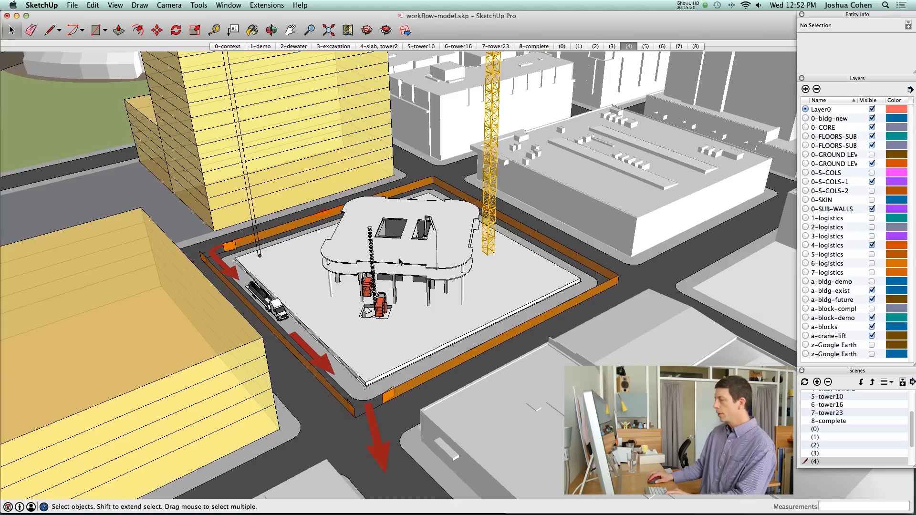
Check the hoist and dump truck layers, turn on 4-logistics and move to scene (4).
left_click(378, 307)
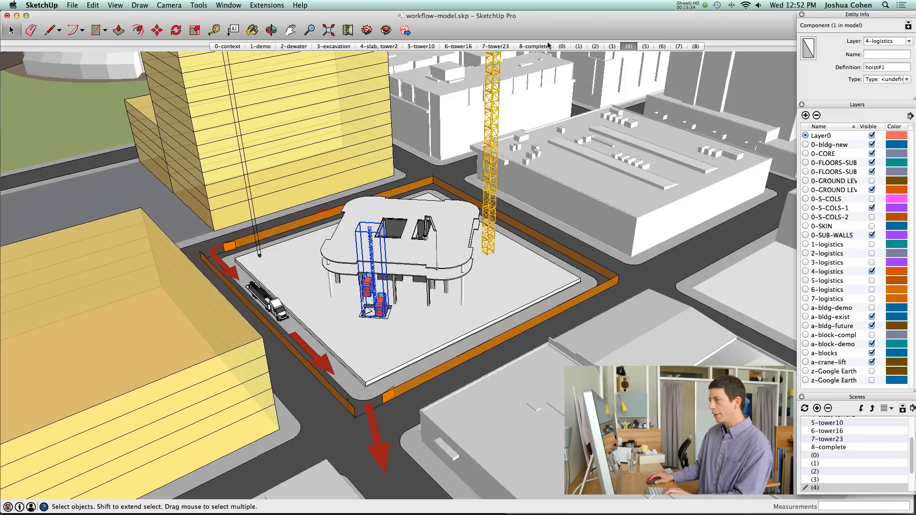
left_click(612, 45)
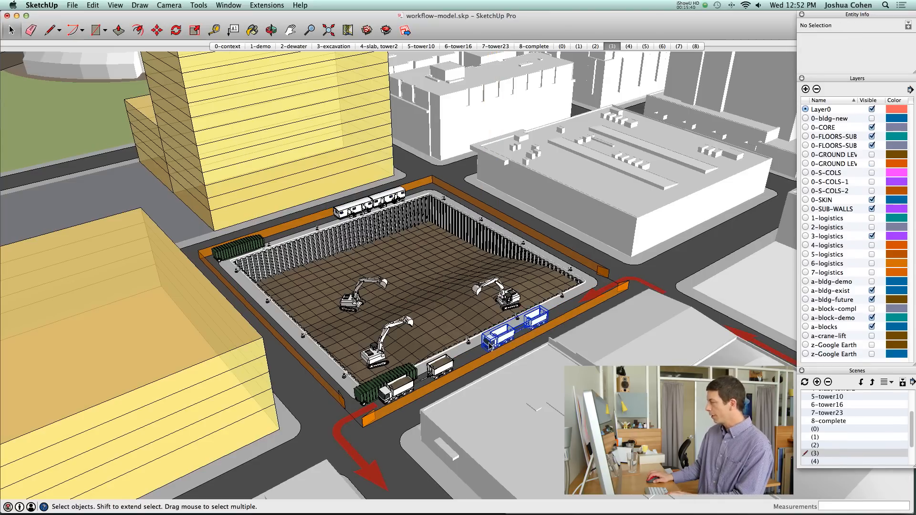
left_click(495, 338)
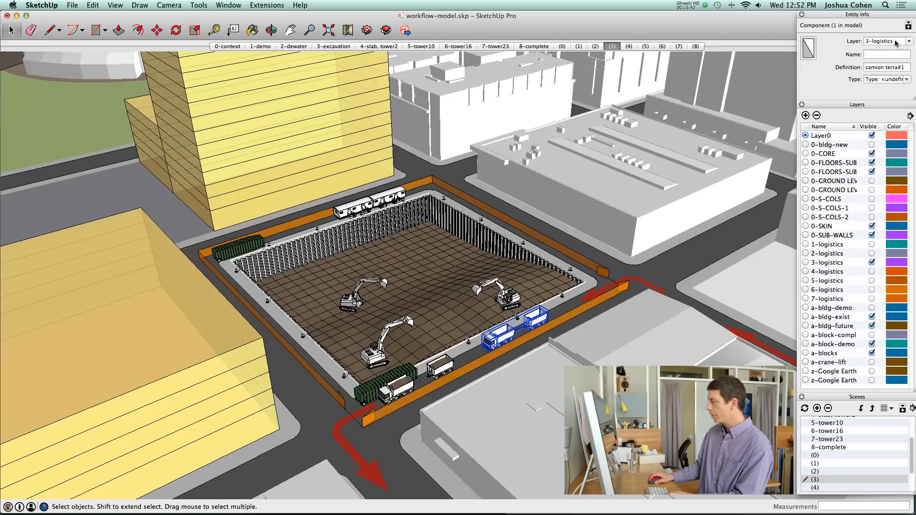
mouse_move(873, 43)
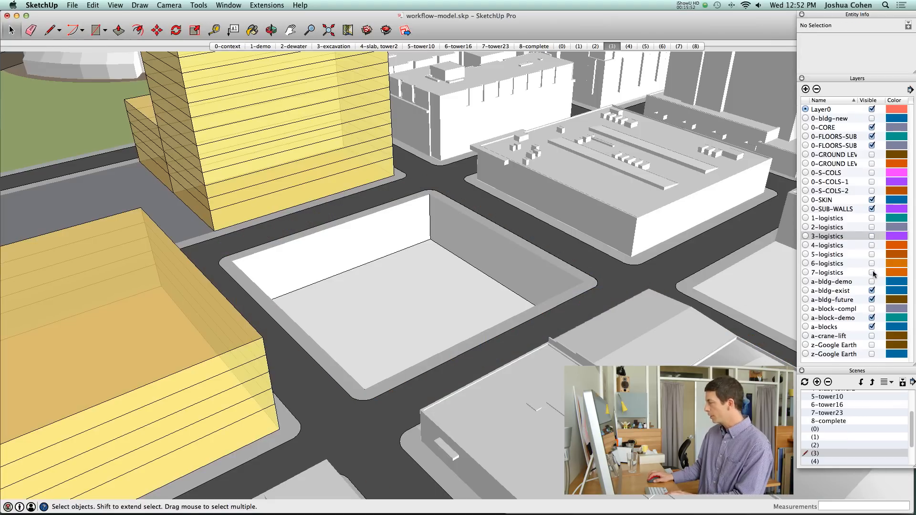
left_click(872, 245)
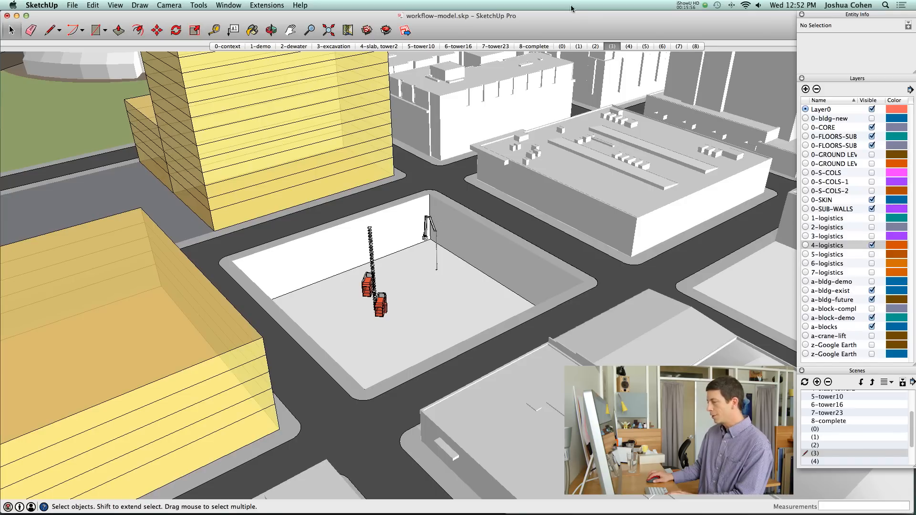
left_click(630, 46)
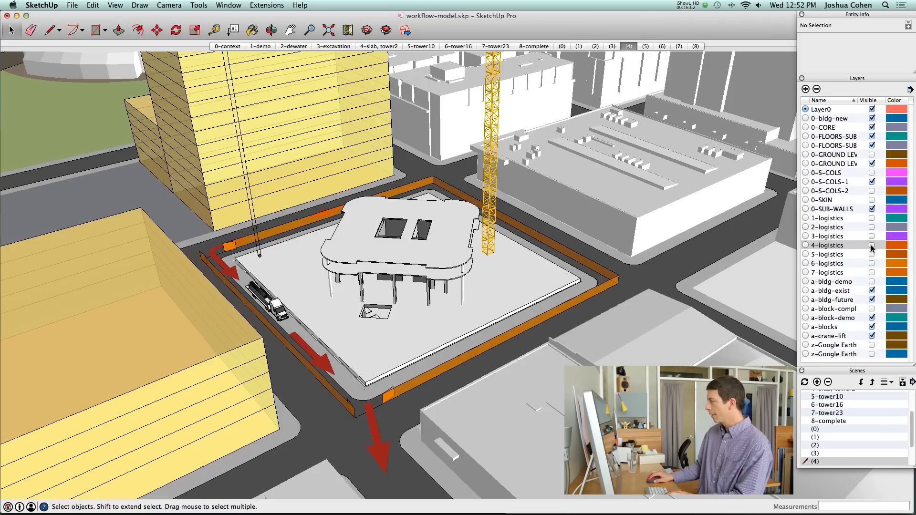
Toggle a logistics layer, check the flatbed truck's layer, and step through scenes (5) to (8).
left_click(645, 45)
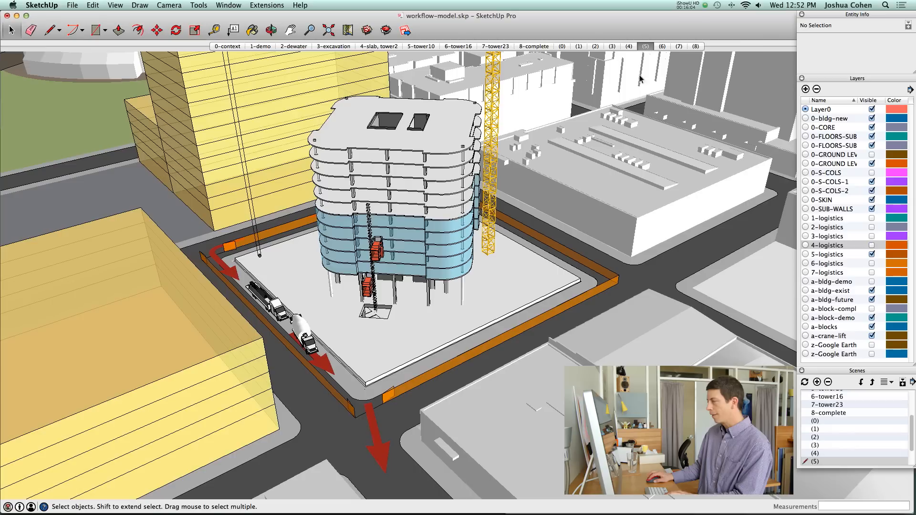
left_click(871, 254)
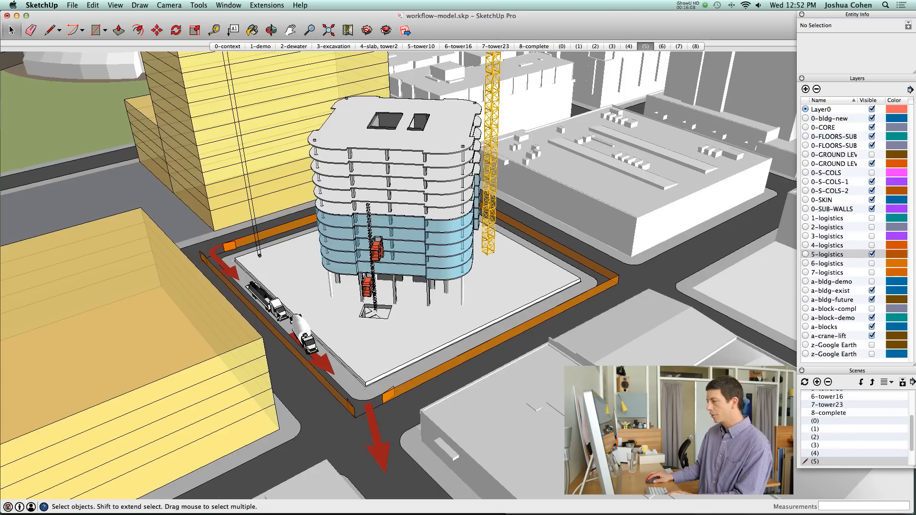
left_click(261, 301)
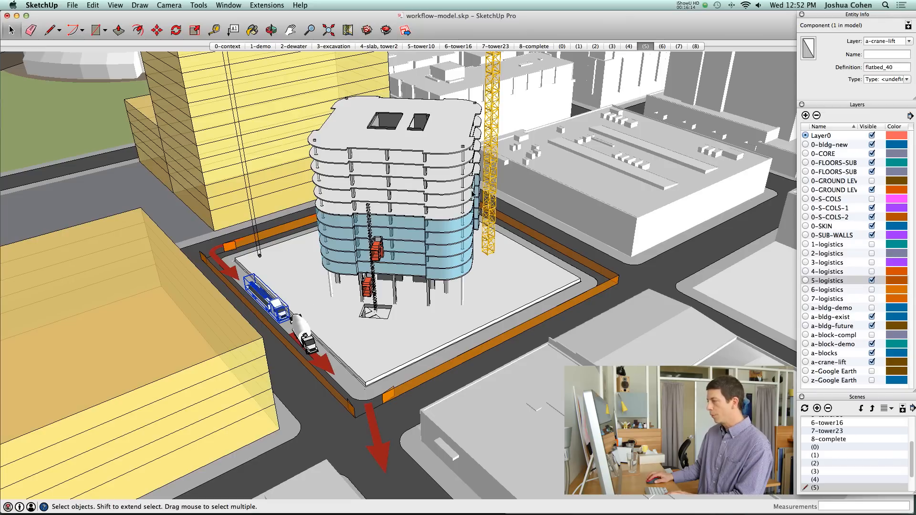
left_click(663, 45)
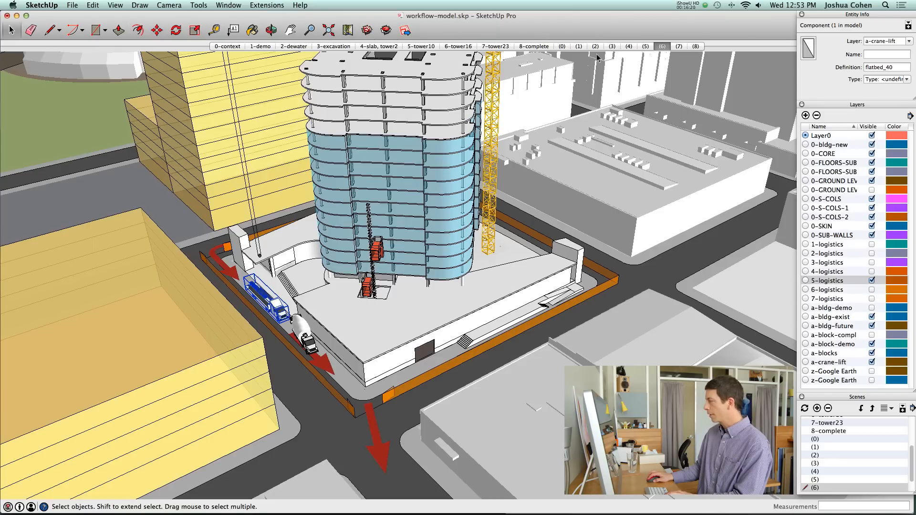
left_click(679, 46)
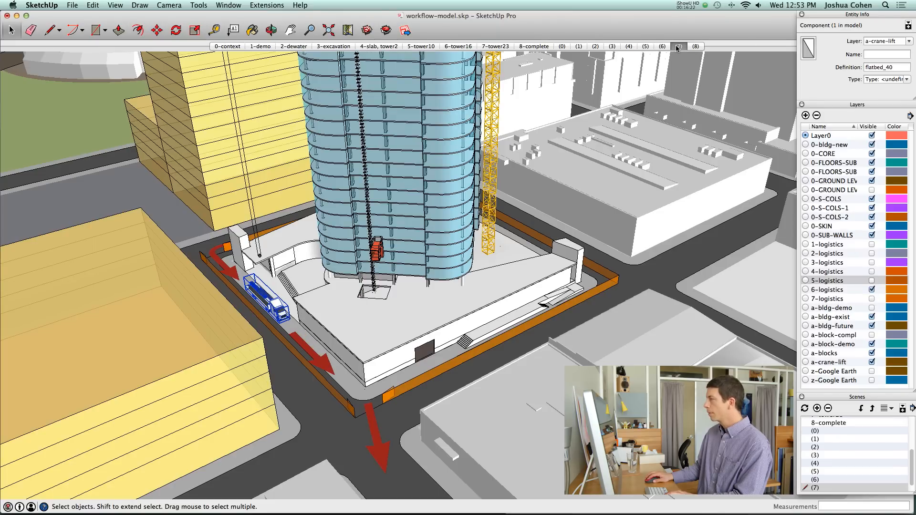
left_click(678, 46)
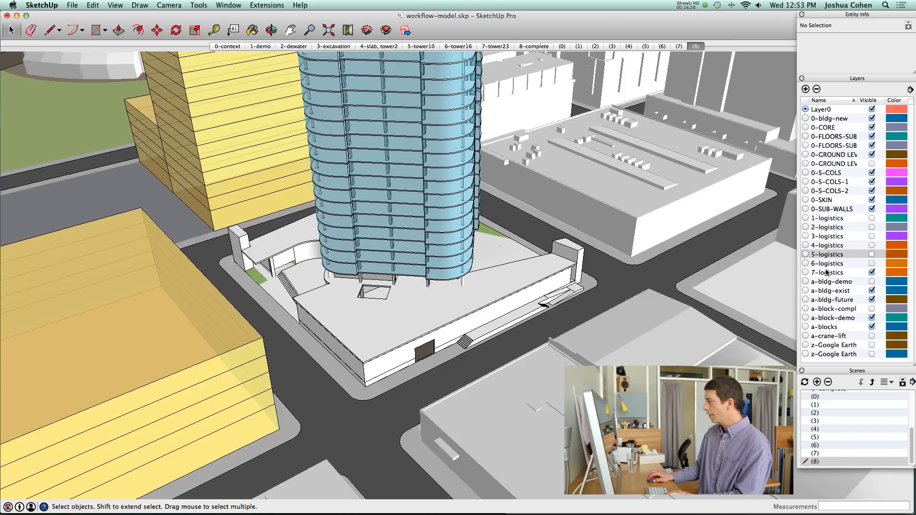
mouse_move(500, 298)
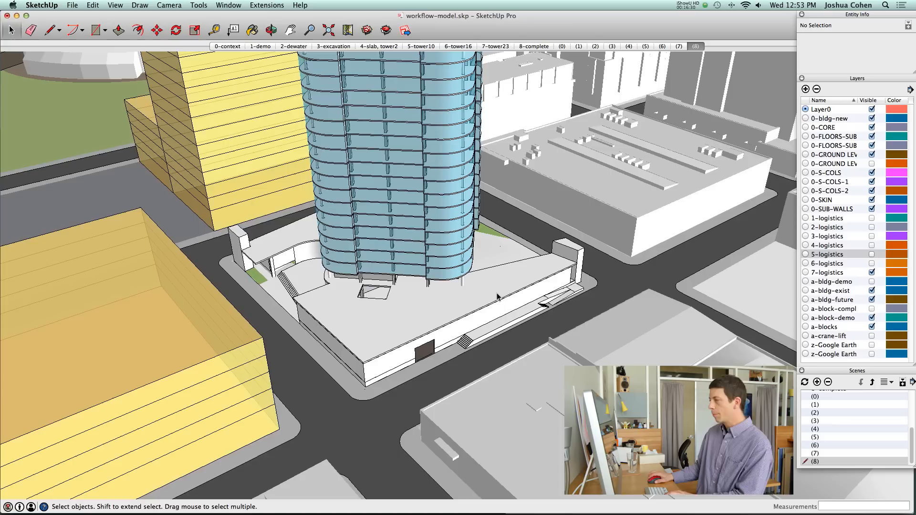
mouse_move(411, 313)
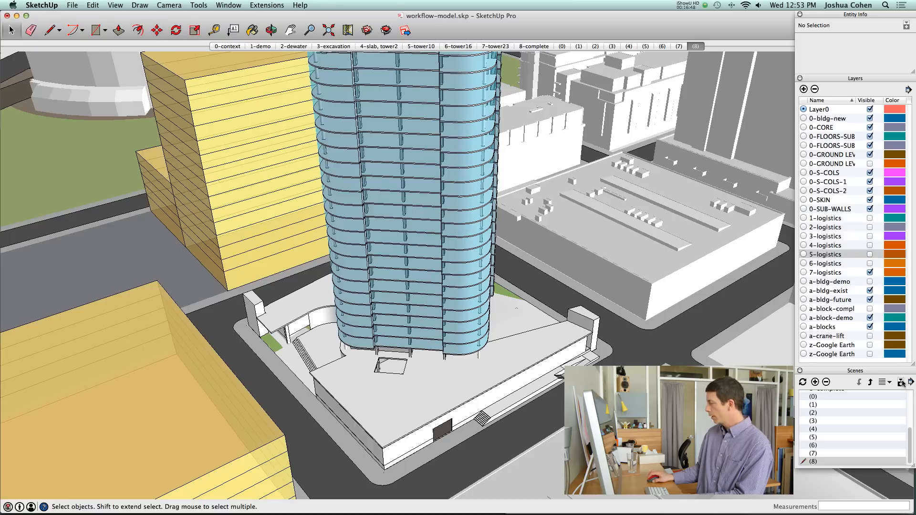
Show scene (8)'s saved properties: visible layers and section planes, not camera location.
left_click(901, 382)
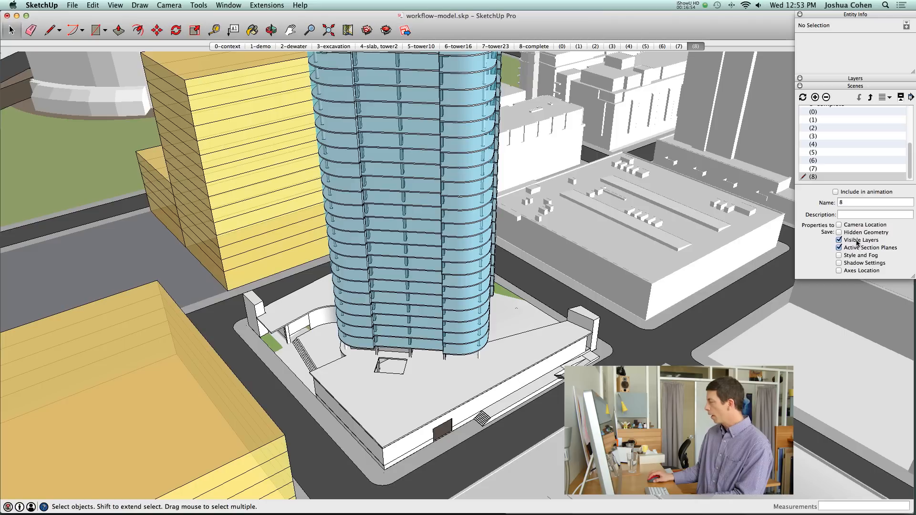
left_click(839, 248)
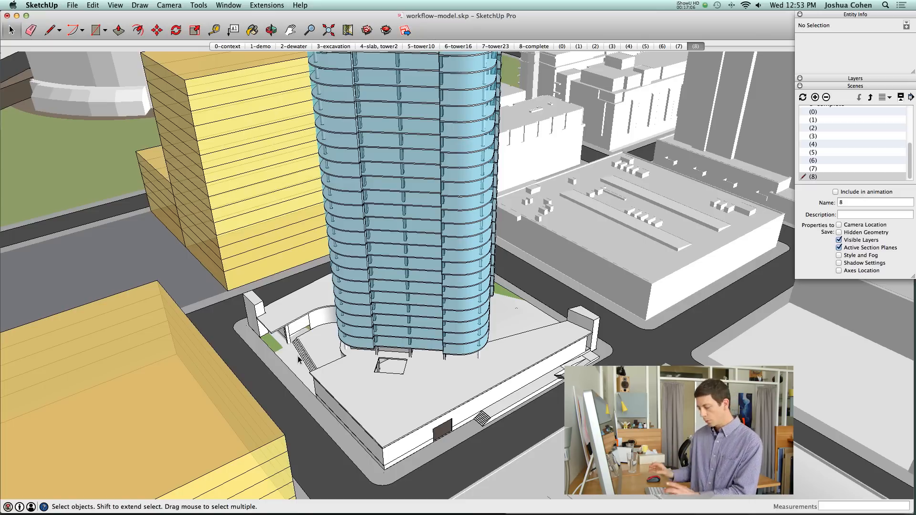
mouse_move(331, 378)
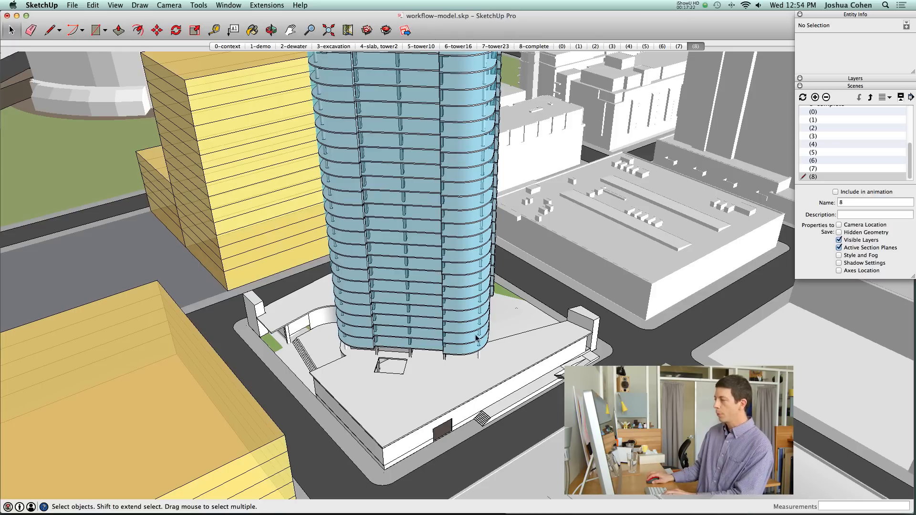
left_click(476, 339)
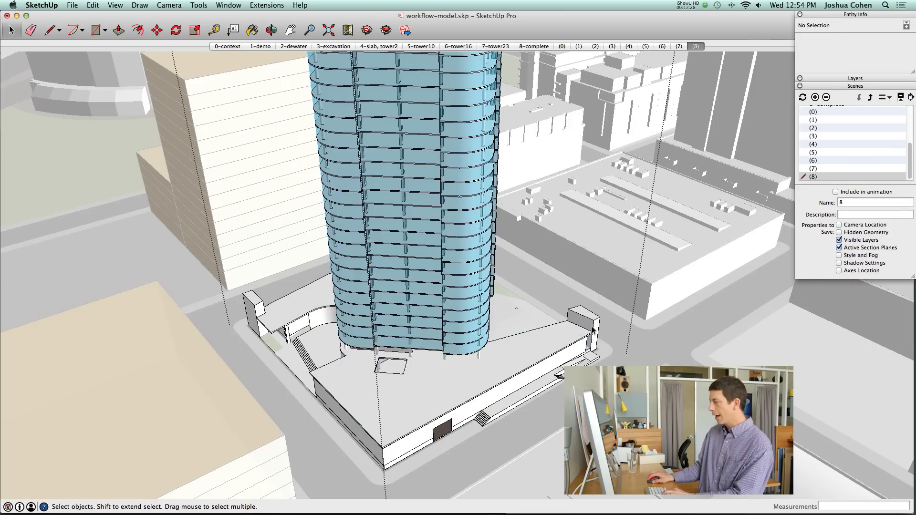
left_click(586, 328)
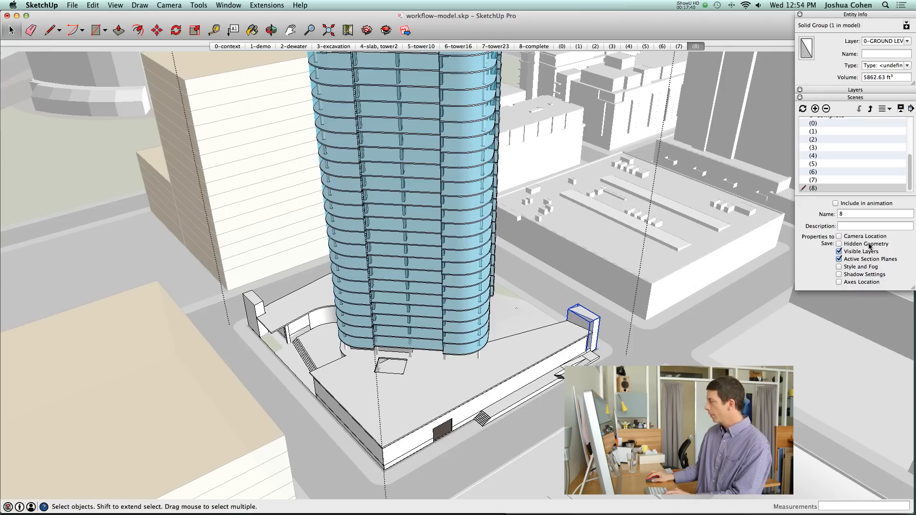
mouse_move(596, 331)
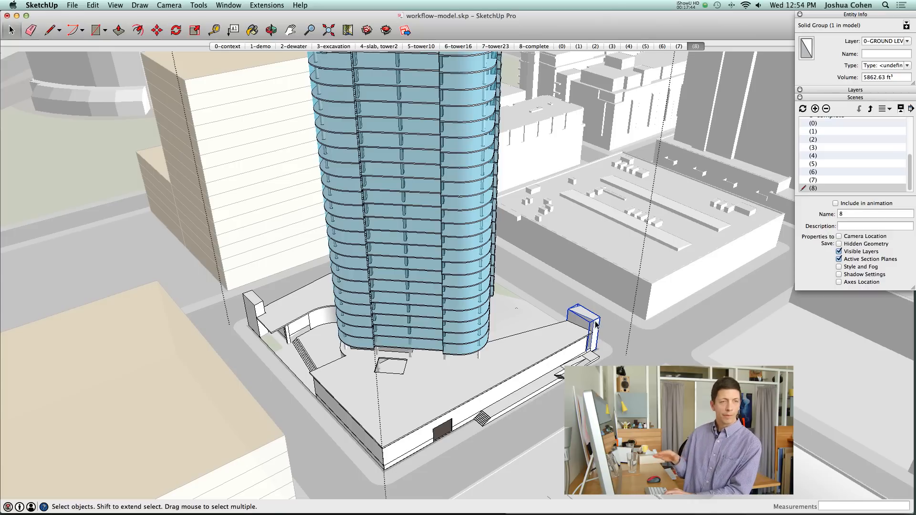
mouse_move(574, 344)
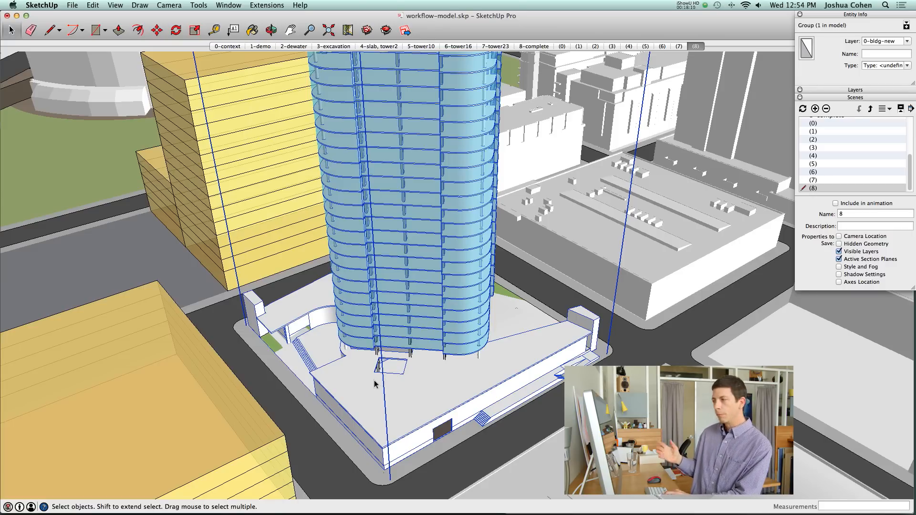
Raise a box on the podium roof, paint it yellow and set its layer to 4a-turret.
left_click(271, 27)
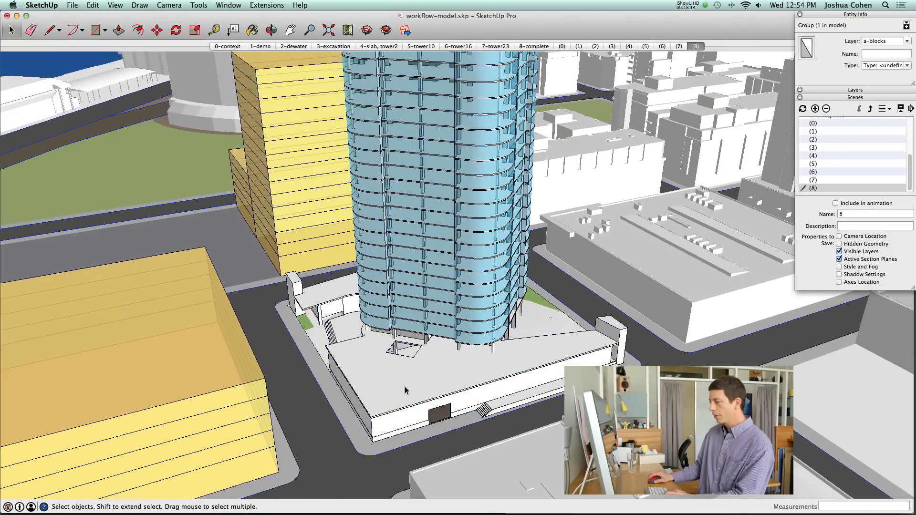
mouse_move(394, 399)
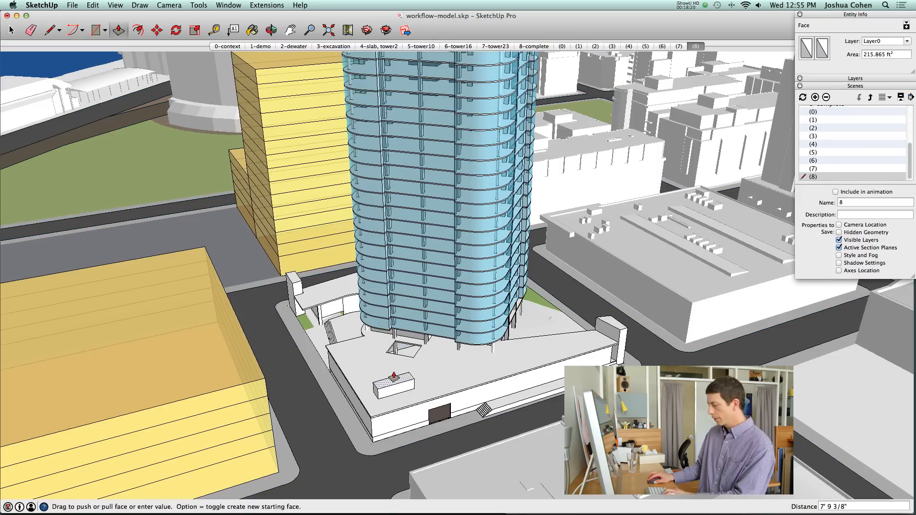
left_click(391, 388)
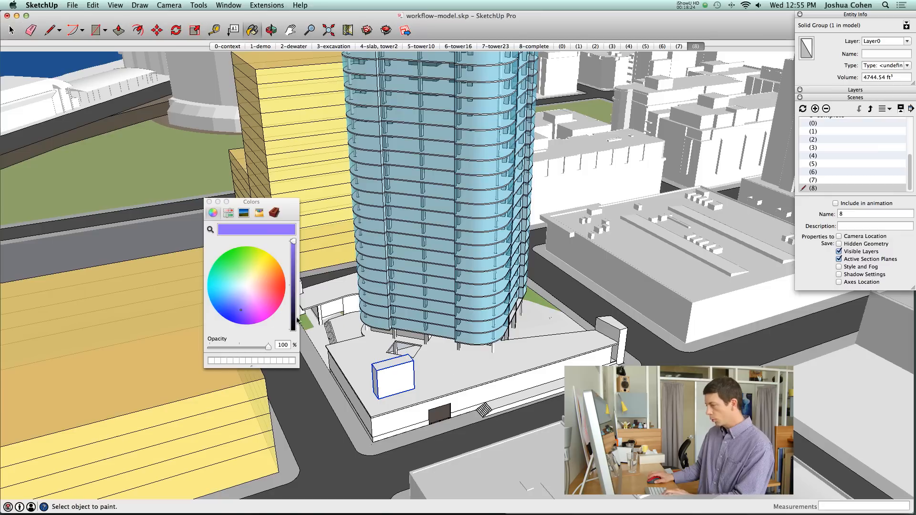
left_click(269, 261)
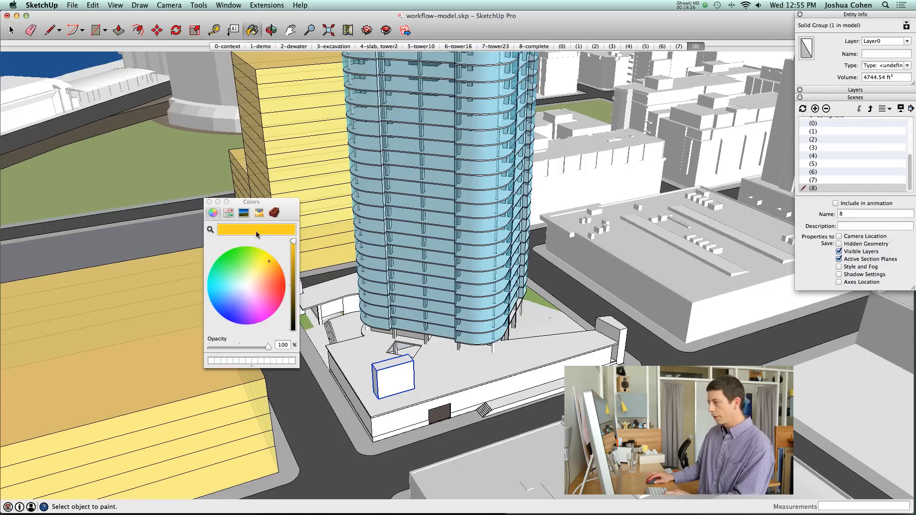
left_click(394, 383)
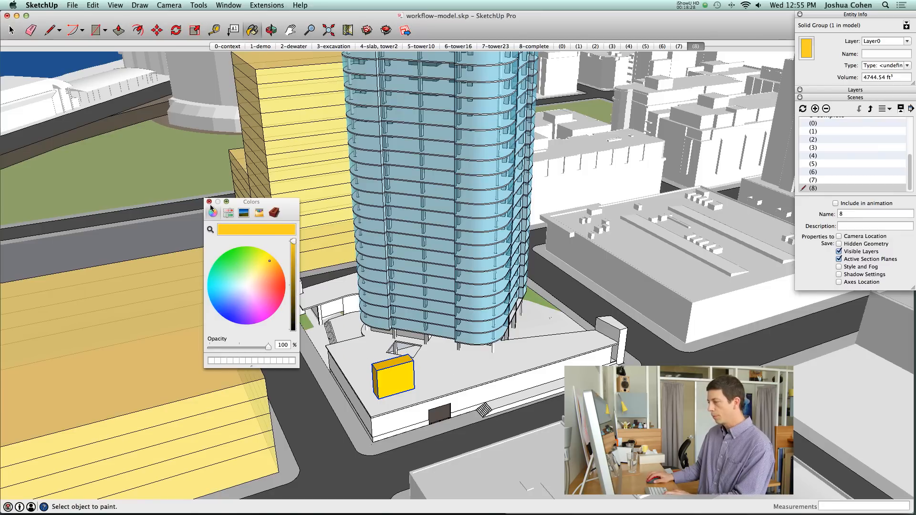
left_click(210, 202)
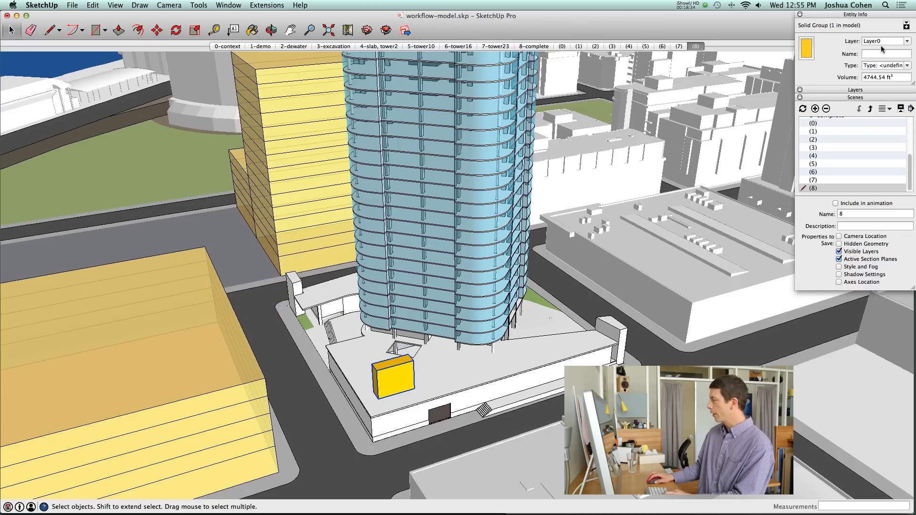
type("4a-turret")
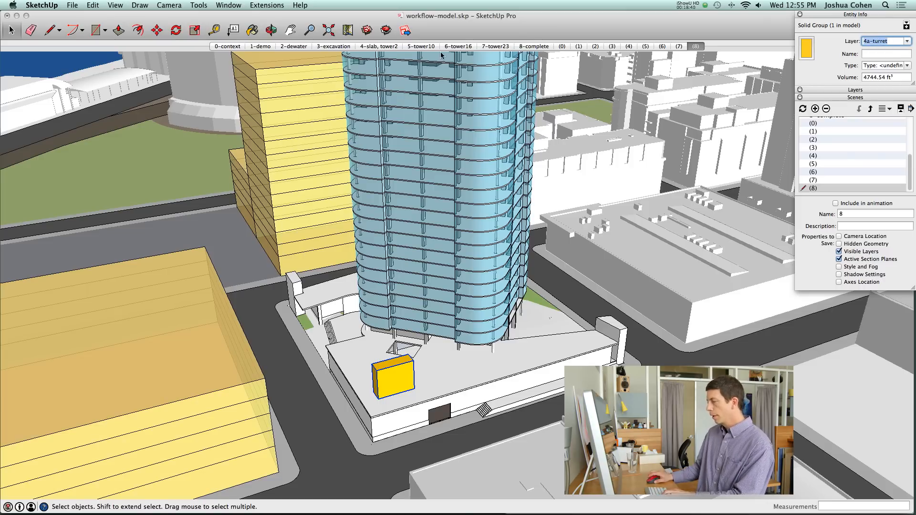
Flip through scenes (7), (3) and (4) to check where the yellow box shows.
left_click(662, 46)
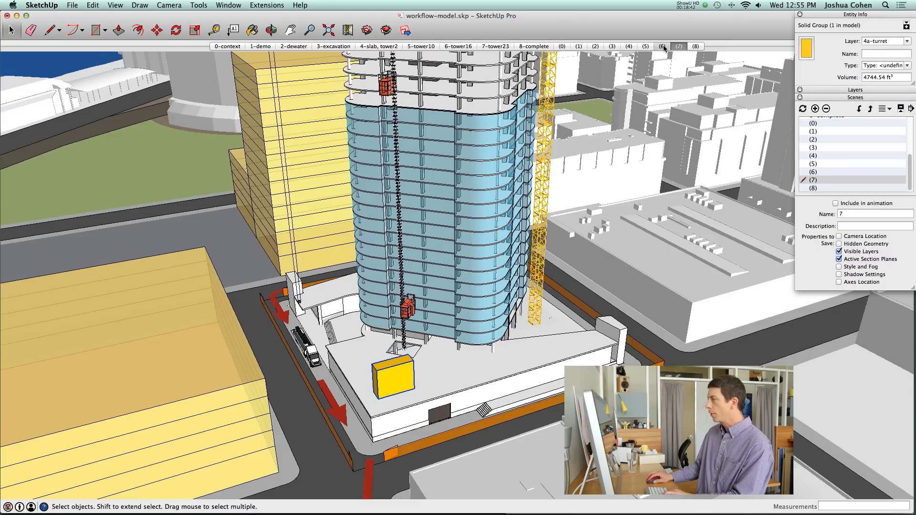
left_click(630, 45)
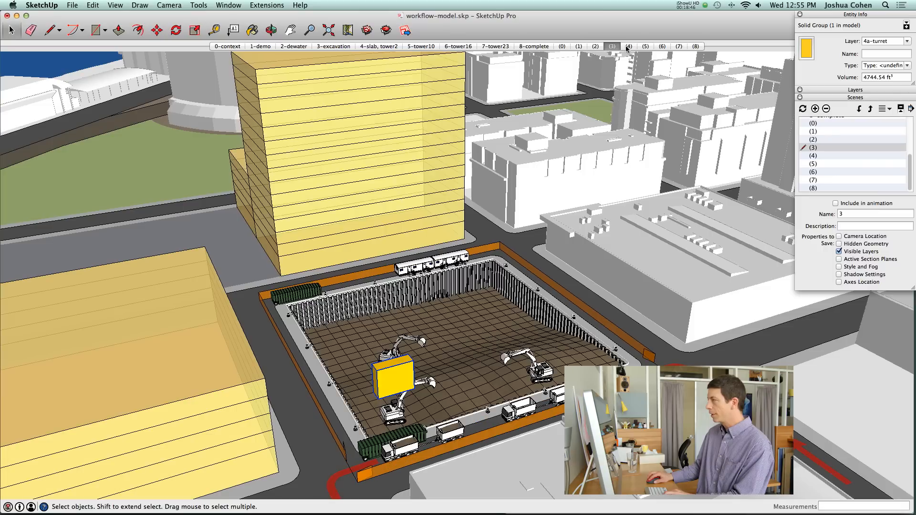
left_click(630, 45)
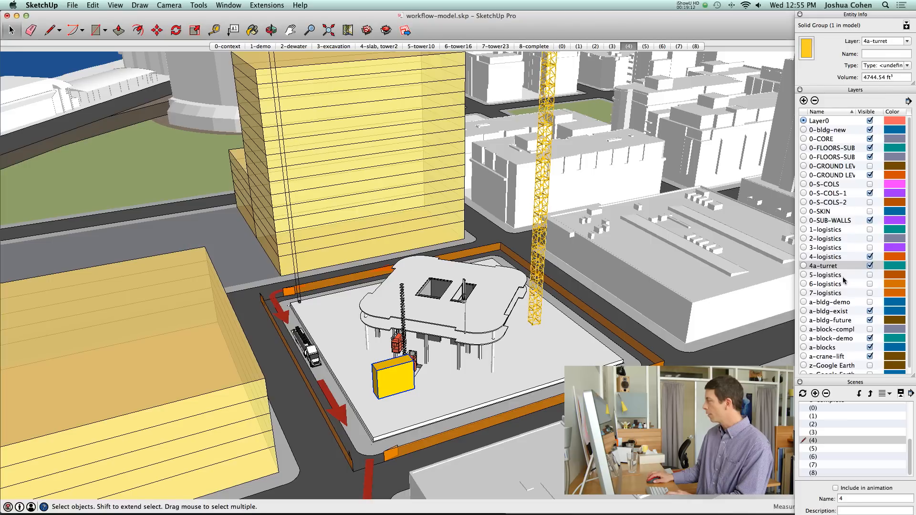
Delete the 4a-turret layer with its contents, removing the yellow box.
left_click(815, 101)
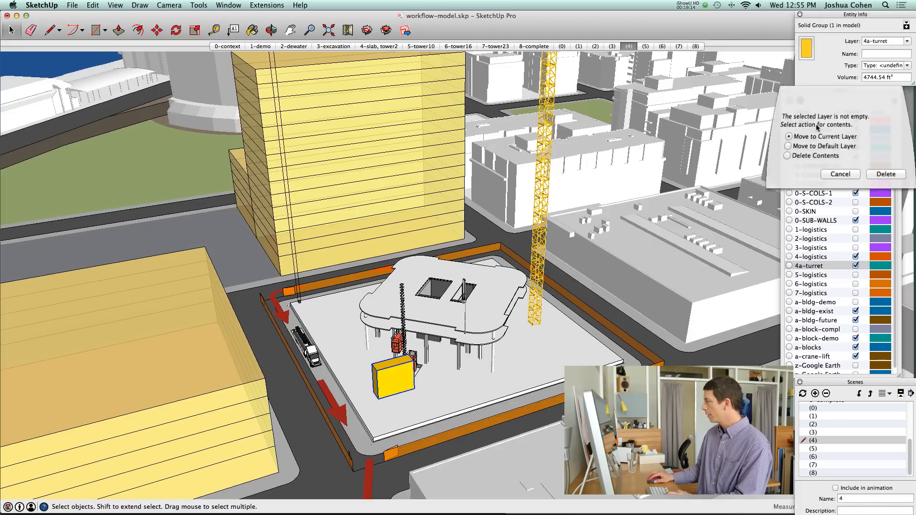
left_click(786, 158)
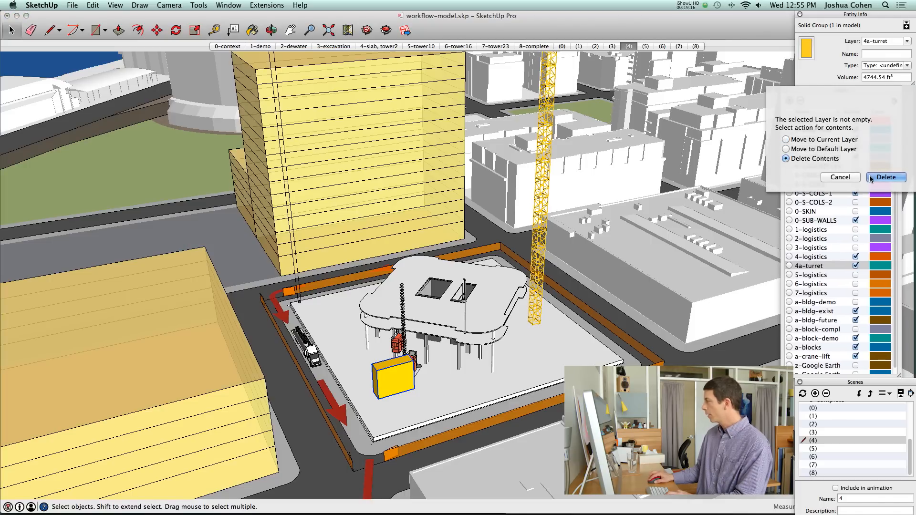
left_click(886, 177)
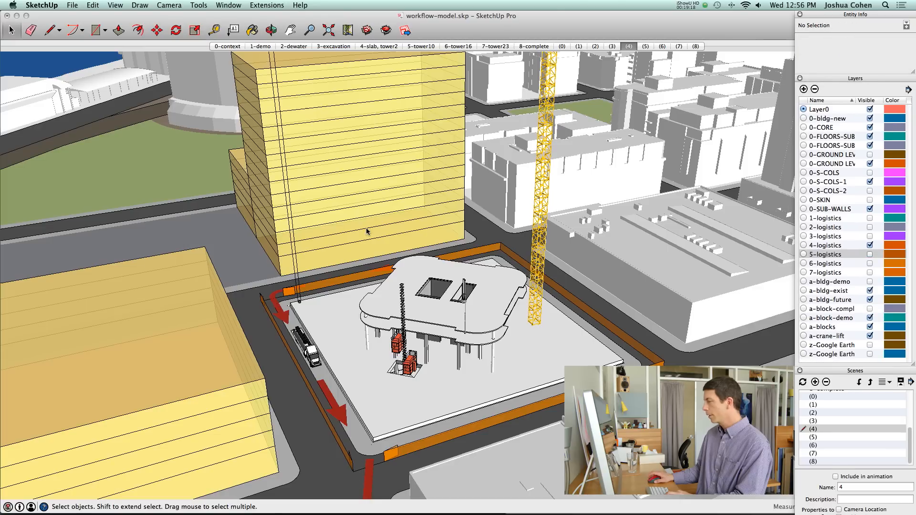
mouse_move(237, 299)
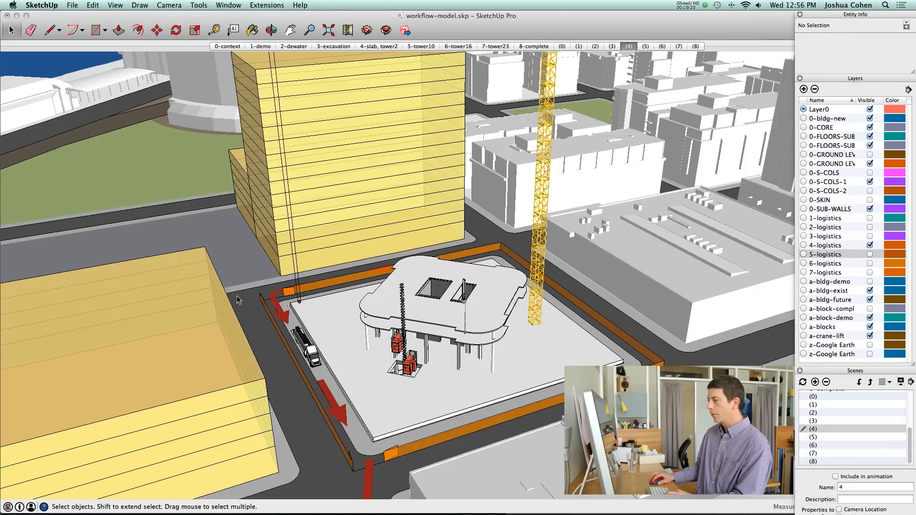
Turn on the Auto-Invisible Layer extension.
left_click(265, 5)
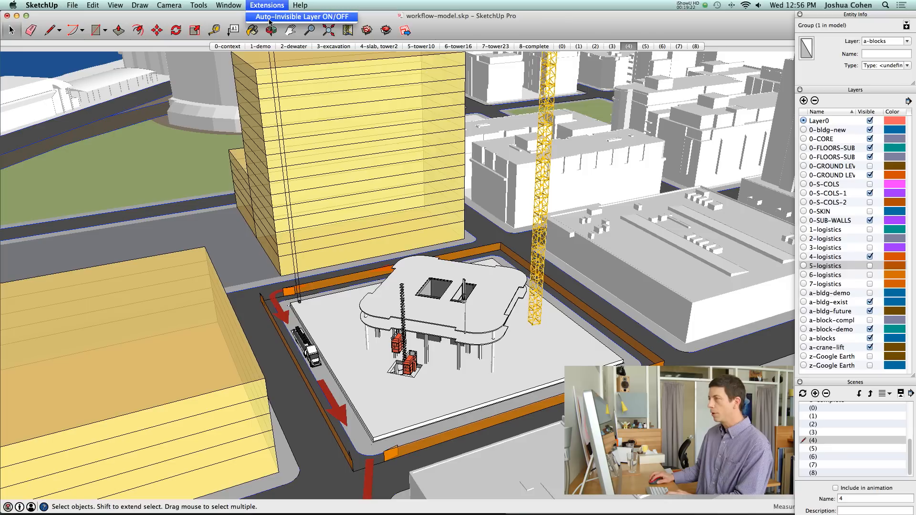
left_click(300, 18)
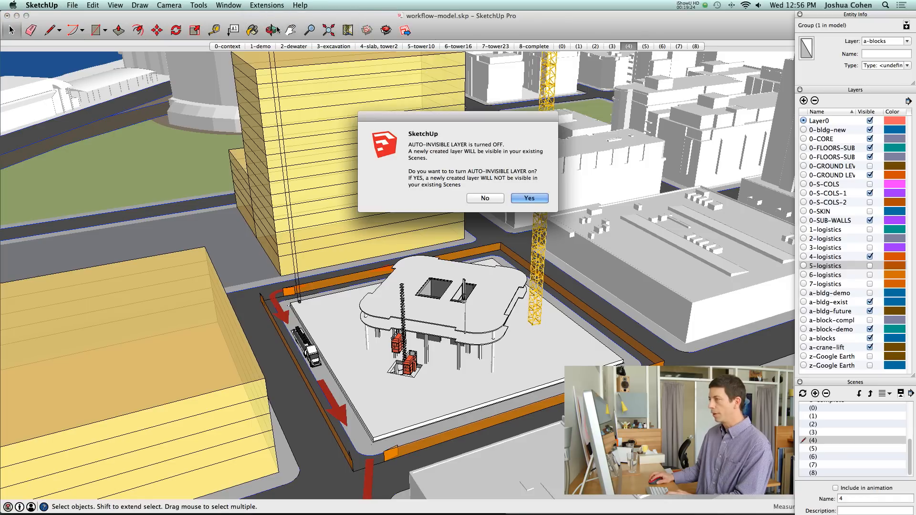
mouse_move(424, 161)
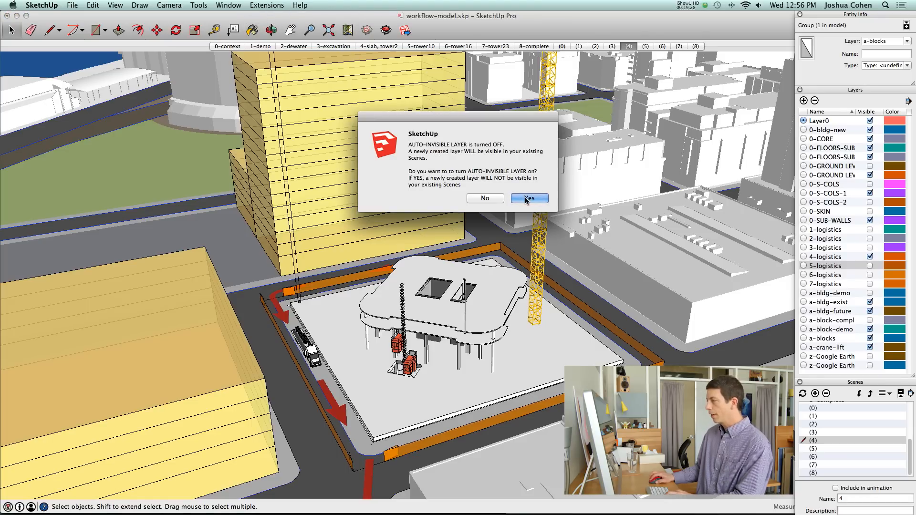
left_click(529, 198)
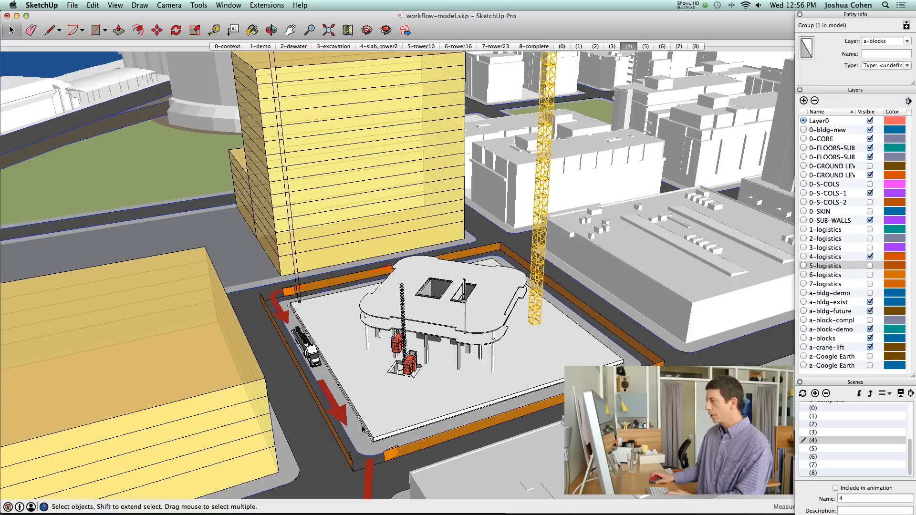
Build a yellow box on the podium slab and assign it to new layer 4a-test.
left_click_drag(378, 417, 412, 395)
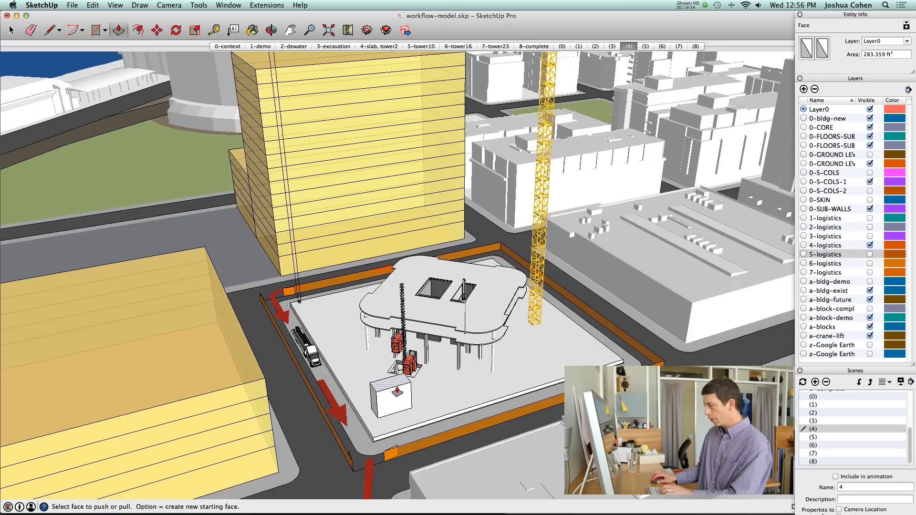
left_click(389, 403)
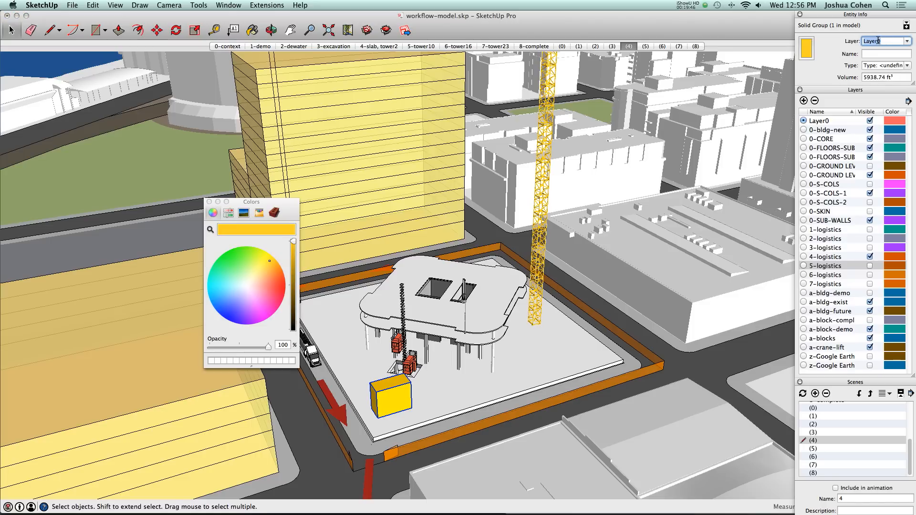
type("4a-test")
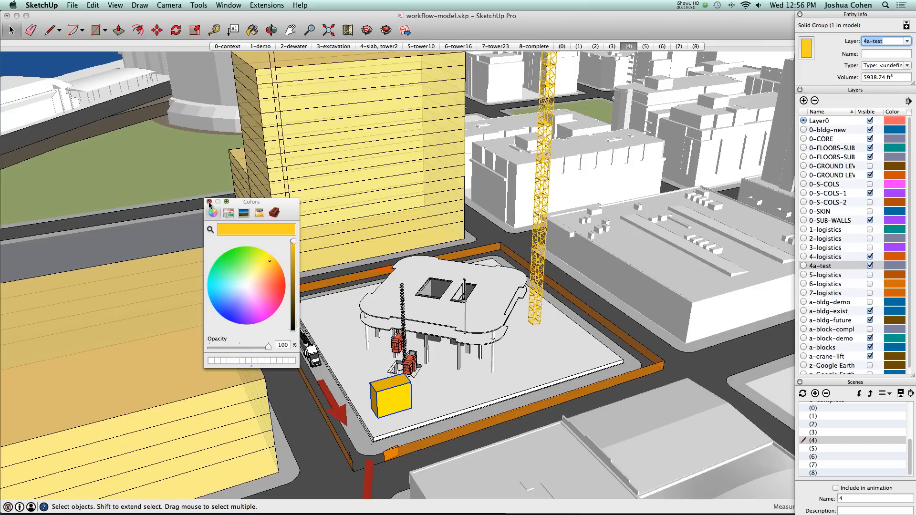
left_click(210, 201)
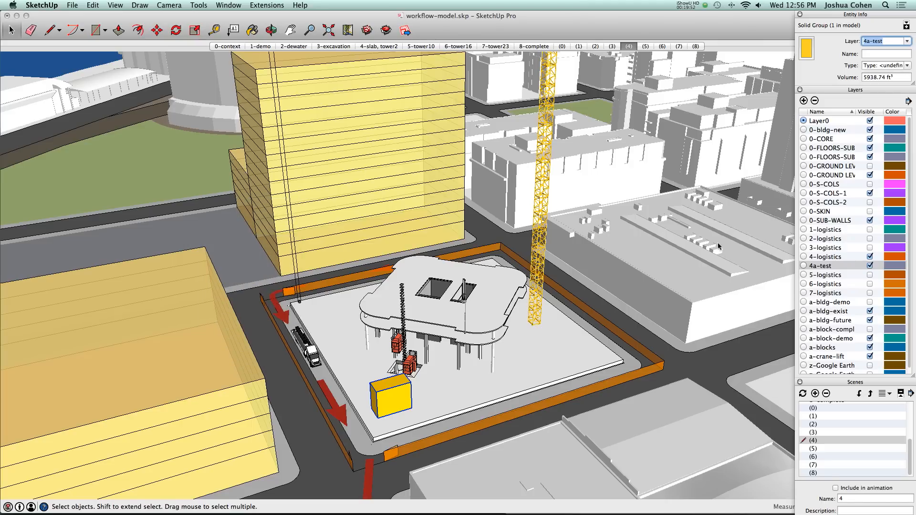
Check scenes (0), (3), (6) and (7) hide the 4a-test box, then return to (4).
left_click(563, 46)
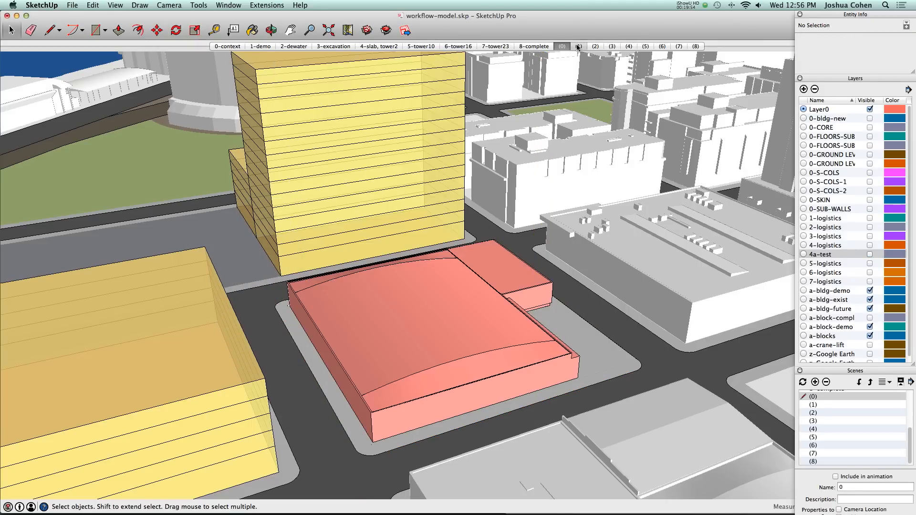
left_click(613, 46)
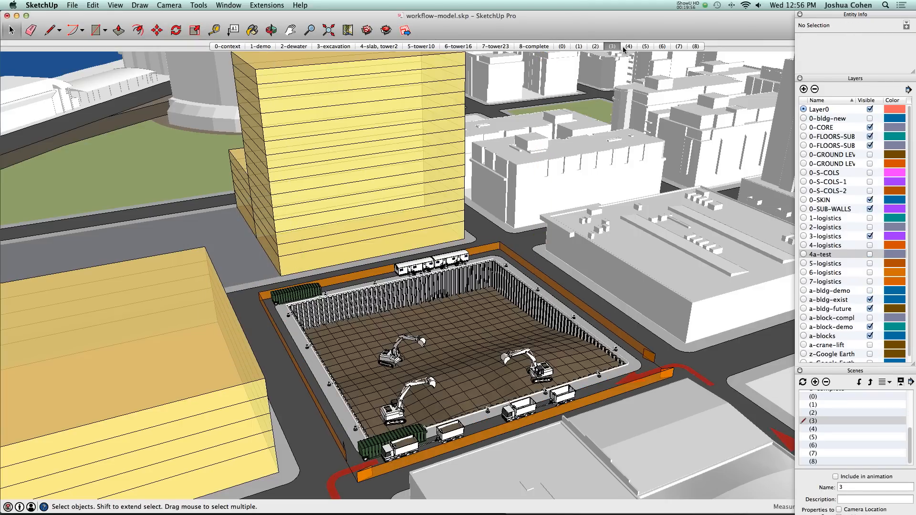
left_click(663, 46)
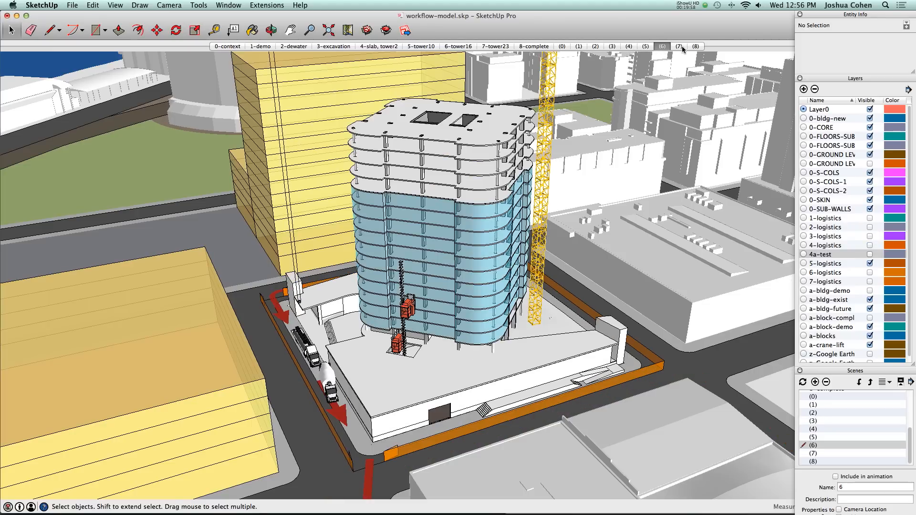
left_click(679, 46)
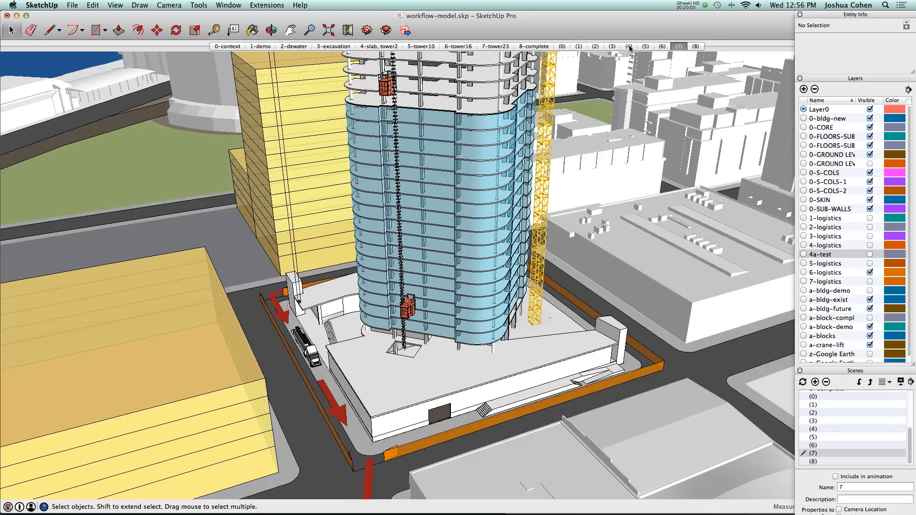
left_click(630, 46)
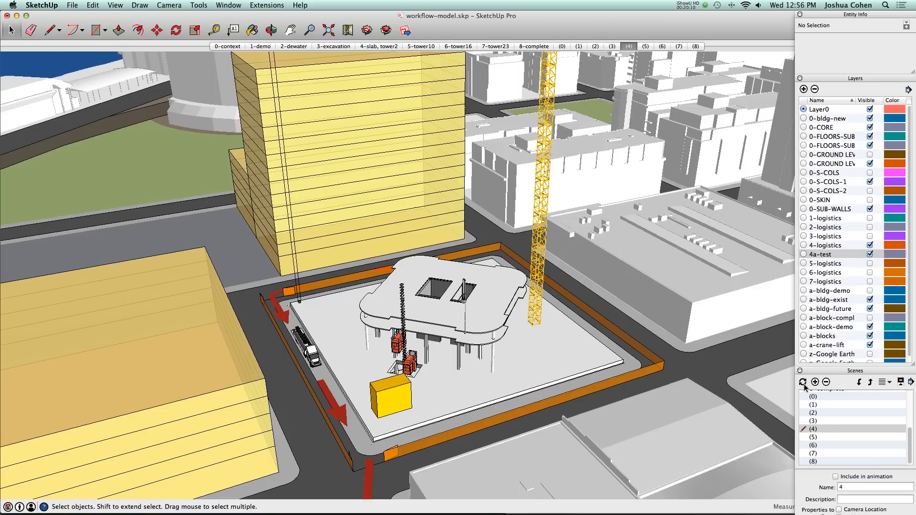
Update scene (4) so it saves the current visible layers.
left_click(802, 382)
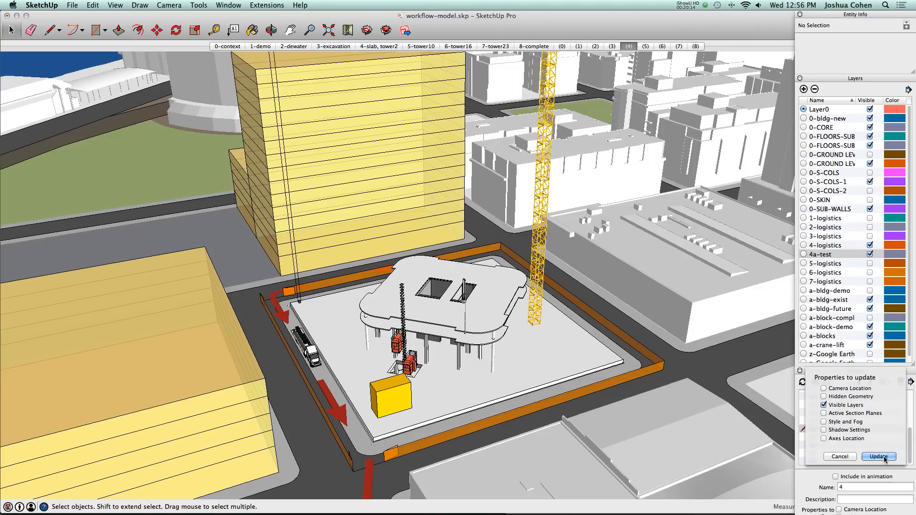
left_click(878, 456)
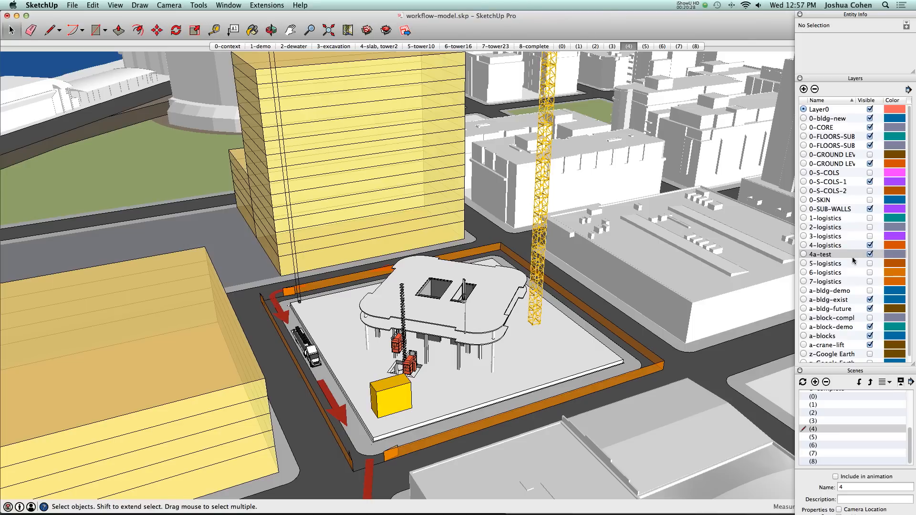
Delete the 4a-test layer together with its yellow box.
left_click(815, 90)
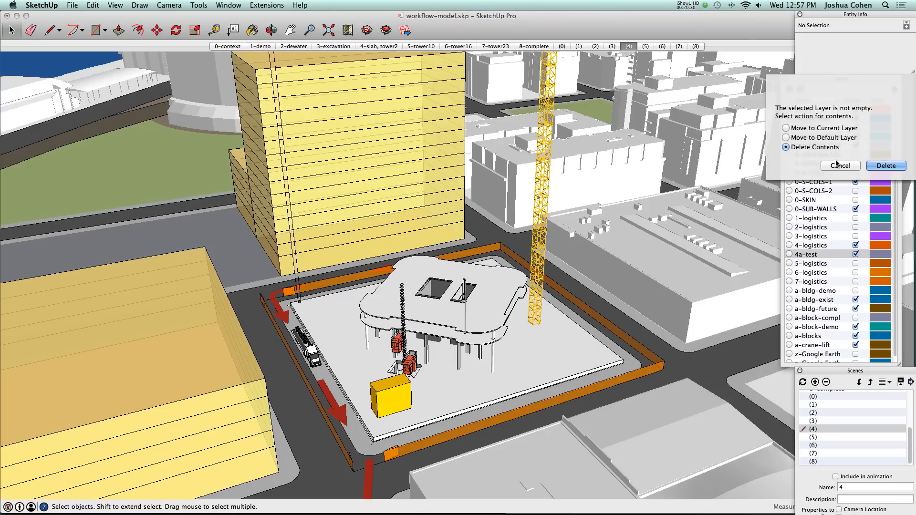
left_click(885, 166)
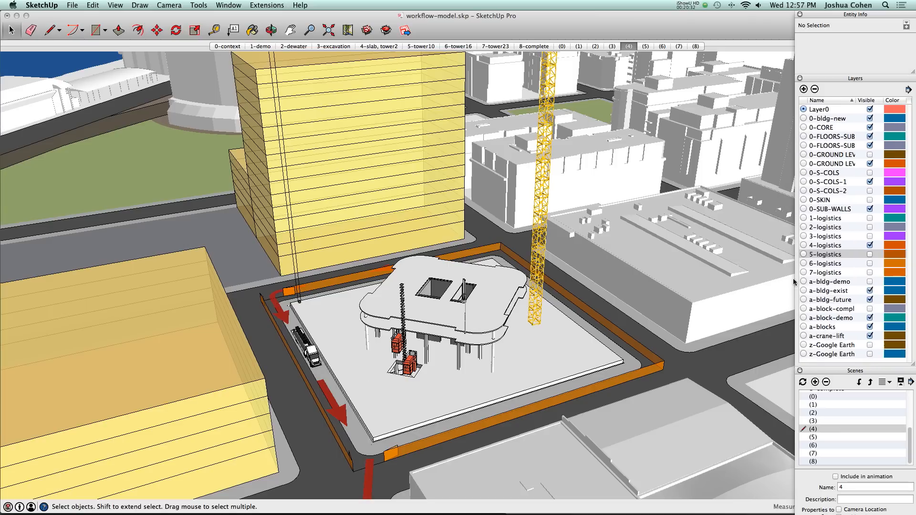
mouse_move(811, 363)
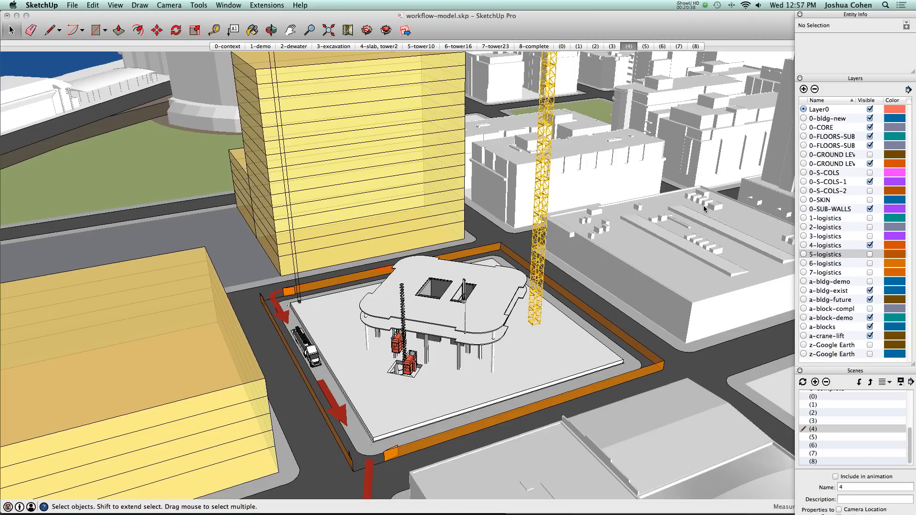
mouse_move(691, 190)
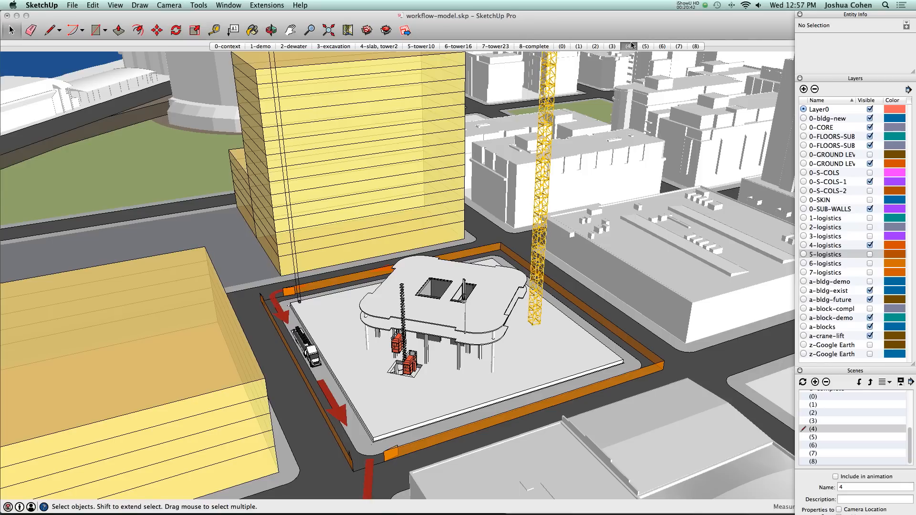
Switch to scene (5) and select the rising tower group.
left_click(645, 46)
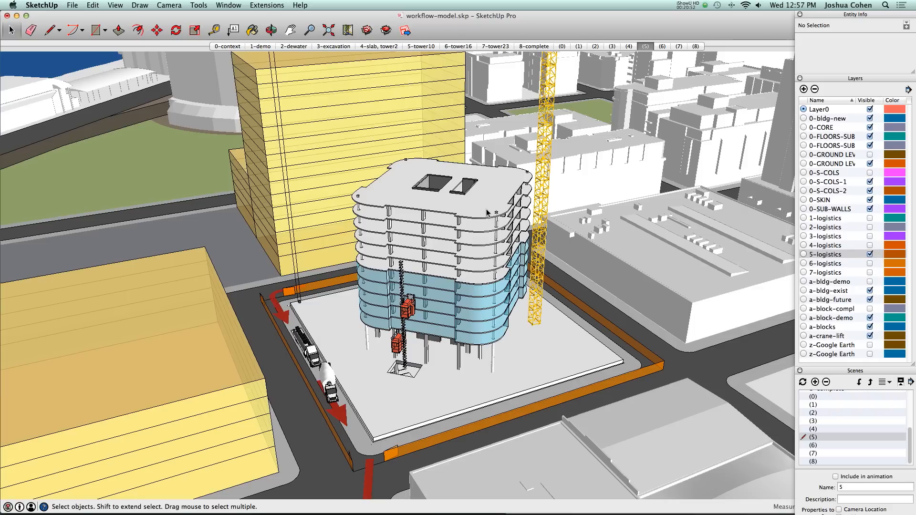
left_click(490, 215)
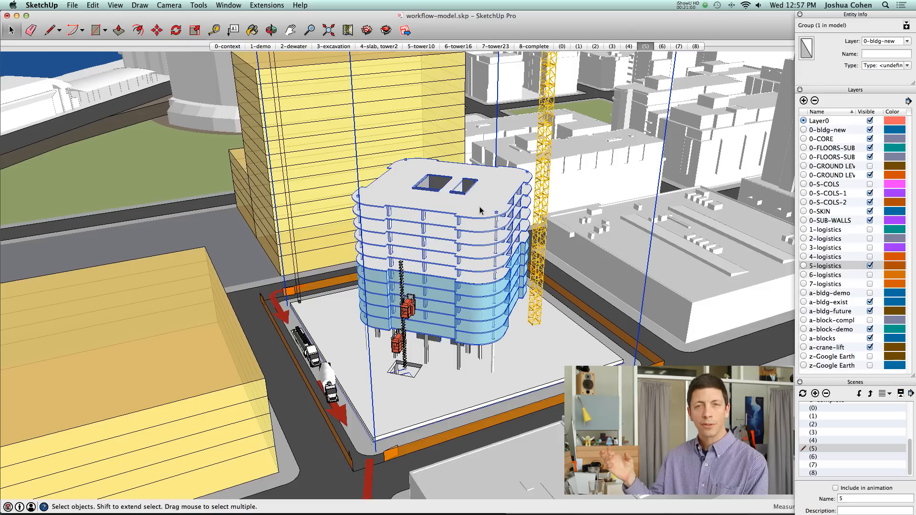
Turn on View > Section Planes to display the stacked planes across the tower.
left_click(114, 5)
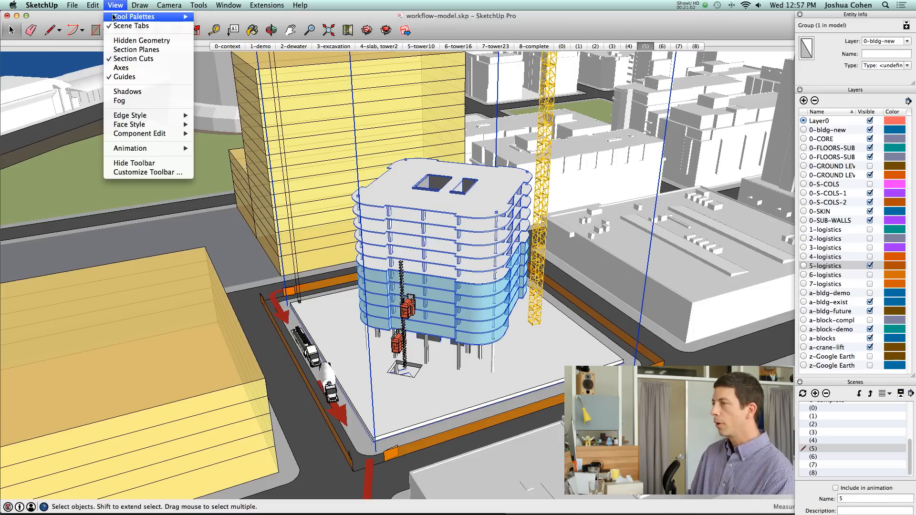
mouse_move(138, 50)
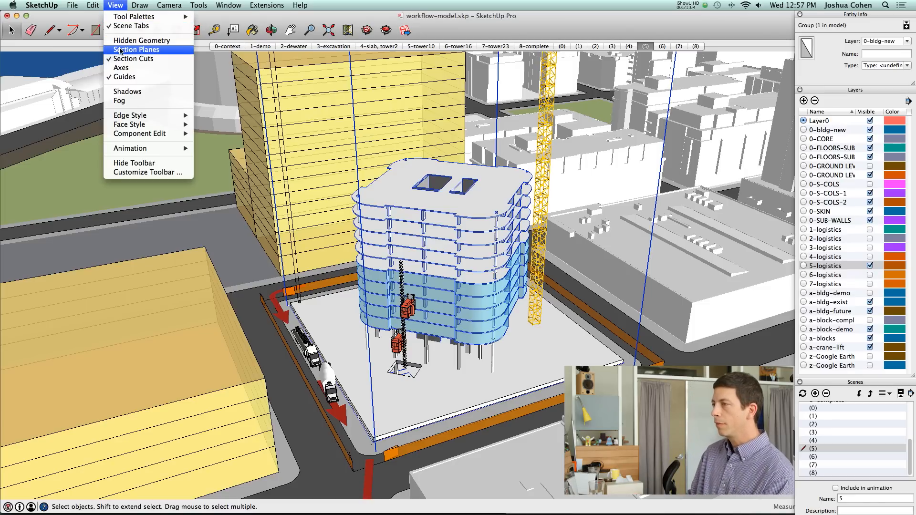
left_click(138, 50)
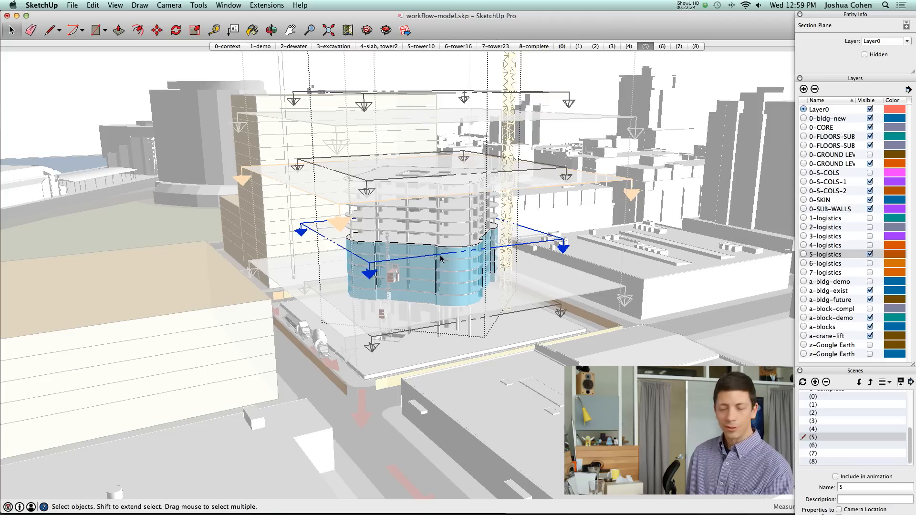
mouse_move(466, 321)
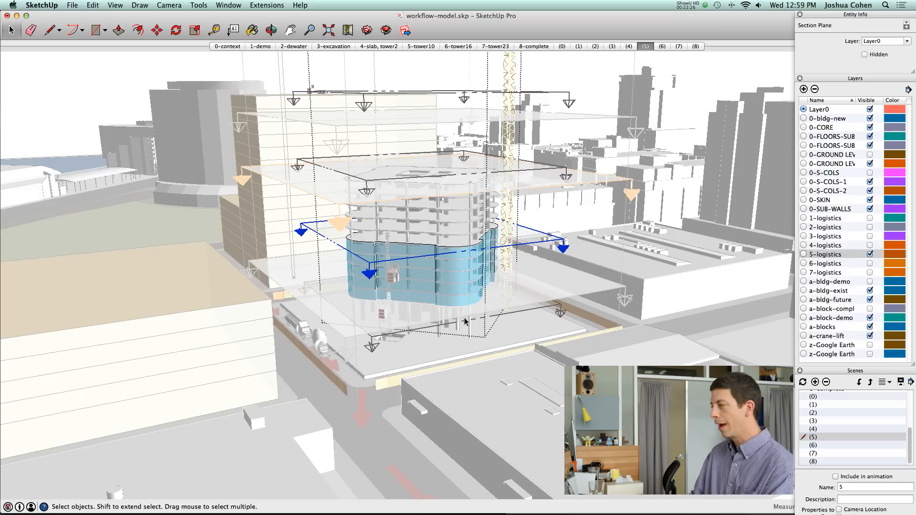
mouse_move(529, 323)
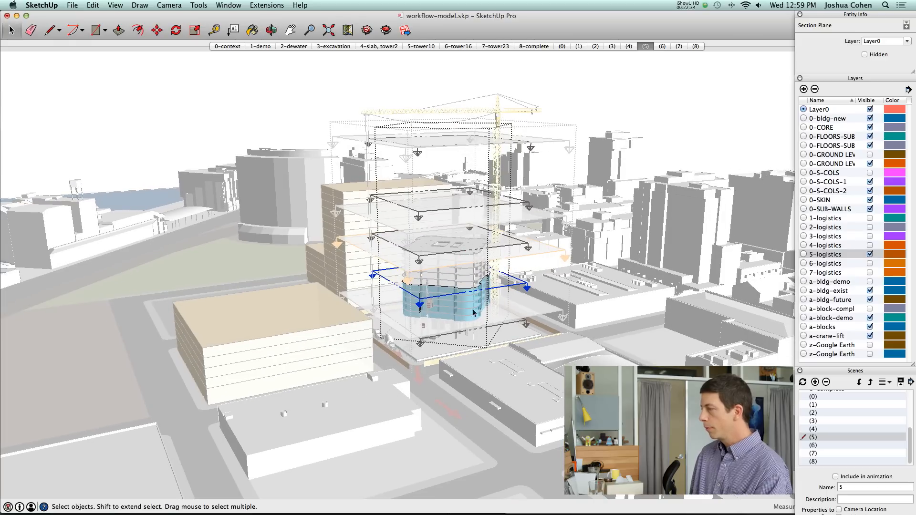
mouse_move(465, 151)
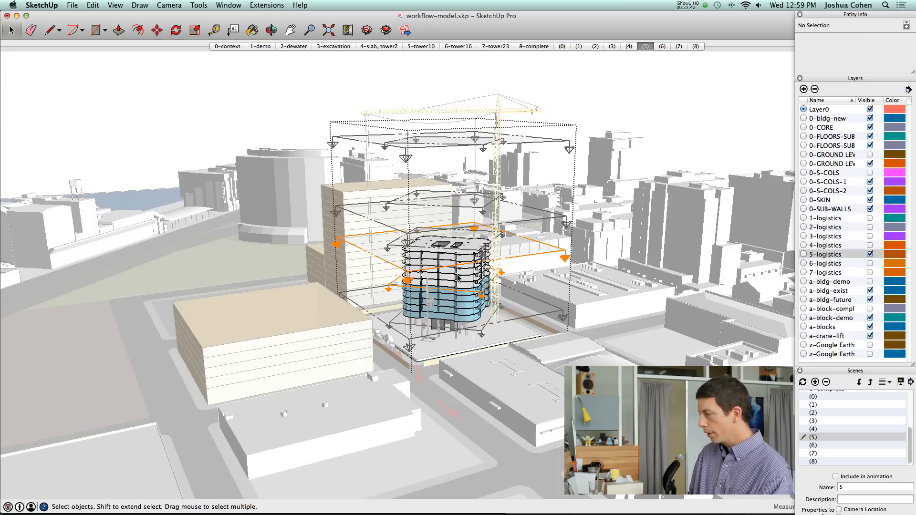
mouse_move(539, 174)
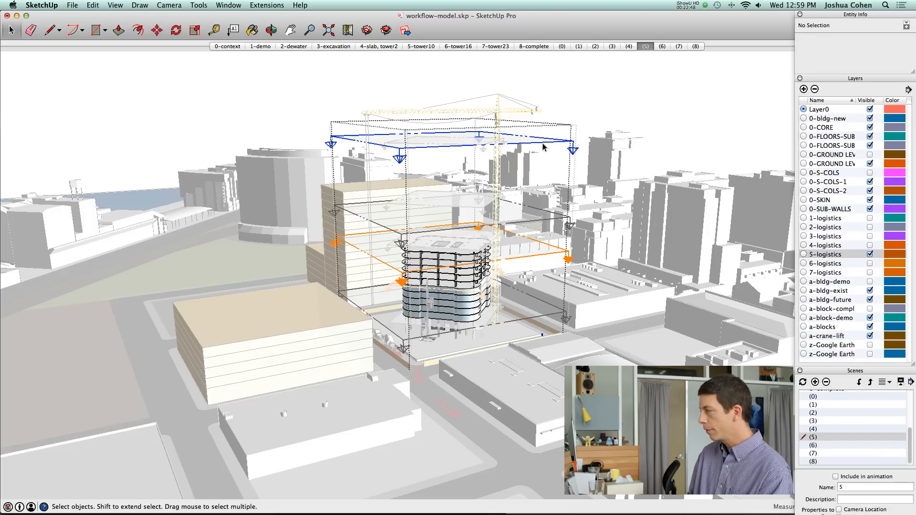
Set the topmost section plane, then another plane, as the active cut via their context menus.
right_click(545, 148)
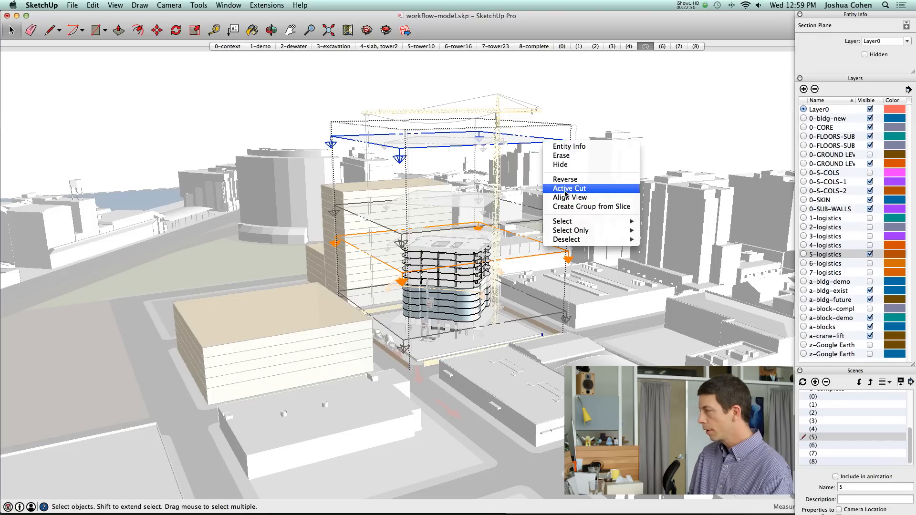
left_click(569, 188)
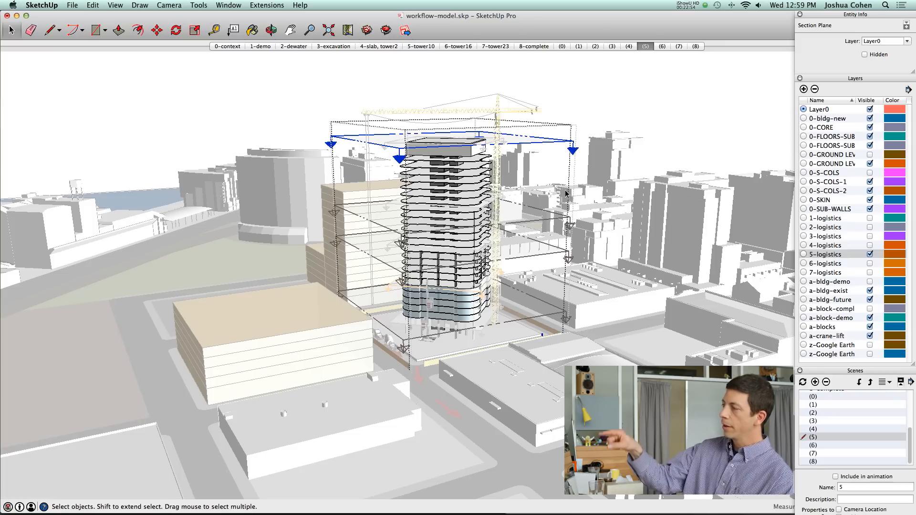
mouse_move(463, 150)
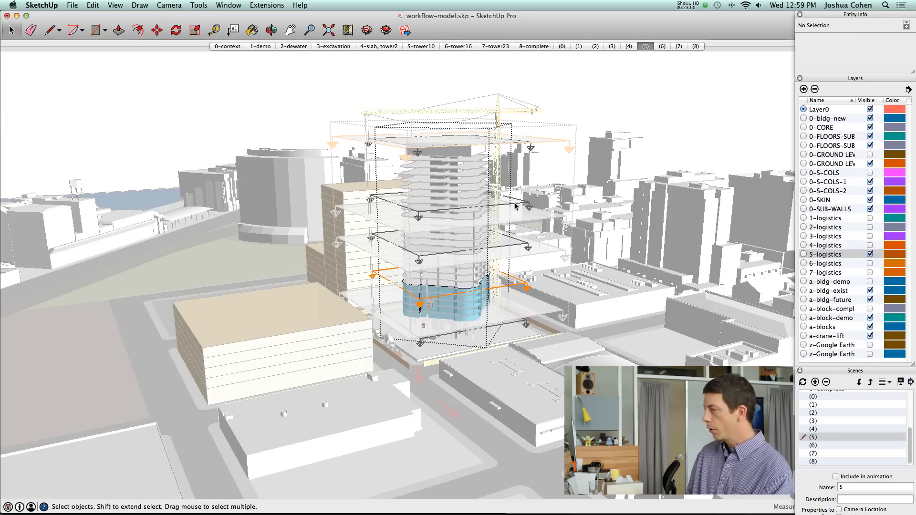
right_click(515, 207)
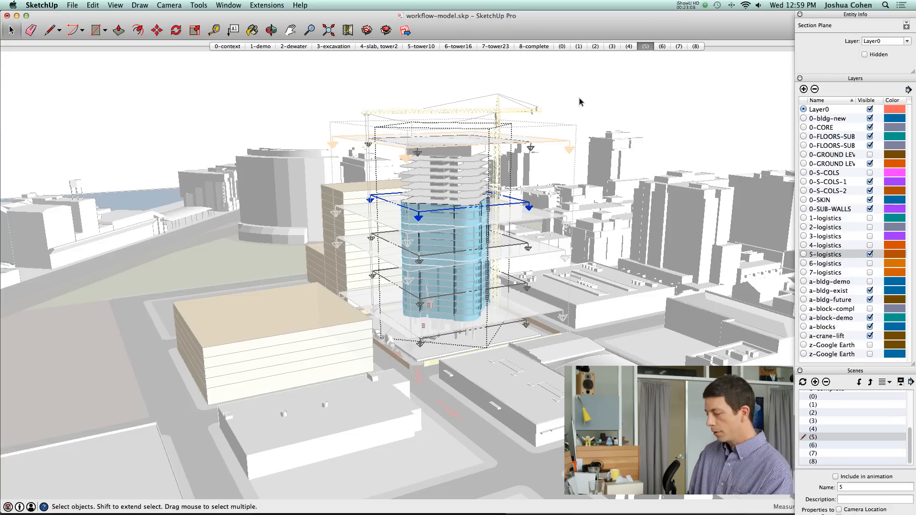
mouse_move(584, 103)
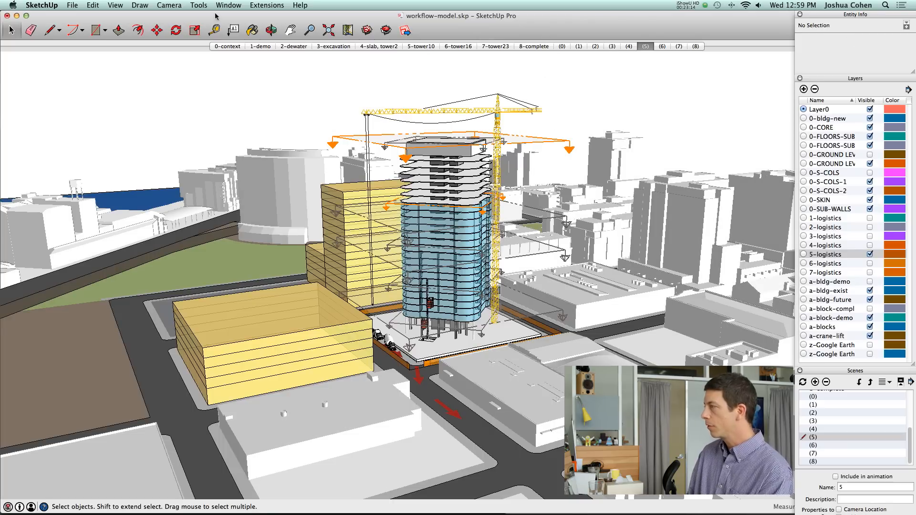
left_click(116, 5)
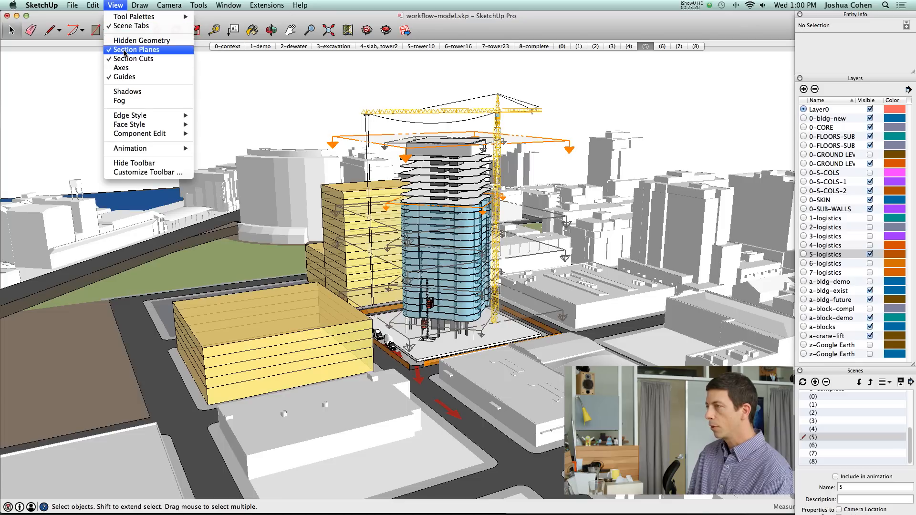
Hide section planes, flip through scenes (4), (6), (8) and collapse Layers to reveal all scenes.
left_click(135, 50)
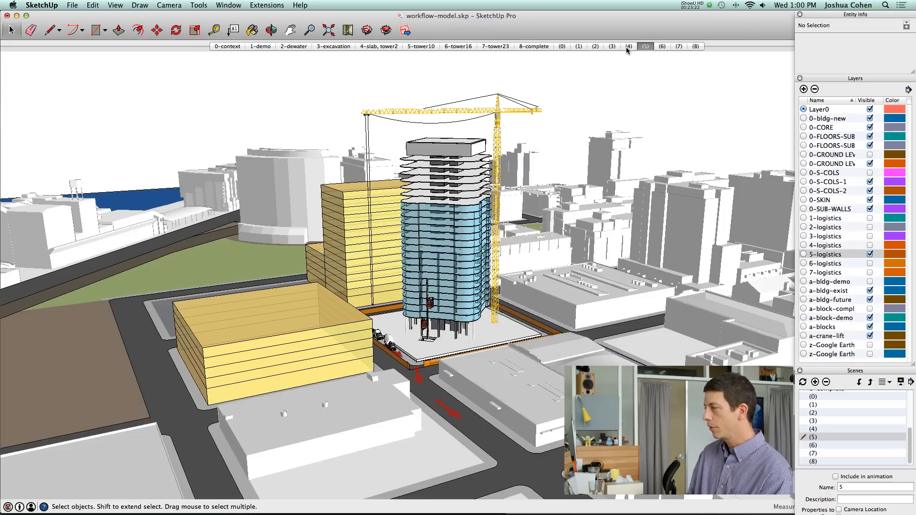
left_click(629, 46)
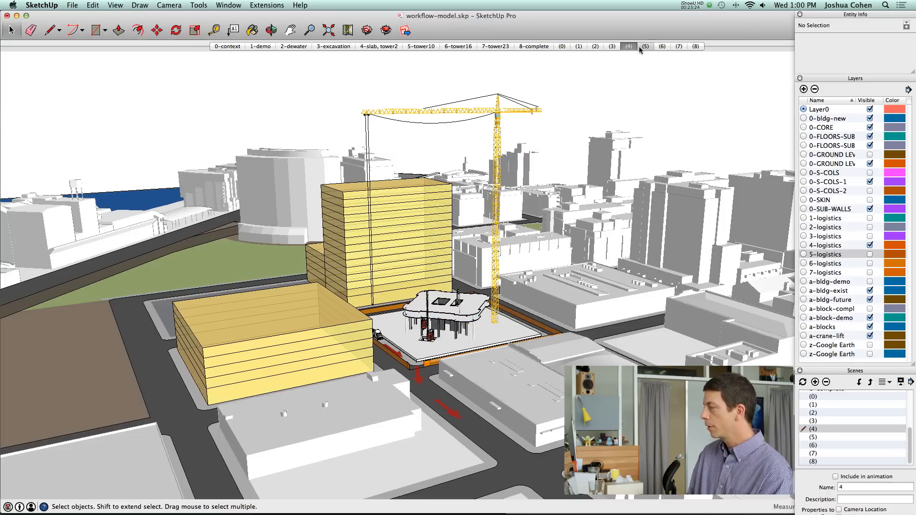
left_click(662, 45)
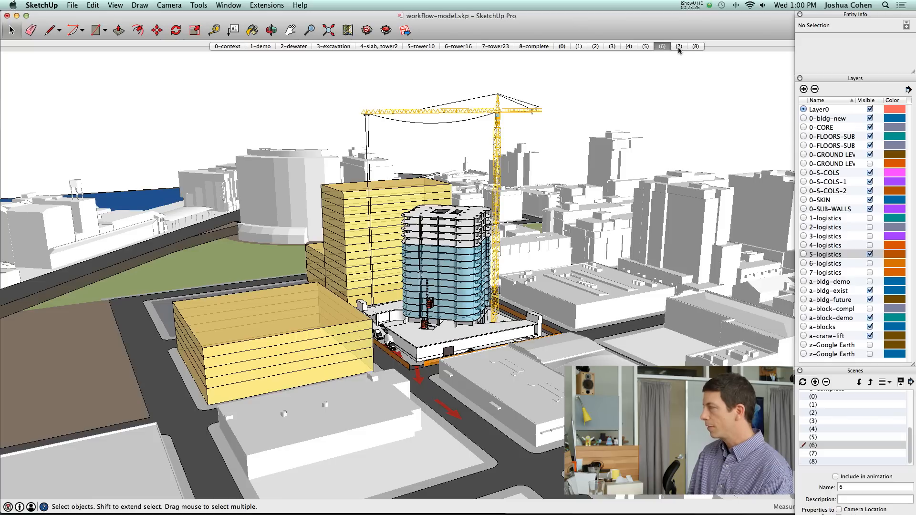
left_click(695, 46)
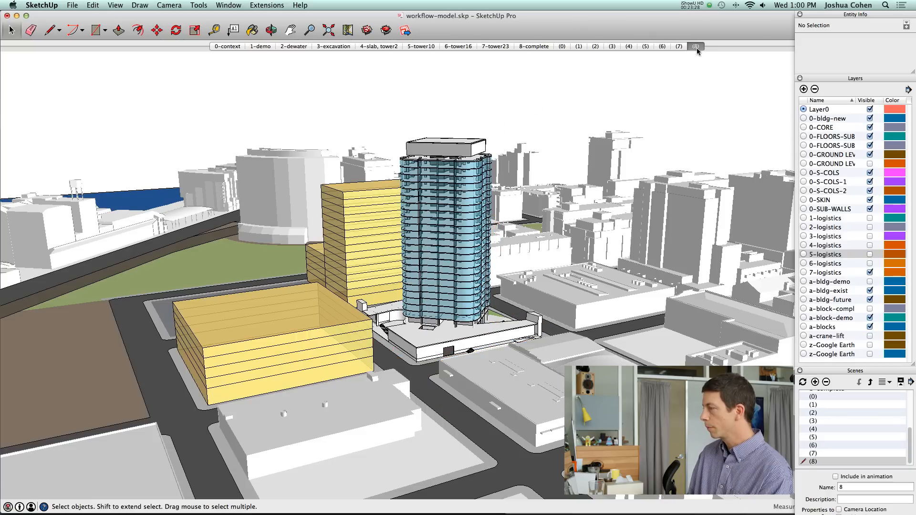
mouse_move(773, 302)
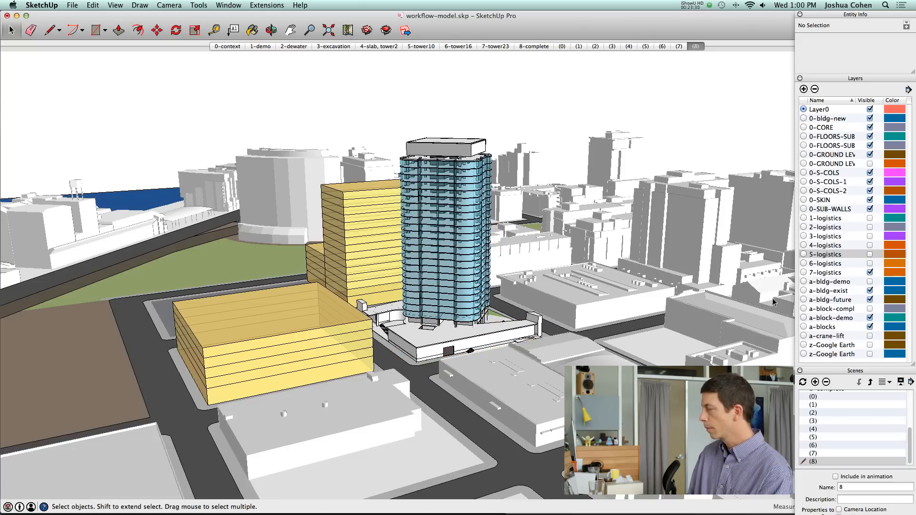
left_click(854, 79)
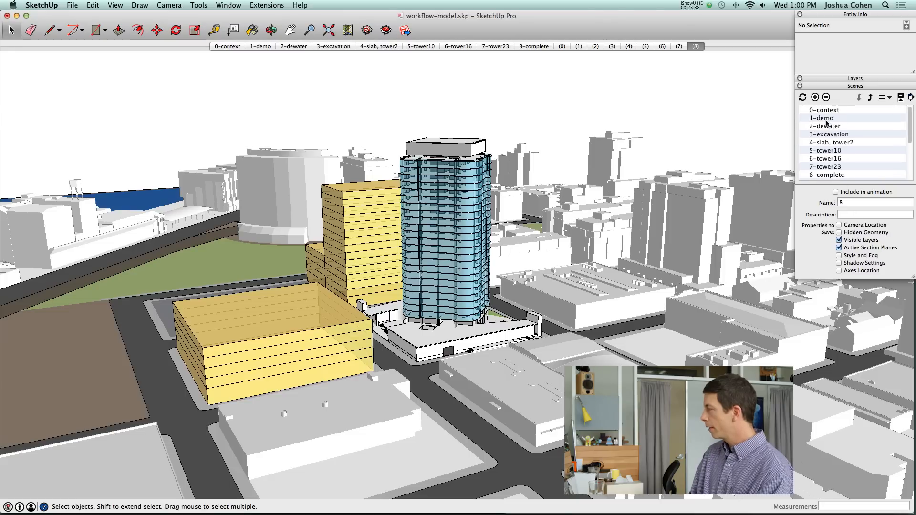
Review the saved properties of the 1-demo, 2-dewater, 3-excavation, 4-slab and later phase scenes.
left_click(821, 118)
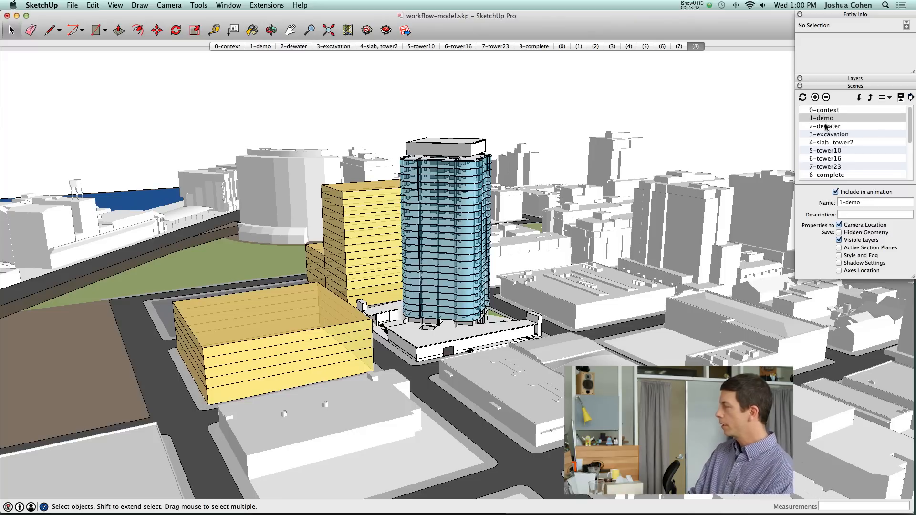
left_click(825, 126)
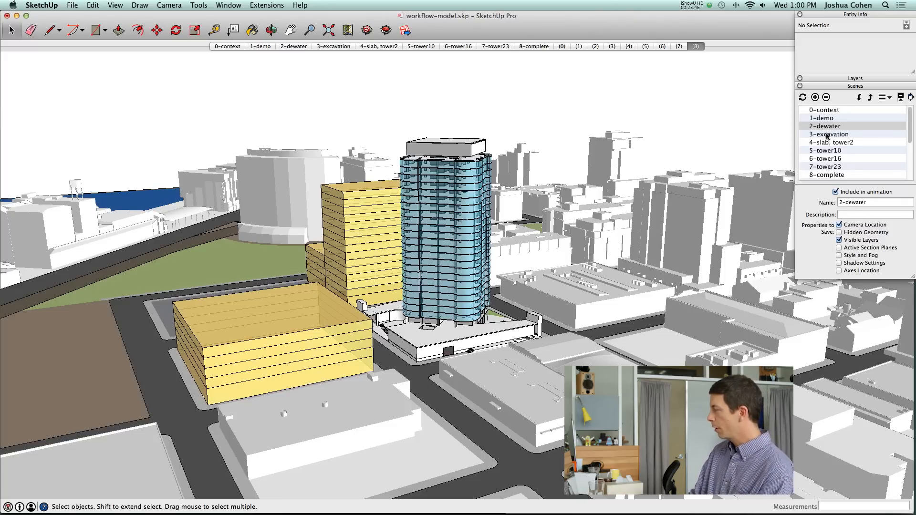
left_click(829, 133)
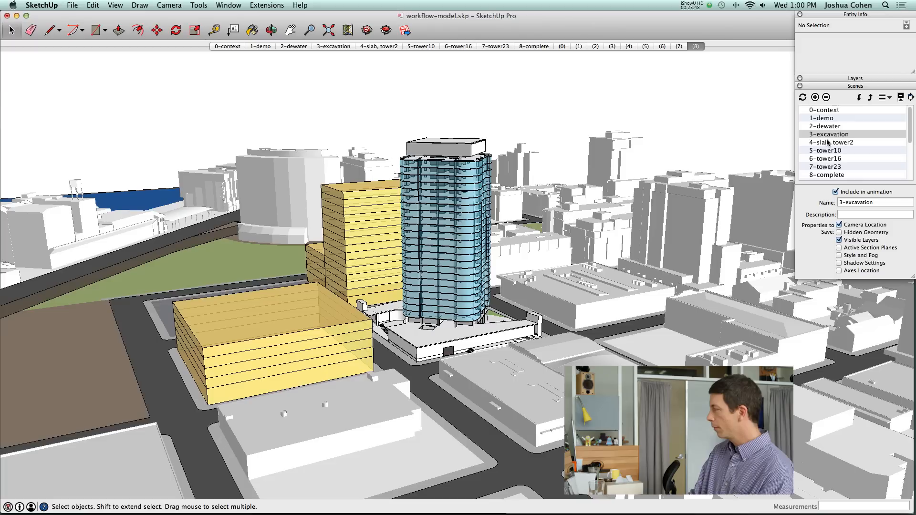
left_click(841, 142)
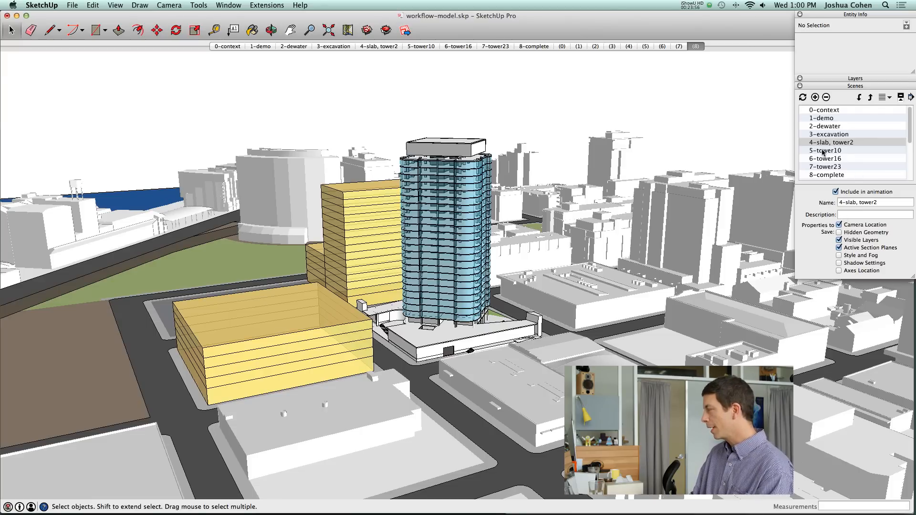
left_click(826, 159)
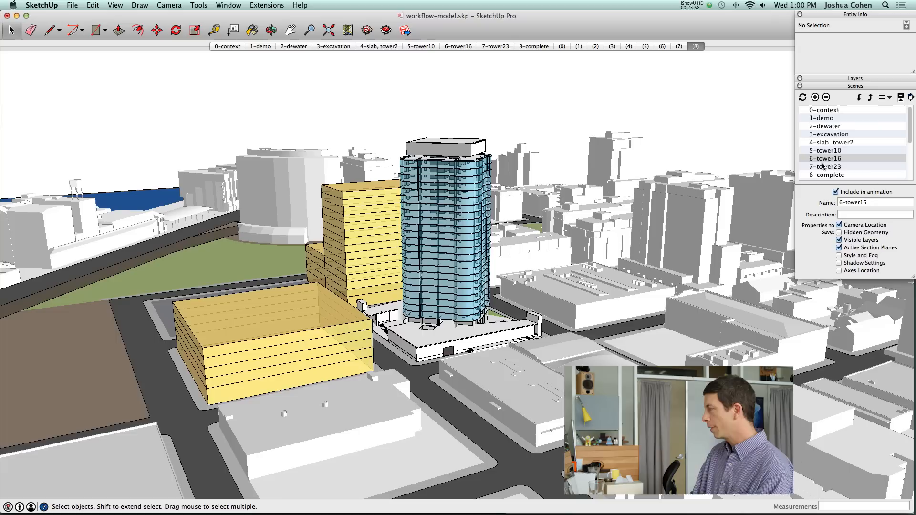
left_click(824, 166)
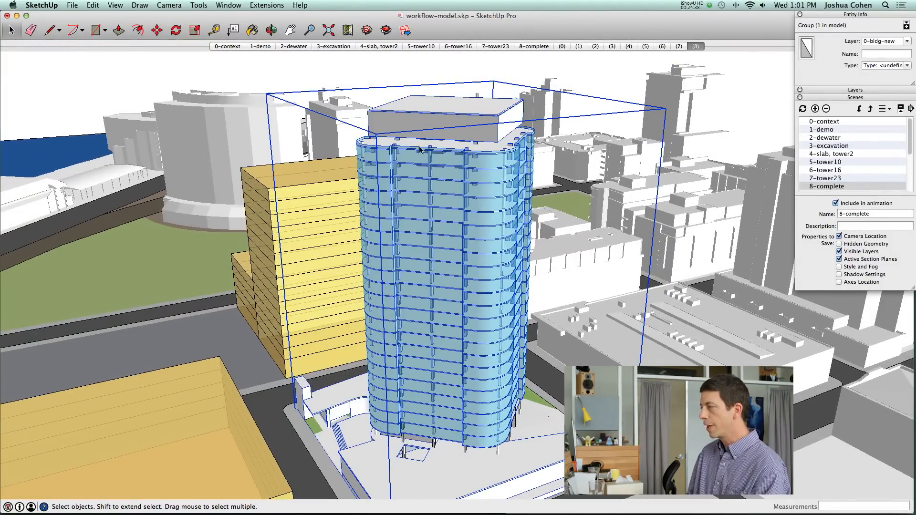
mouse_move(436, 82)
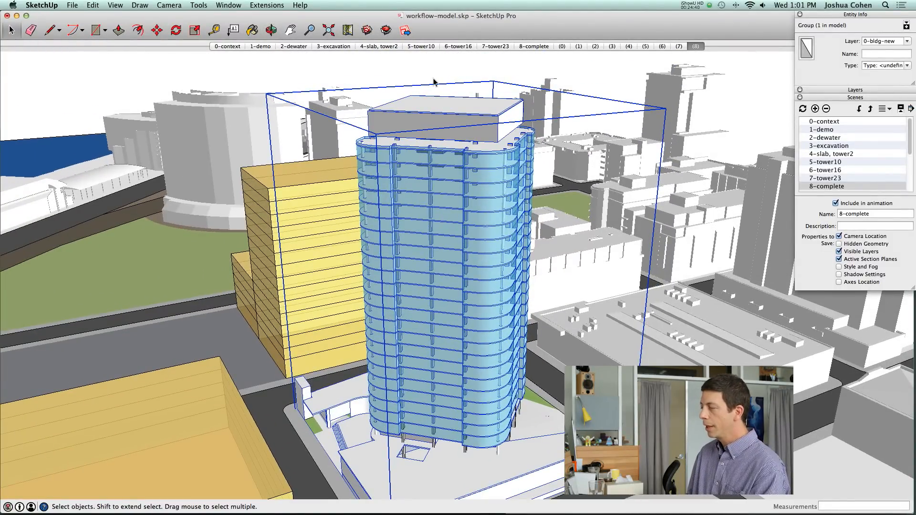
mouse_move(415, 70)
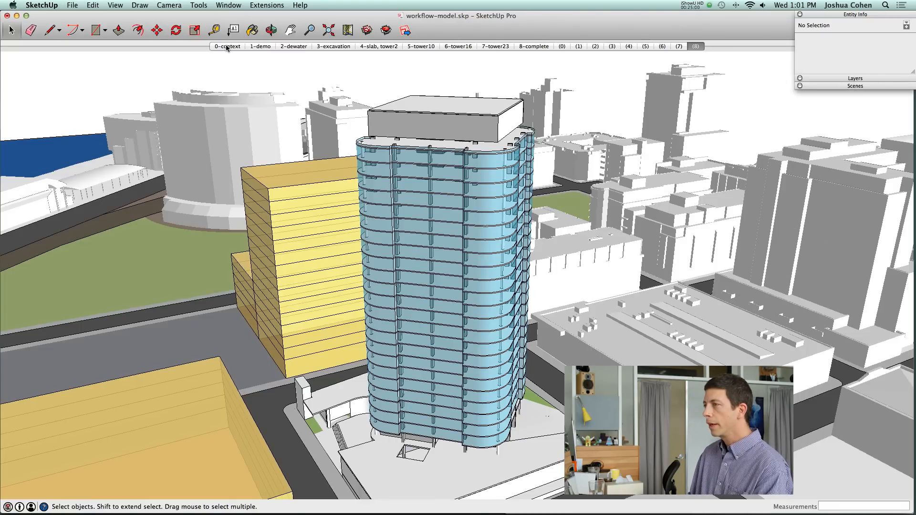
Switch to the 0-context scene for the wide neighbourhood overview without the tower.
left_click(227, 46)
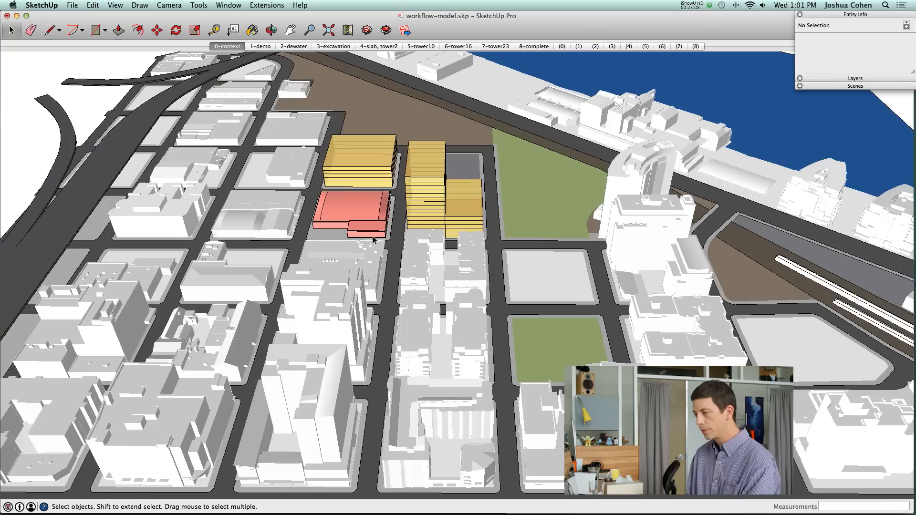
mouse_move(405, 193)
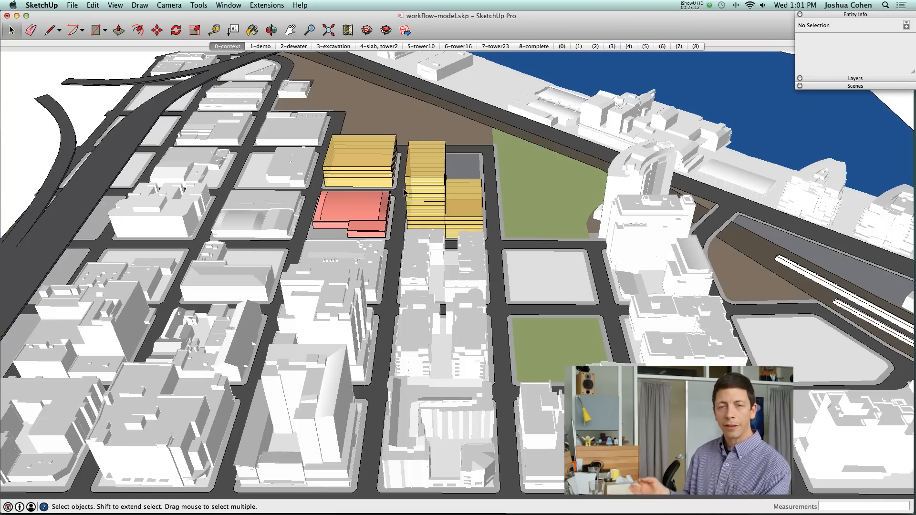
mouse_move(420, 192)
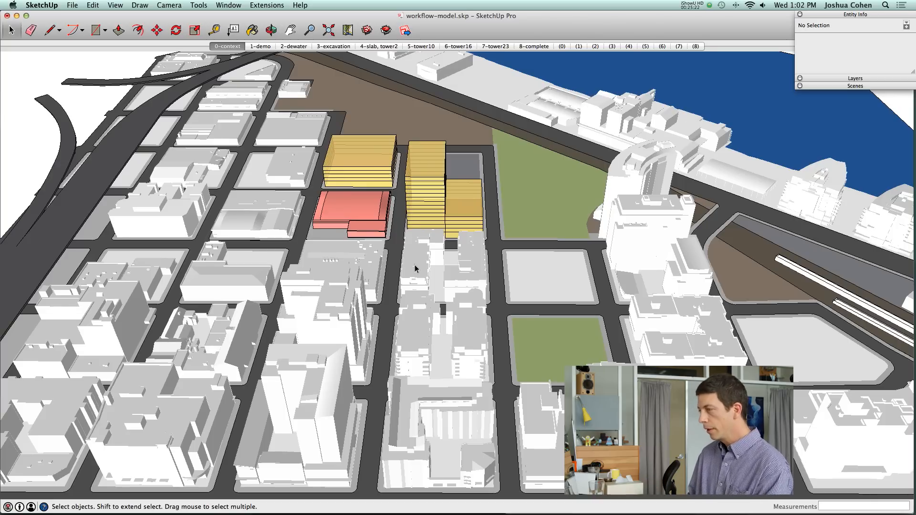
mouse_move(162, 426)
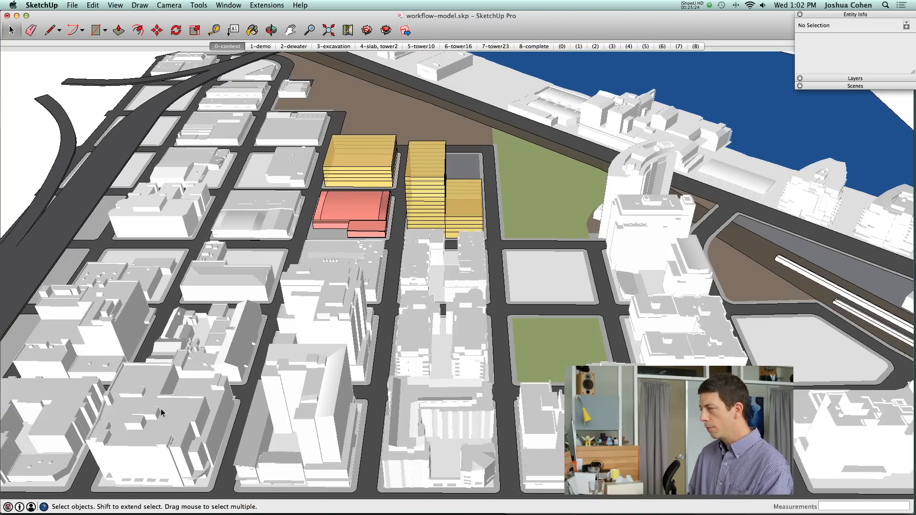
mouse_move(431, 405)
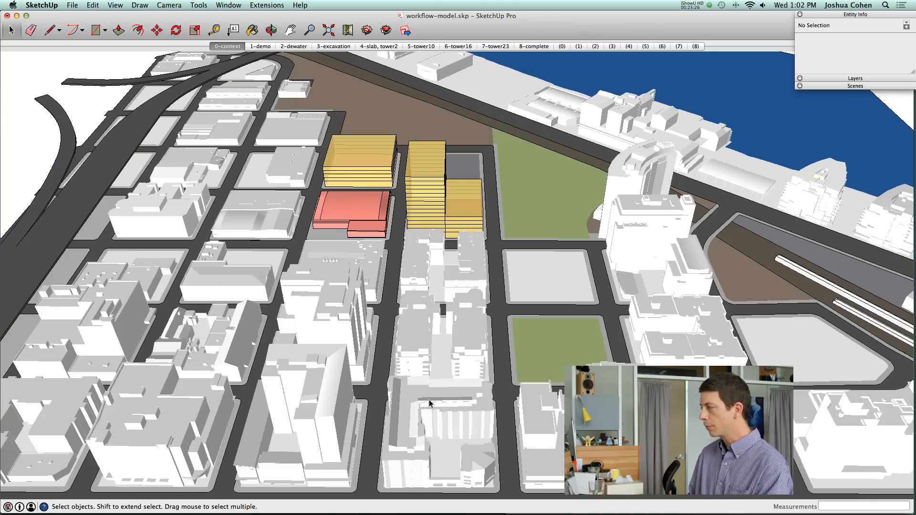
mouse_move(495, 206)
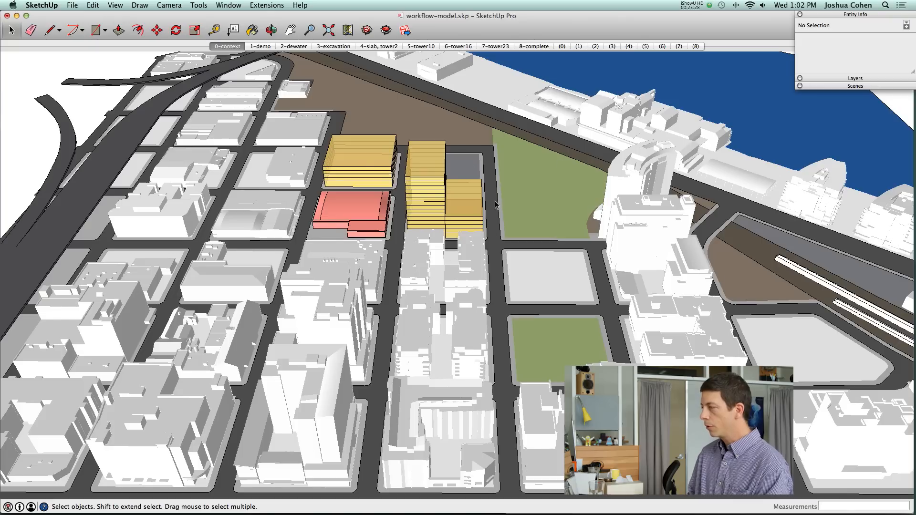
mouse_move(322, 223)
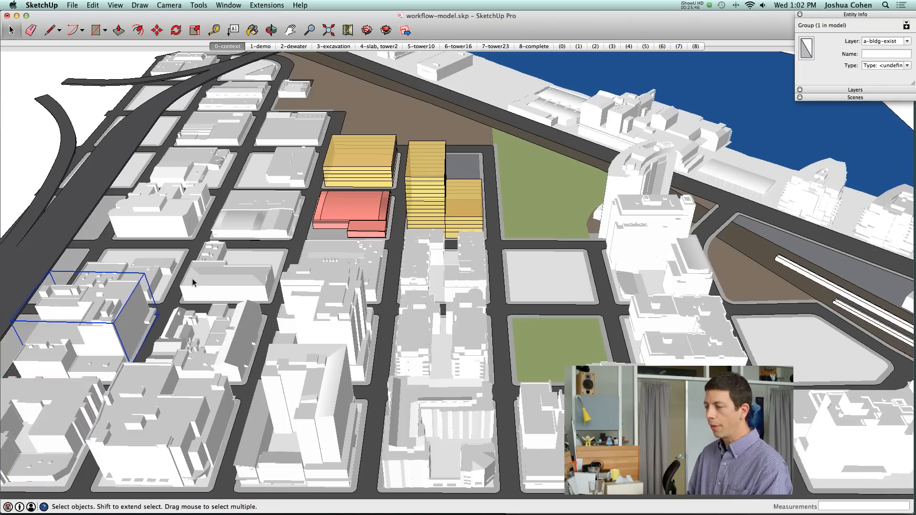
Confirm an existing building sits on a-bldg-exist and a city block on a-blocks.
left_click(197, 283)
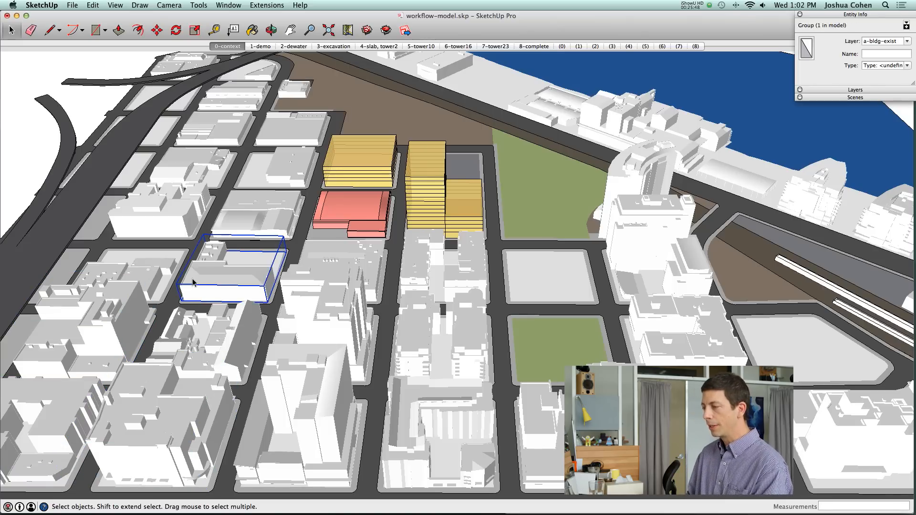
mouse_move(352, 216)
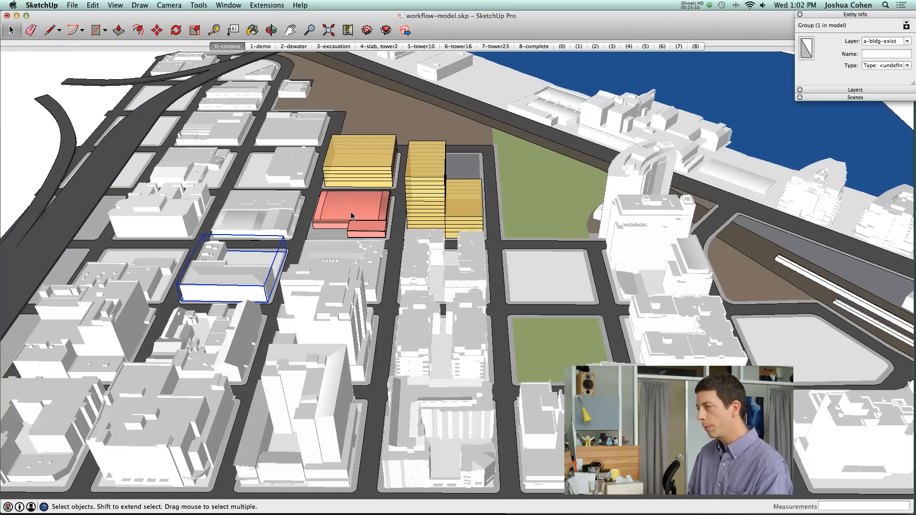
left_click(351, 215)
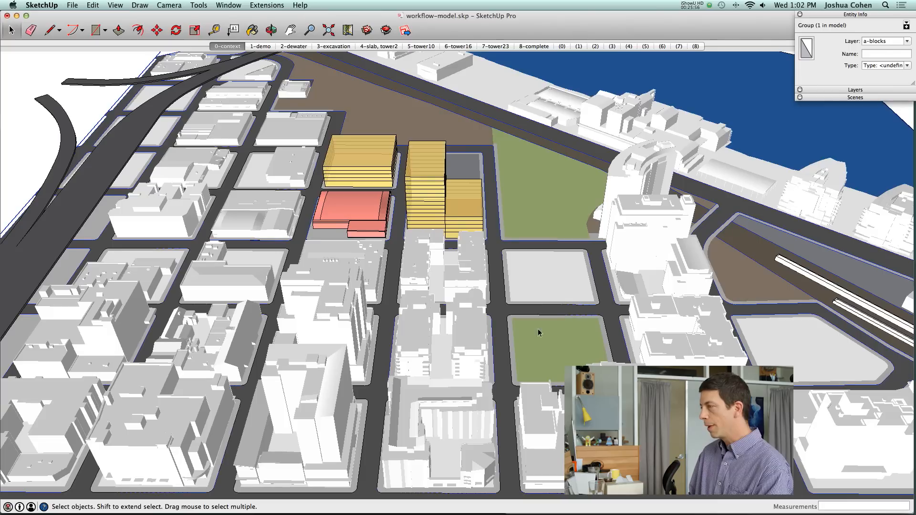
mouse_move(509, 315)
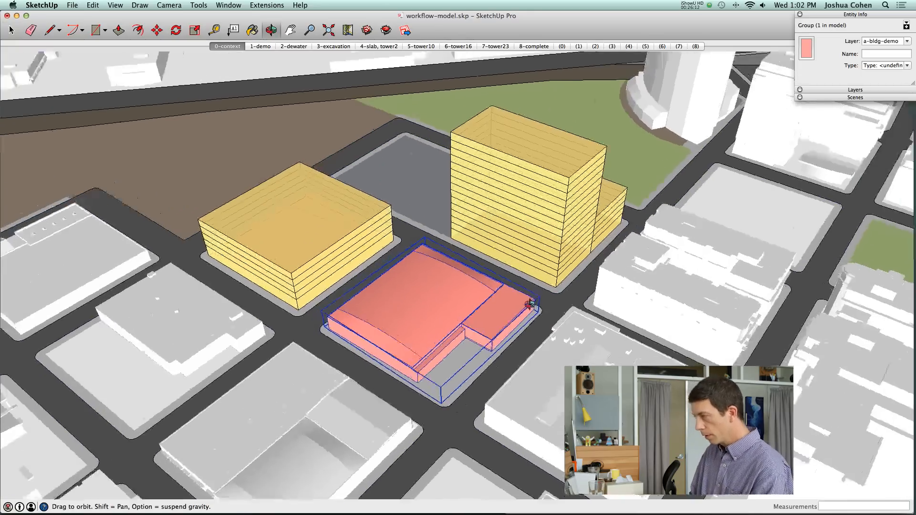
Orbit around the pink a-bldg-demo building to view it from above and its far side.
left_click_drag(526, 304, 561, 228)
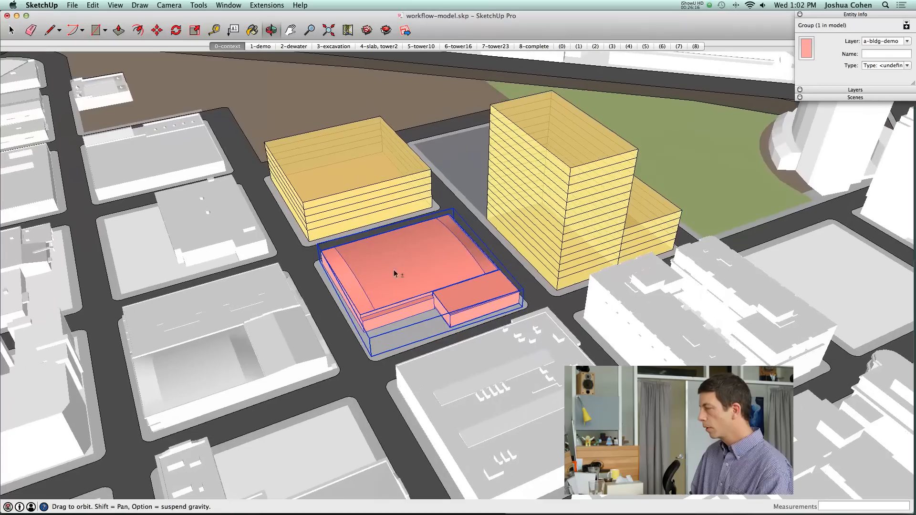
left_click_drag(394, 274, 369, 267)
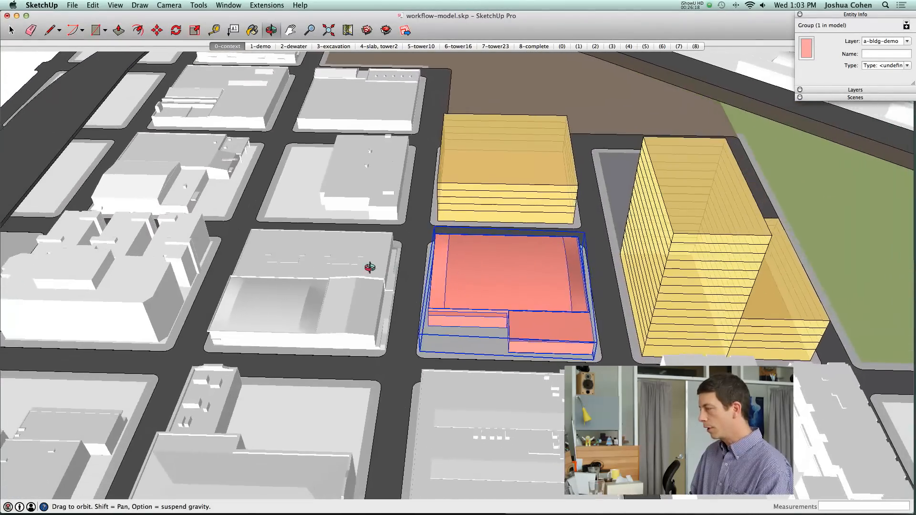
left_click_drag(369, 267, 345, 309)
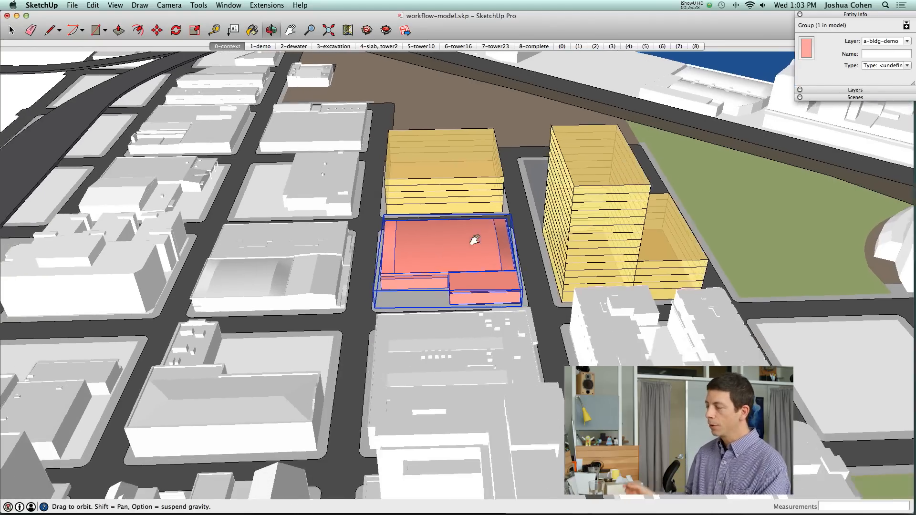
left_click_drag(475, 240, 476, 258)
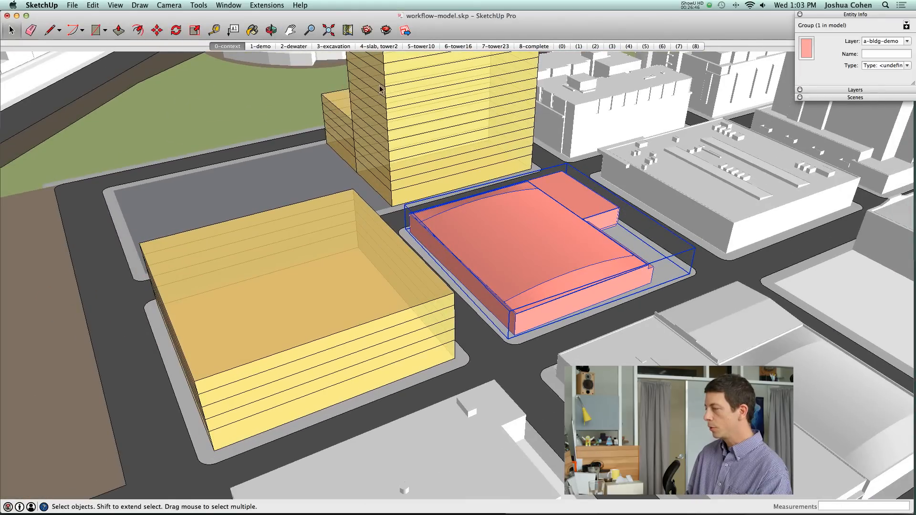
In the 3-excavation scene, confirm an excavator is a component on the 3-logistics layer.
left_click(333, 46)
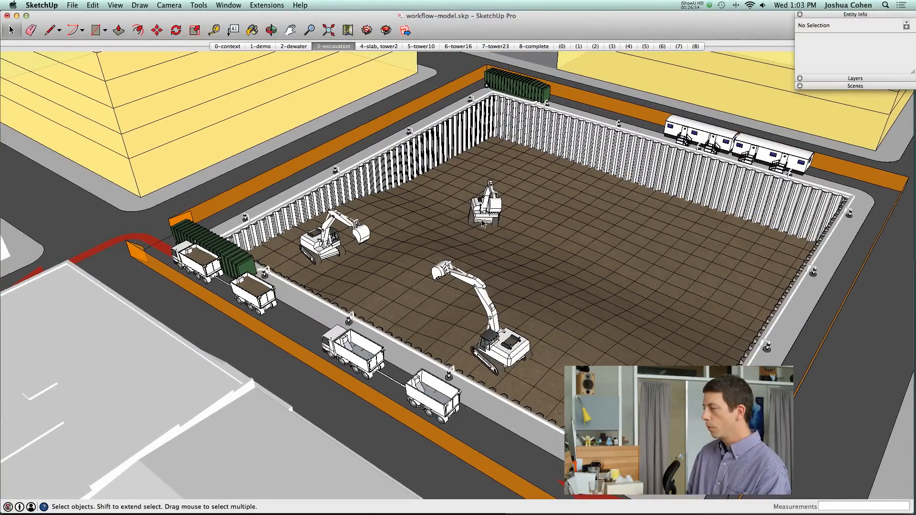
left_click(485, 208)
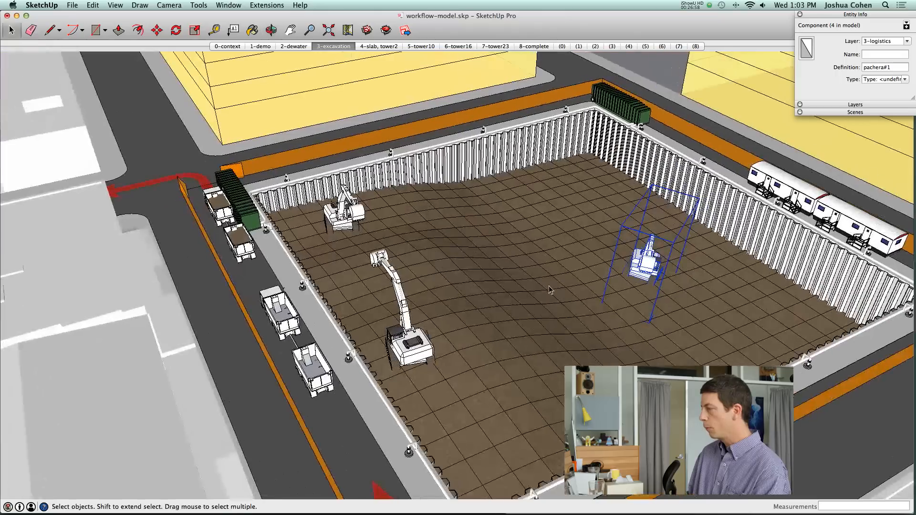
mouse_move(664, 248)
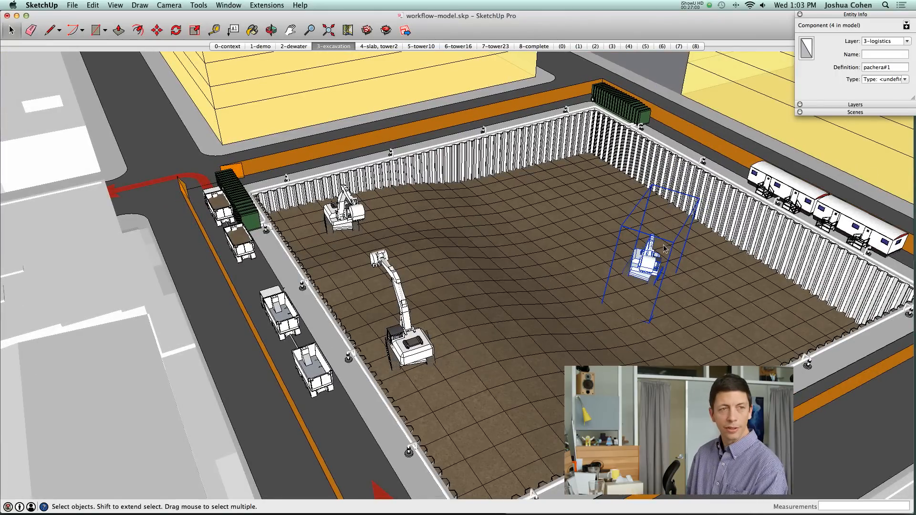
mouse_move(651, 290)
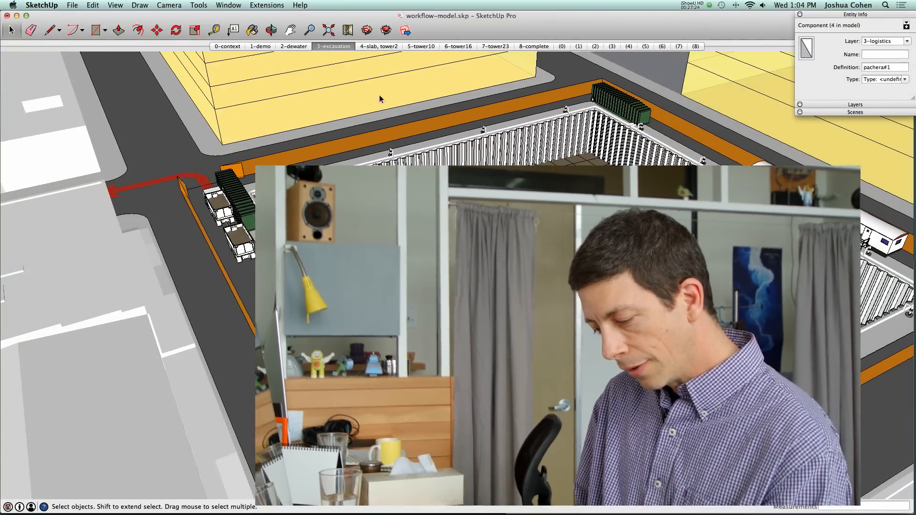
Return to the 0-context city overview scene.
left_click(228, 46)
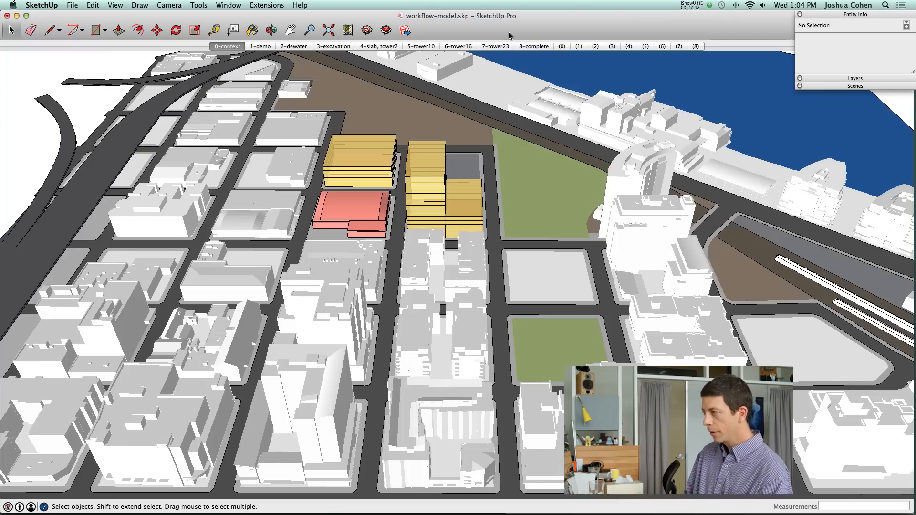
mouse_move(424, 118)
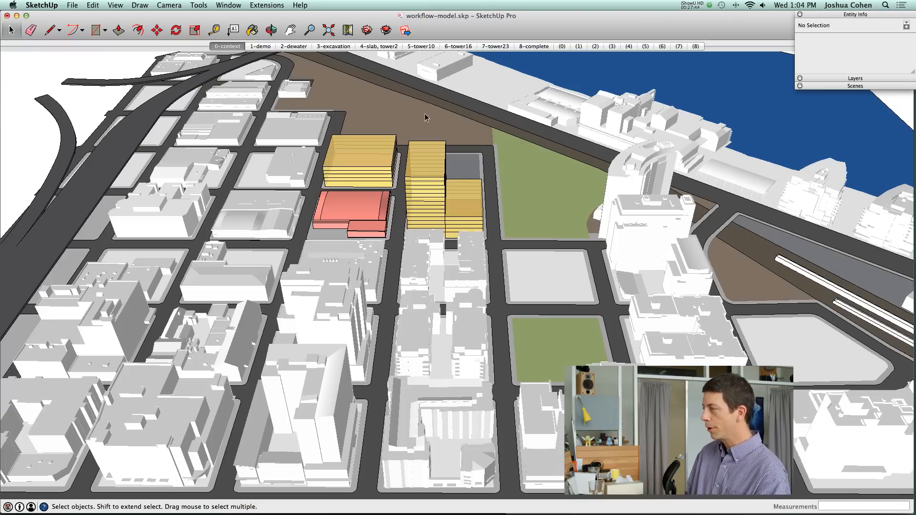
View the 2-dewater scene with its a-block-demo site group, then the 3-excavation scene.
left_click(294, 46)
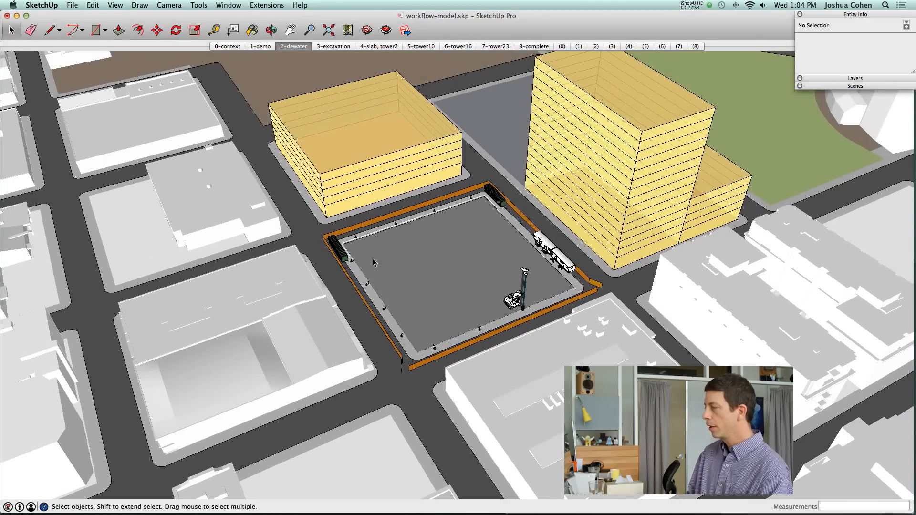
mouse_move(382, 338)
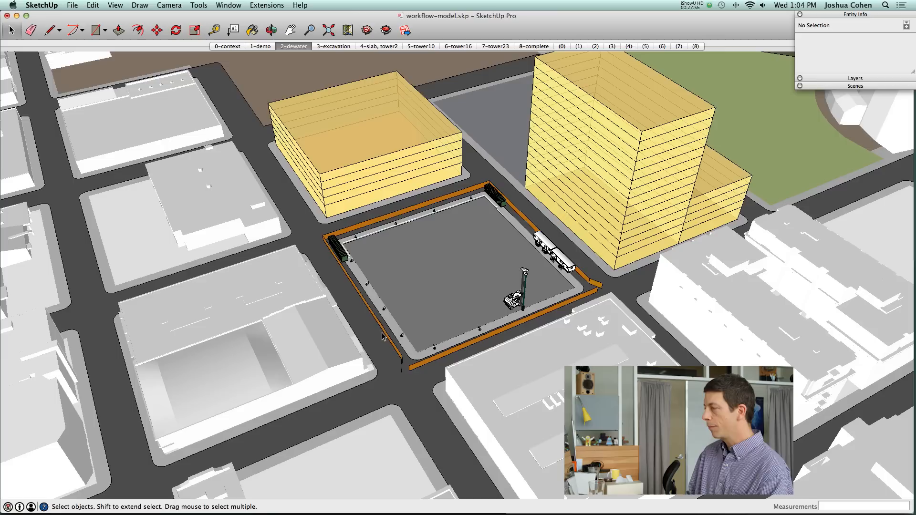
mouse_move(412, 350)
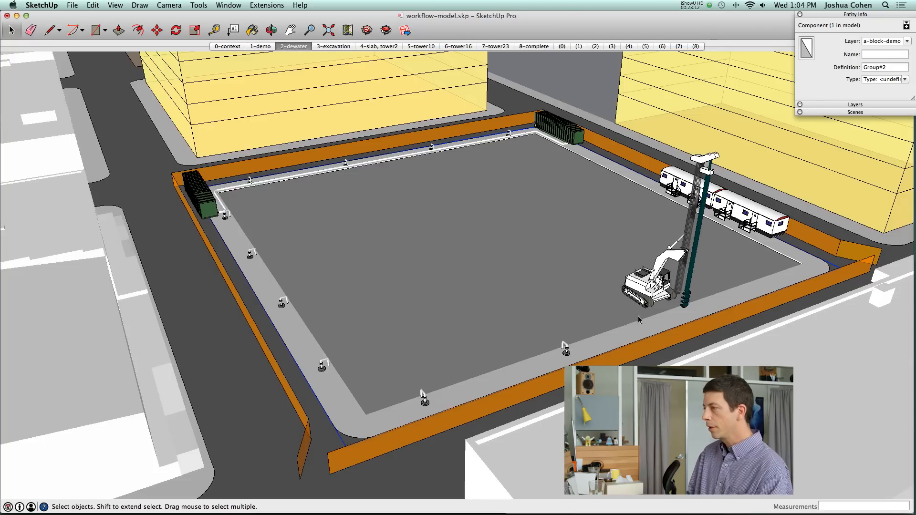
mouse_move(297, 202)
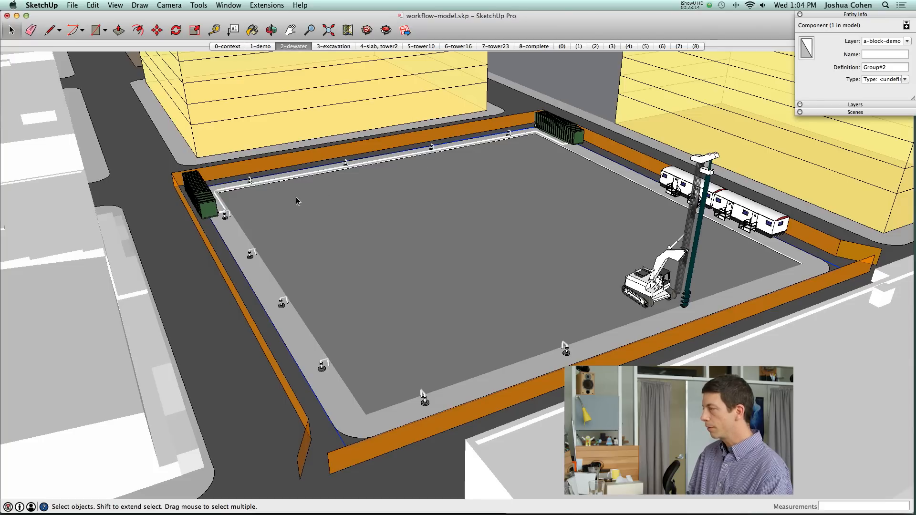
left_click(333, 45)
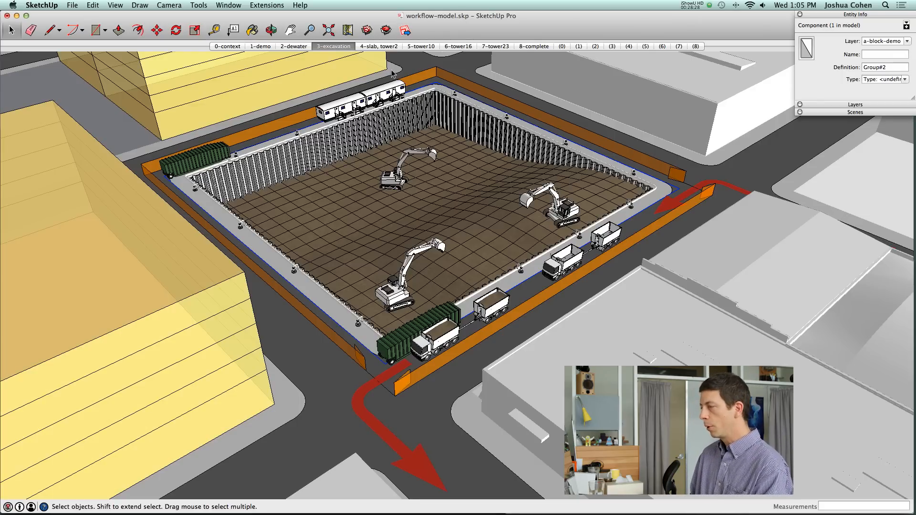
Advance through 4-slab, 5-tower10 and 6-tower16 to the 7-tower23 phase with the tower crane.
left_click(380, 46)
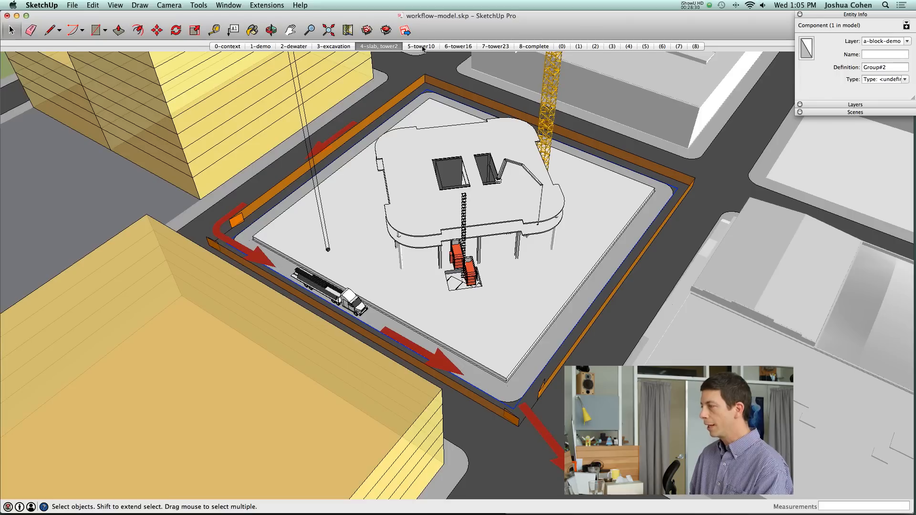
left_click(425, 46)
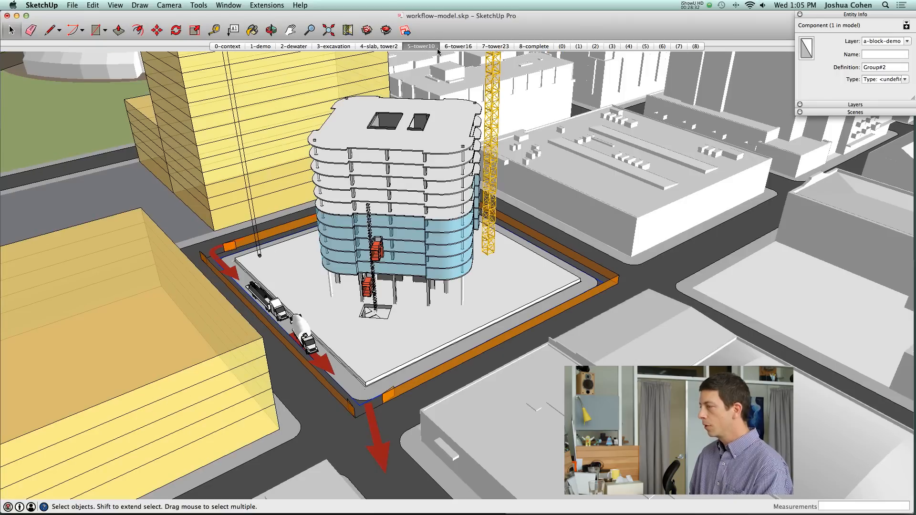
left_click(459, 46)
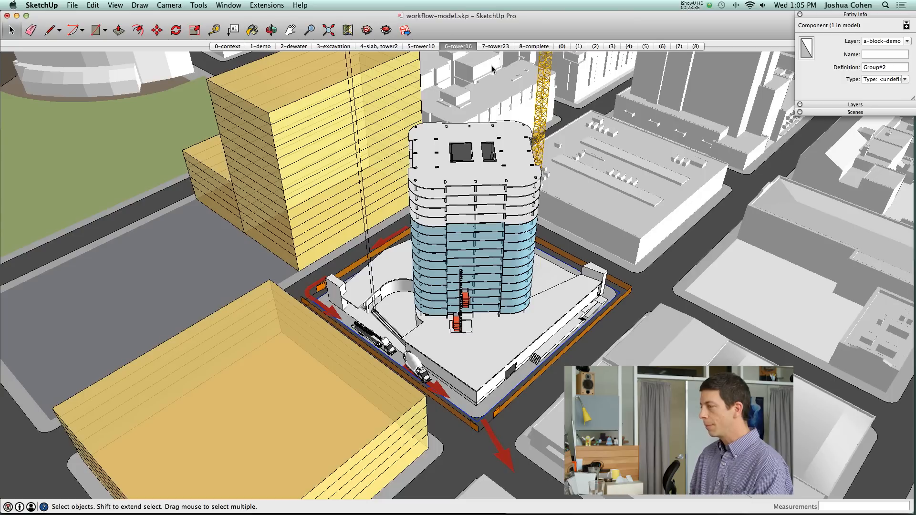
left_click(495, 46)
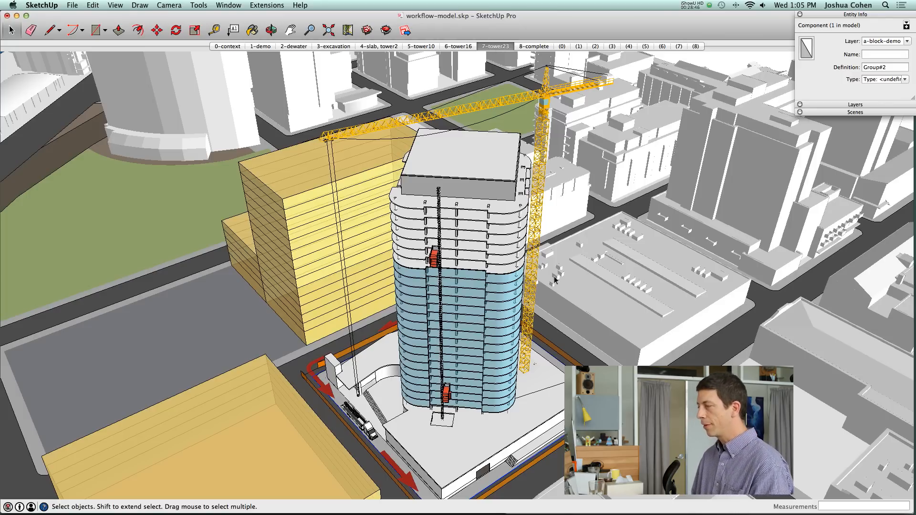
mouse_move(607, 273)
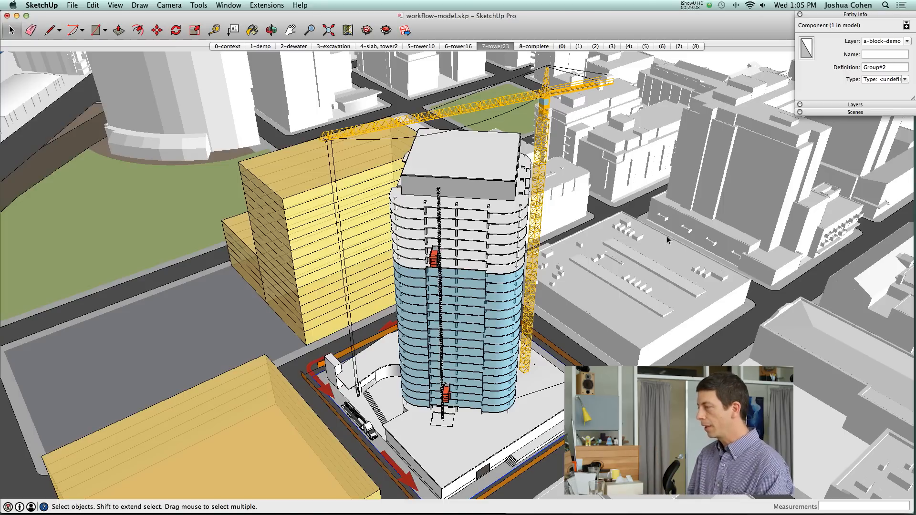
Flip among the 2-dewater, 1-demo and 0-context scenes, ending on the 0-context overview.
left_click(294, 46)
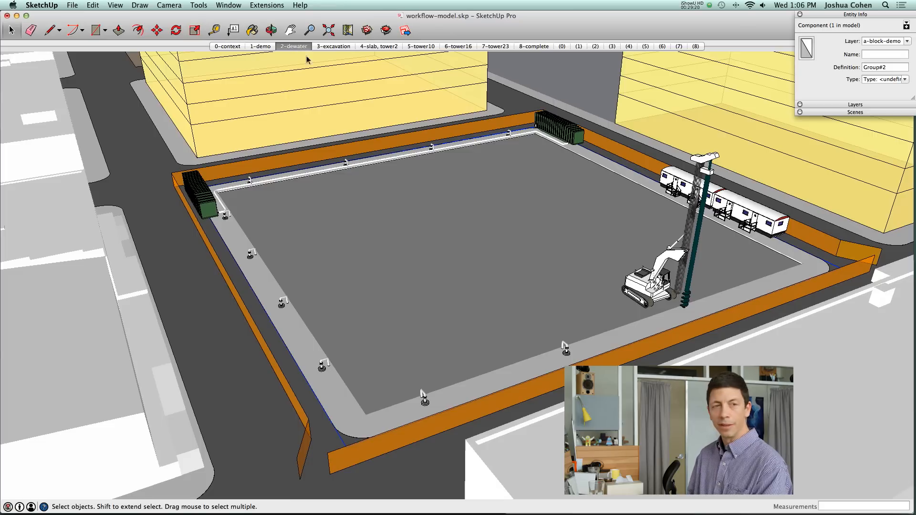
left_click(227, 46)
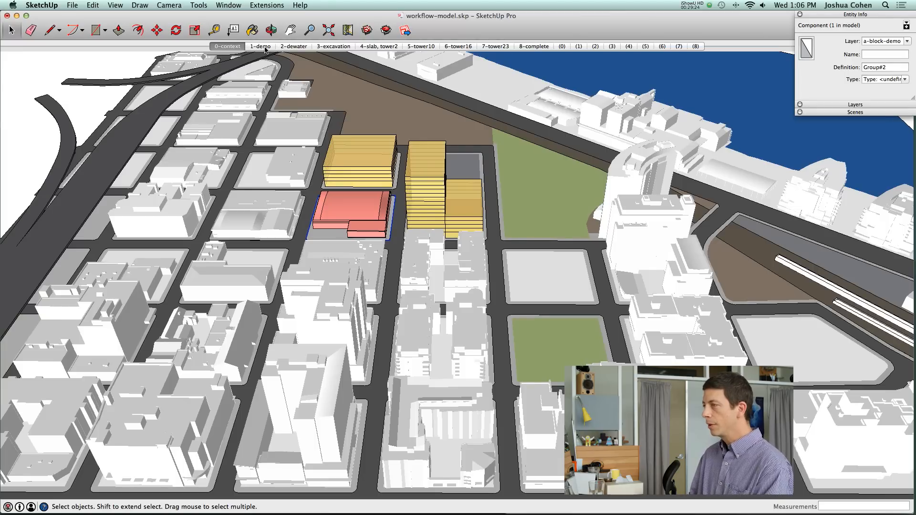
mouse_move(267, 49)
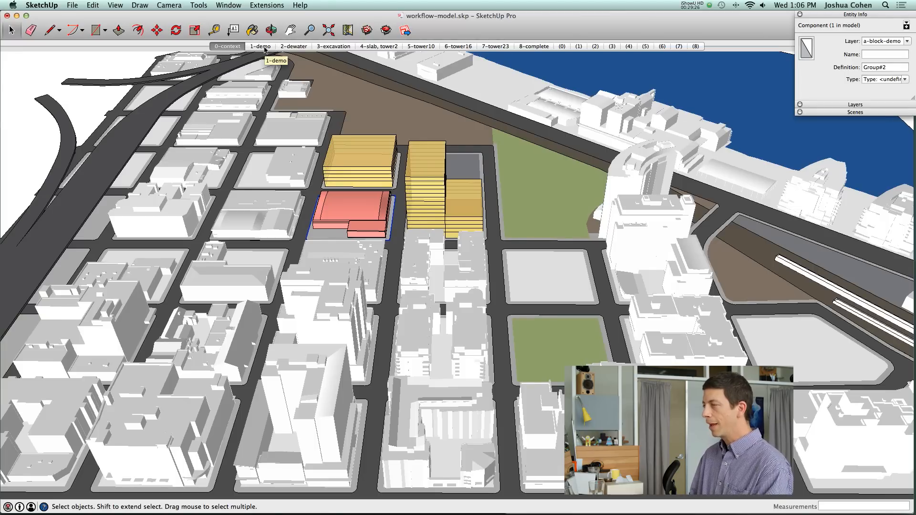
left_click(260, 46)
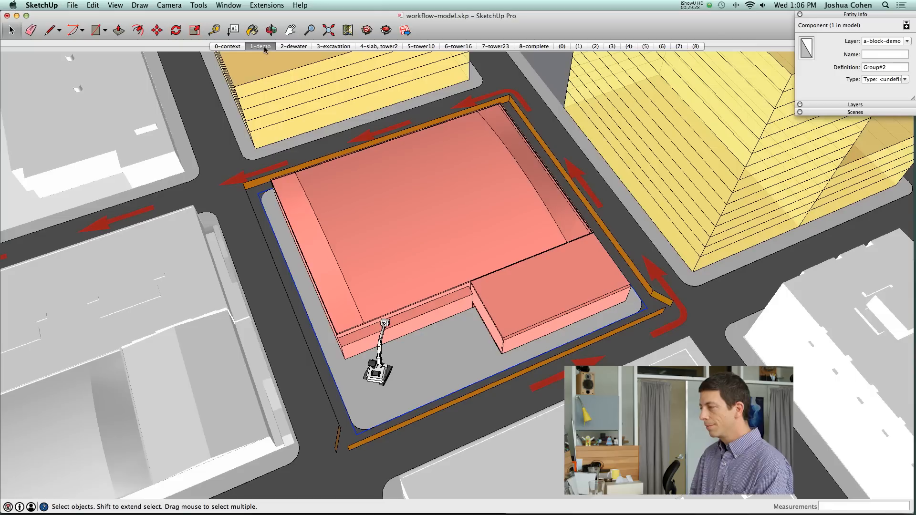
left_click(227, 46)
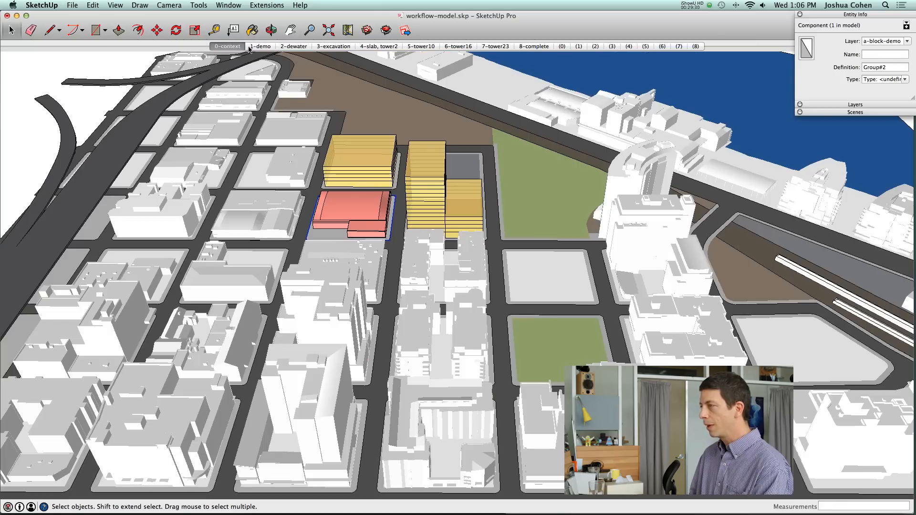
left_click(260, 46)
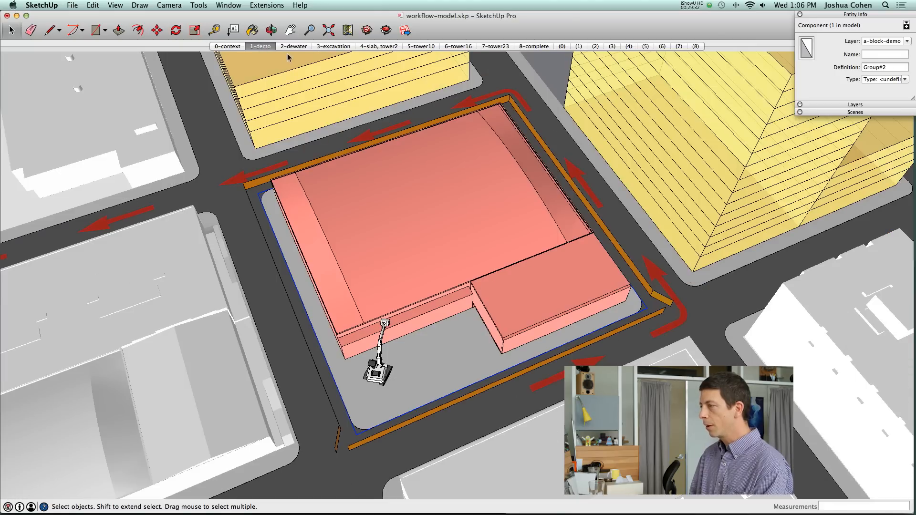
left_click(293, 46)
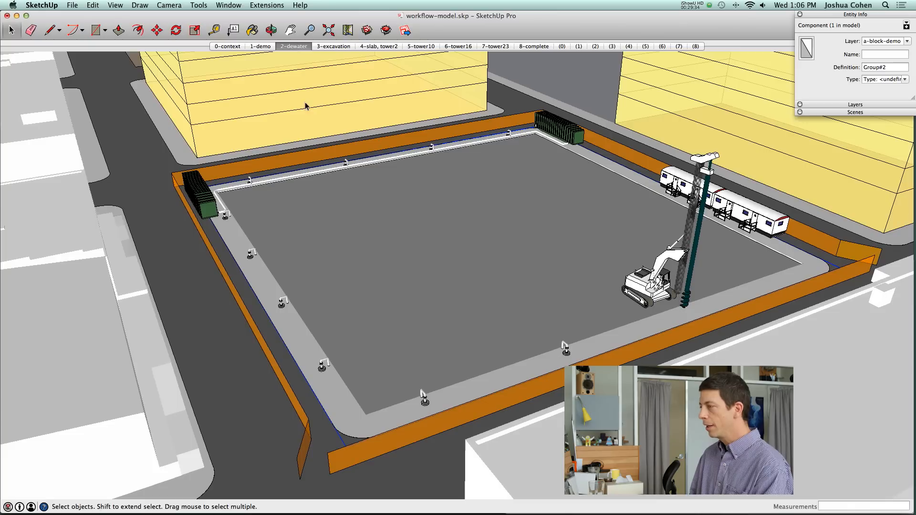
mouse_move(315, 47)
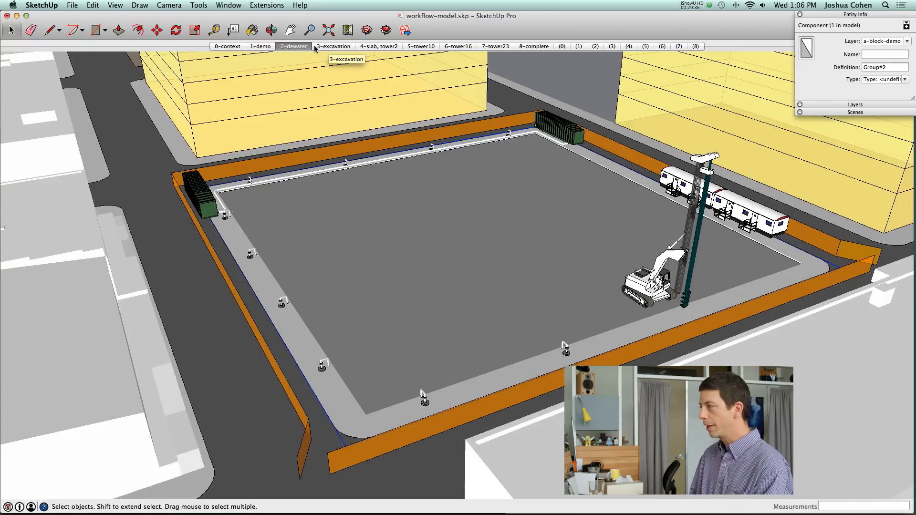
left_click(227, 46)
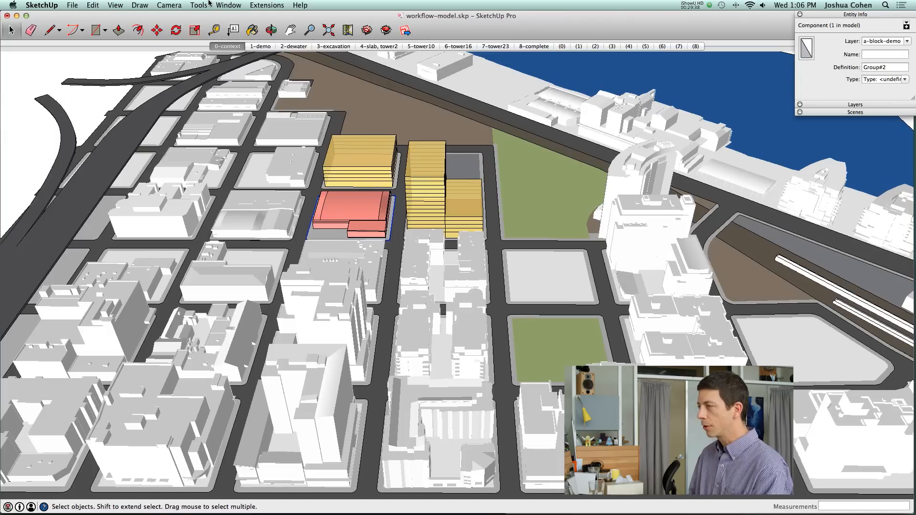
left_click(227, 5)
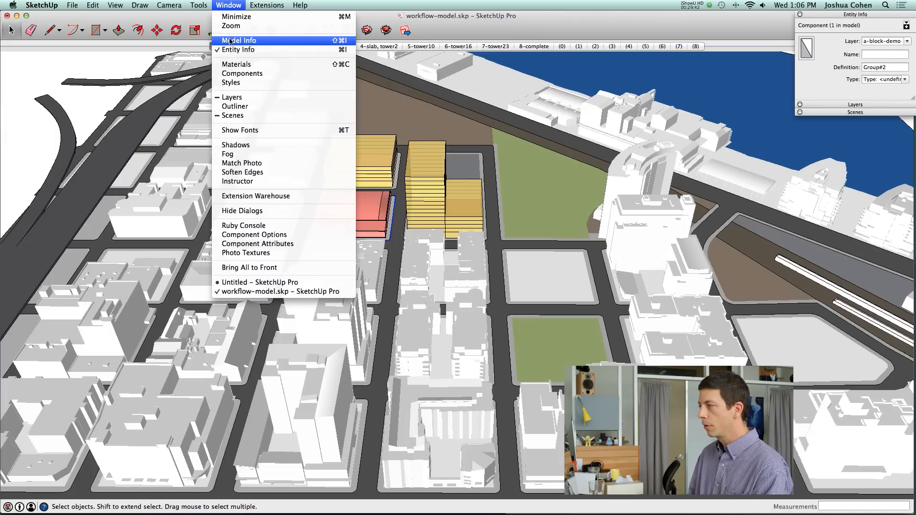
left_click(239, 40)
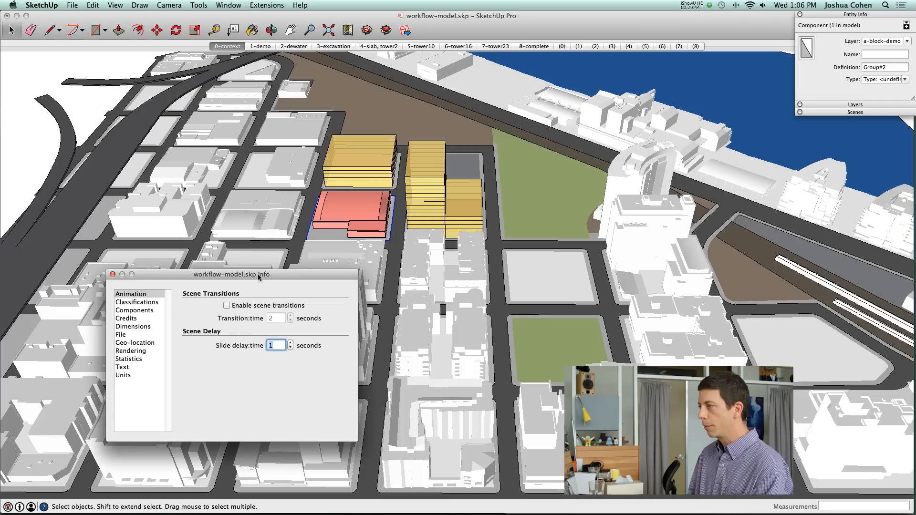
left_click(226, 306)
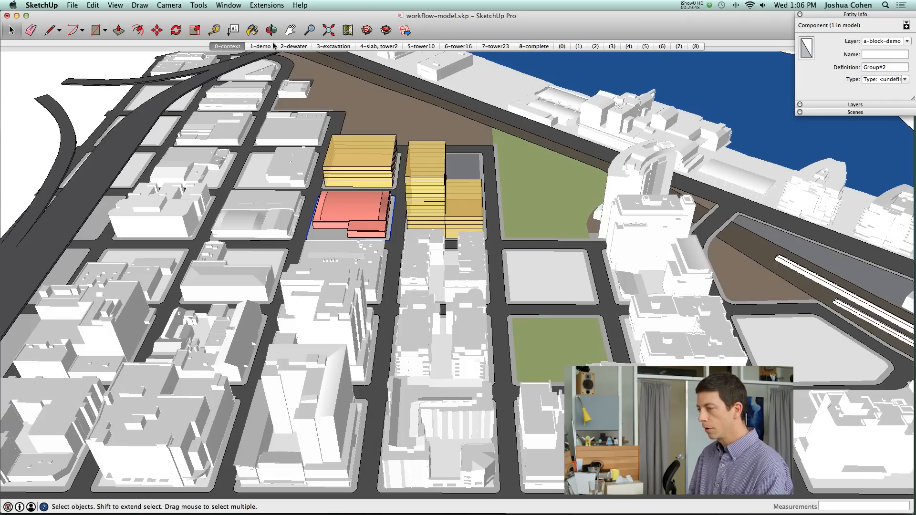
Step through 1-demo and 2-dewater to the 3-excavation scene with excavators and trucks.
left_click(261, 46)
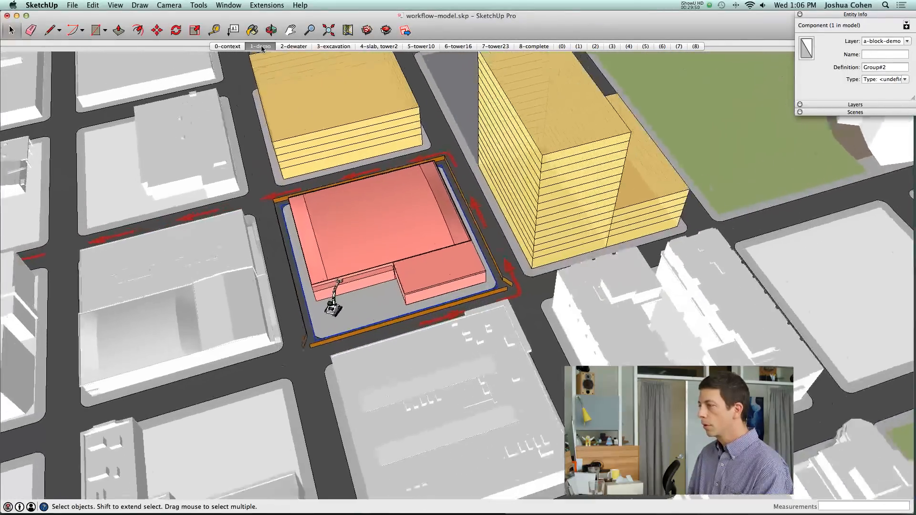
left_click(293, 46)
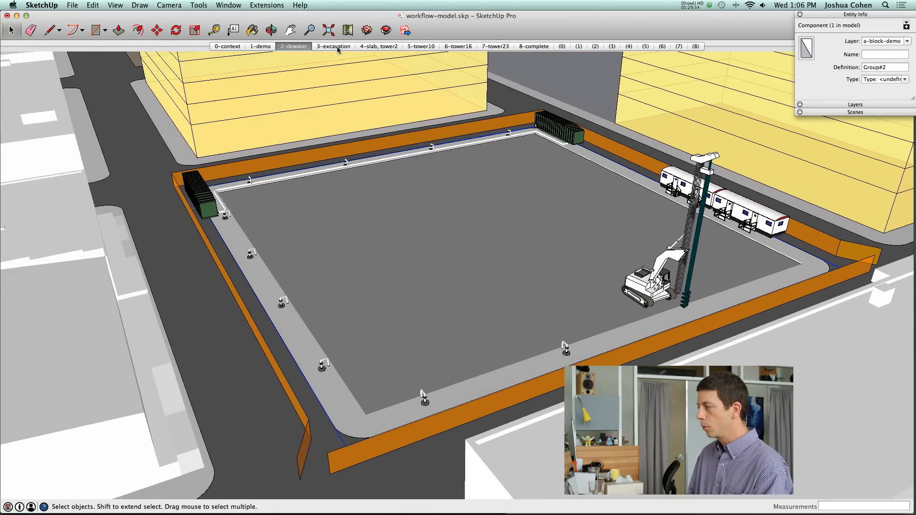
left_click(334, 45)
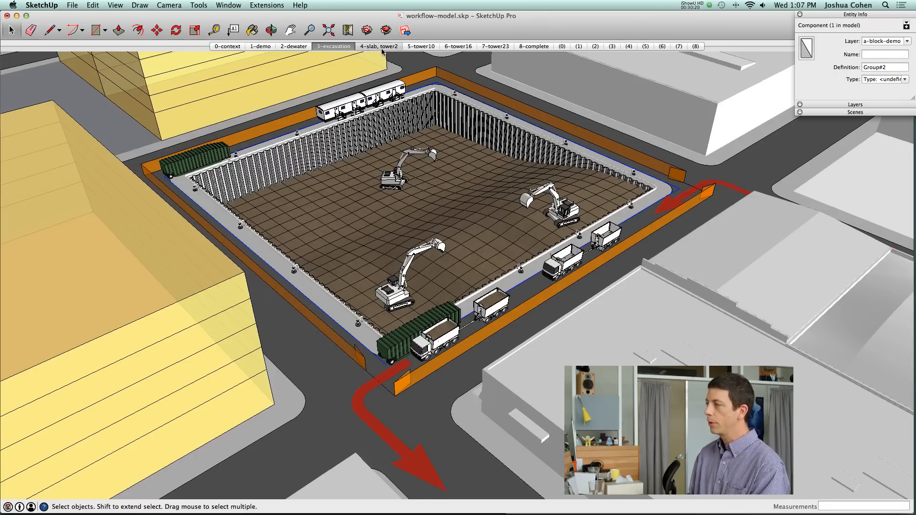
Step through the 4-slab tower2, 5-tower10, 6-tower16 and 7-tower23 scenes in order.
left_click(376, 45)
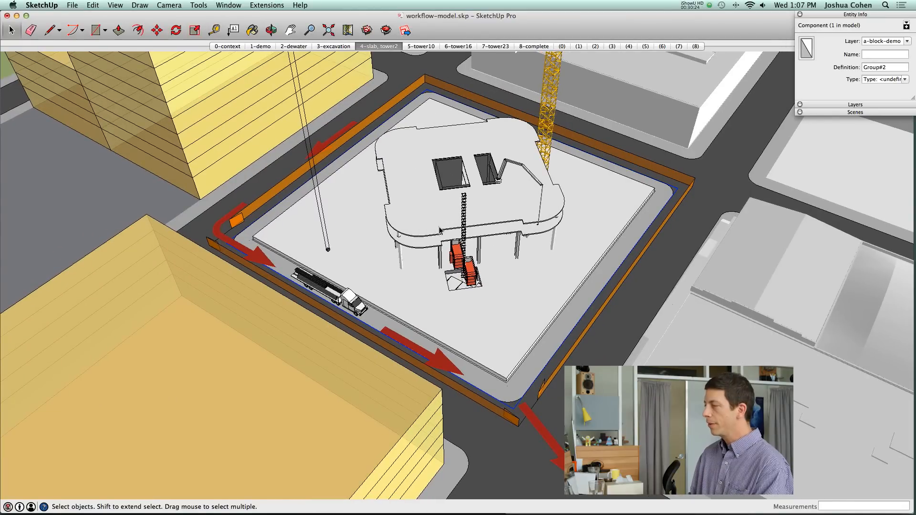
mouse_move(414, 161)
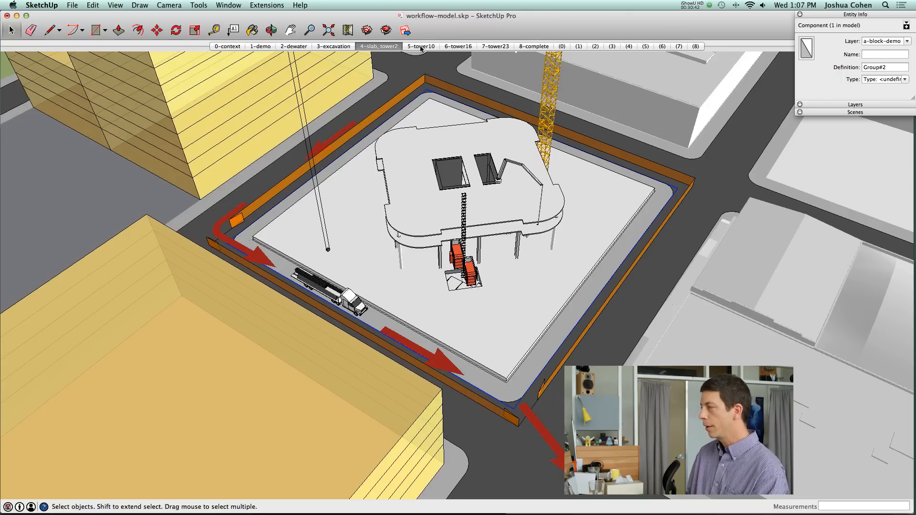
left_click(422, 46)
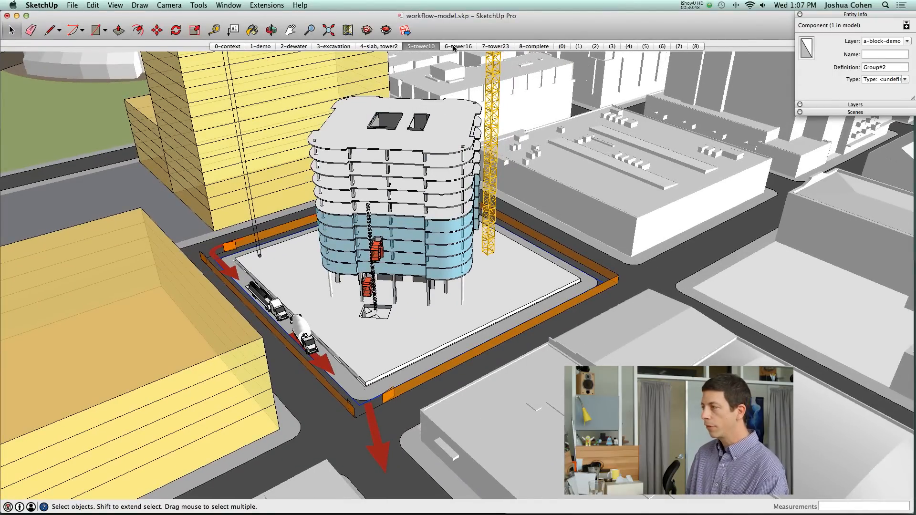
left_click(458, 46)
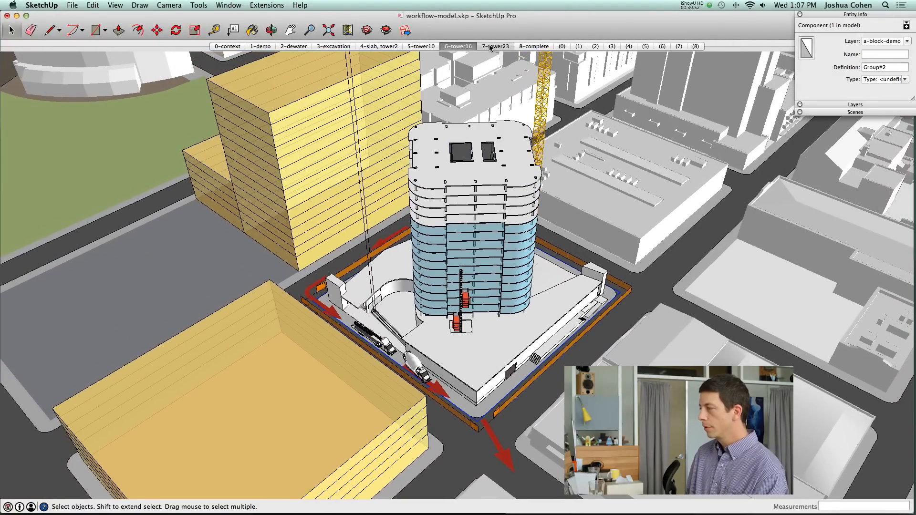
left_click(496, 45)
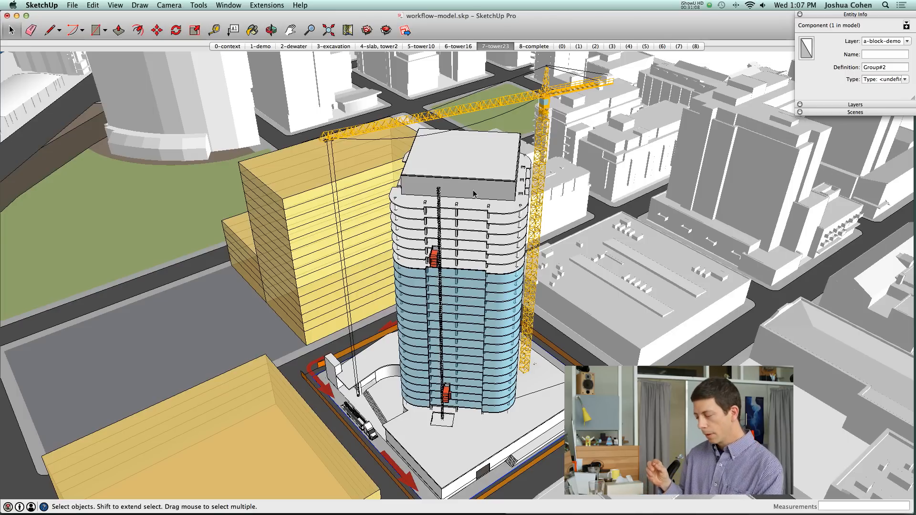
mouse_move(322, 188)
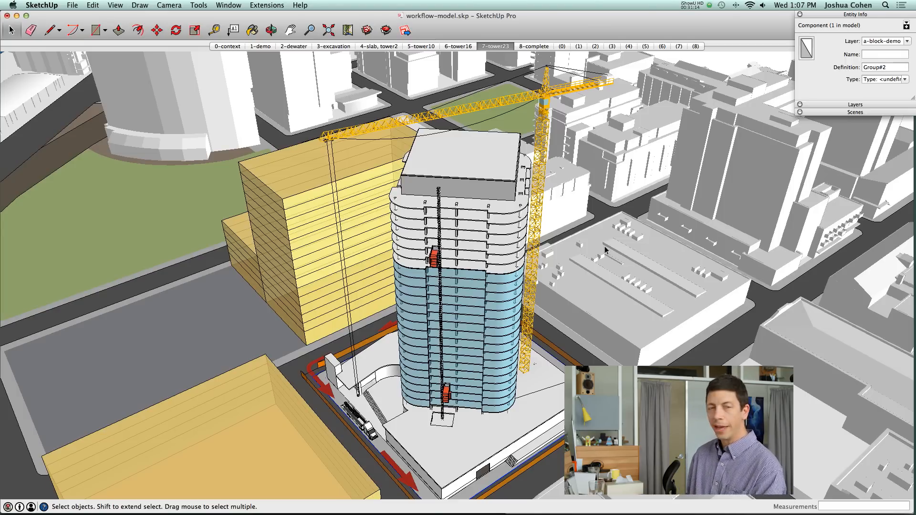
mouse_move(713, 46)
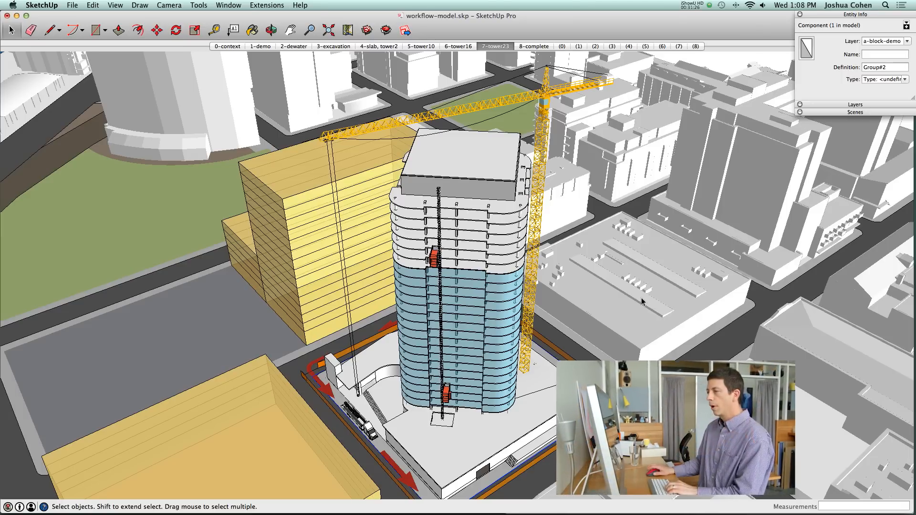
Expand the Scenes tray and make 5-tower10 the active scene.
left_click(227, 46)
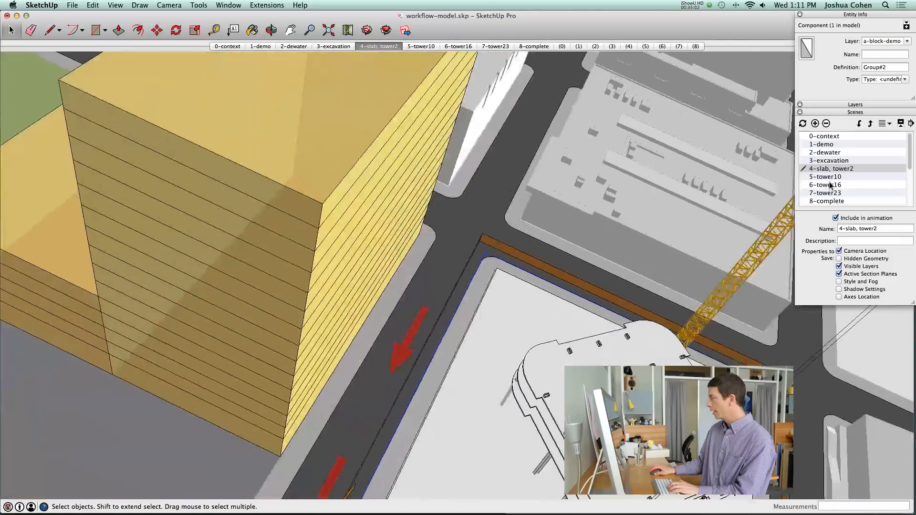
left_click(420, 46)
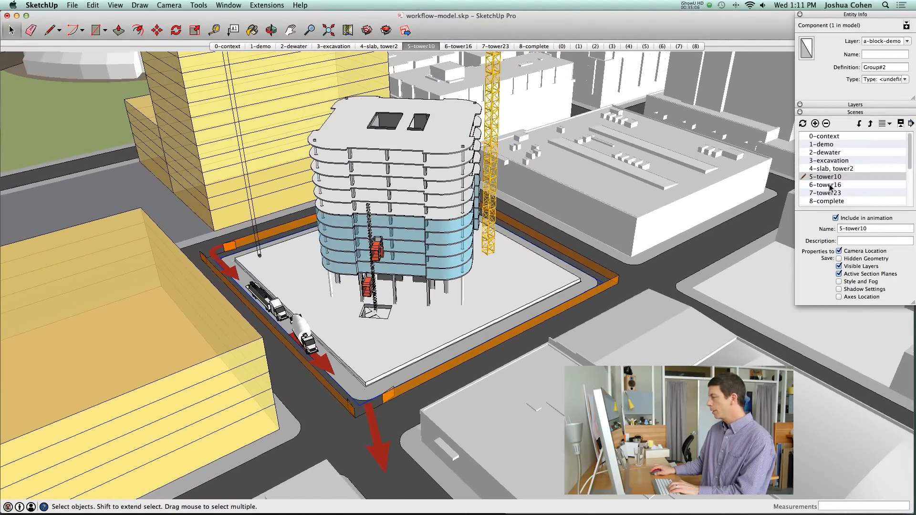
mouse_move(836, 126)
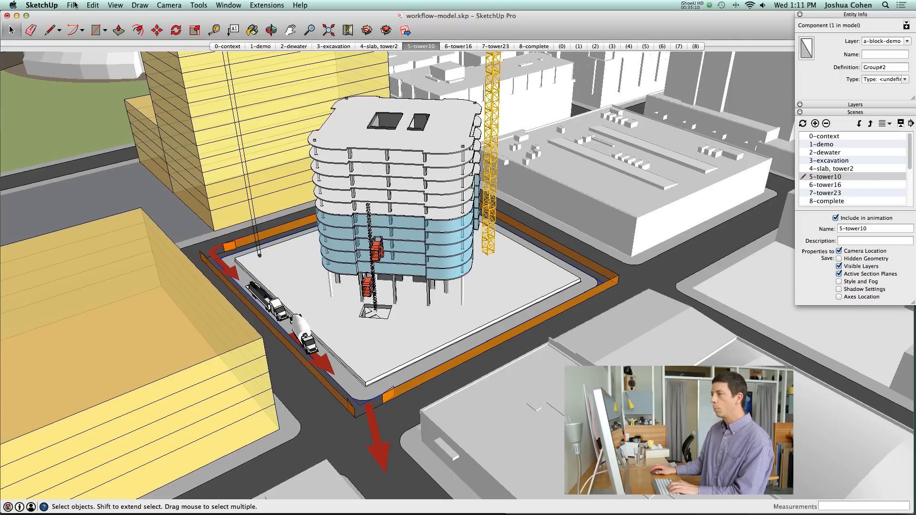
In Preferences > Shortcuts, filter the command list down to 'scene'.
left_click(46, 5)
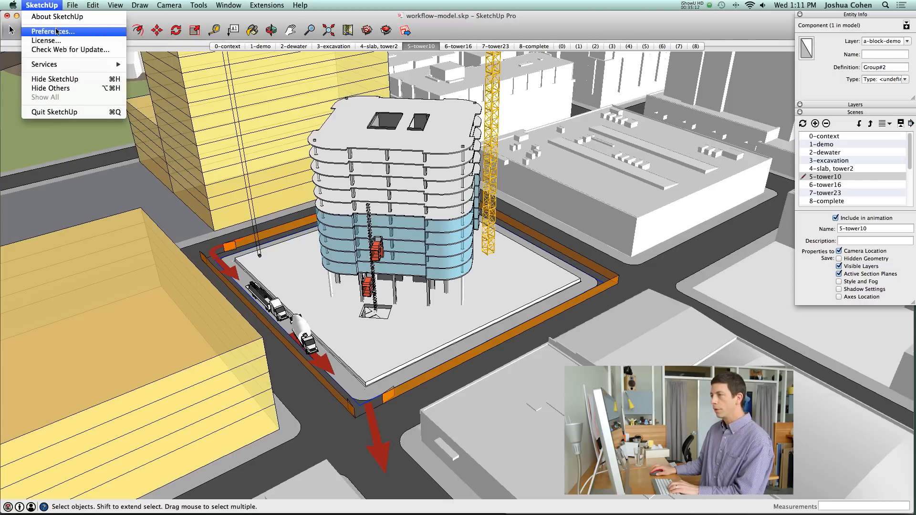
left_click(52, 31)
type("scene")
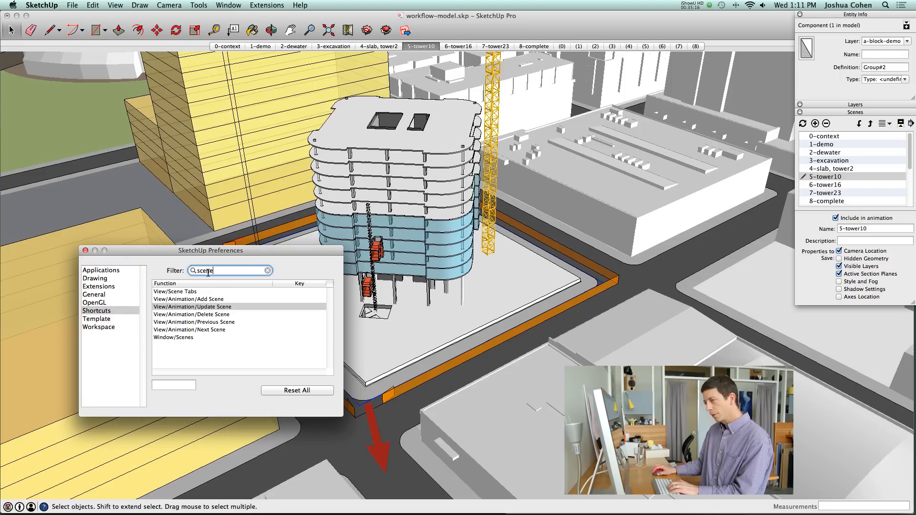
type("camera")
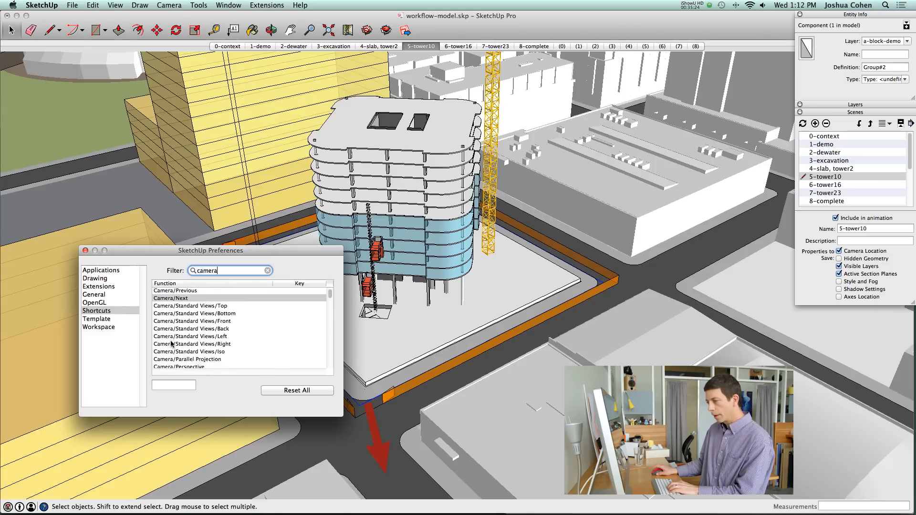
type("s")
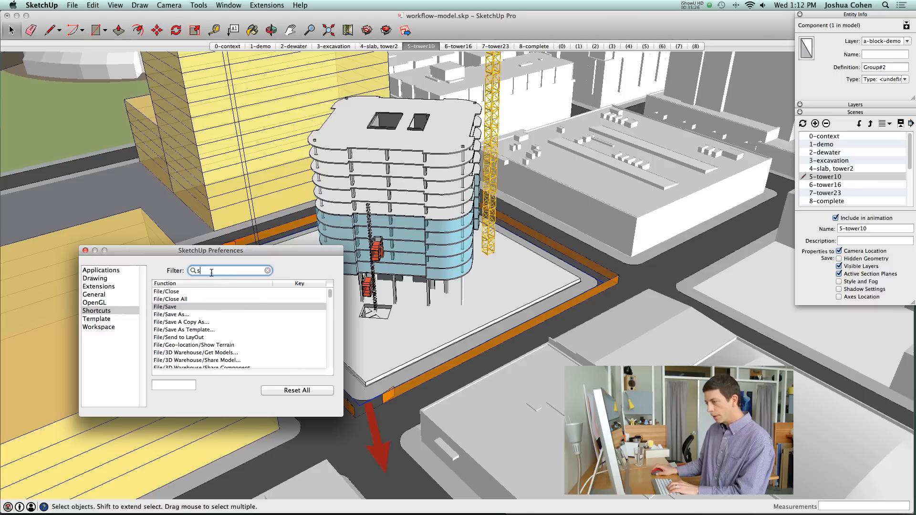
type("cene")
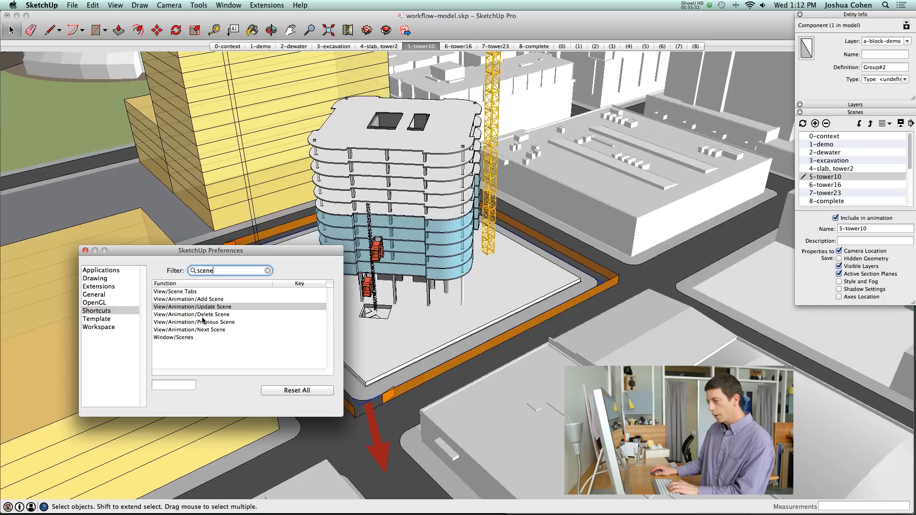
Assign ⌥Left to Previous Scene and ⌥Right to Next Scene.
left_click(193, 323)
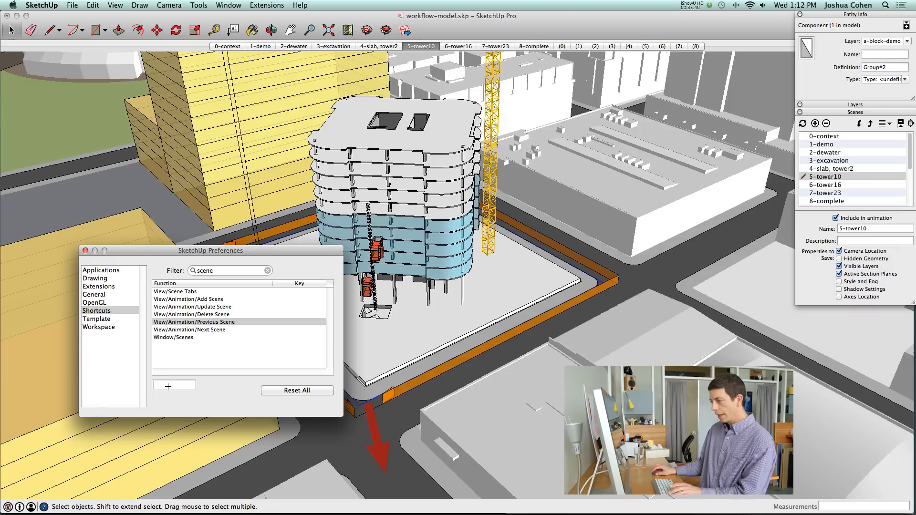
type("⌥Left")
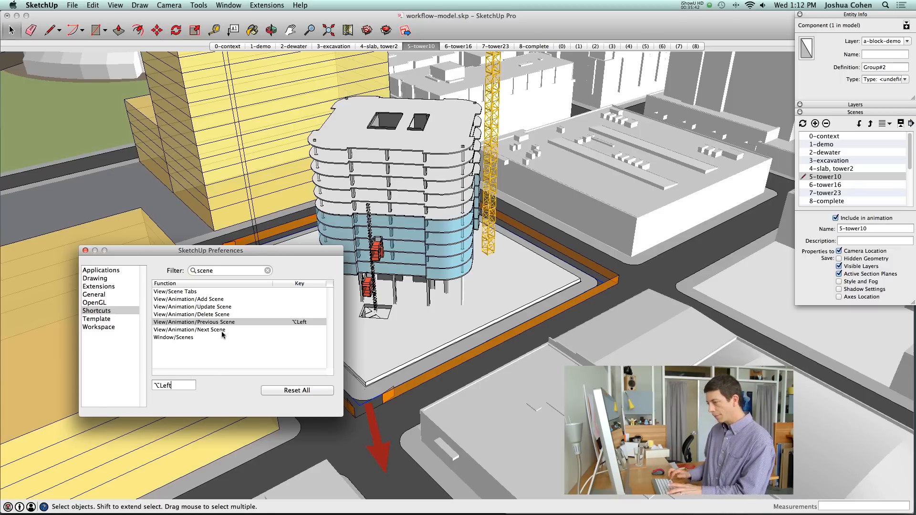
left_click(189, 329)
type("⌥Right")
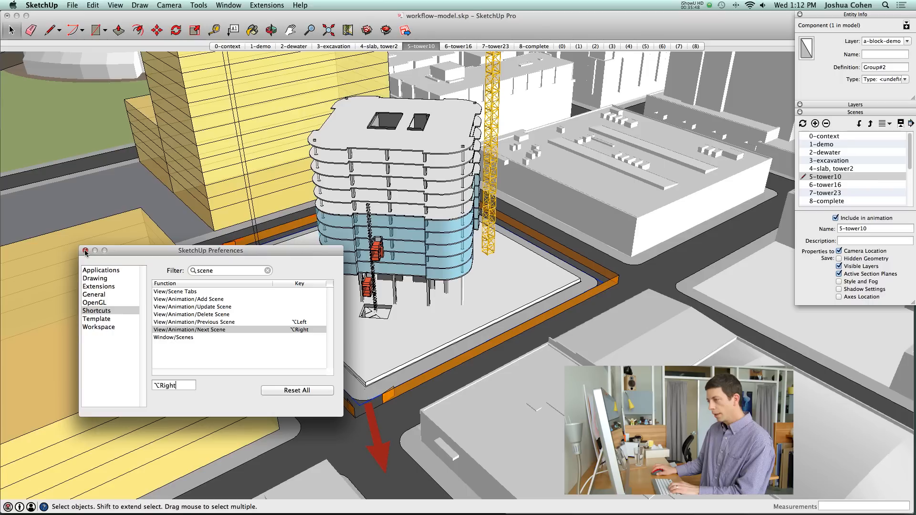
Close Preferences and flip among the 6-tower16, 7-tower23 and 5-tower10 scenes.
left_click(86, 250)
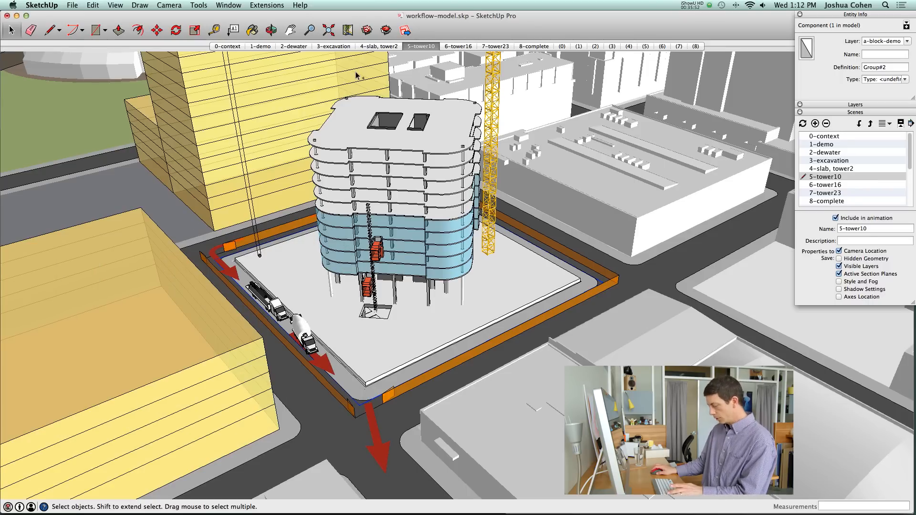
left_click(459, 46)
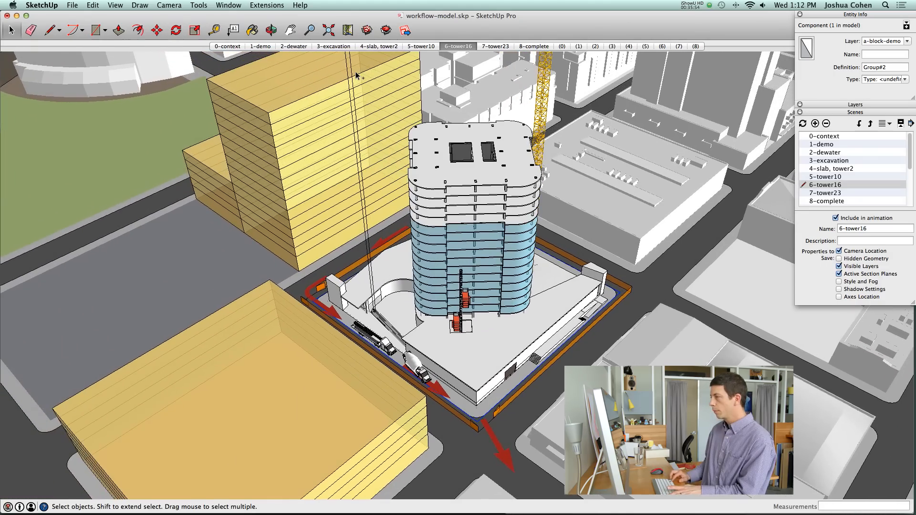
left_click(495, 46)
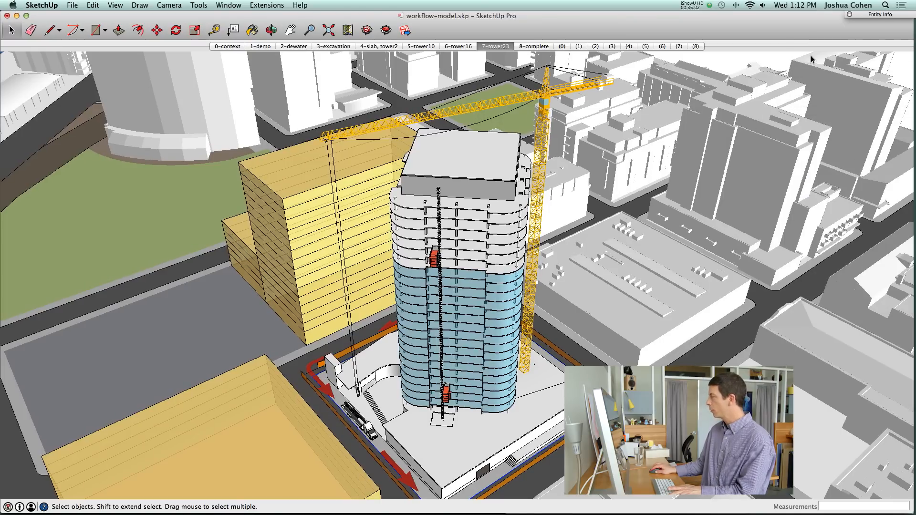
left_click(457, 46)
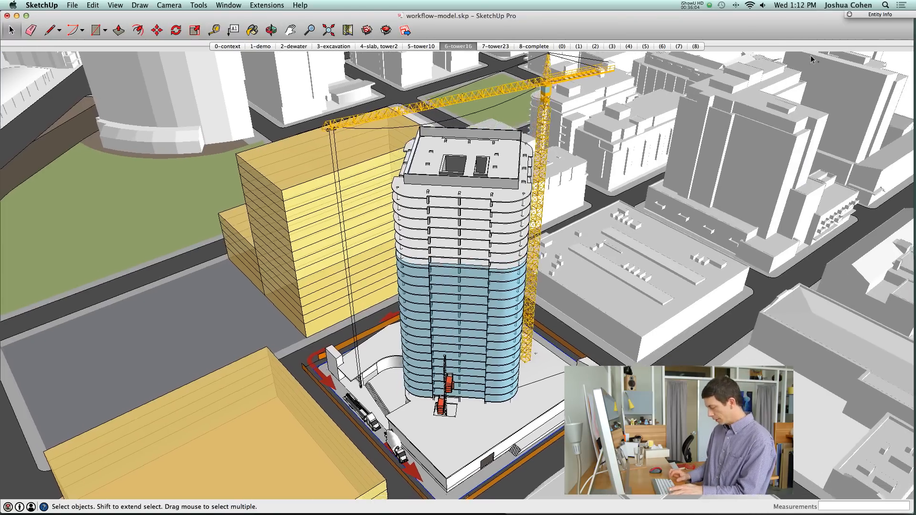
left_click(426, 45)
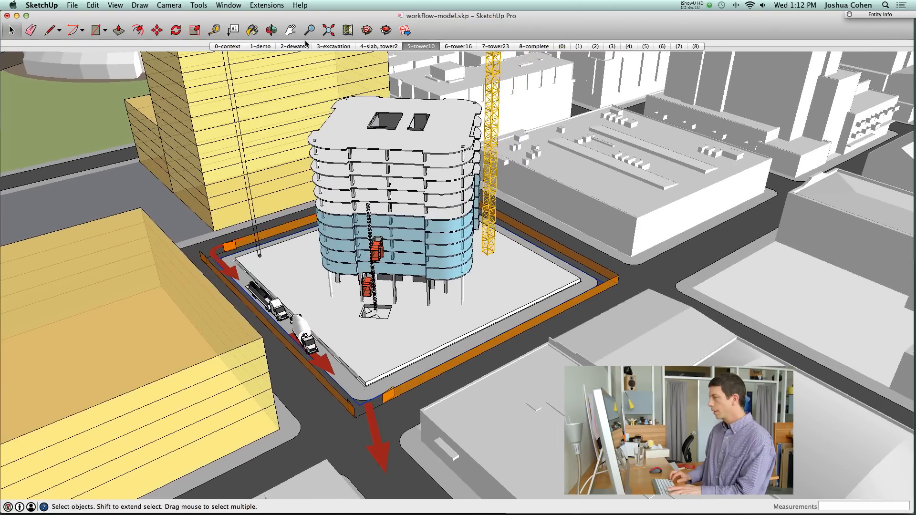
Walk forward through 2-dewater and 3-excavation to land on 4-slab, tower2.
left_click(292, 59)
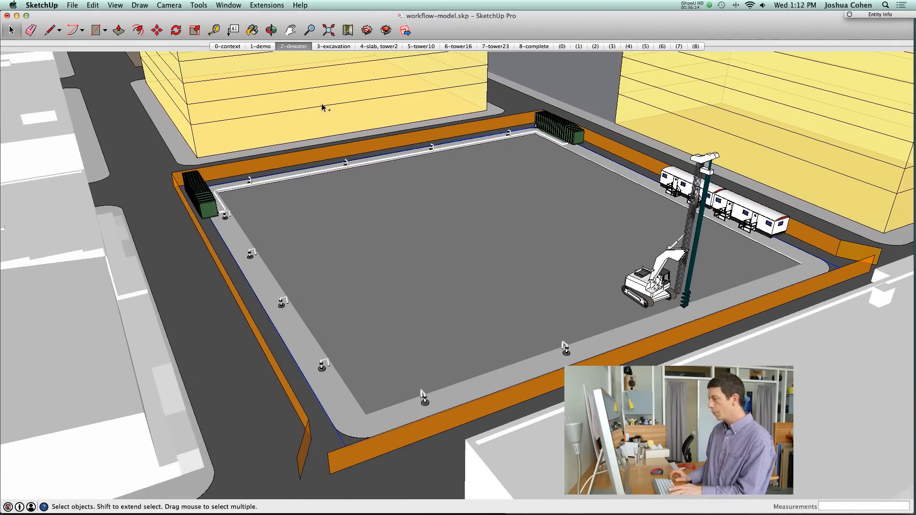
left_click(333, 46)
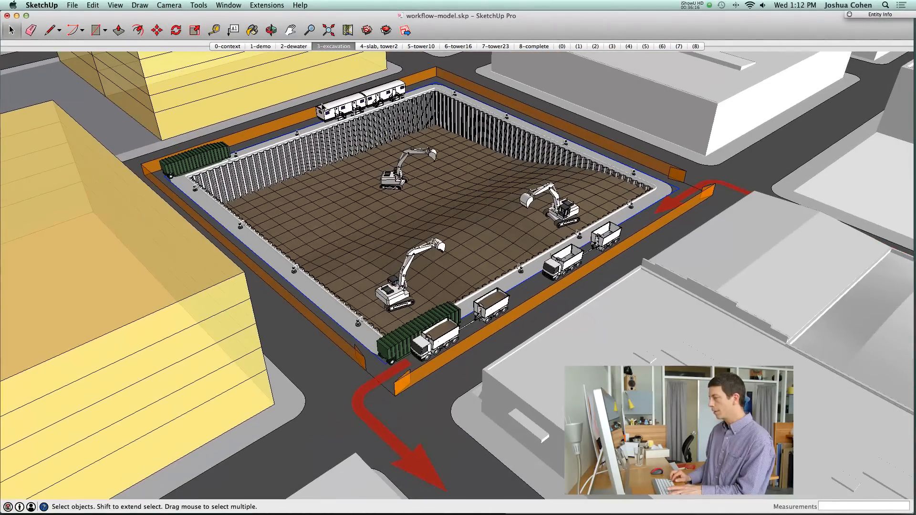
left_click(380, 45)
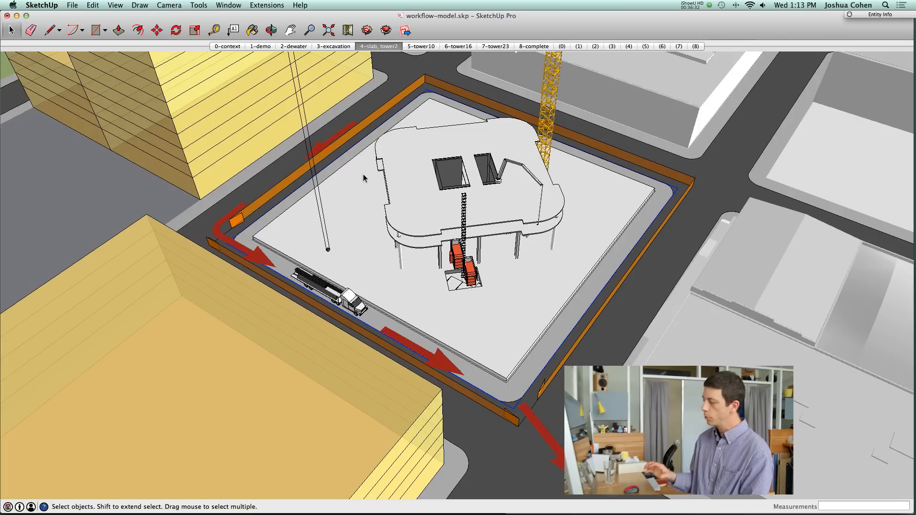
mouse_move(426, 209)
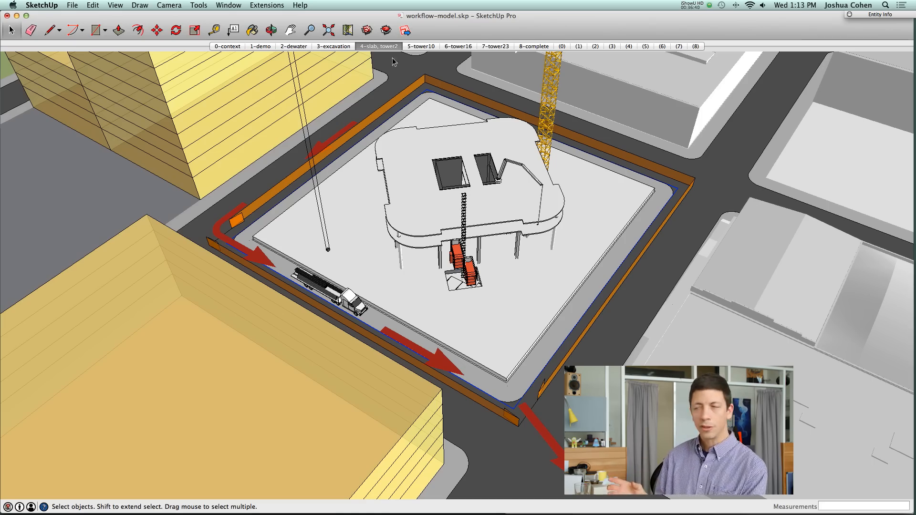
Return to the 0-context district overview and browse the File > Export menu.
left_click(227, 46)
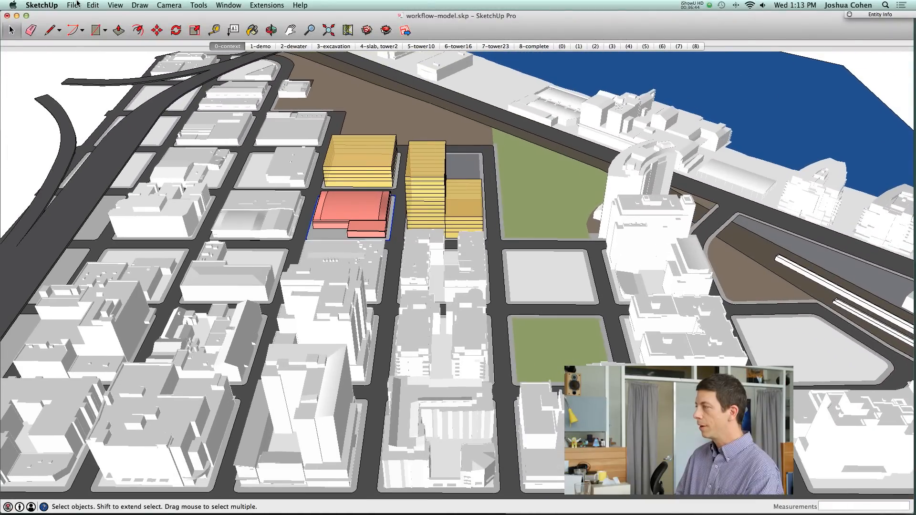
left_click(72, 5)
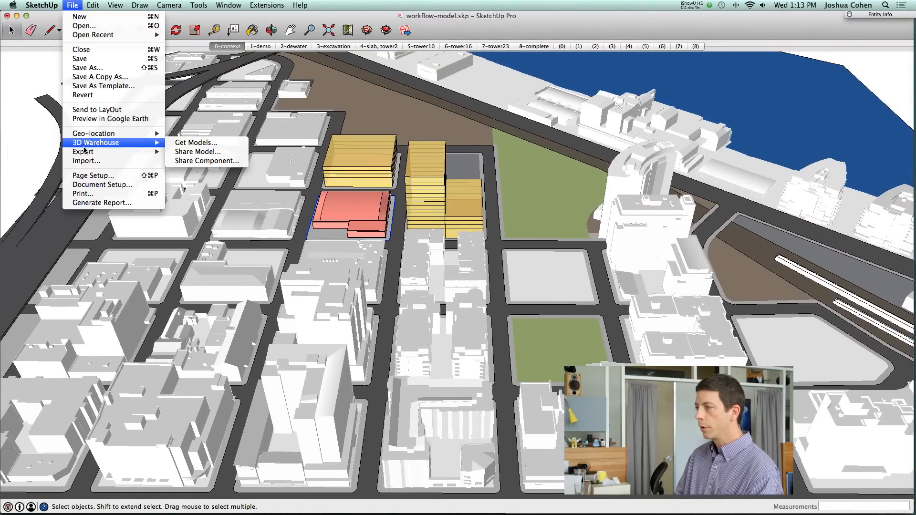
mouse_move(83, 152)
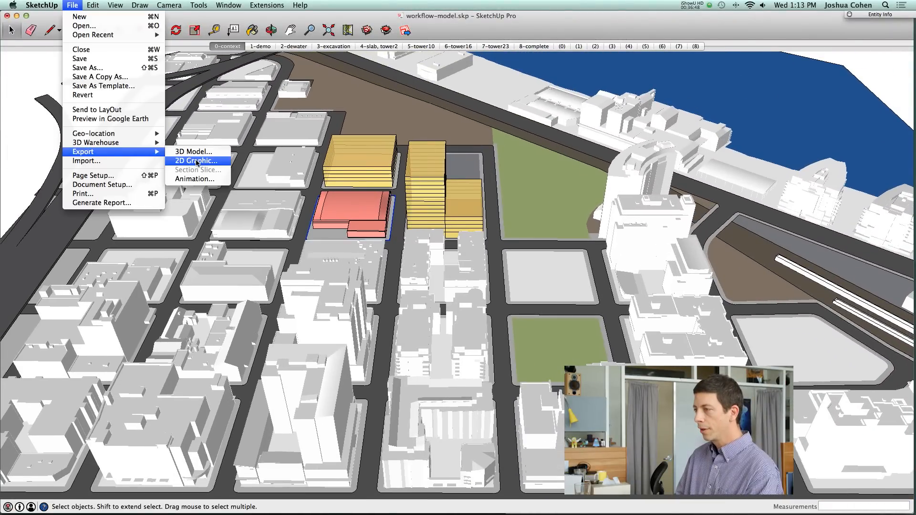
left_click(195, 160)
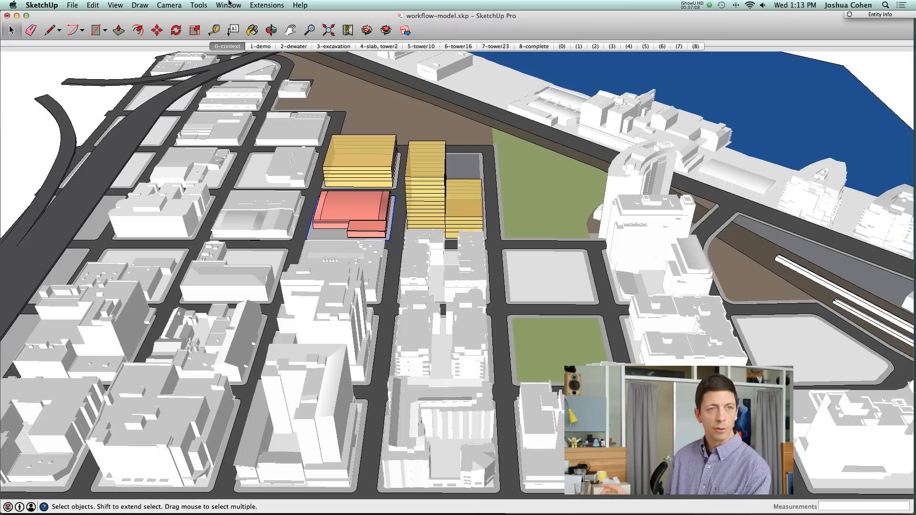
In Model Info > Animation, uncheck Enable scene transitions and close the dialog.
left_click(227, 5)
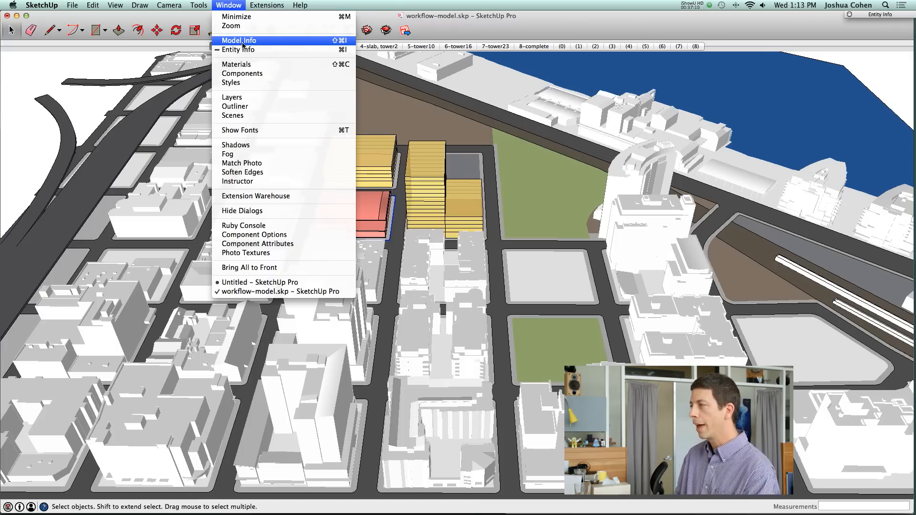
left_click(238, 40)
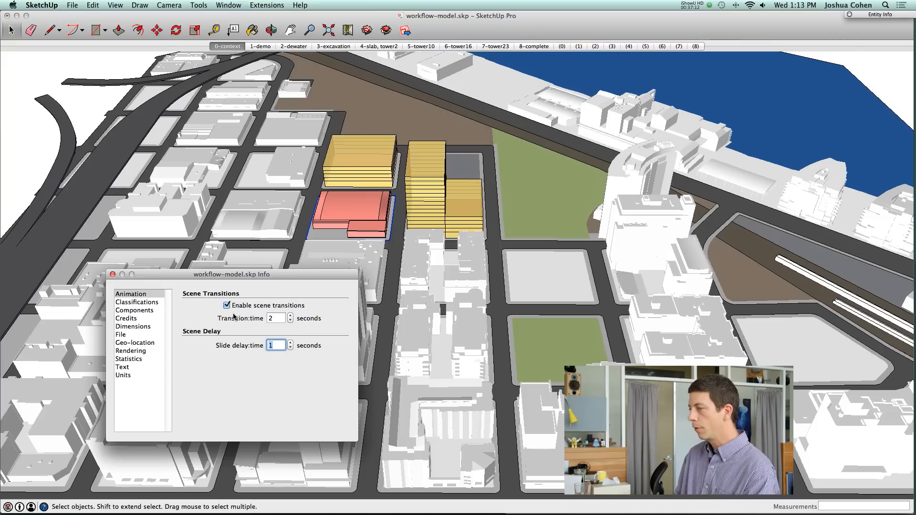
left_click(227, 305)
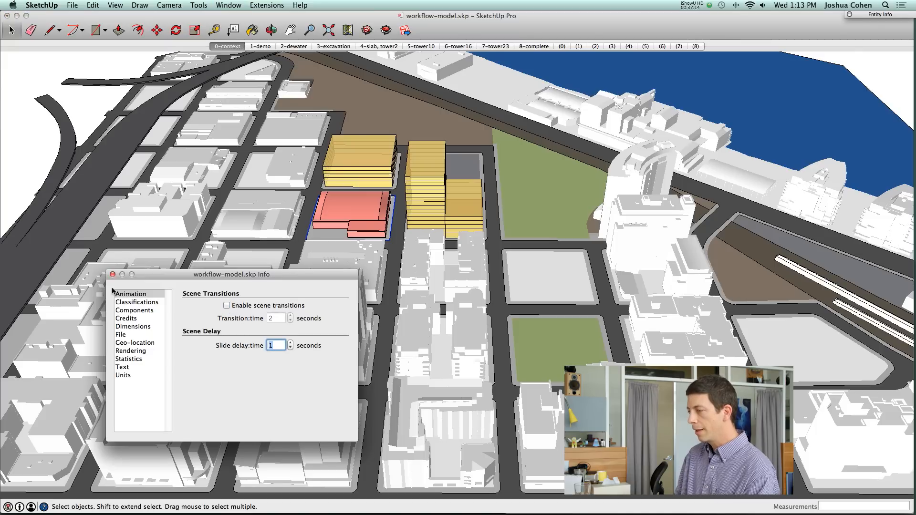
left_click(113, 275)
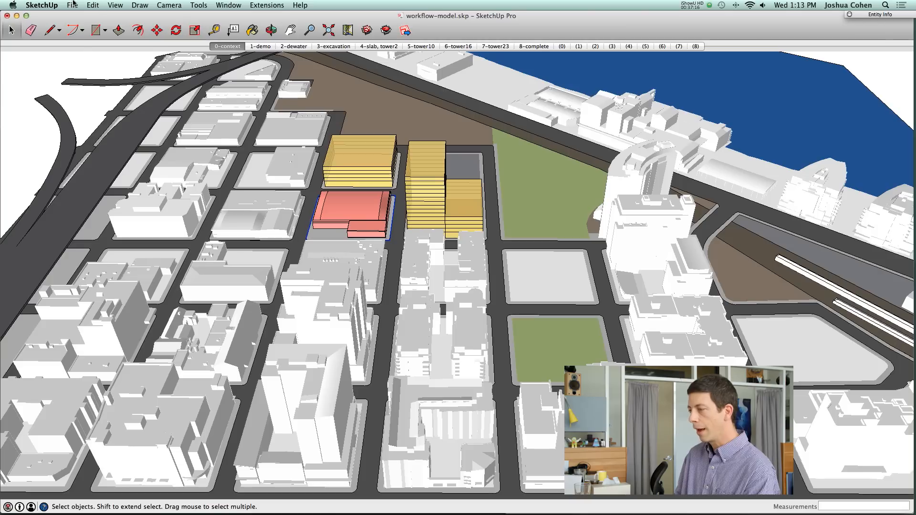
left_click(71, 5)
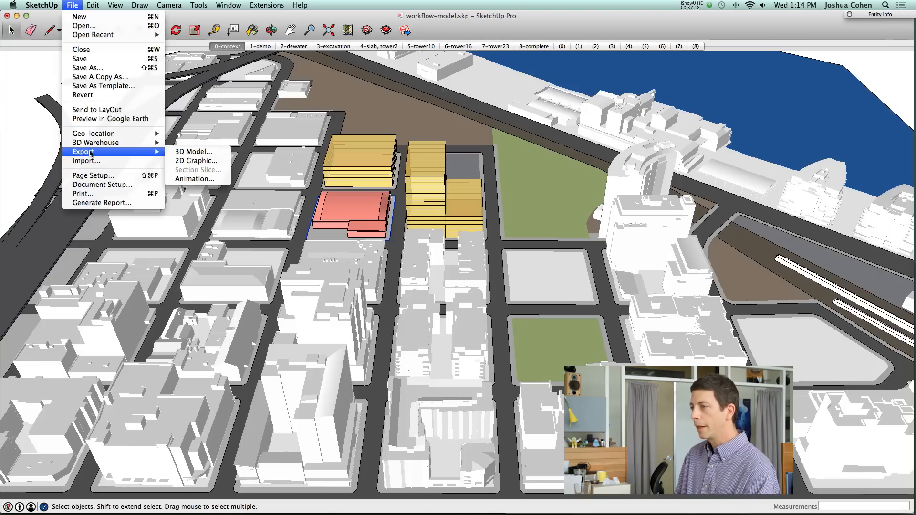
left_click(233, 5)
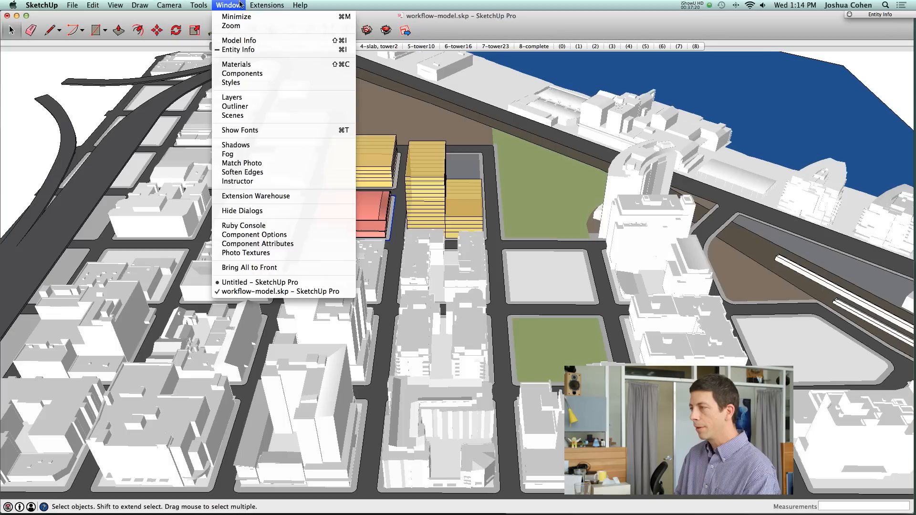
mouse_move(242, 74)
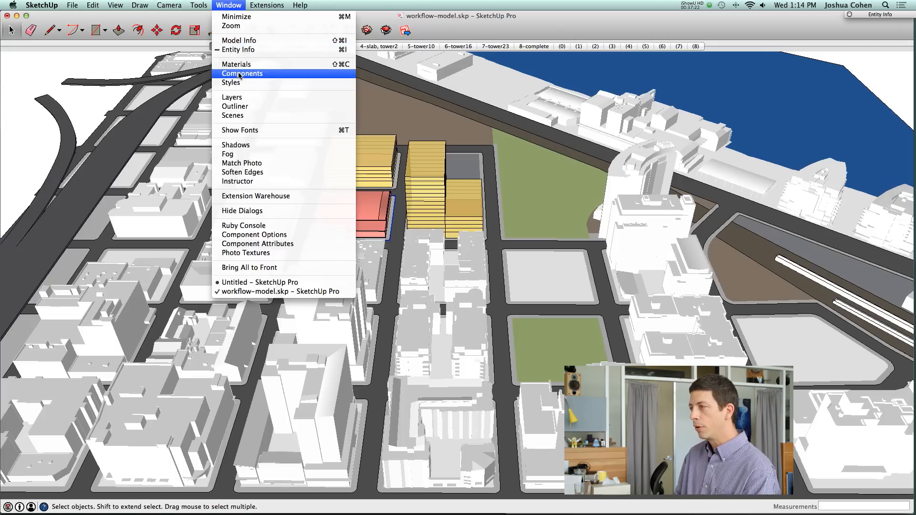
mouse_move(243, 172)
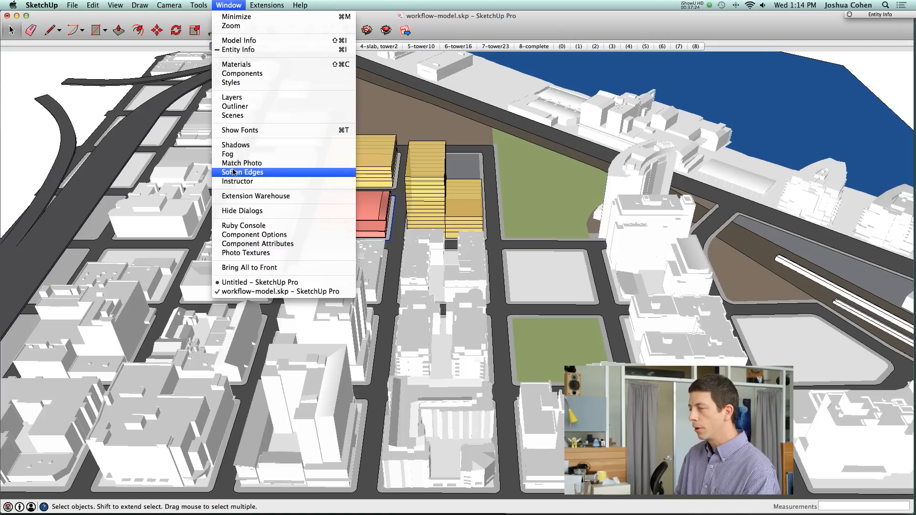
Open Window > Scenes and compare the saved properties of scene (0) and 8-complete.
left_click(238, 116)
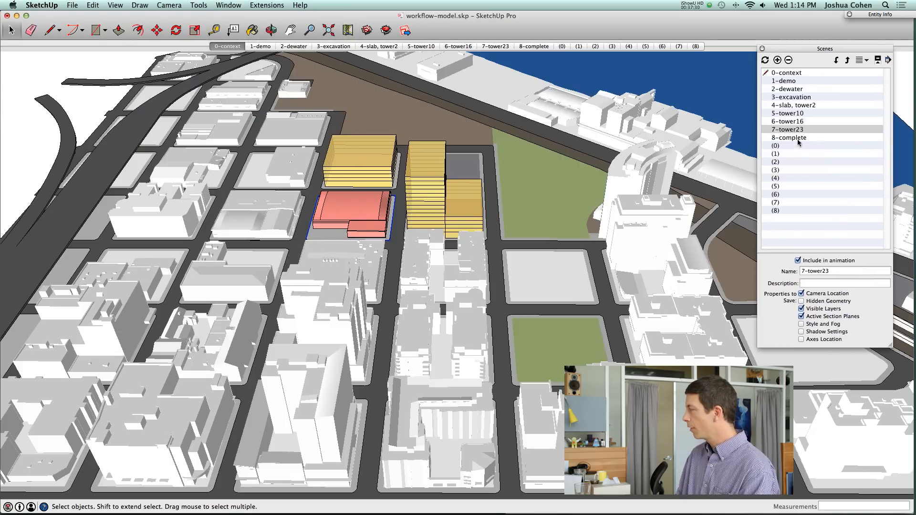
left_click(776, 146)
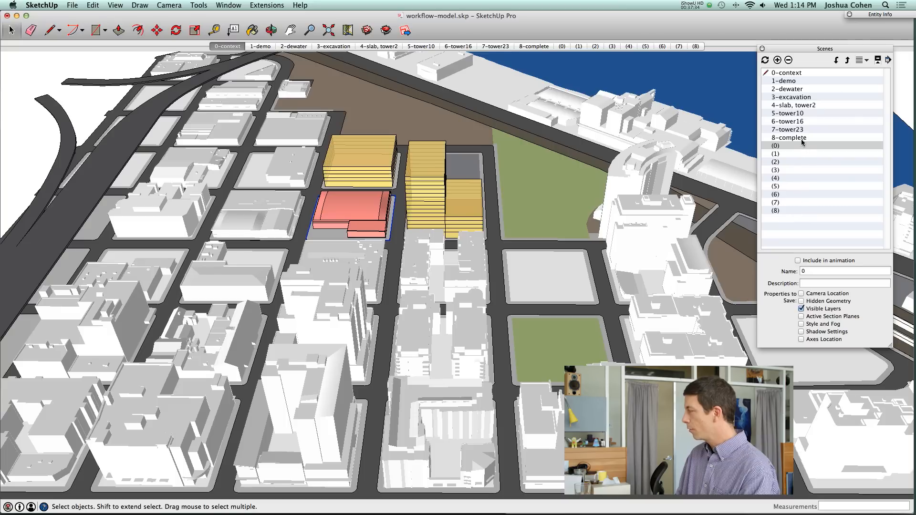
left_click(788, 137)
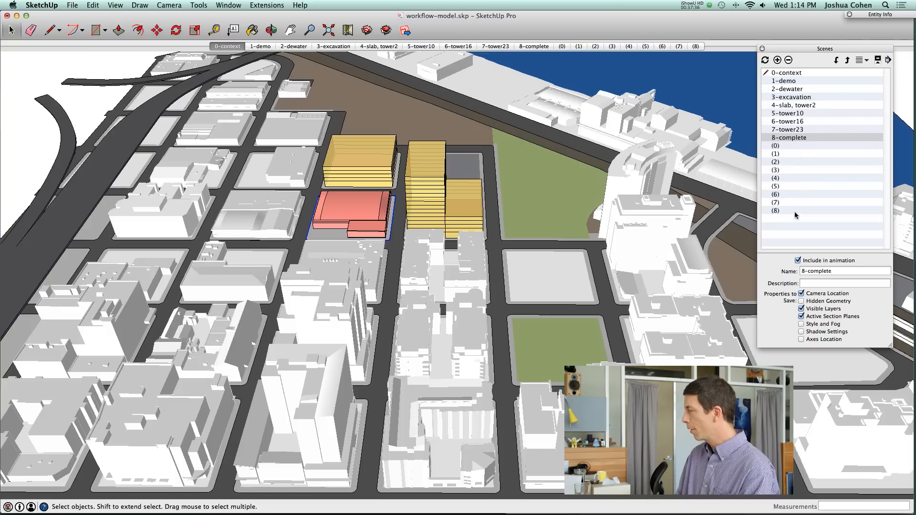
mouse_move(788, 133)
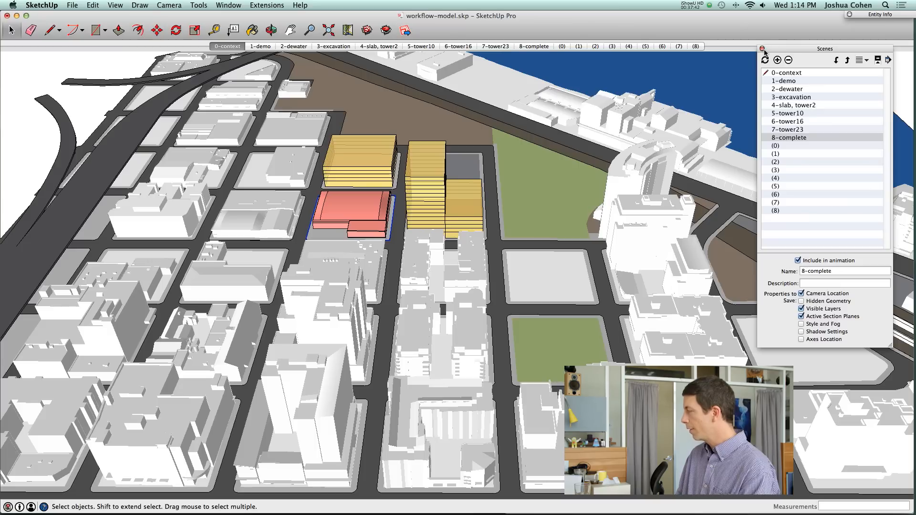
Start File > Export > Animation and settle the format on JPEG Images after trying H.264.
left_click(72, 5)
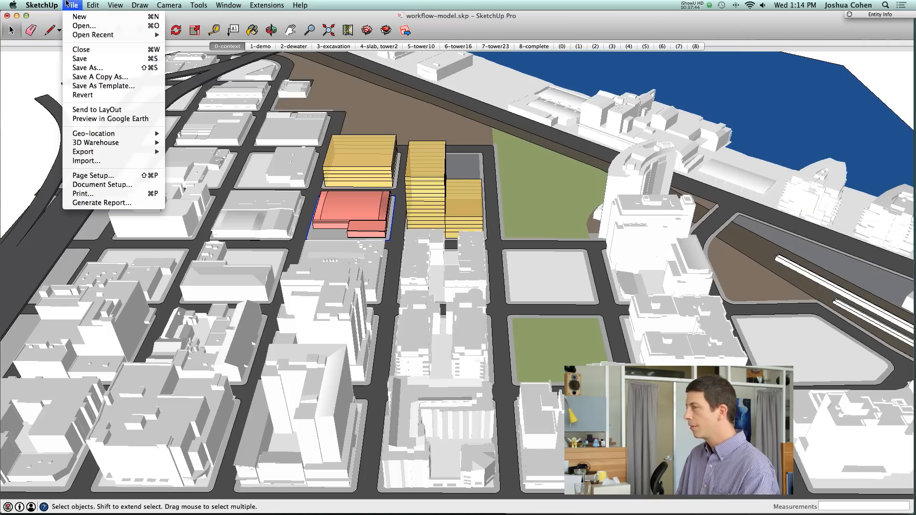
mouse_move(77, 63)
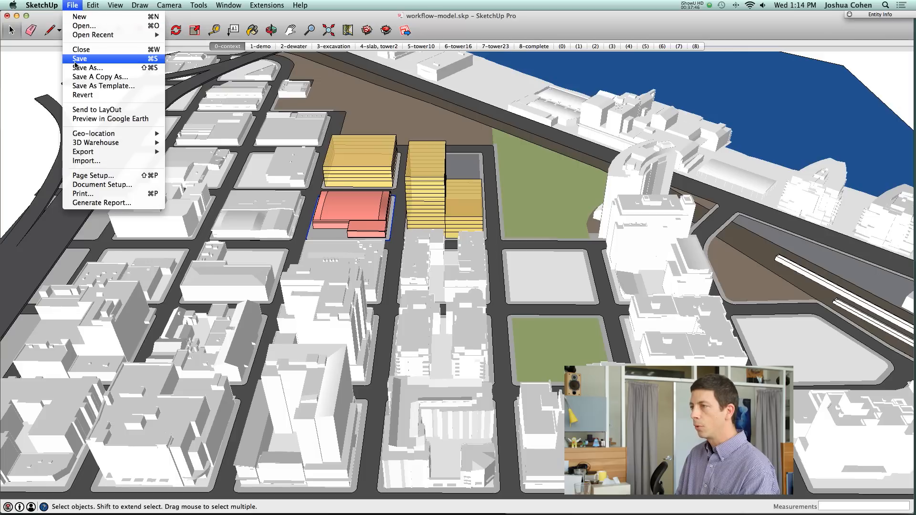
mouse_move(82, 152)
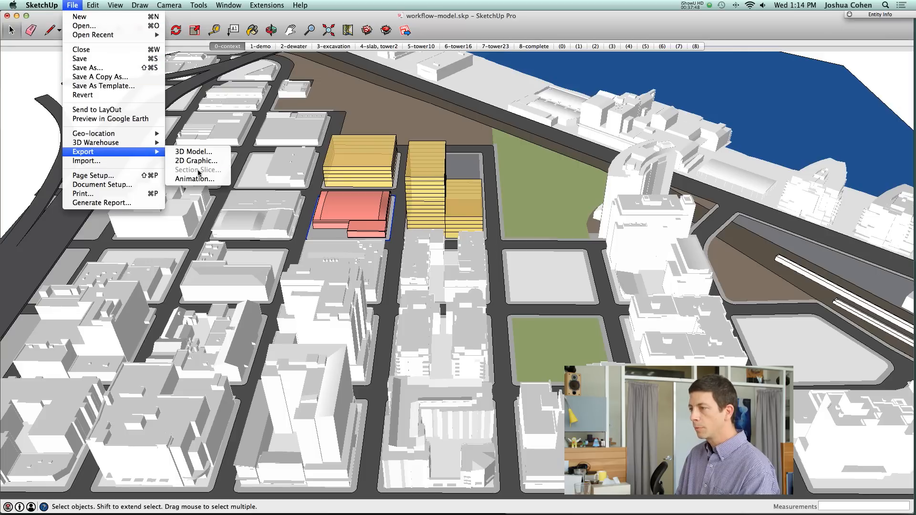
left_click(197, 161)
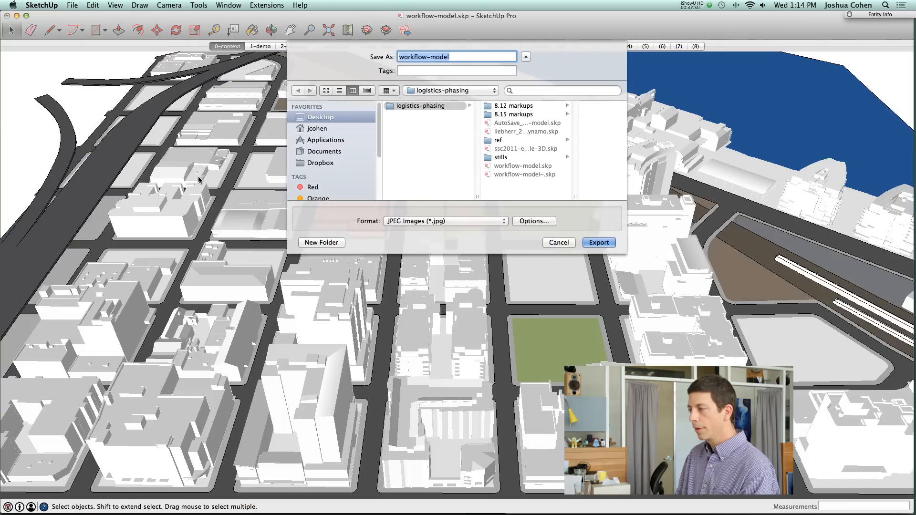
left_click(445, 221)
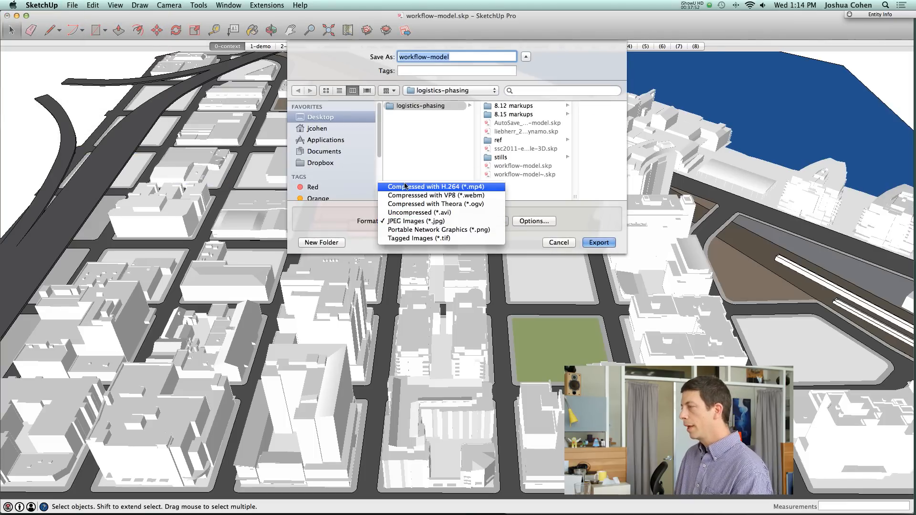
left_click(428, 187)
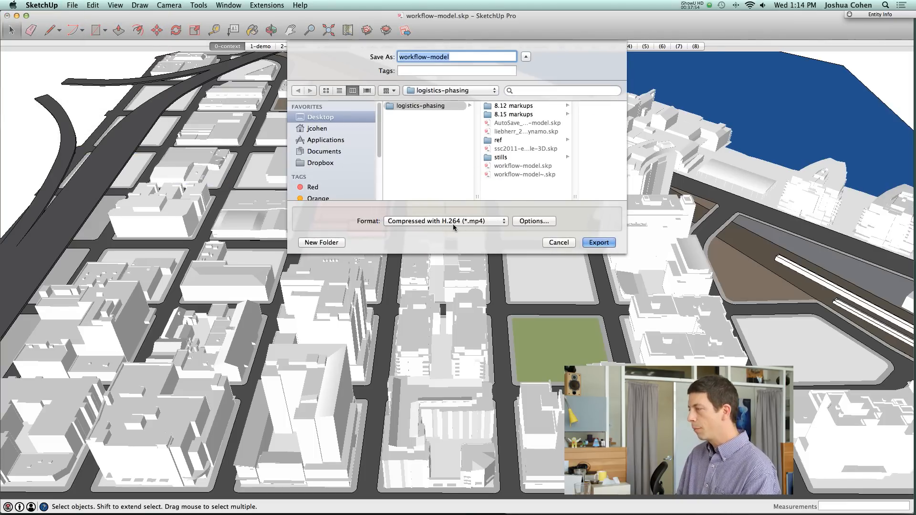
mouse_move(435, 229)
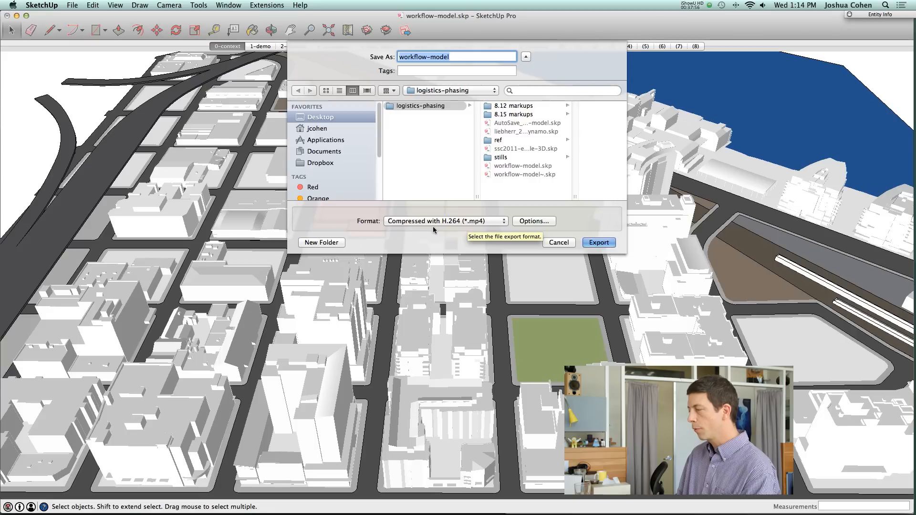
mouse_move(429, 222)
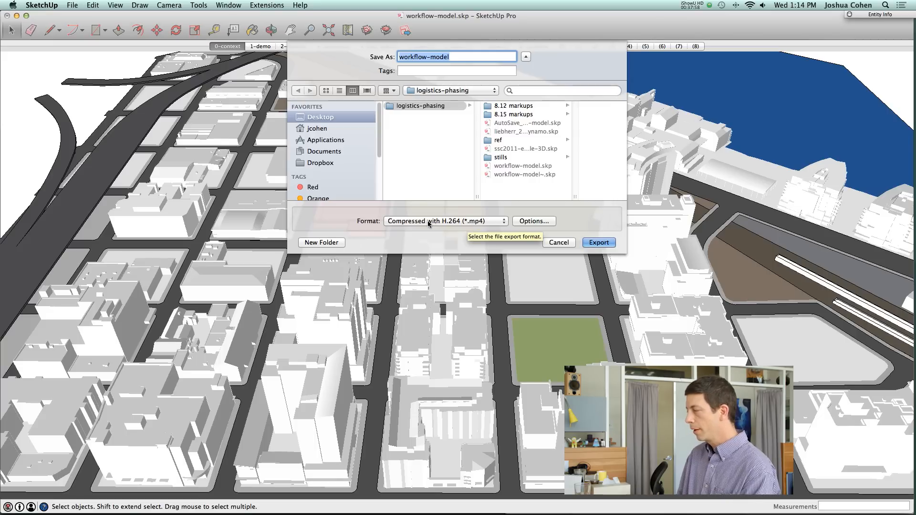
left_click(443, 221)
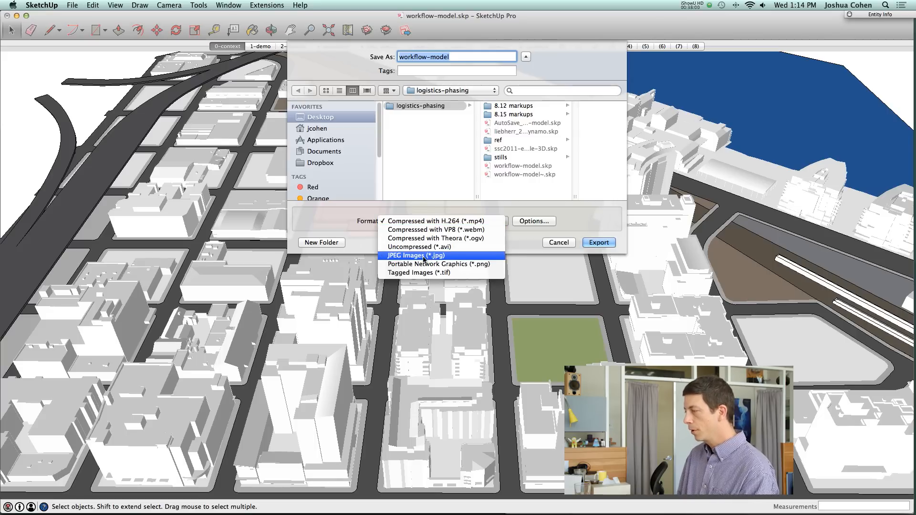
left_click(416, 255)
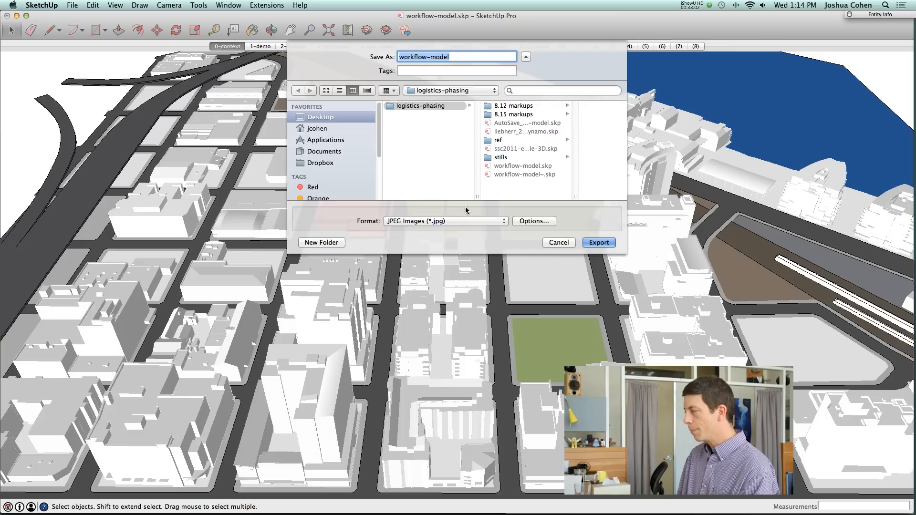
Target the stills folder with the file name phase- and bring up the export options.
double_click(500, 157)
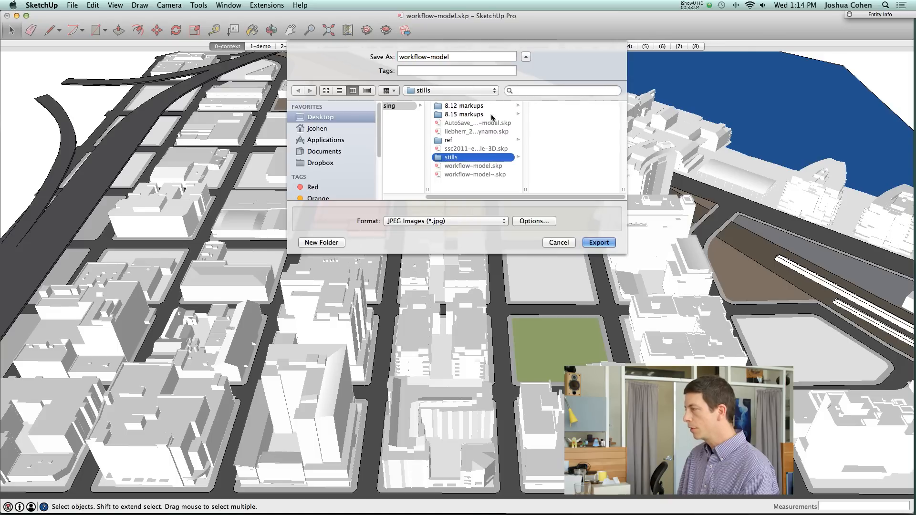
left_click(447, 56)
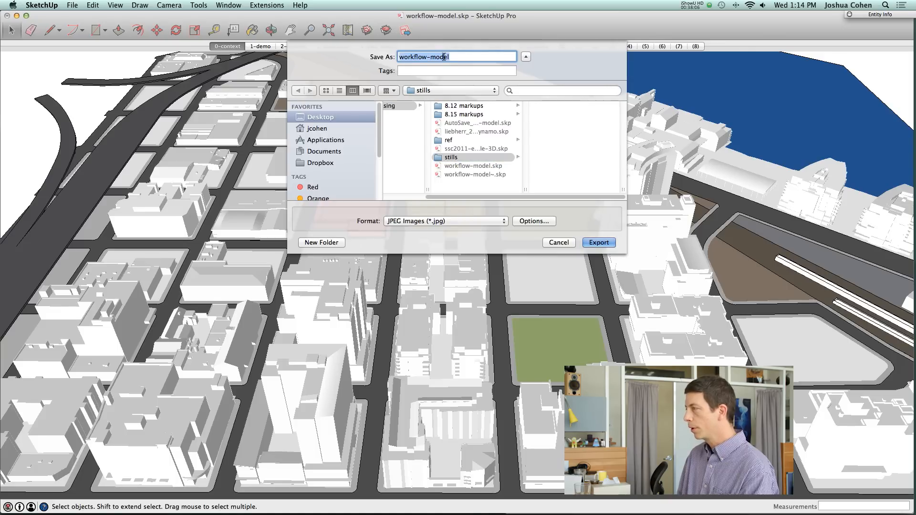
type("phase-")
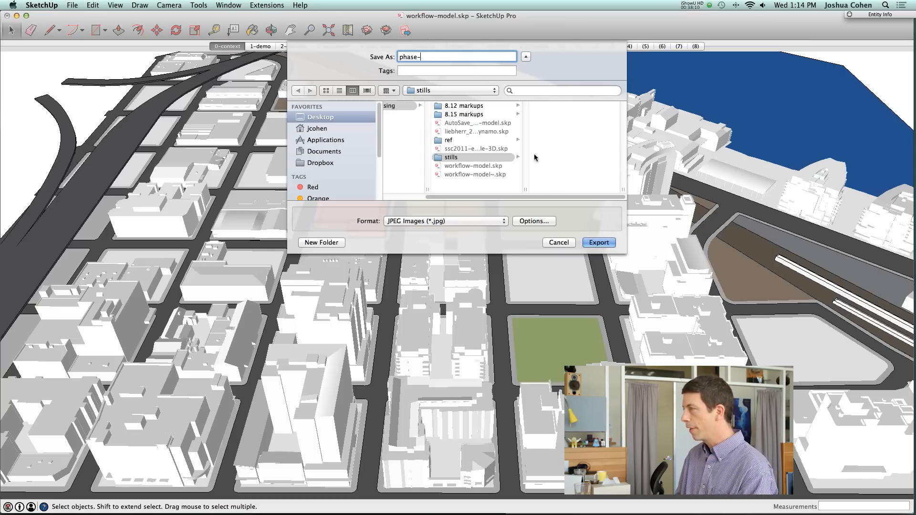
mouse_move(560, 221)
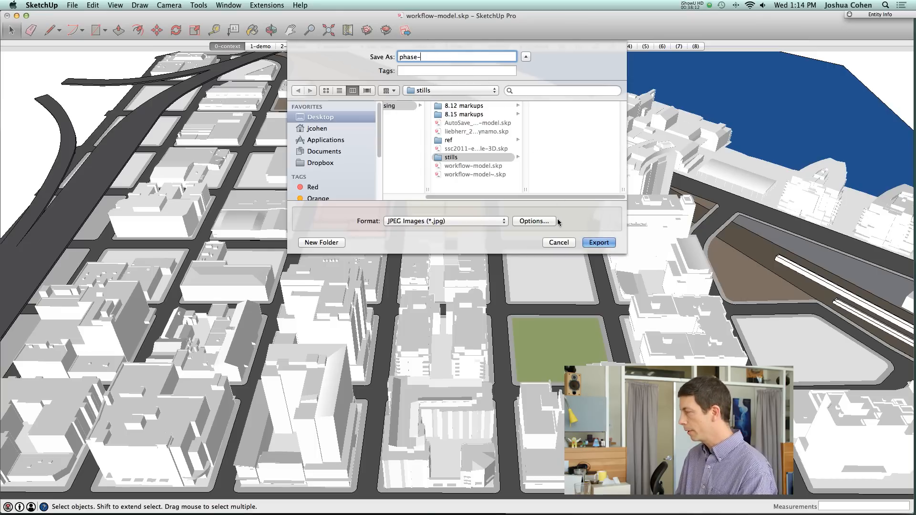
left_click(535, 221)
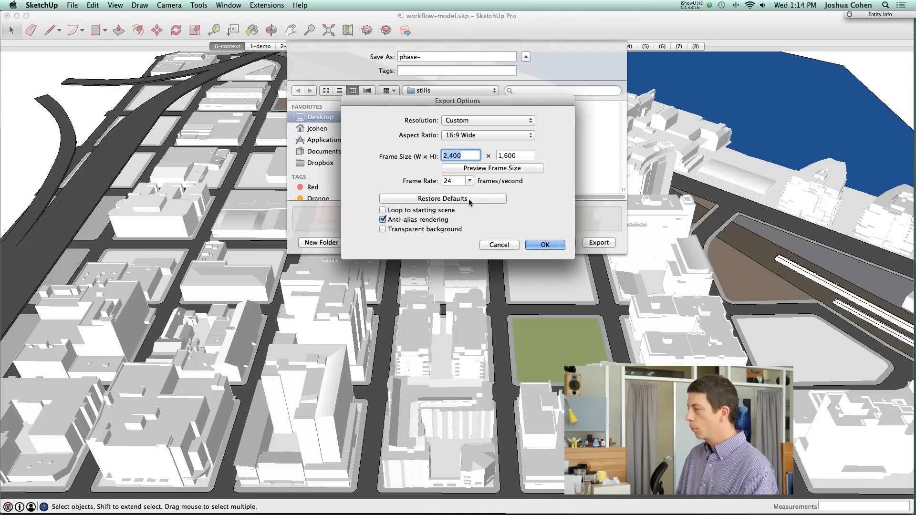
Set the frame aspect ratio to Custom at 2,400 × 1,600 after trying other sizes.
left_click(488, 136)
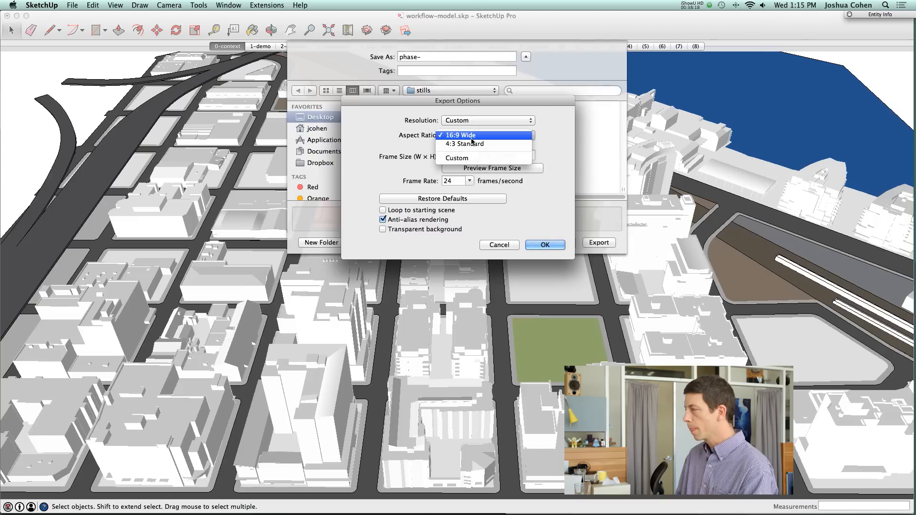
left_click(456, 157)
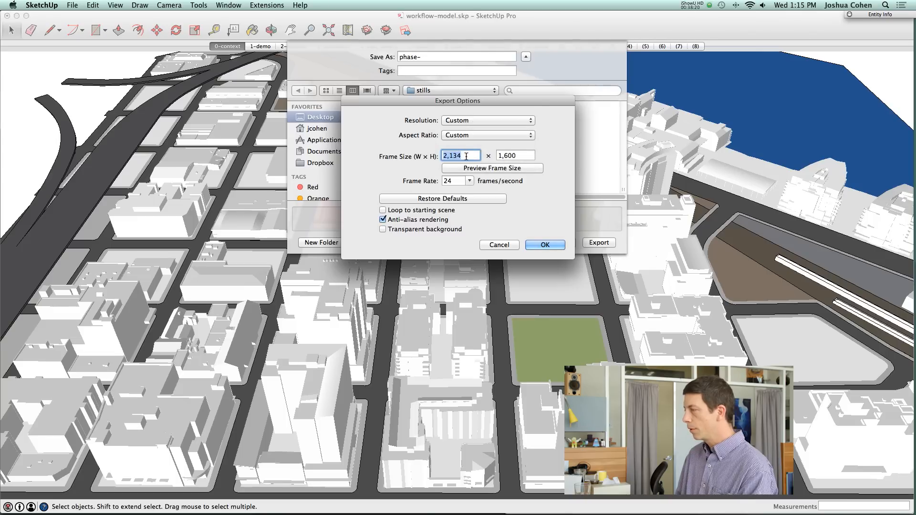
type("2,400")
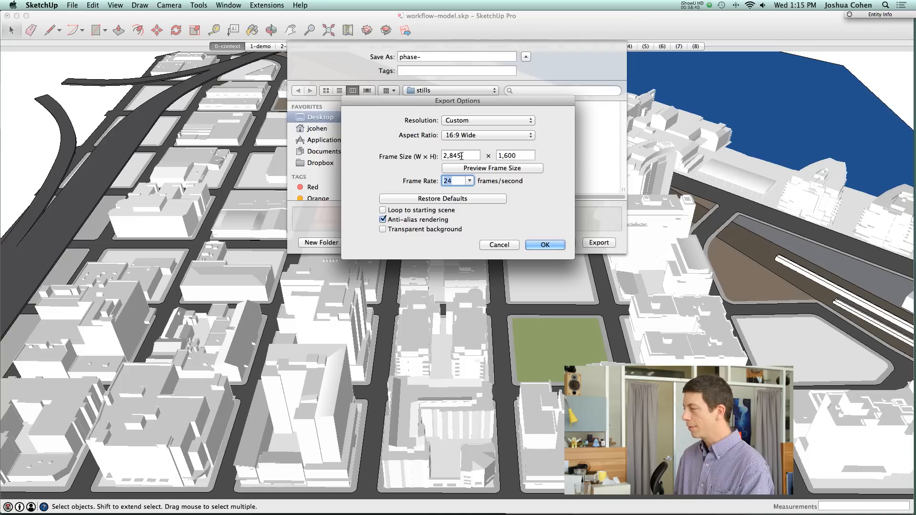
left_click(487, 135)
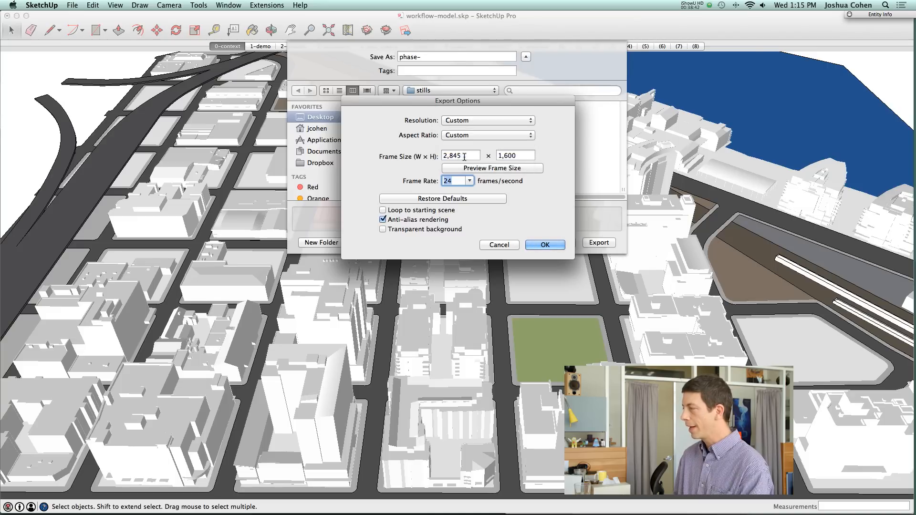
left_click(461, 156)
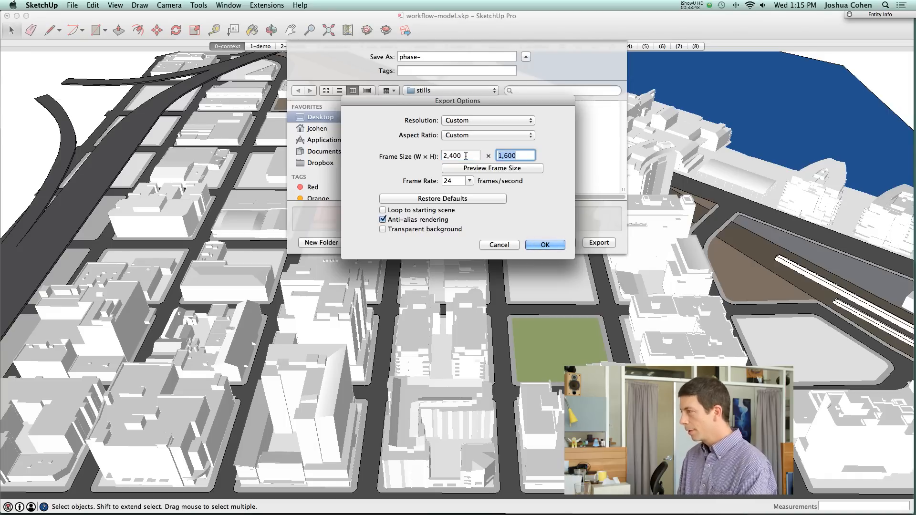
mouse_move(479, 172)
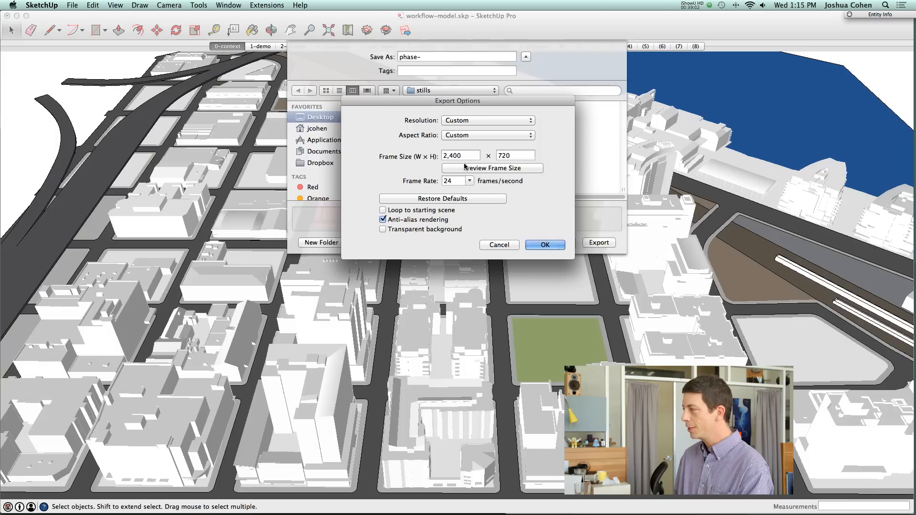
left_click(488, 136)
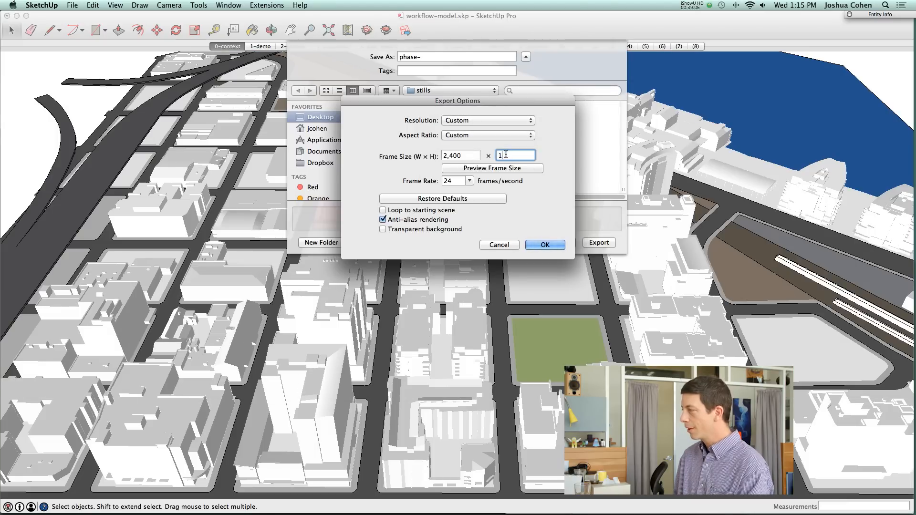
type("600")
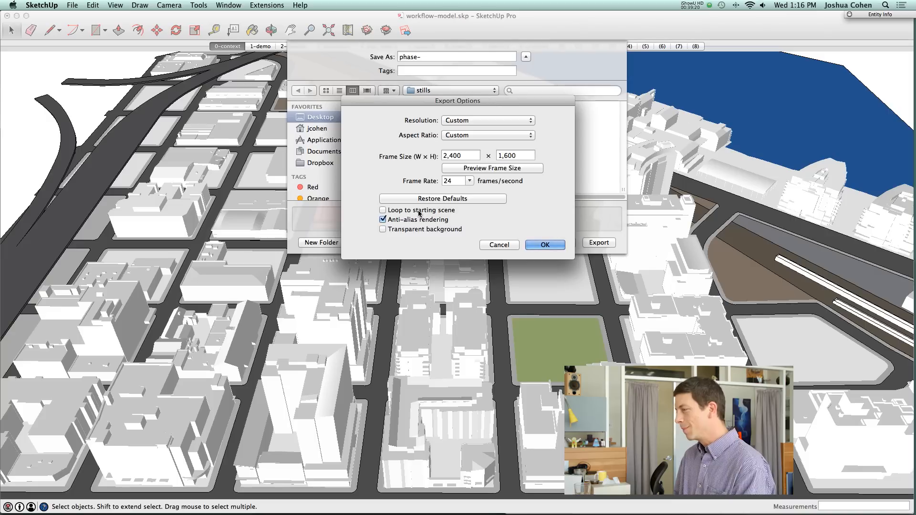
mouse_move(412, 224)
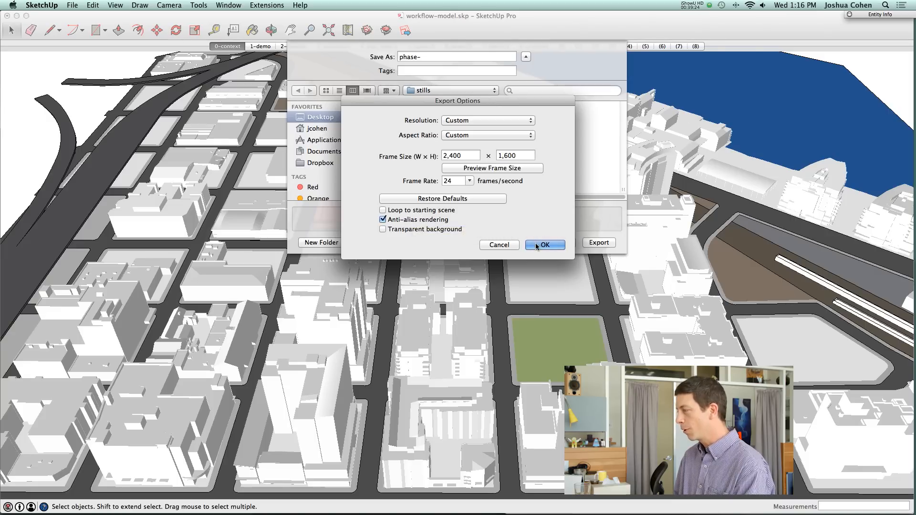
Accept the frame settings and export all scenes as stills phase-0001 to phase-0009.
left_click(545, 246)
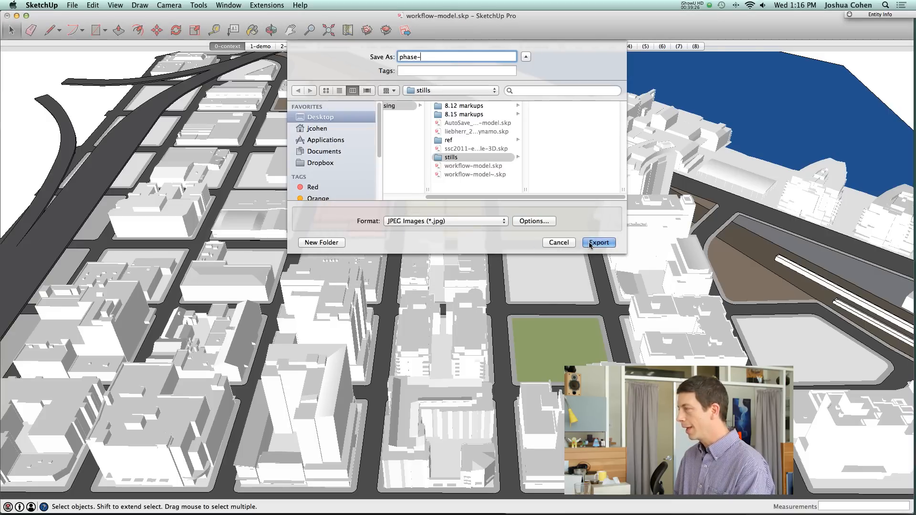
left_click(599, 243)
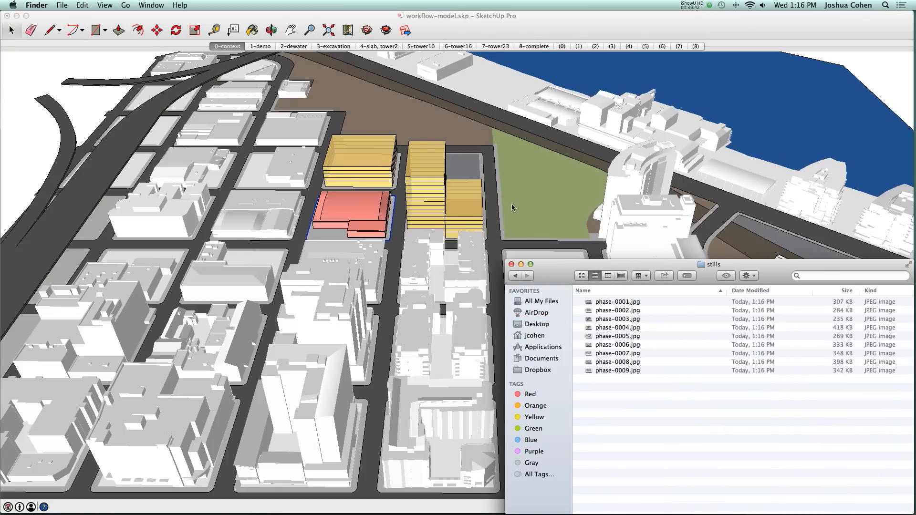
Open phase-0001 through phase-0009.jpg together in Preview from the Finder stills folder.
left_click(619, 310)
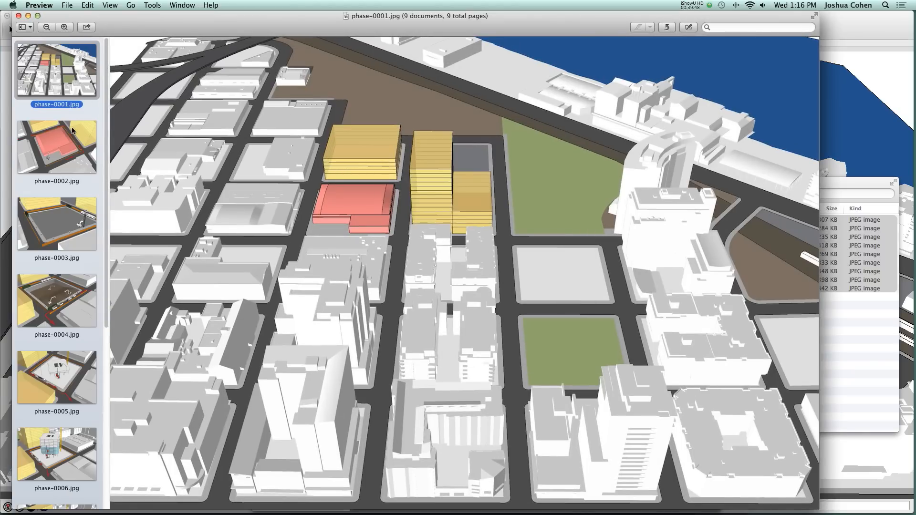
Step through the sidebar thumbnails from phase-0002 to the final phase-0009 tower still.
left_click(57, 147)
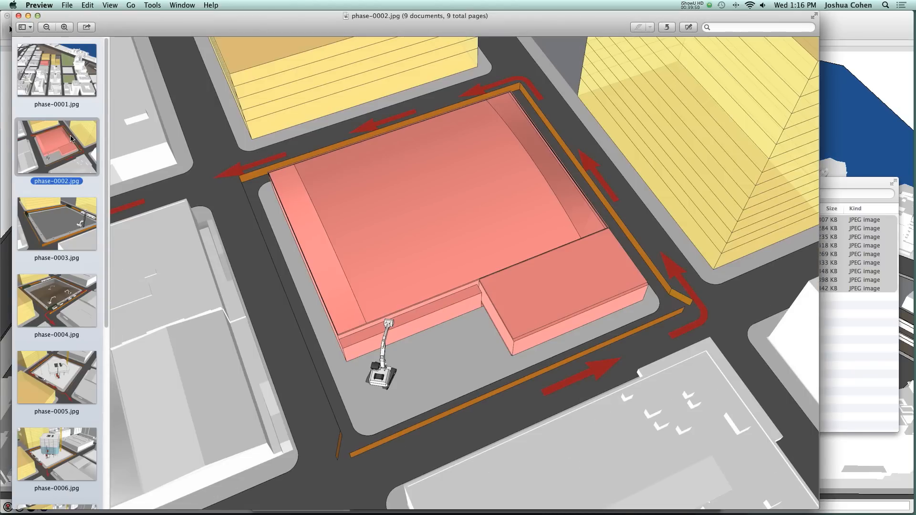
left_click(56, 301)
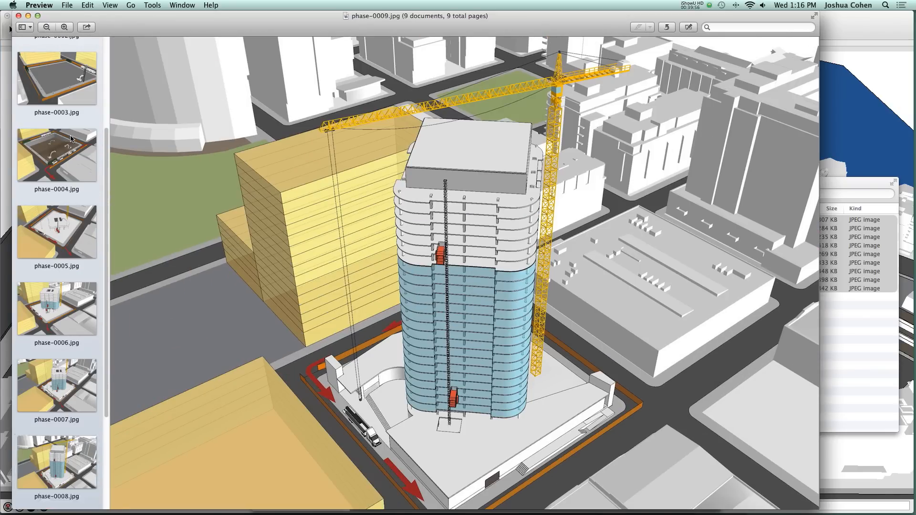
left_click(57, 391)
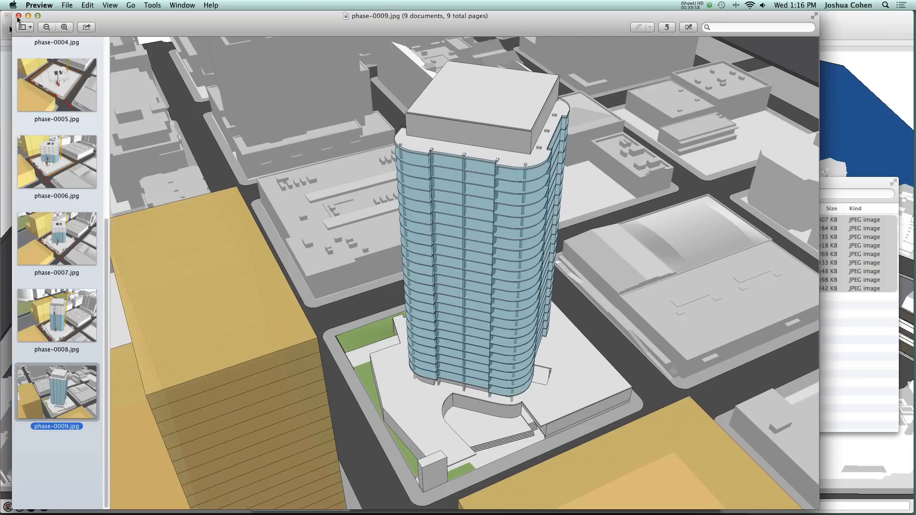